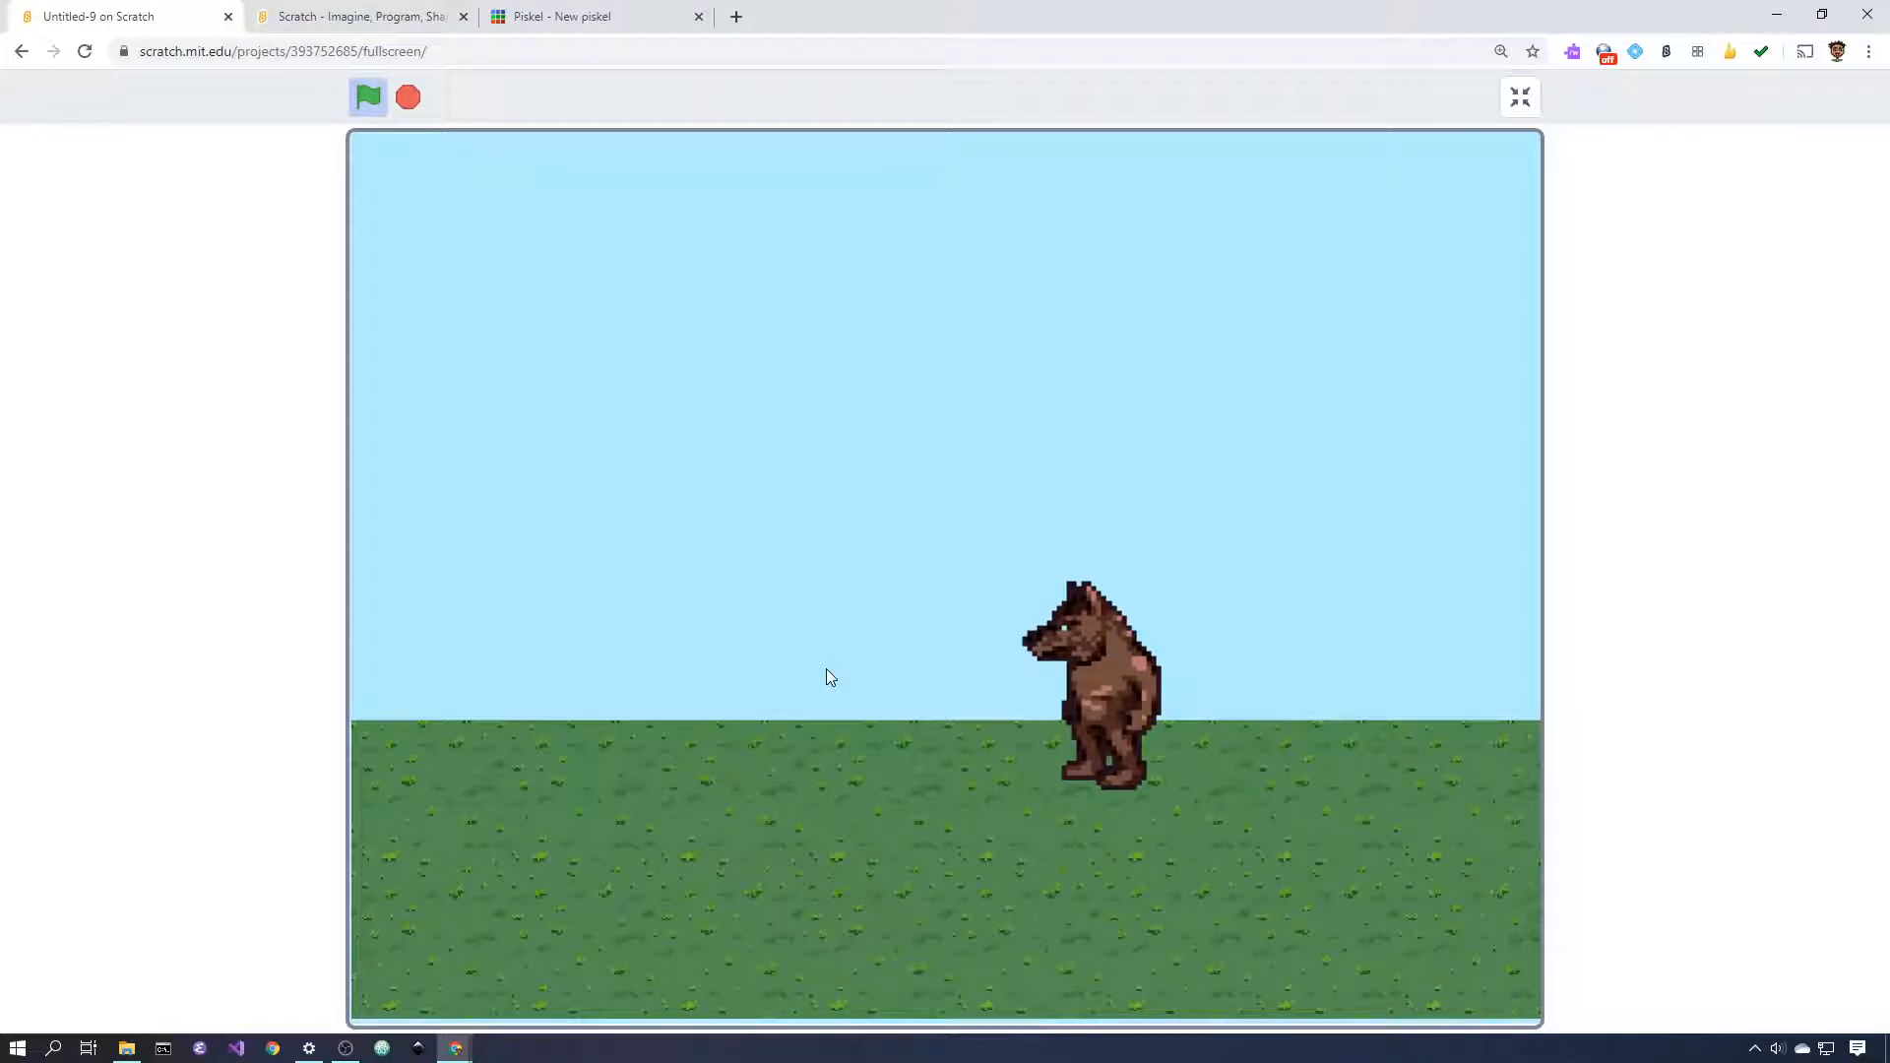
mouse_move(855, 660)
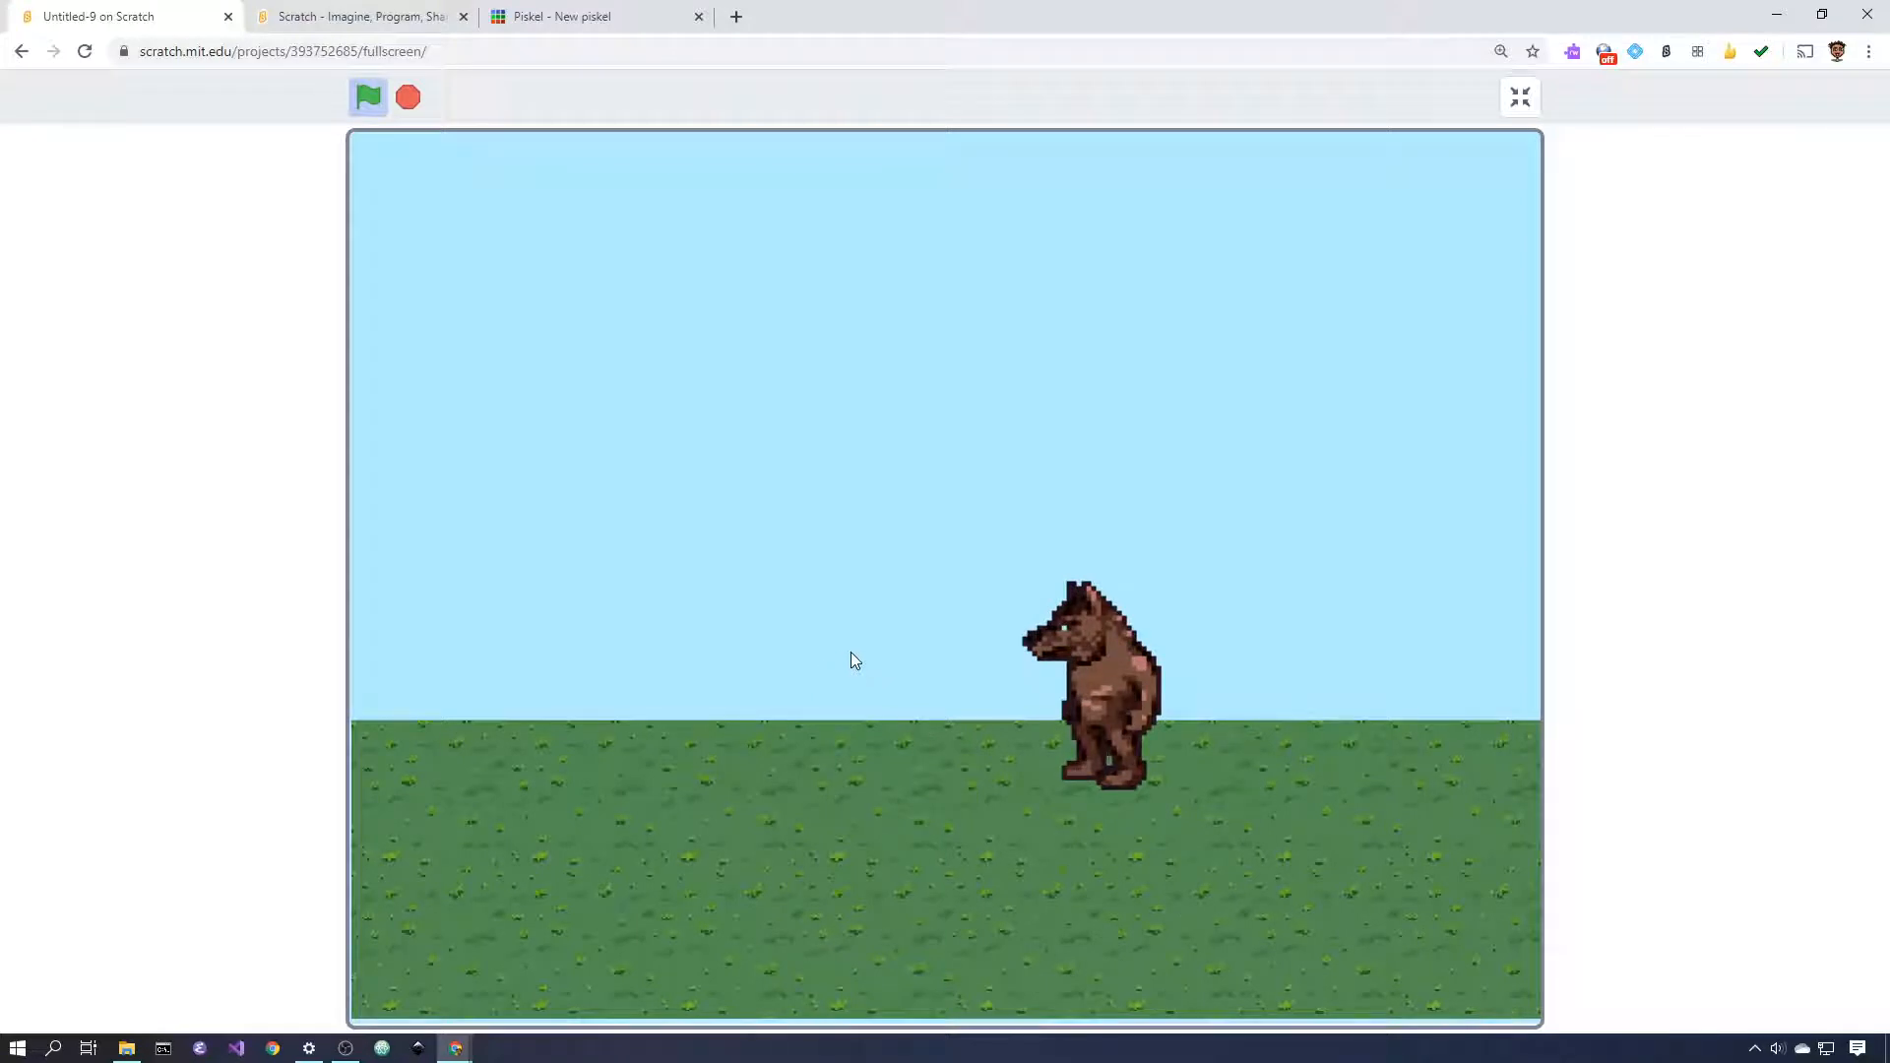
mouse_move(829, 596)
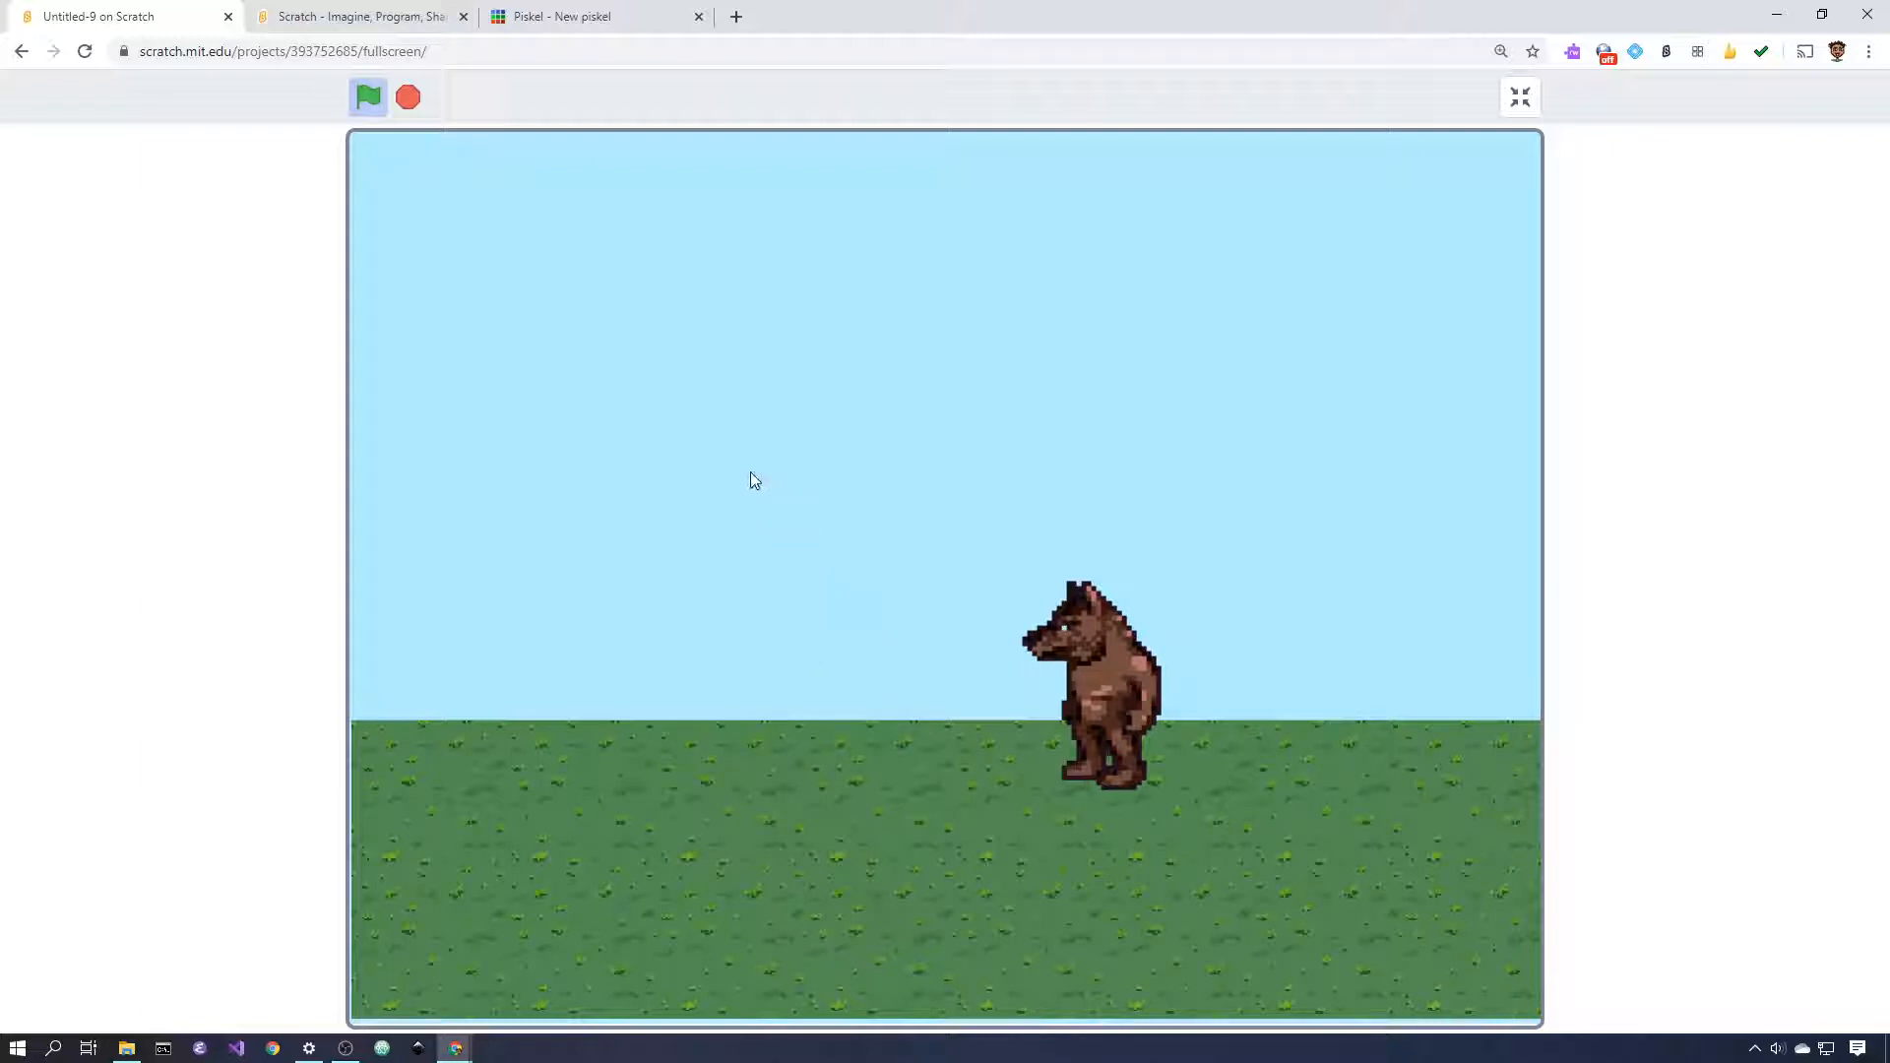
mouse_move(760, 856)
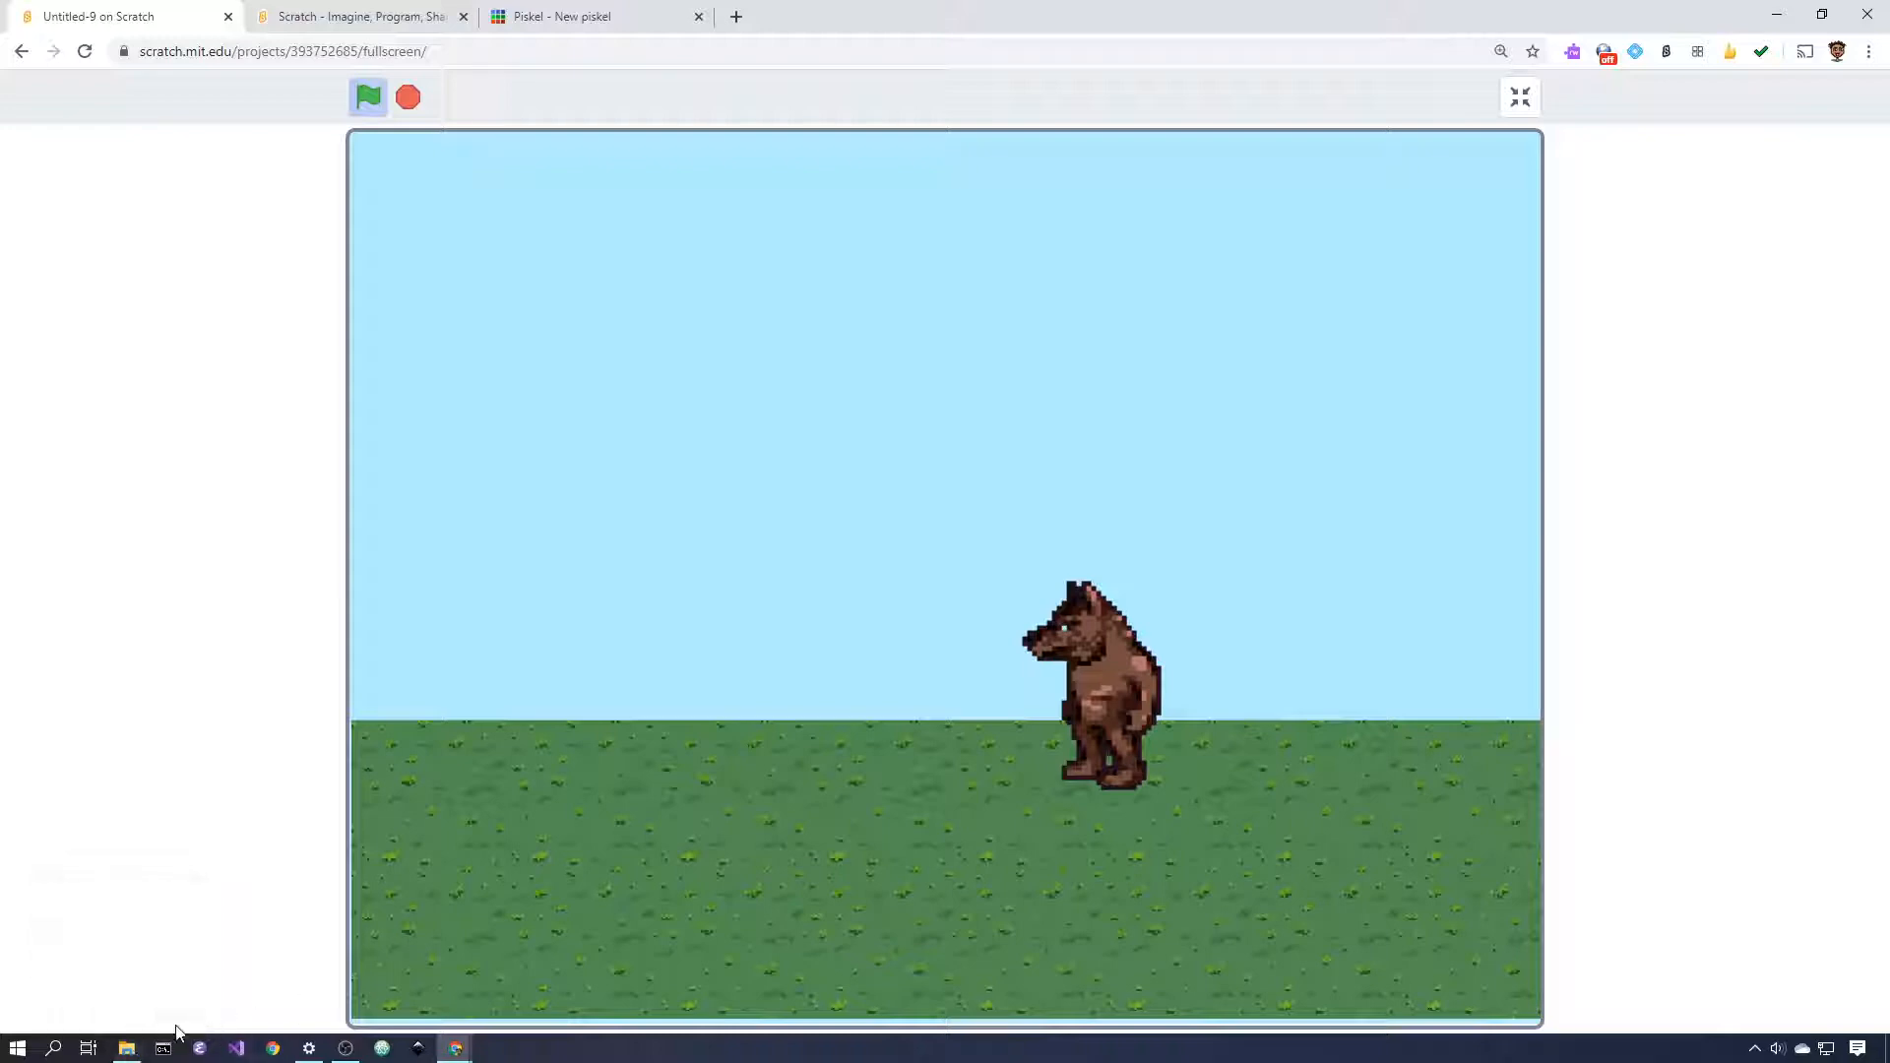
- Preview the wolf_sprite.png sheet from the file browser and return to the Piskel editor
left_click(126, 1045)
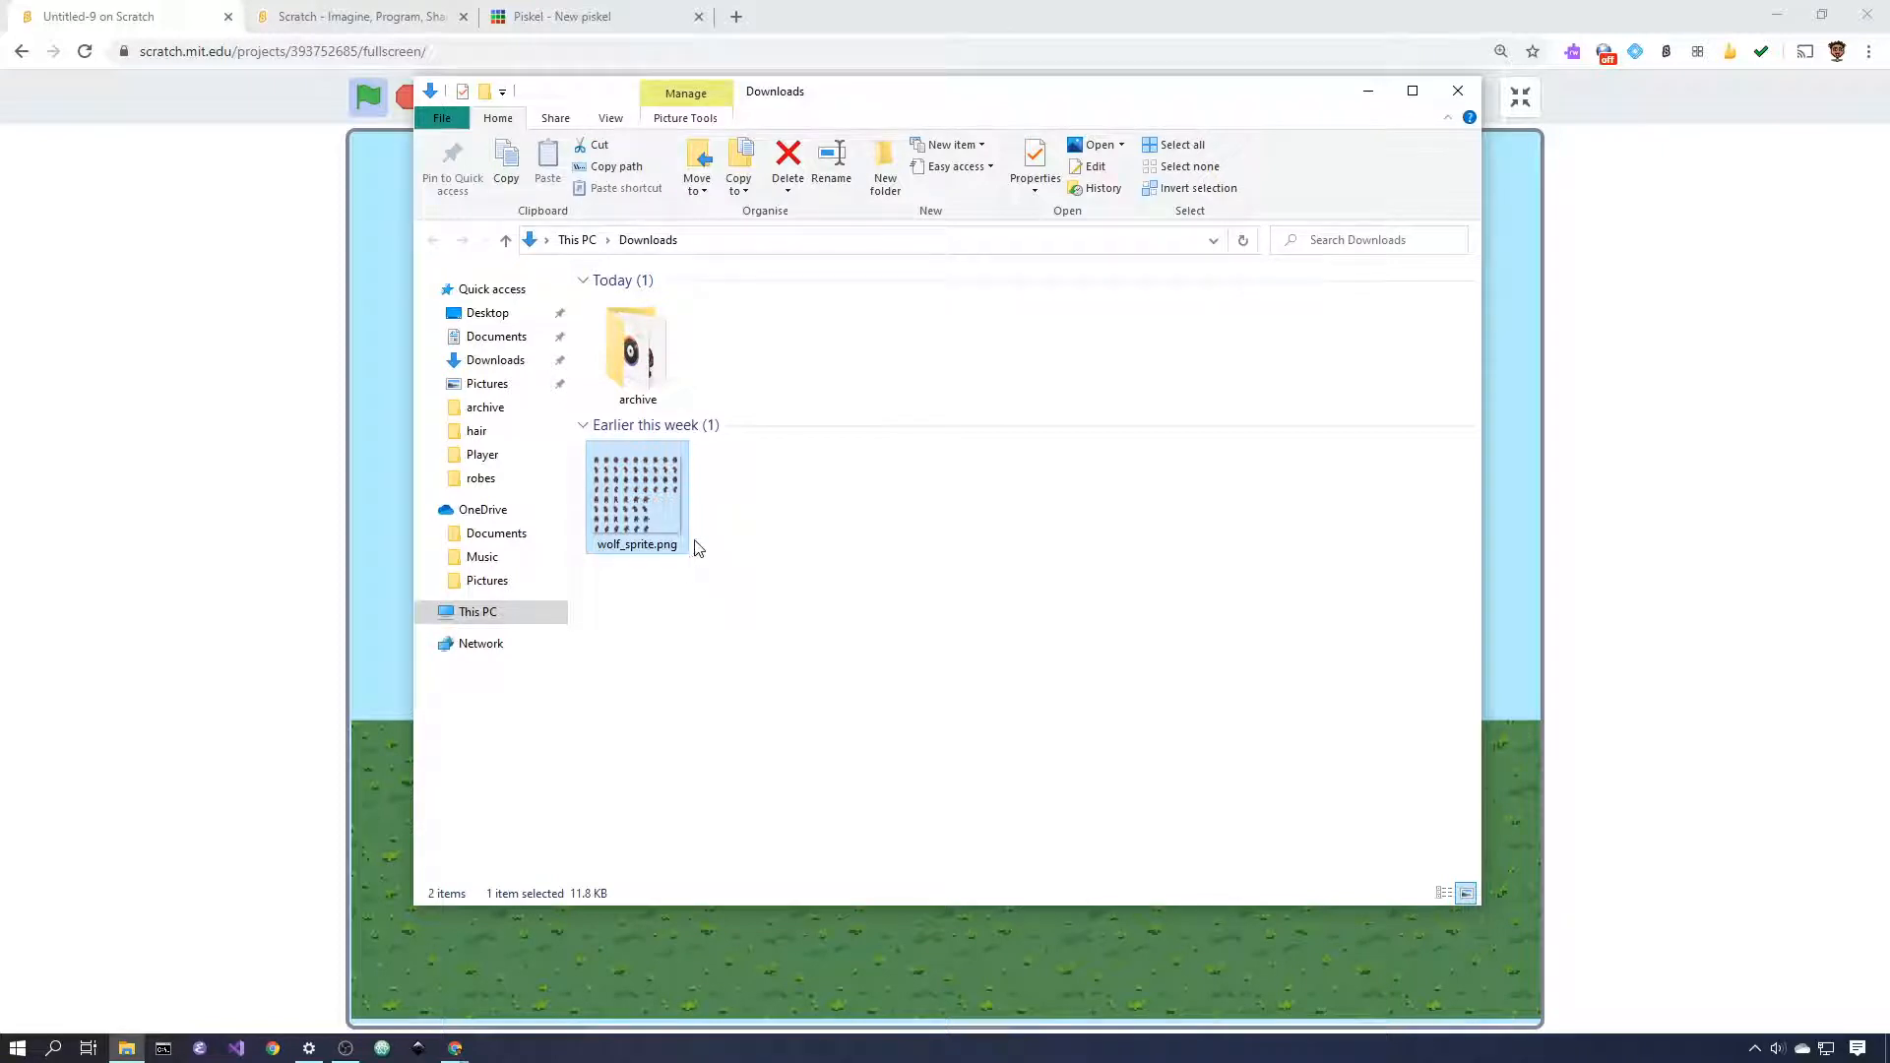
mouse_move(648, 516)
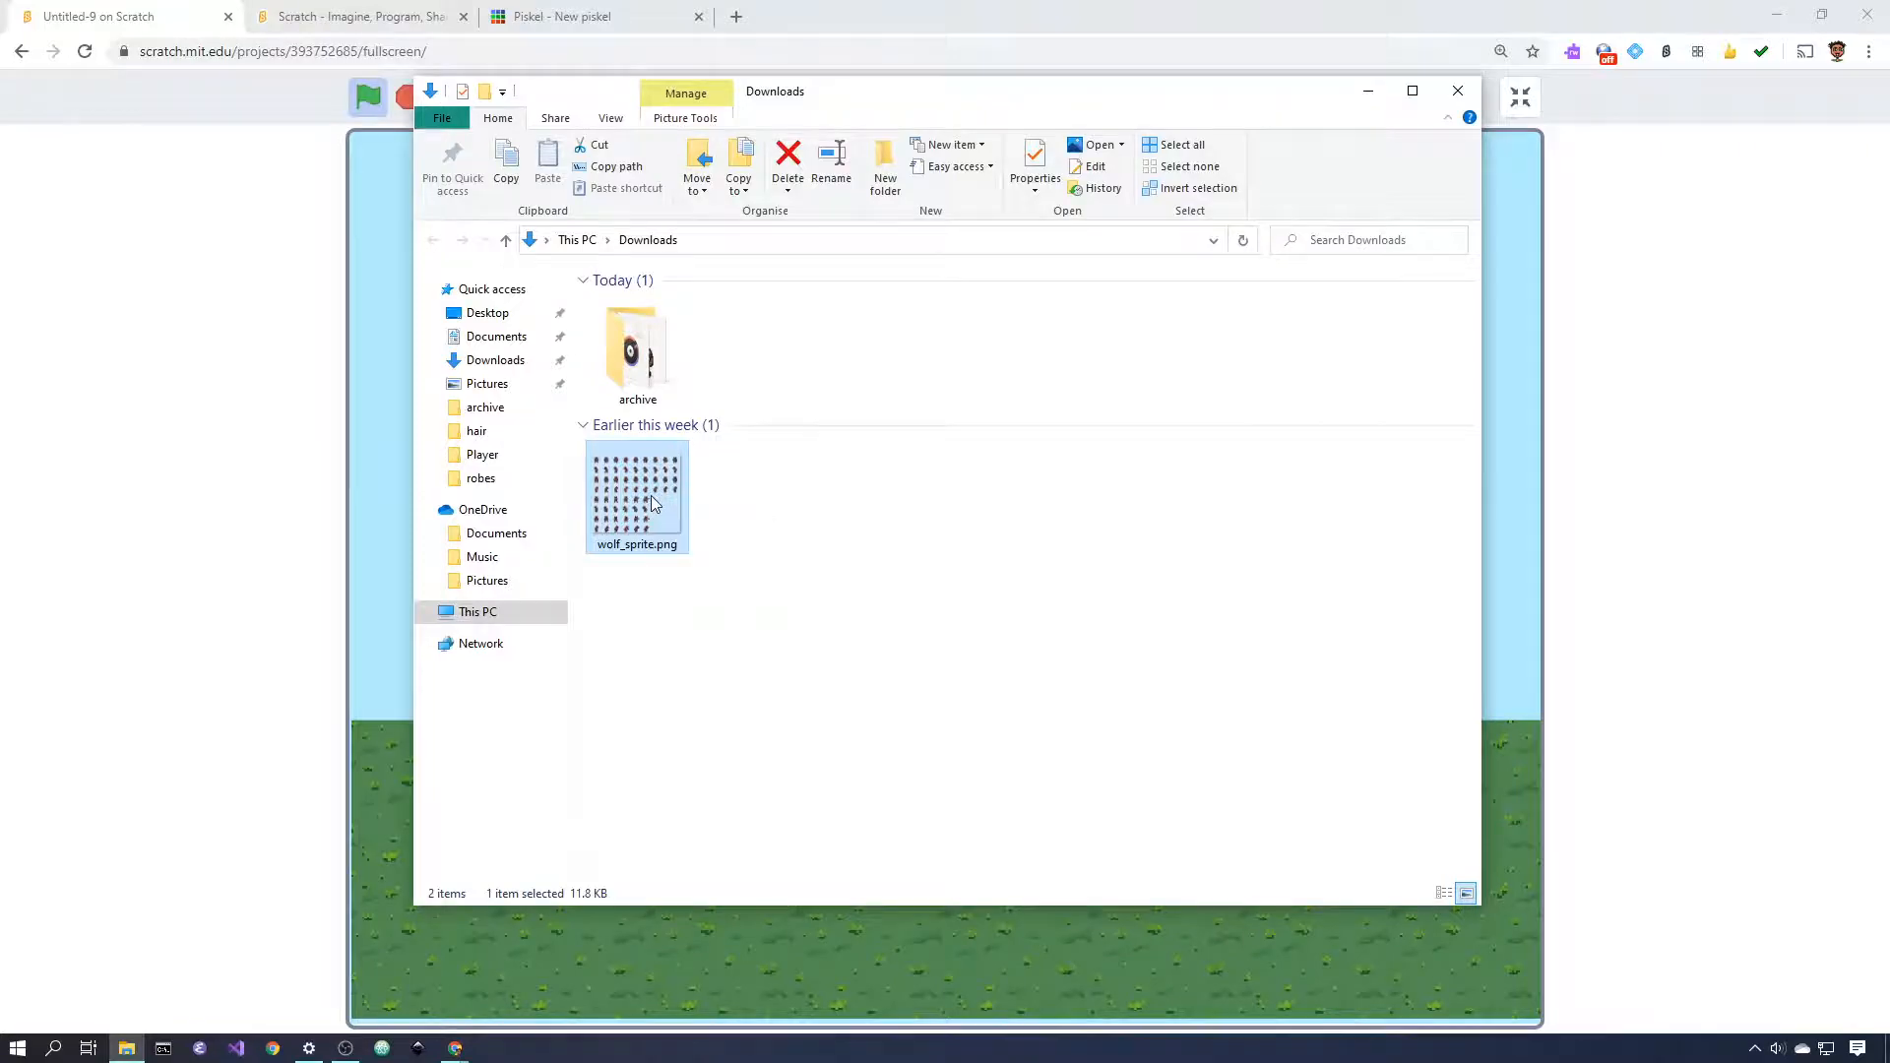
double_click(636, 493)
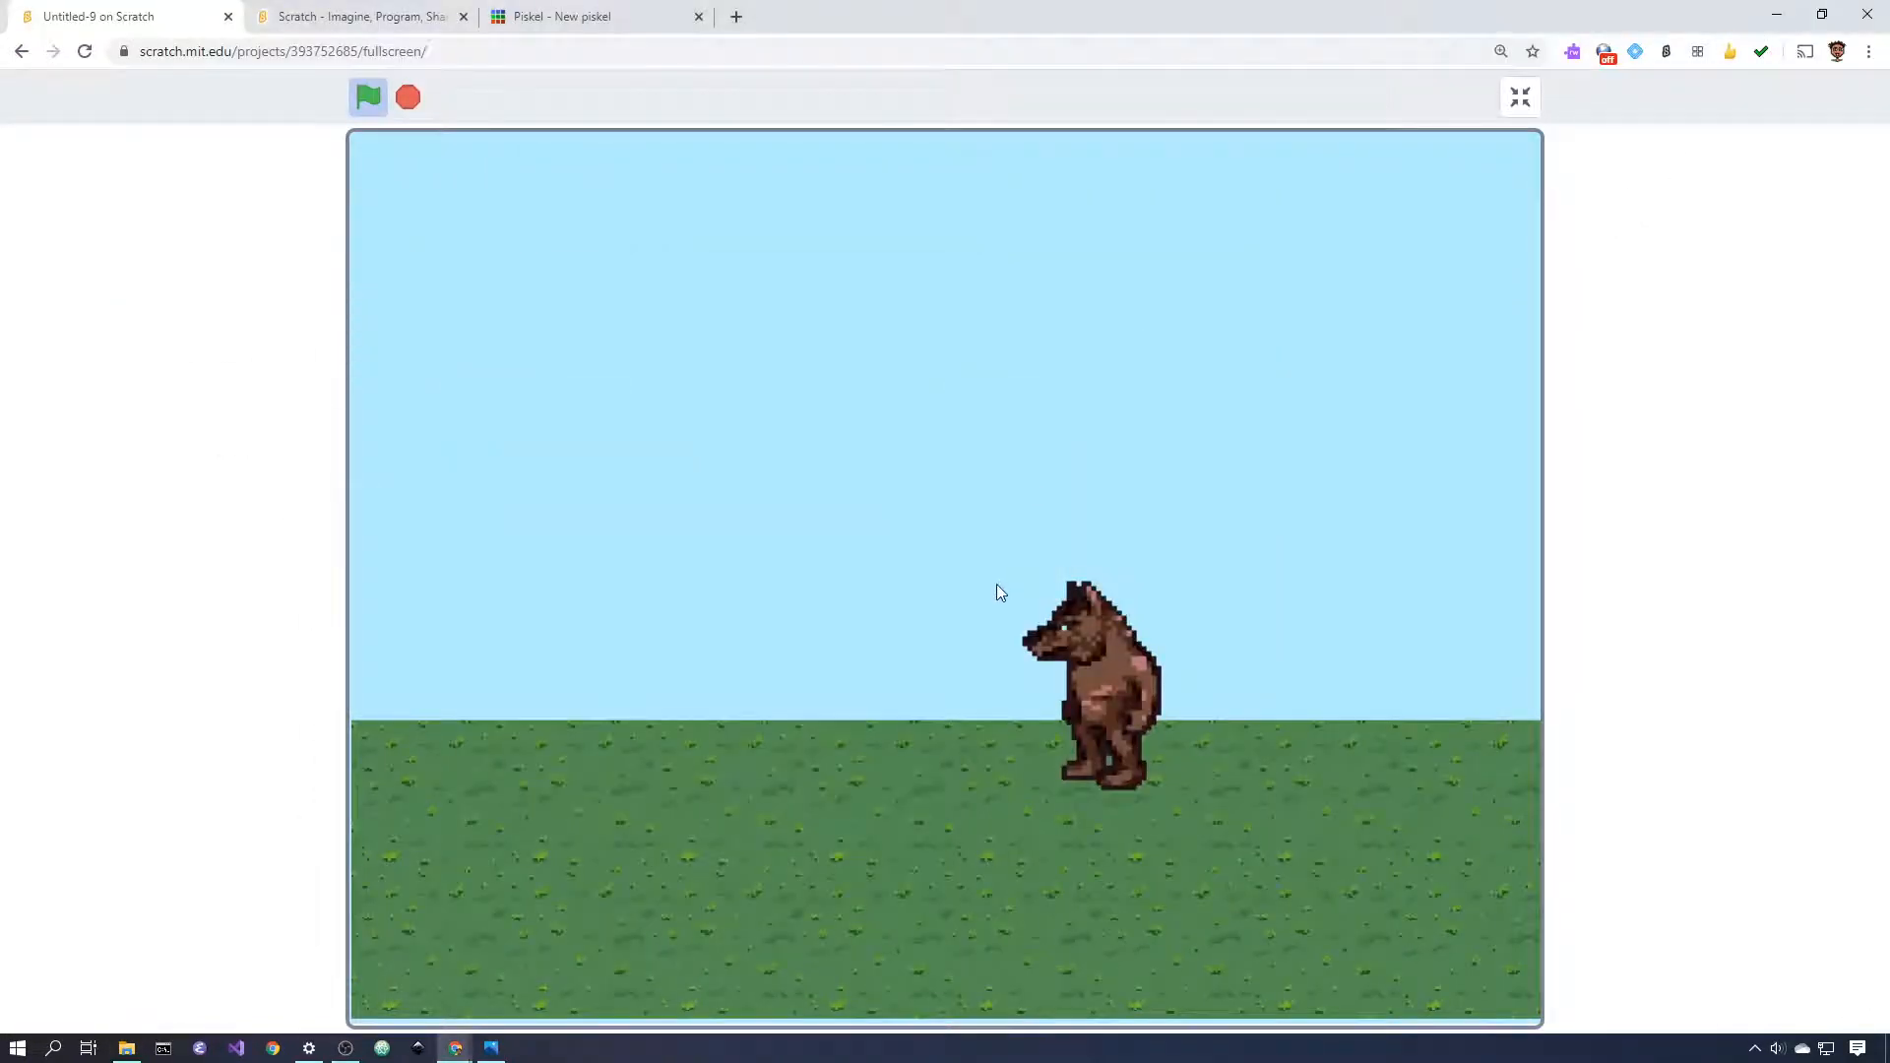
mouse_move(851, 606)
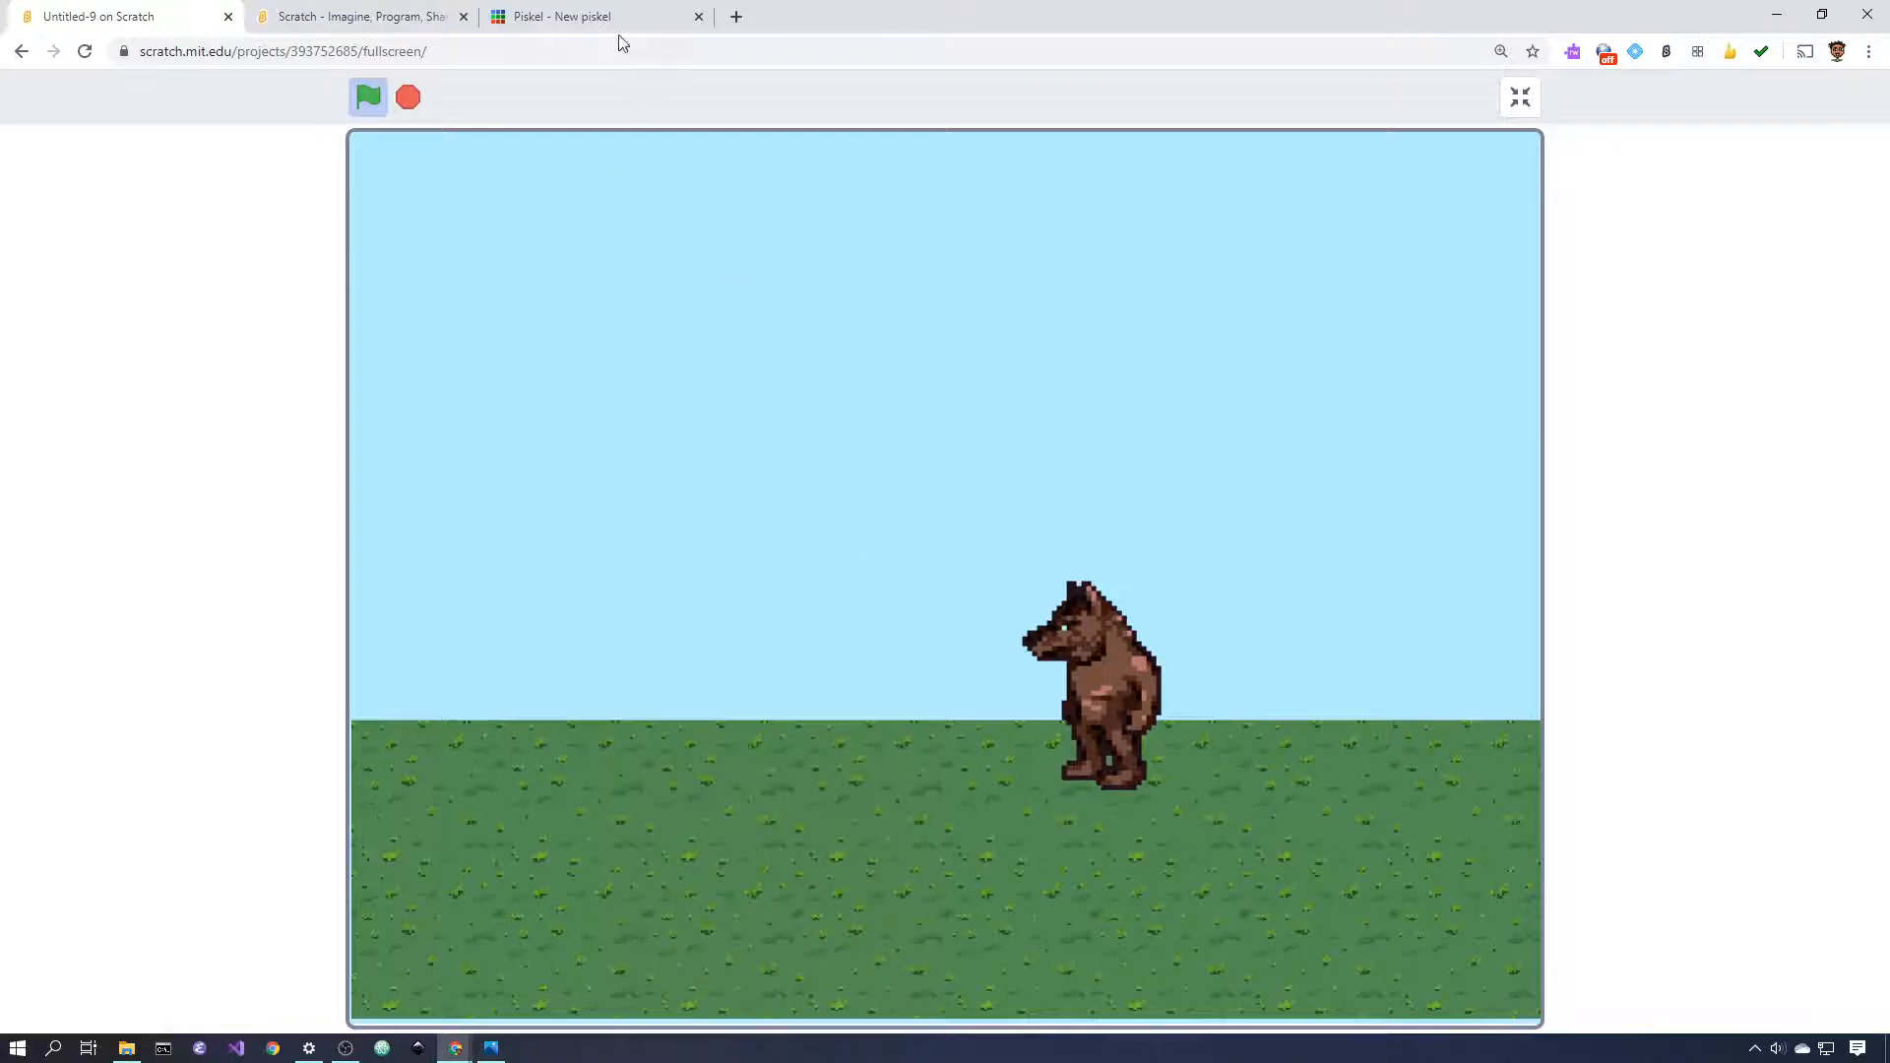
left_click(591, 16)
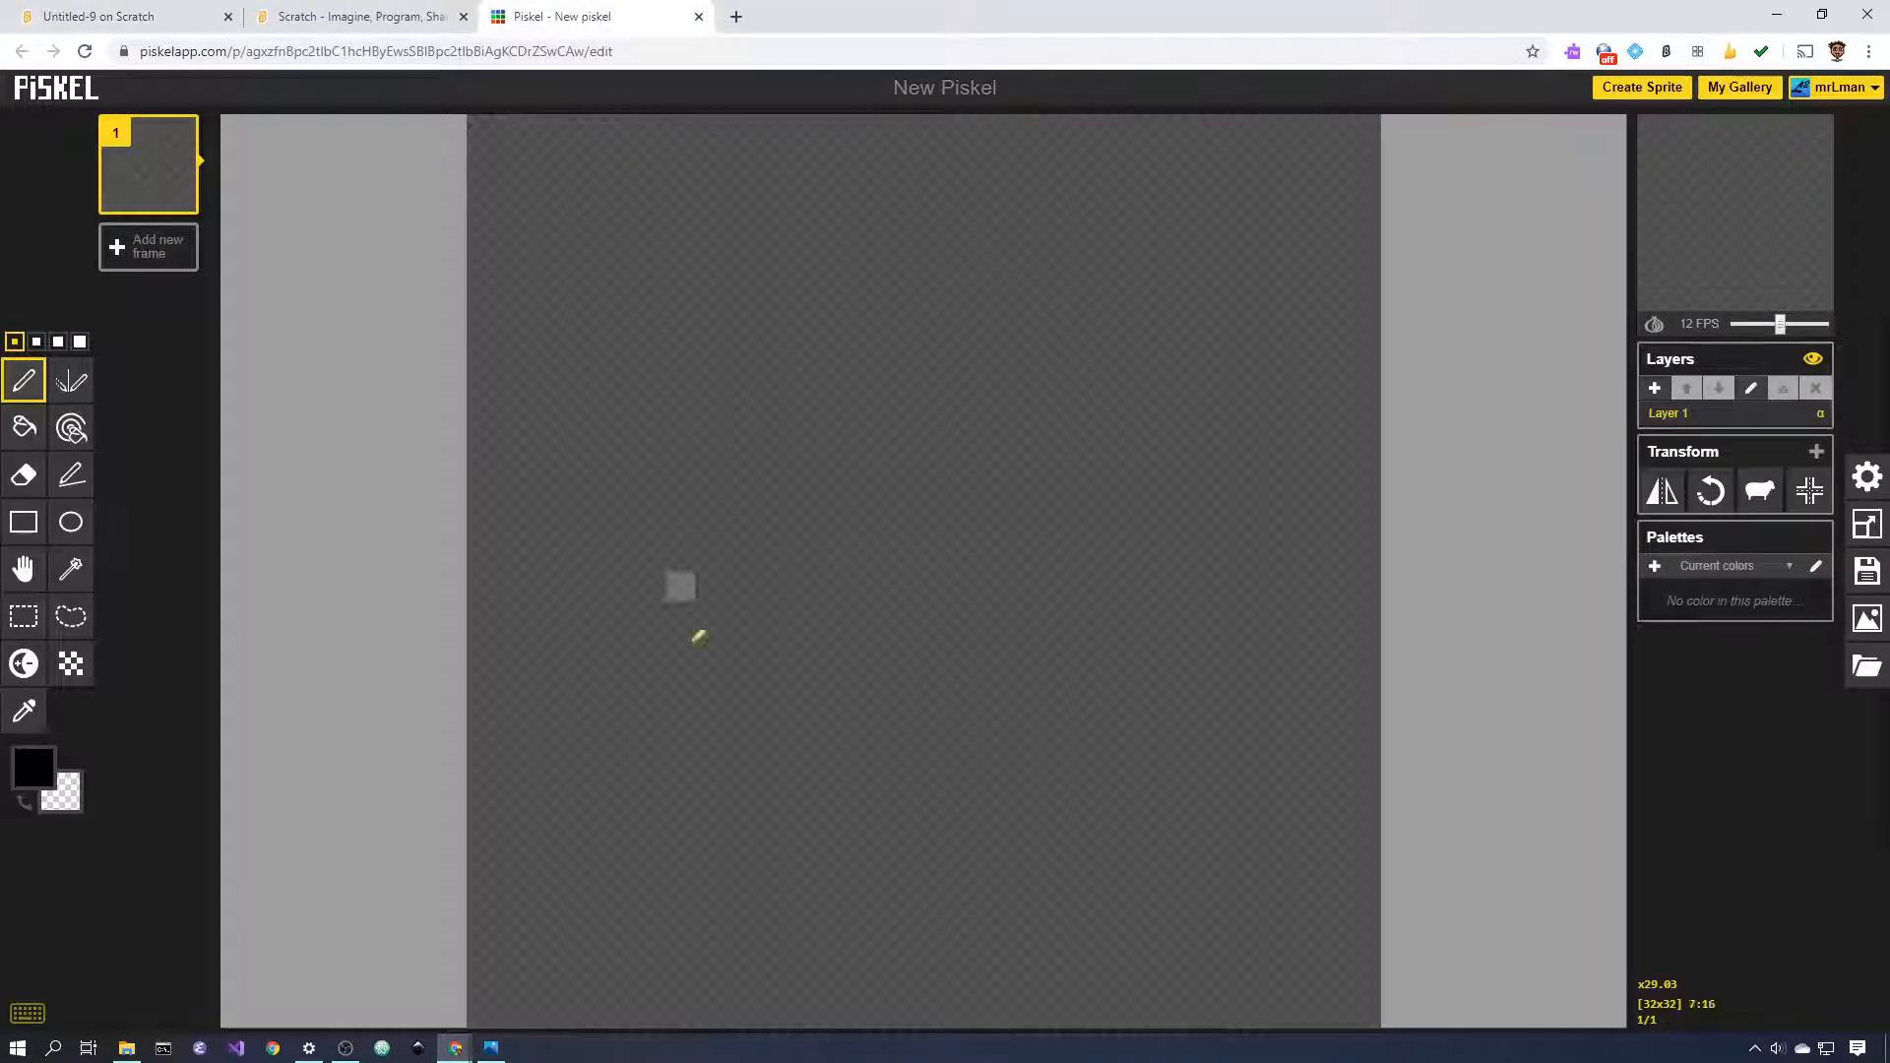
mouse_move(1211, 482)
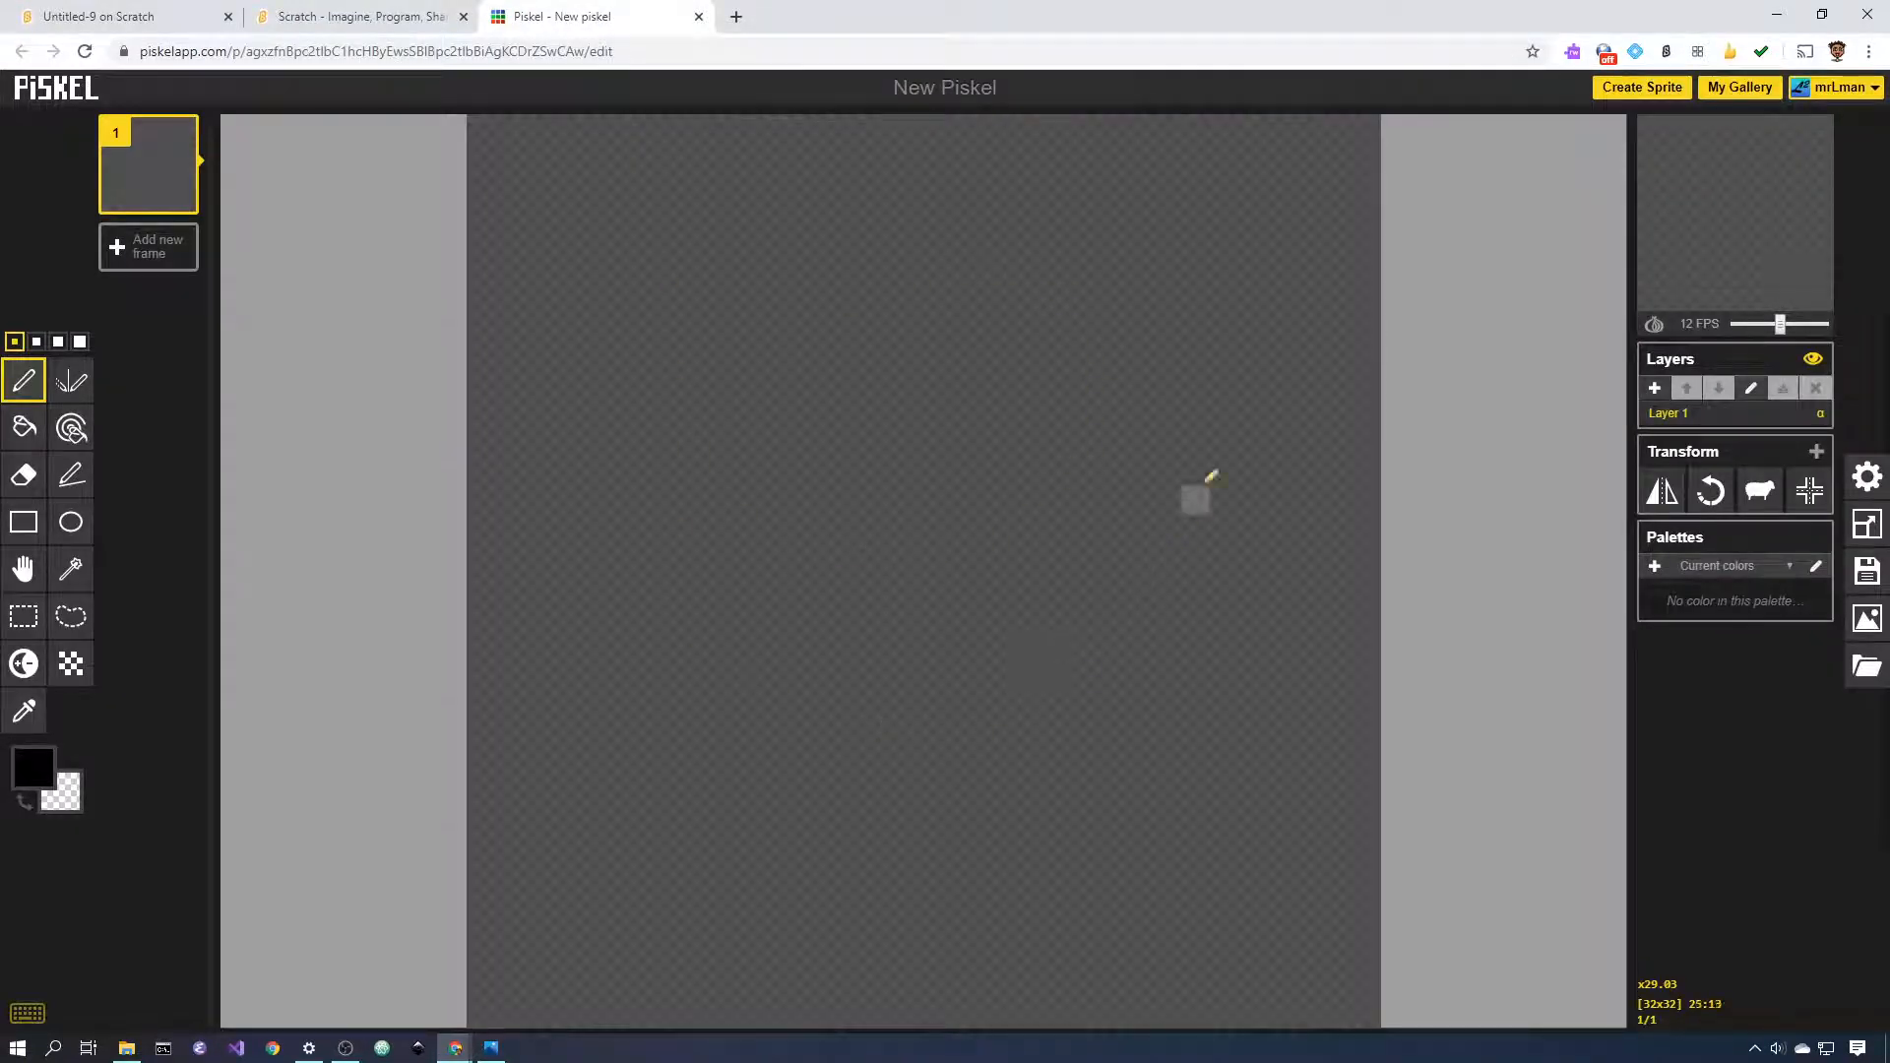
mouse_move(1109, 723)
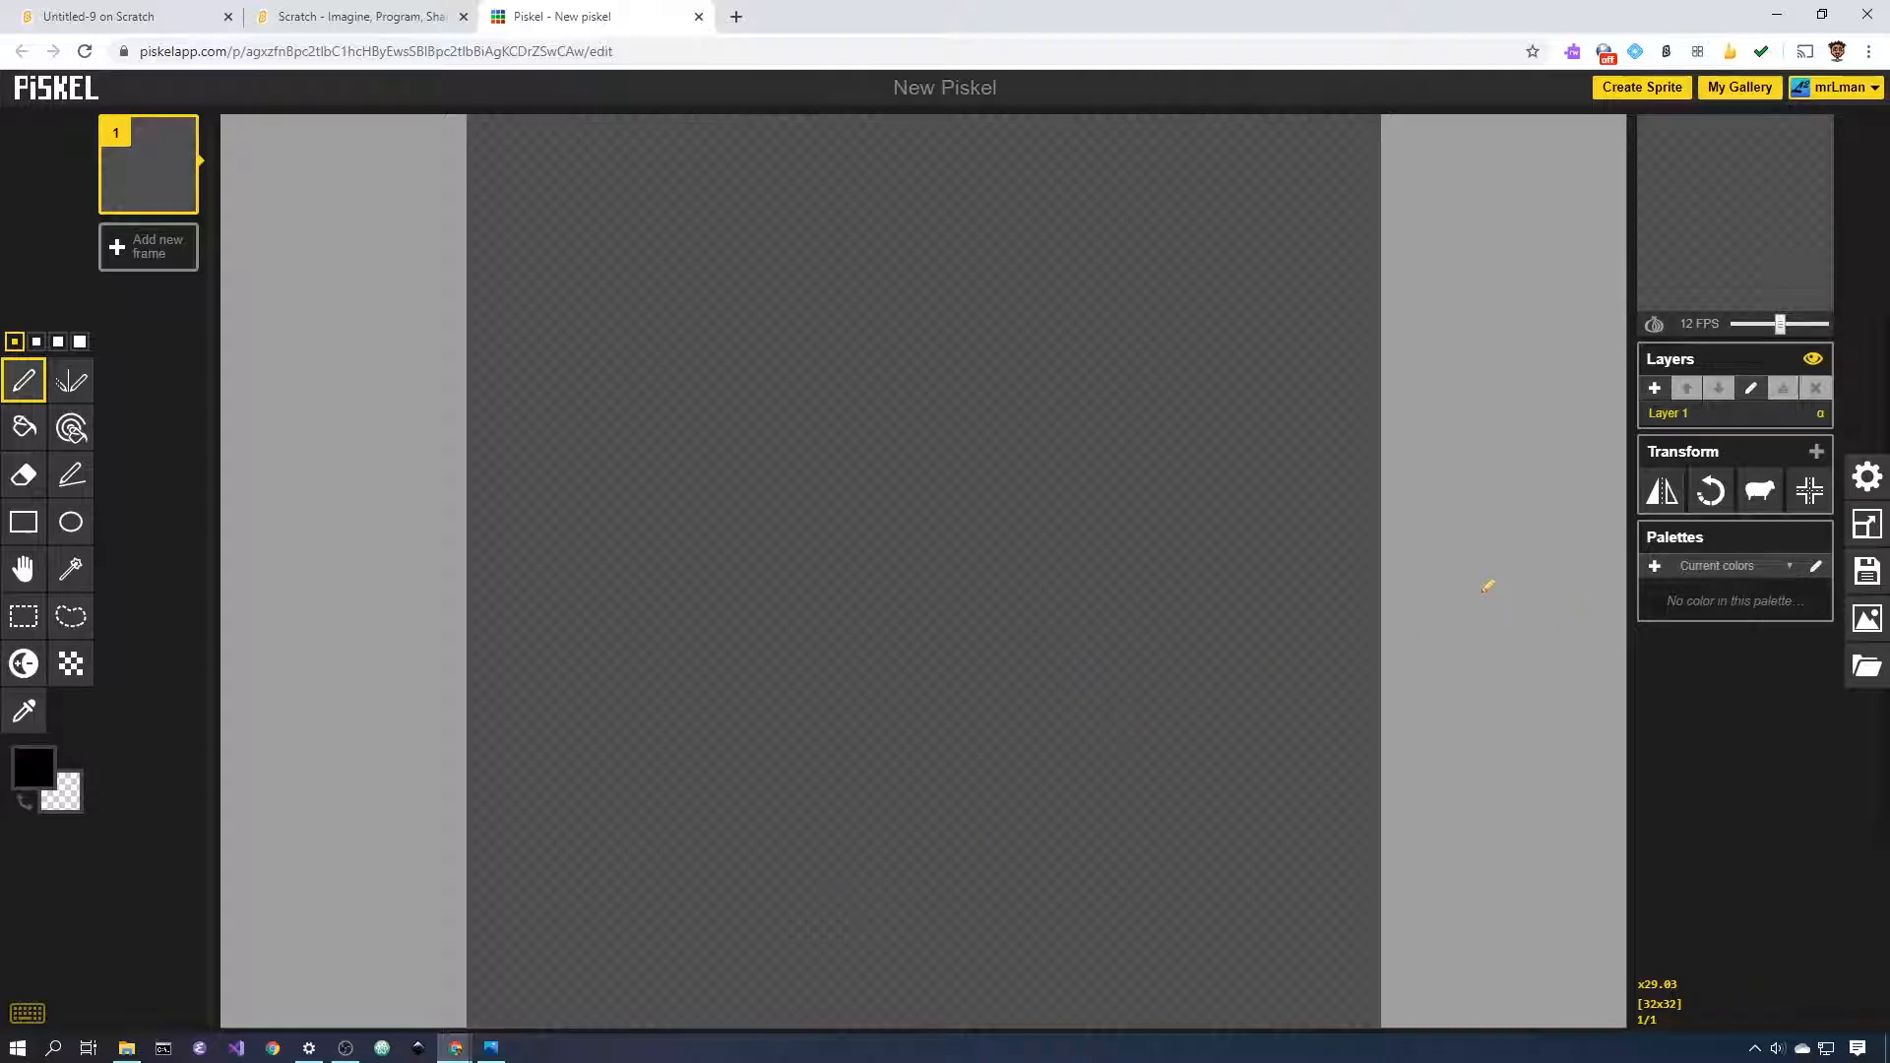
mouse_move(1867, 666)
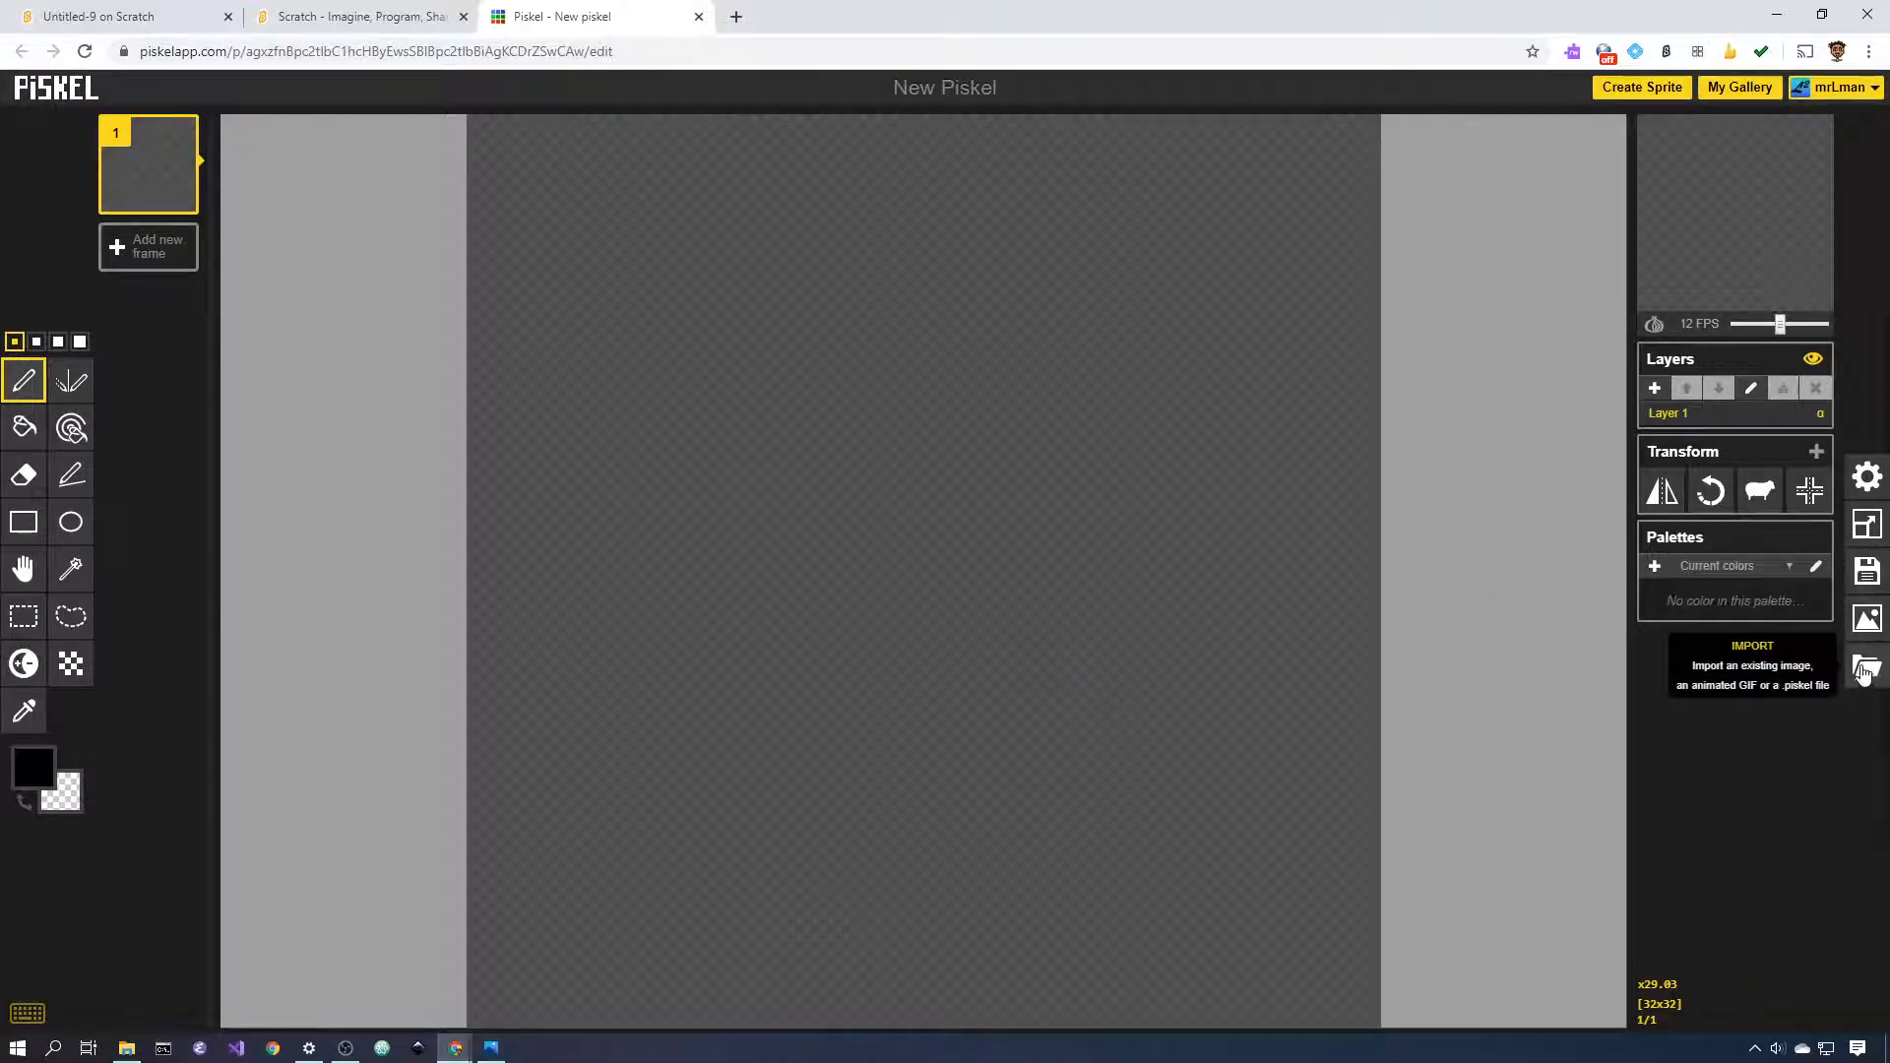
- Choose wolf_sprite.png from Downloads as the image to import into Piskel
left_click(1867, 669)
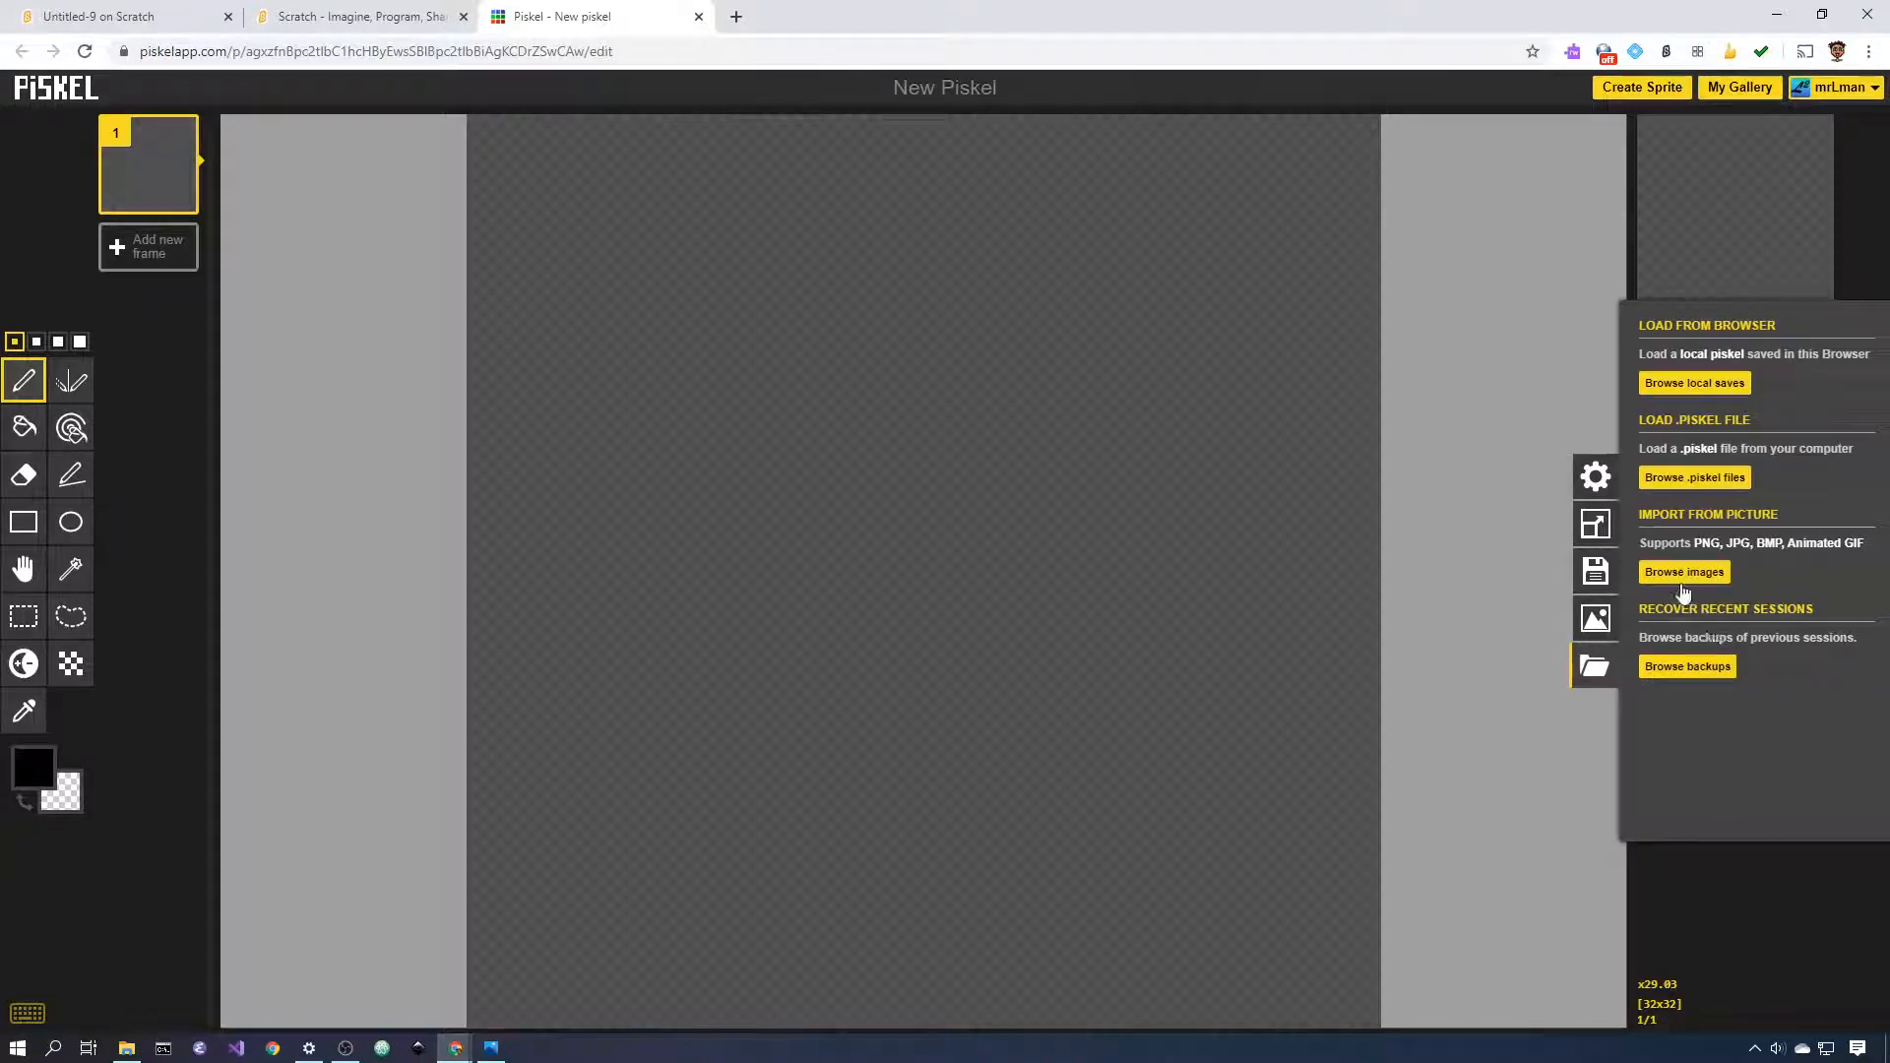
left_click(1684, 571)
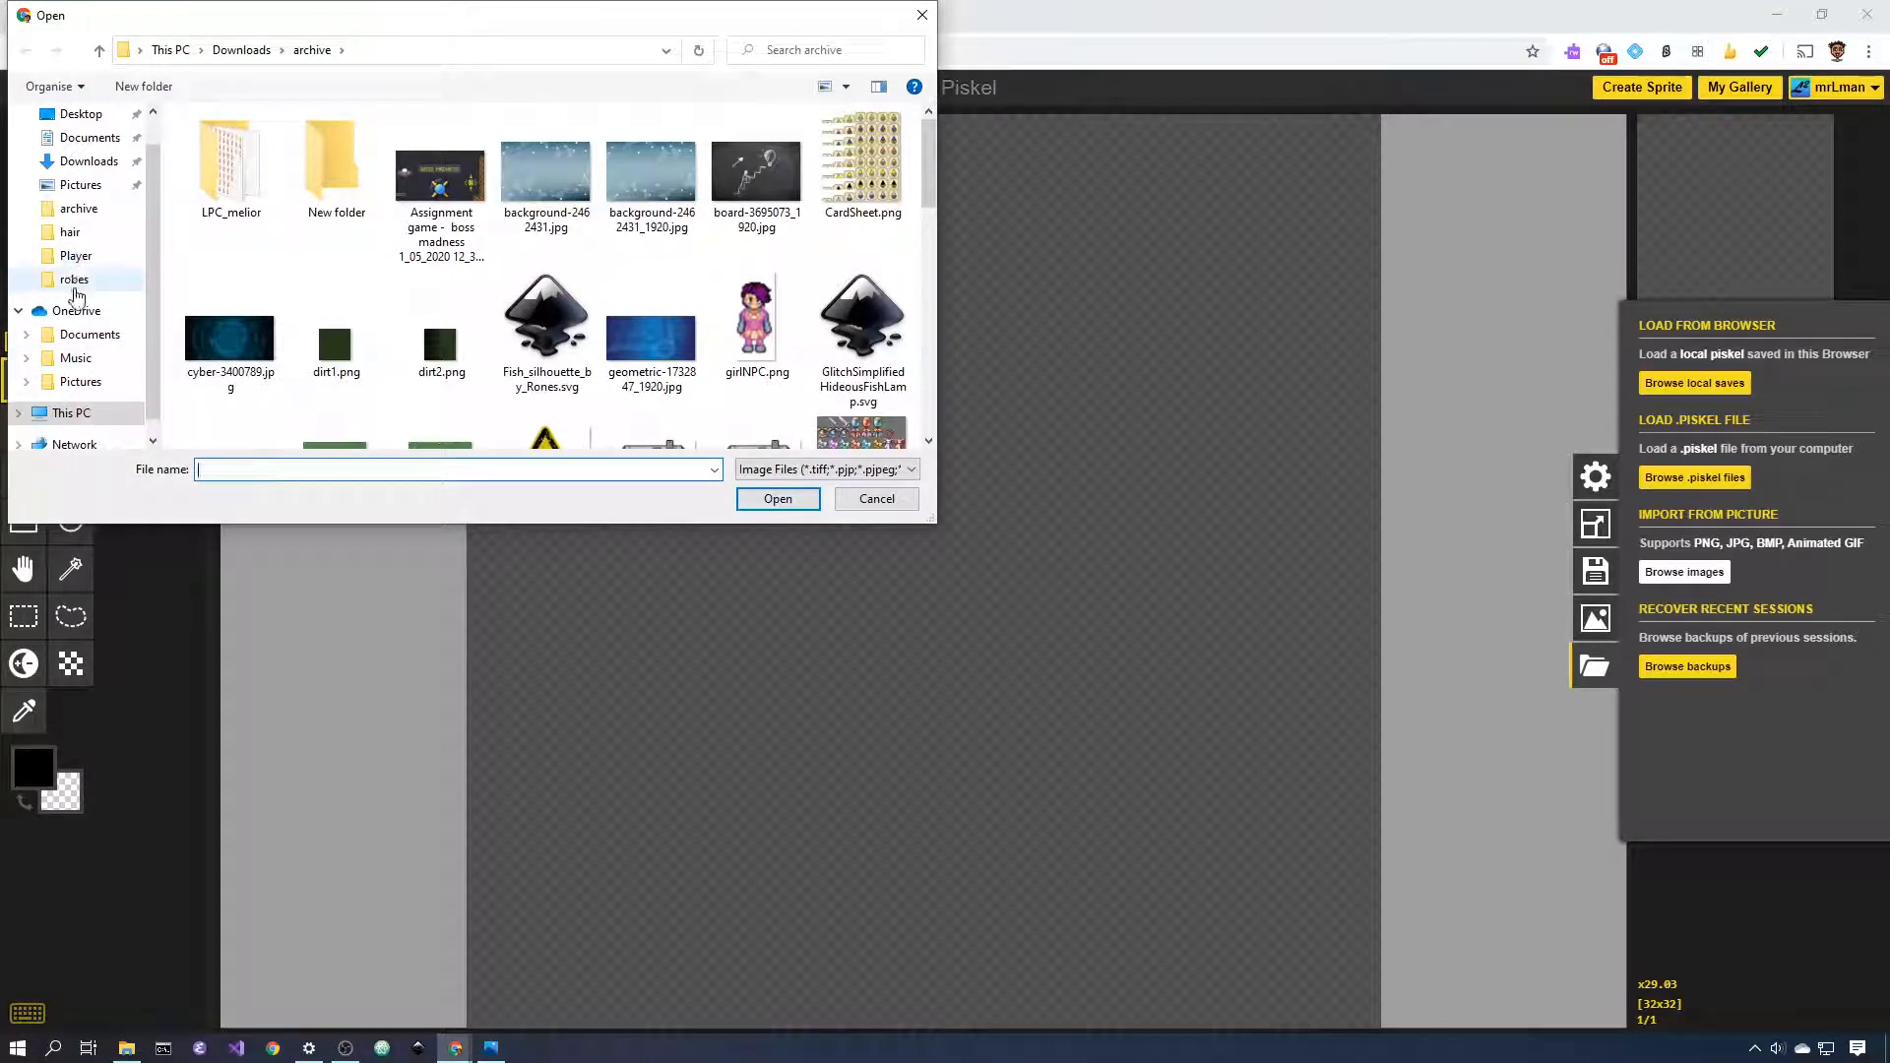
left_click(89, 160)
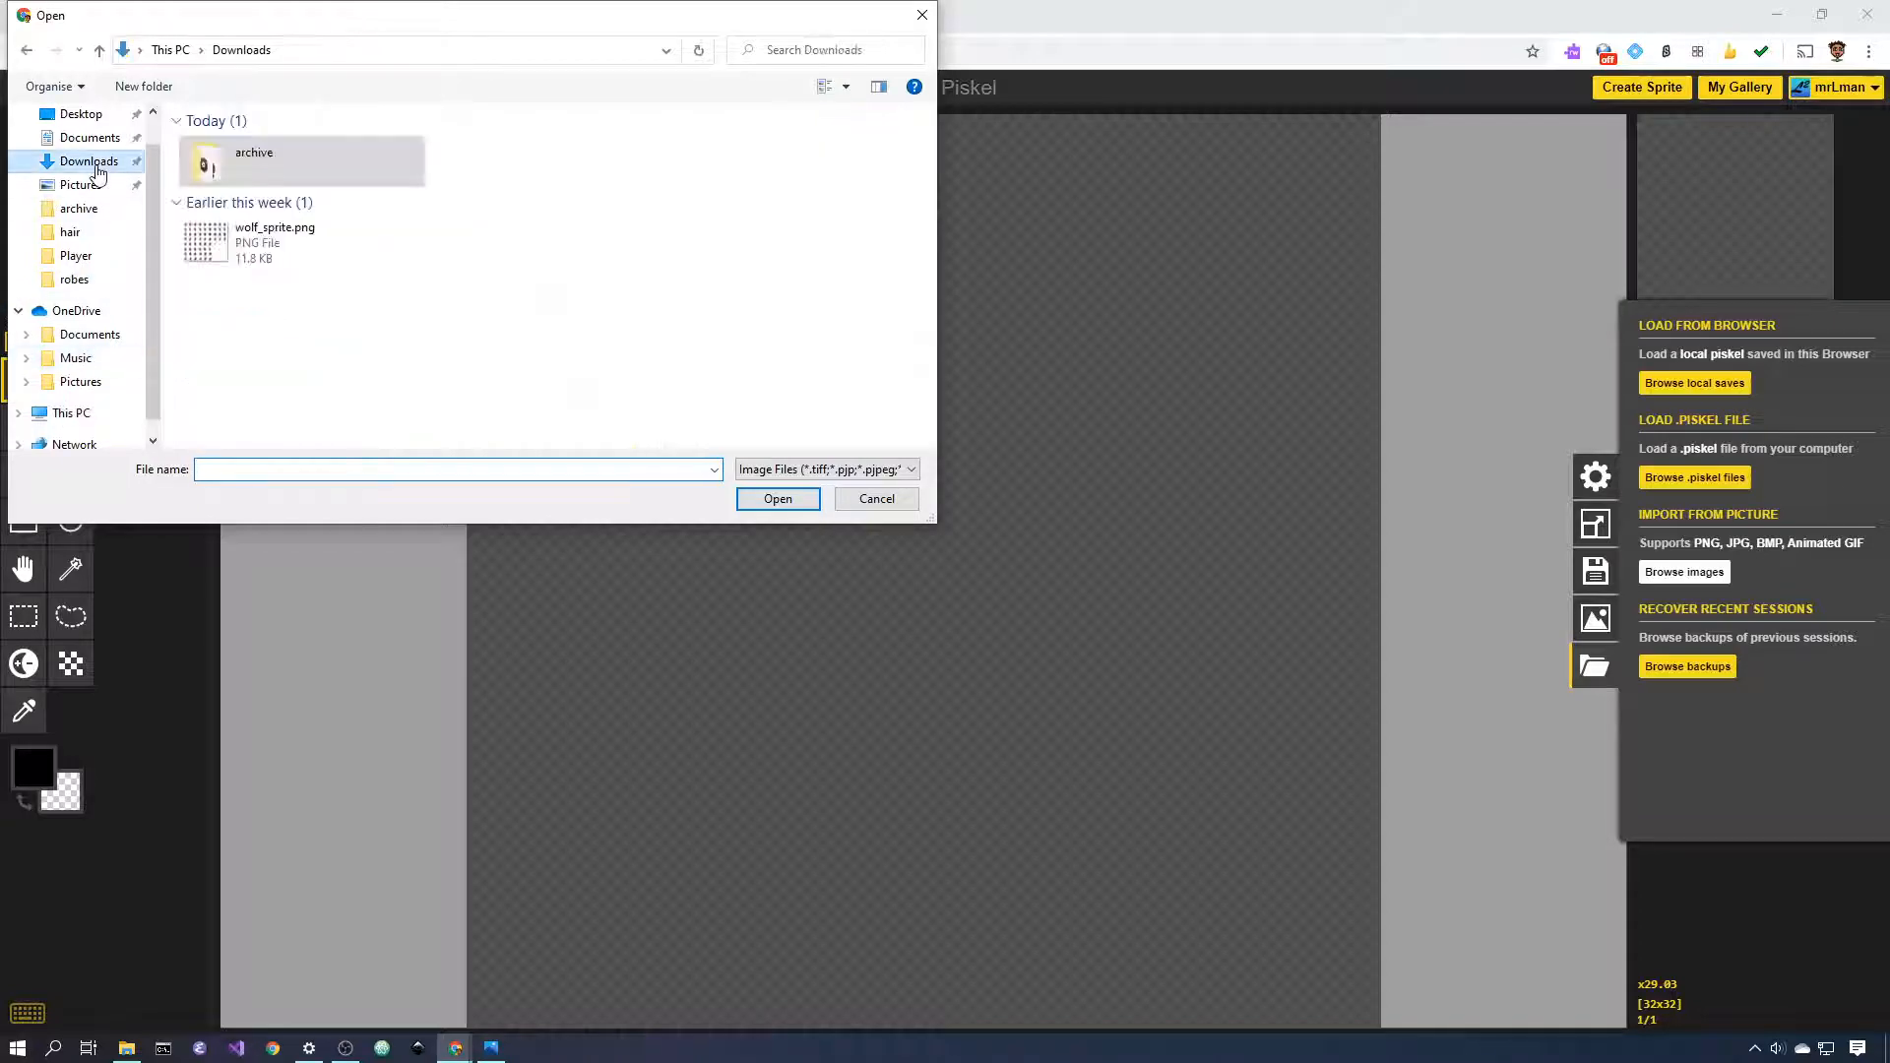
left_click(778, 498)
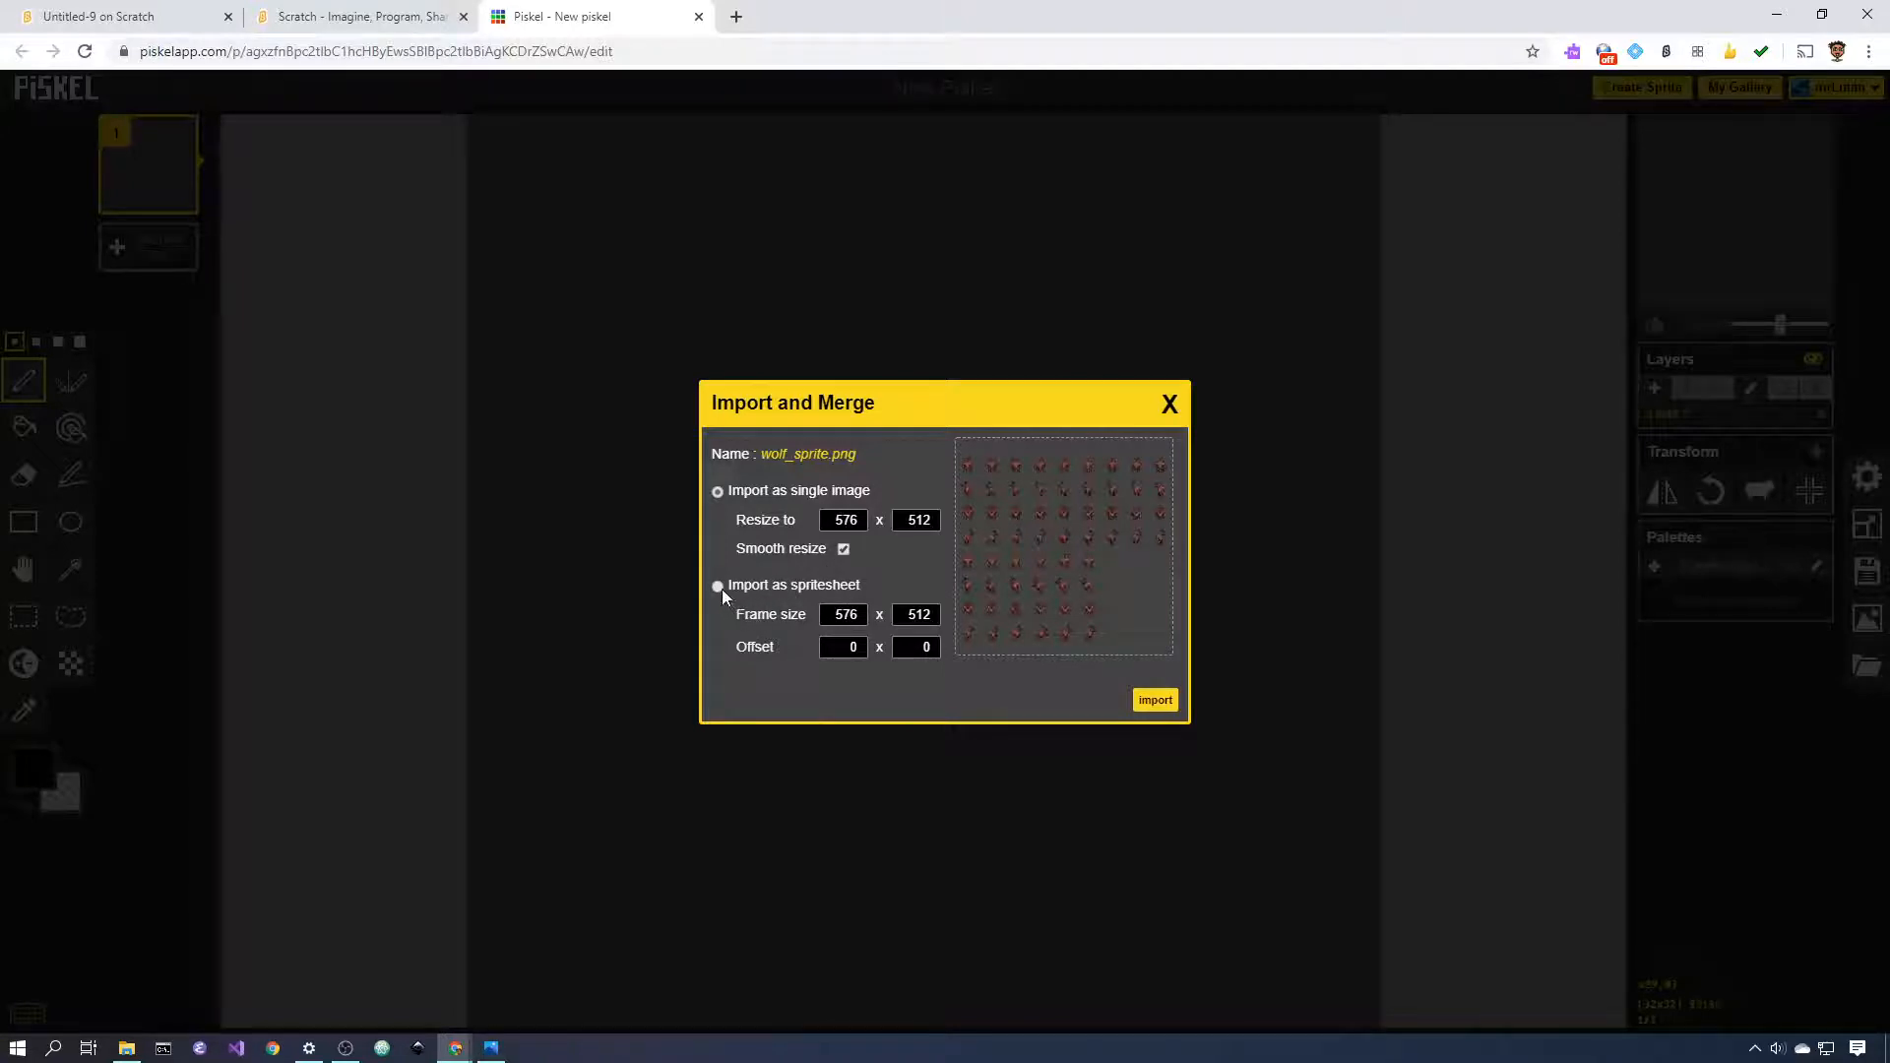
- Import the sheet as a spritesheet cut into 64 × 64 frames, giving 60 wolf frames
left_click(717, 585)
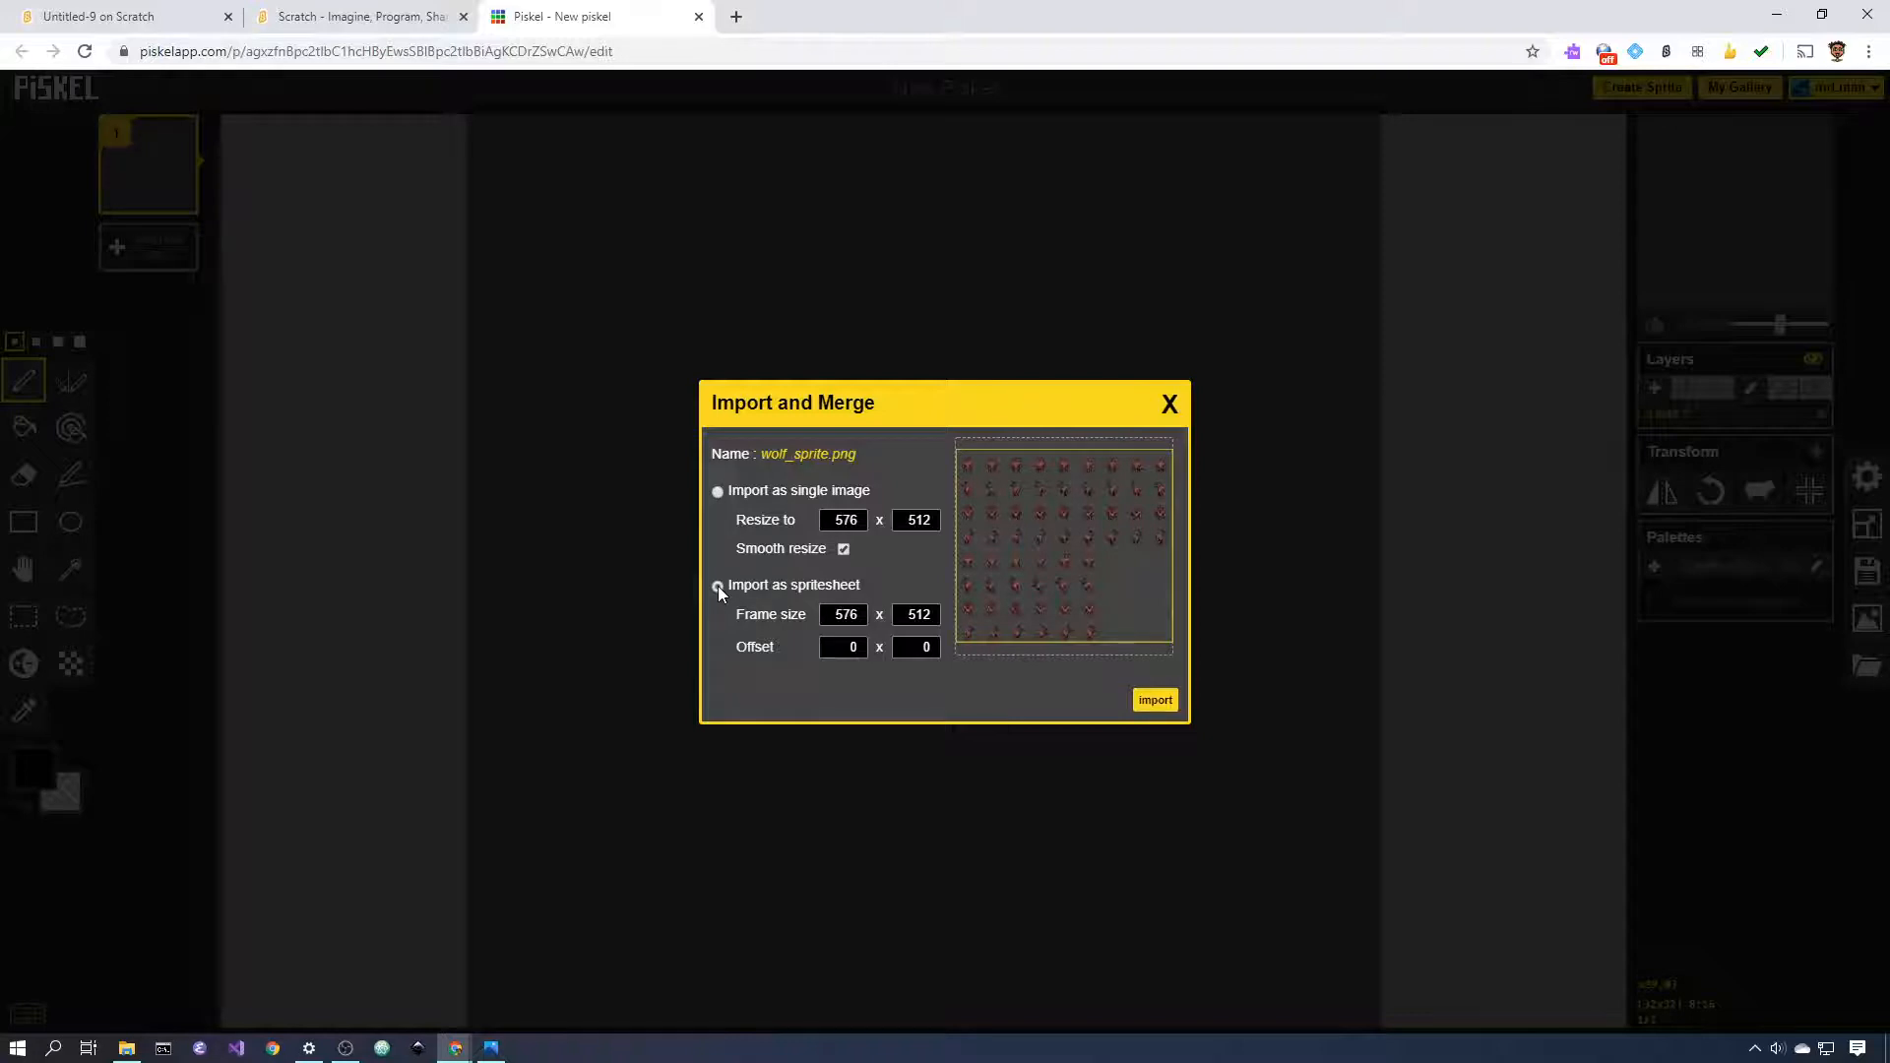
left_click(716, 585)
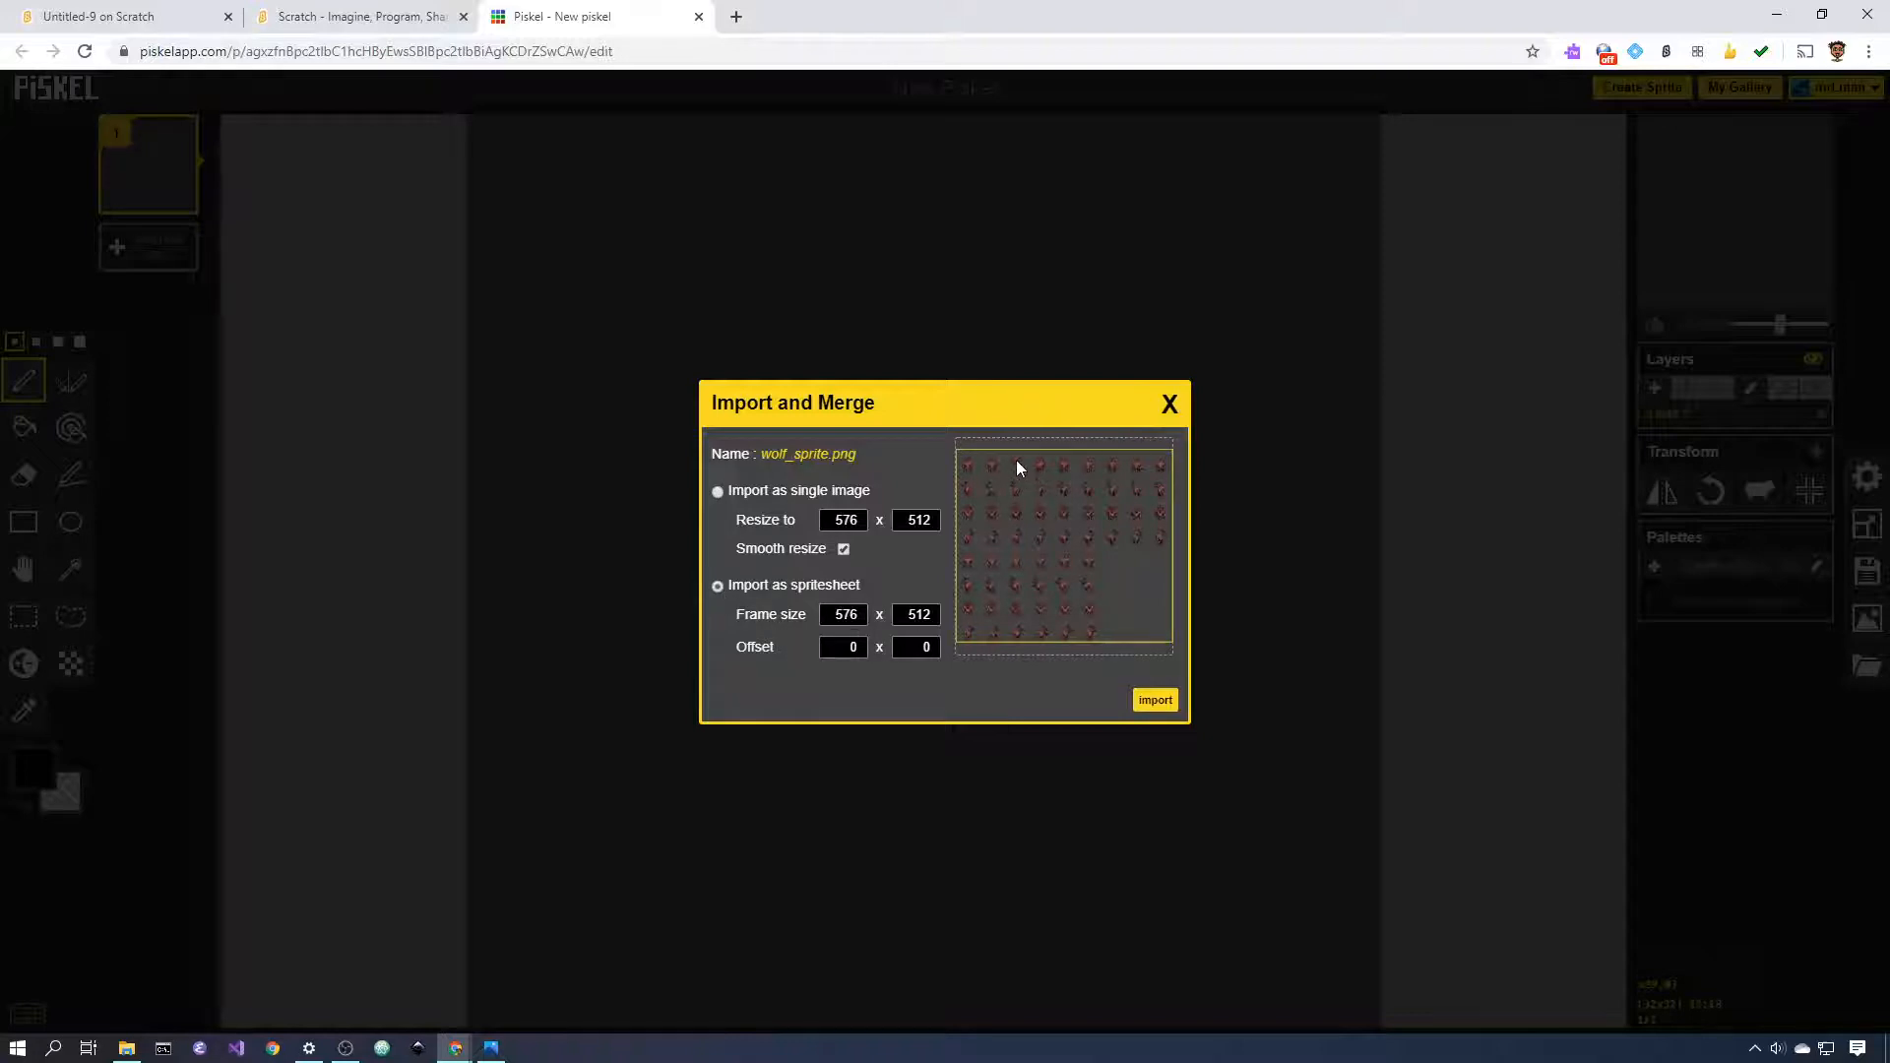
mouse_move(1158, 585)
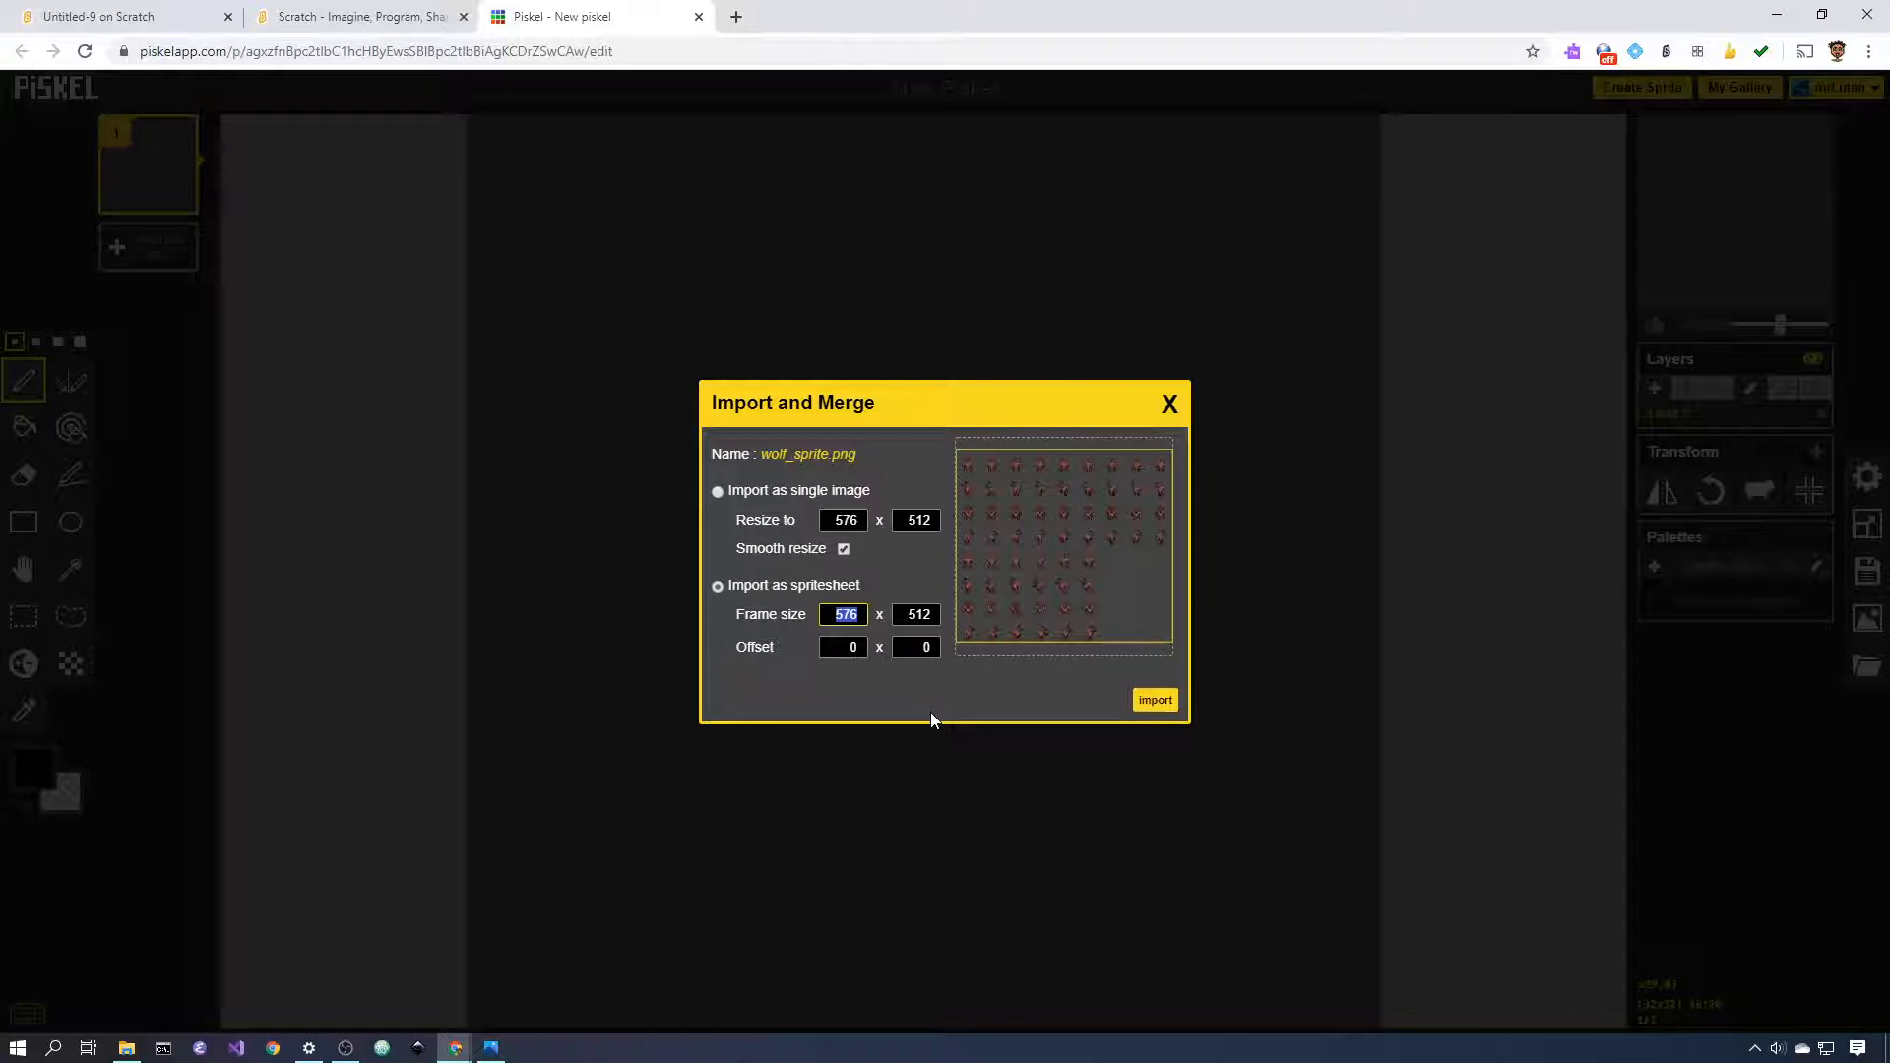
type("64")
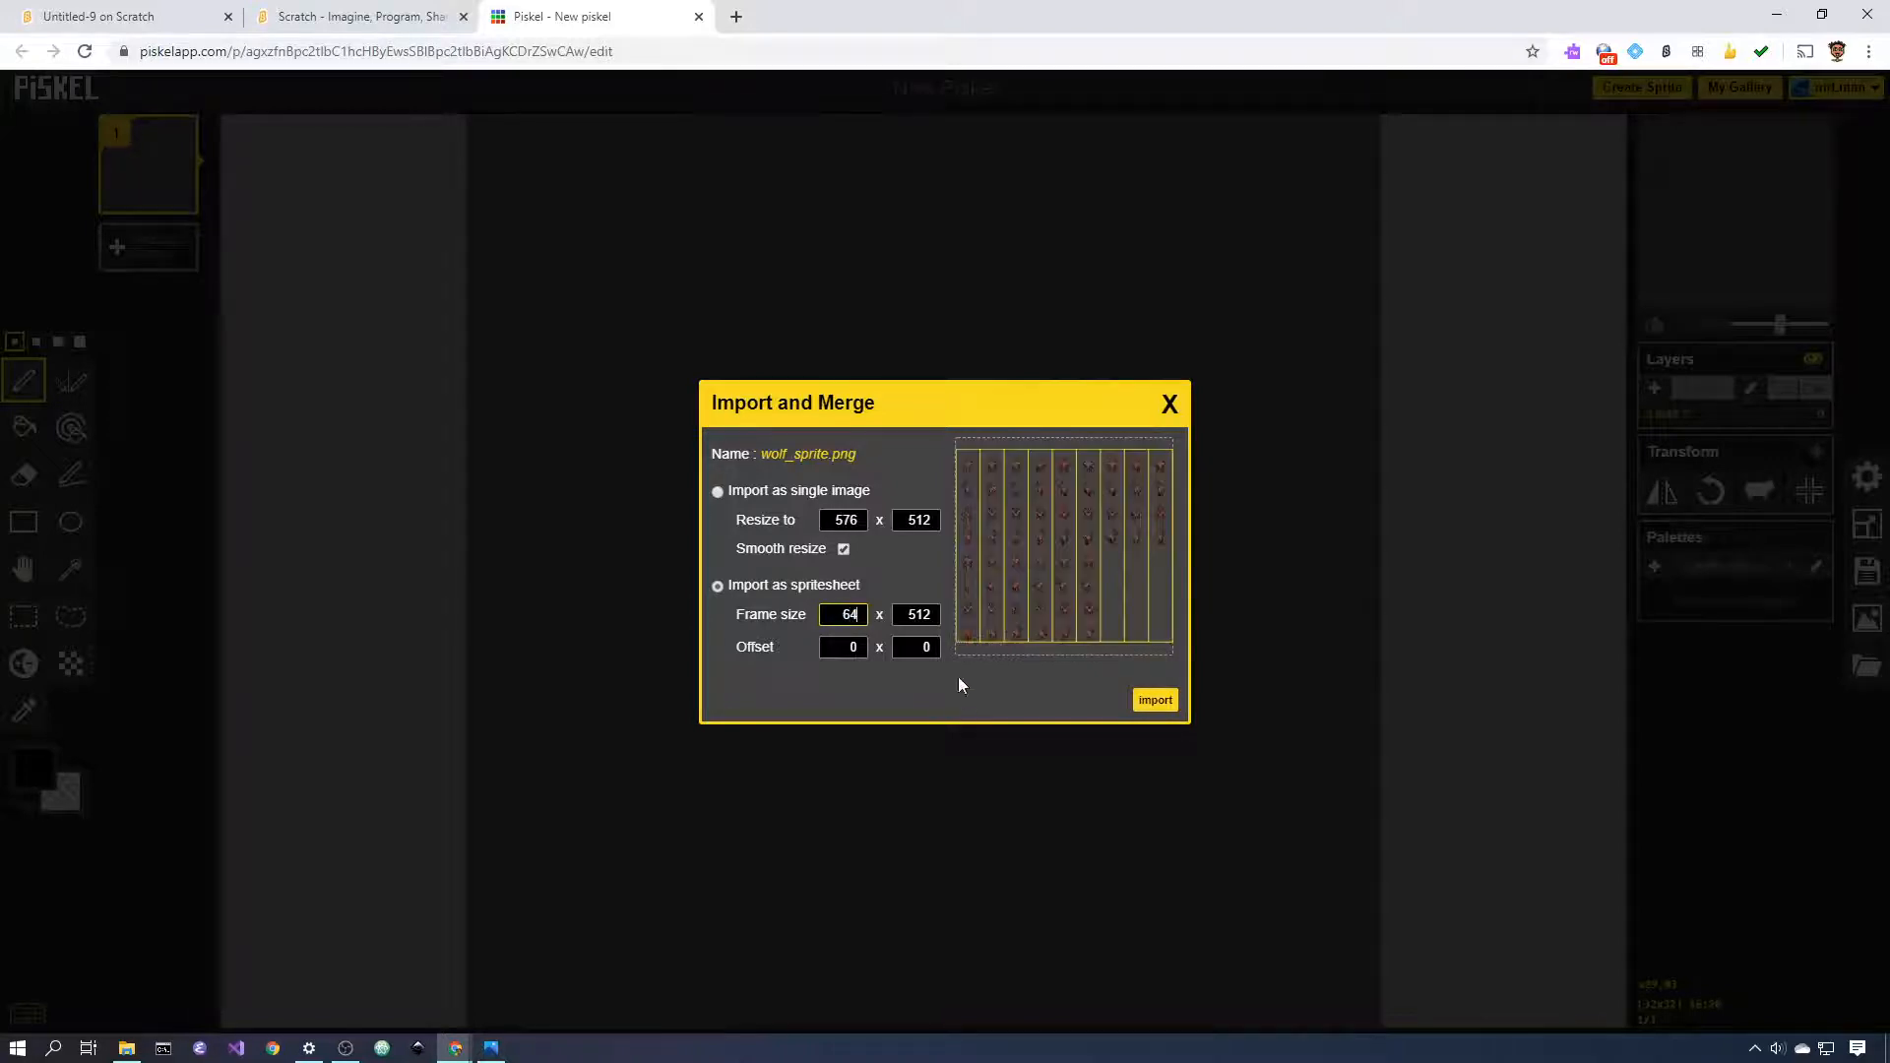
left_click(917, 614)
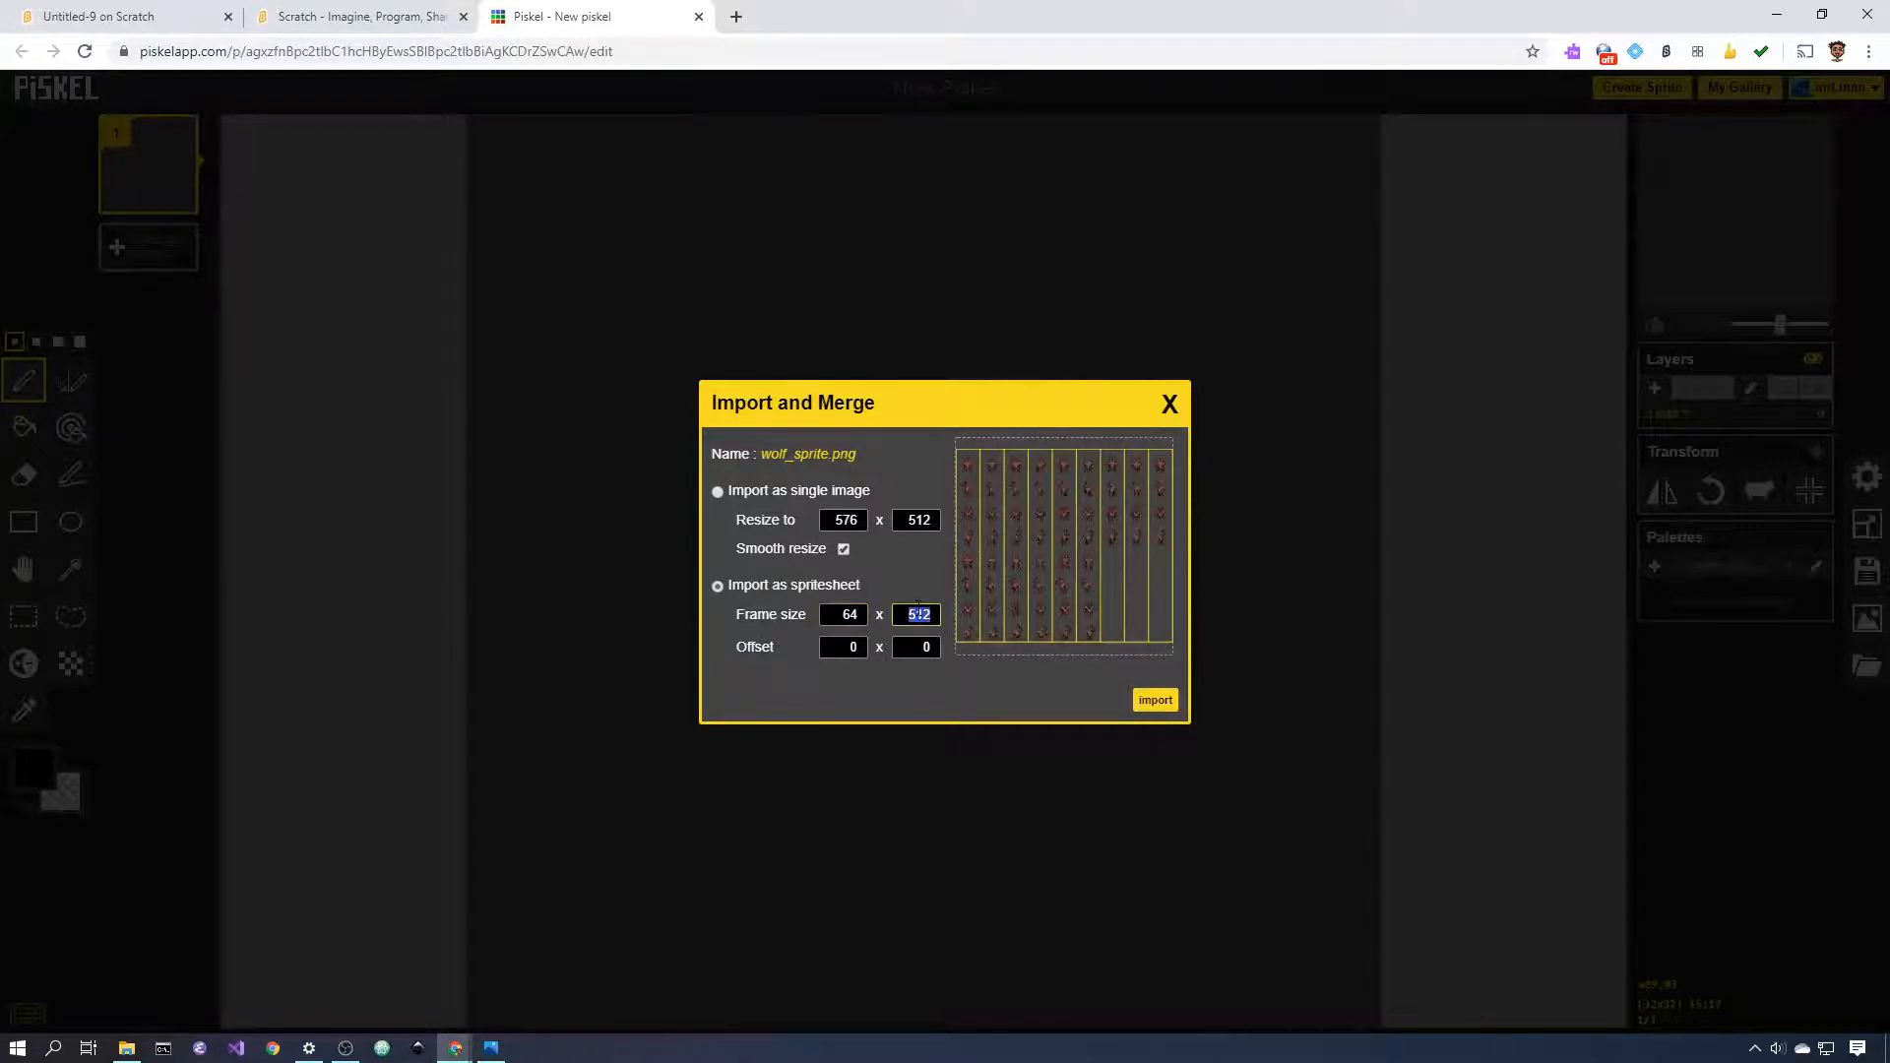
type("64")
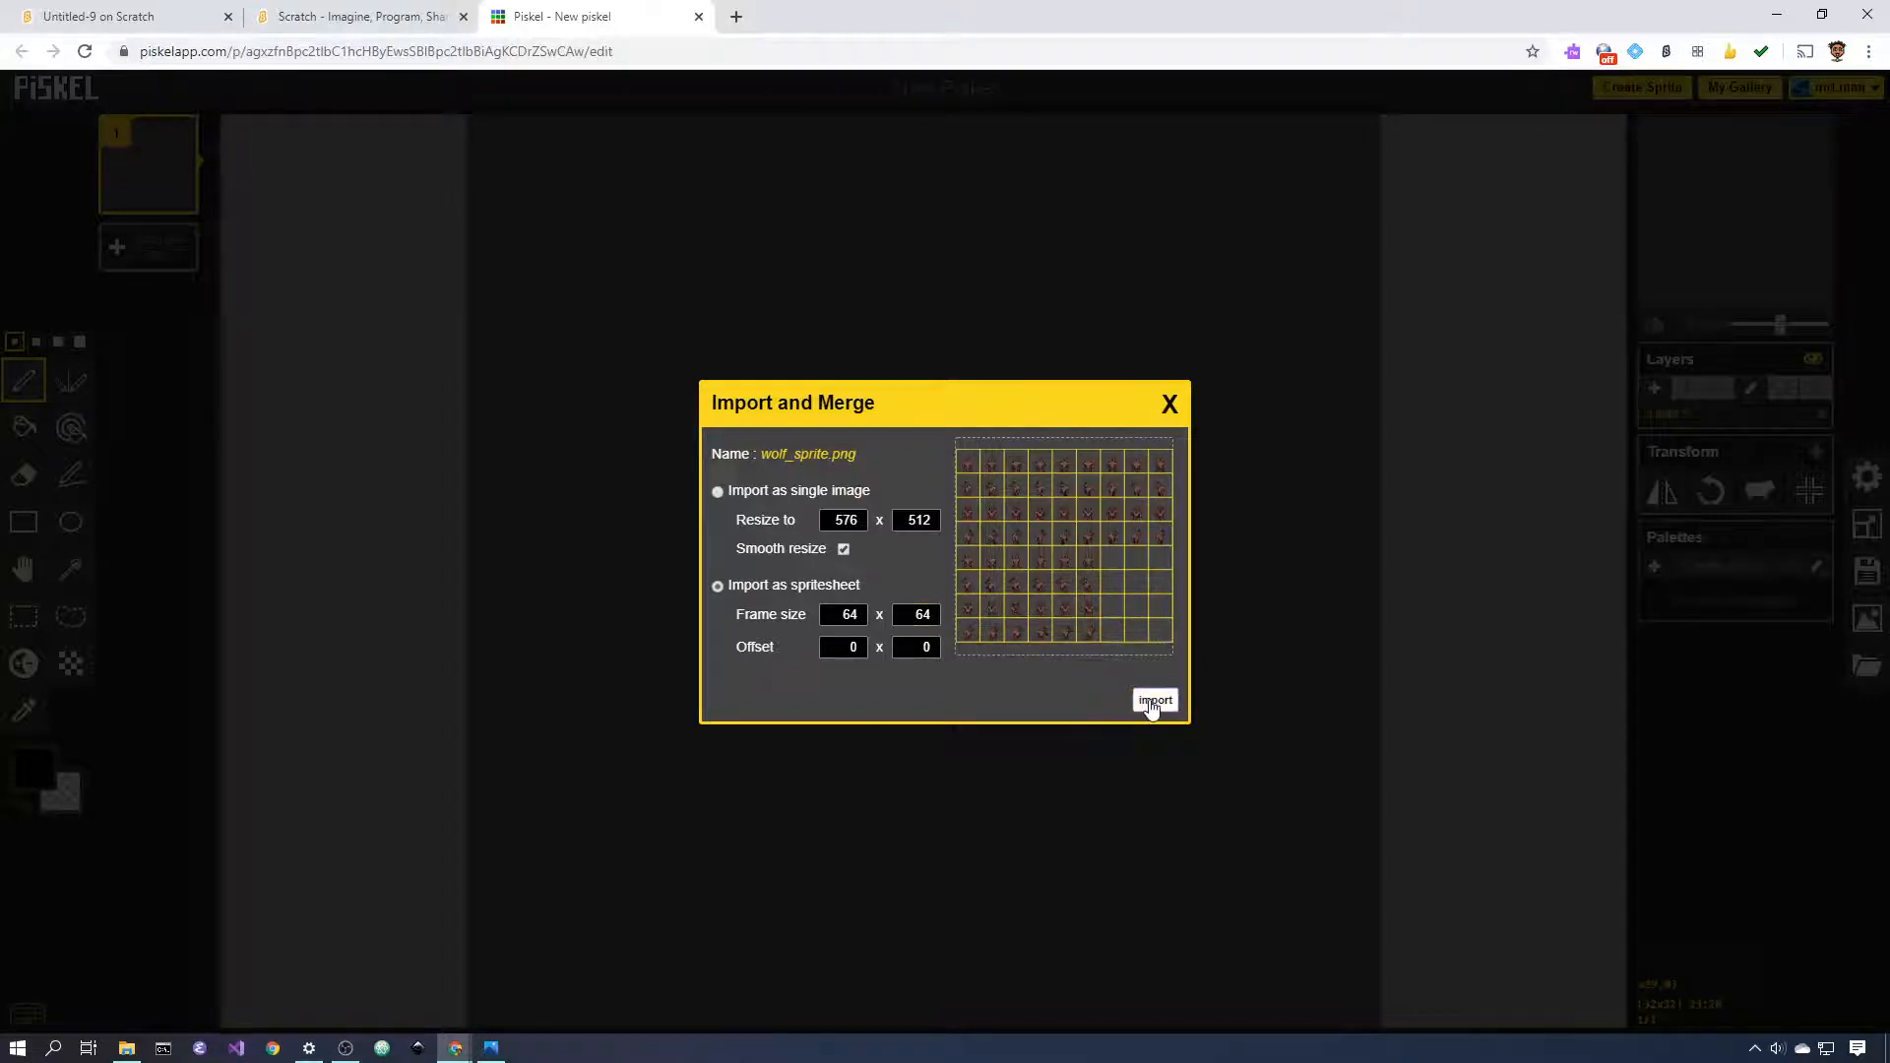
left_click(1154, 701)
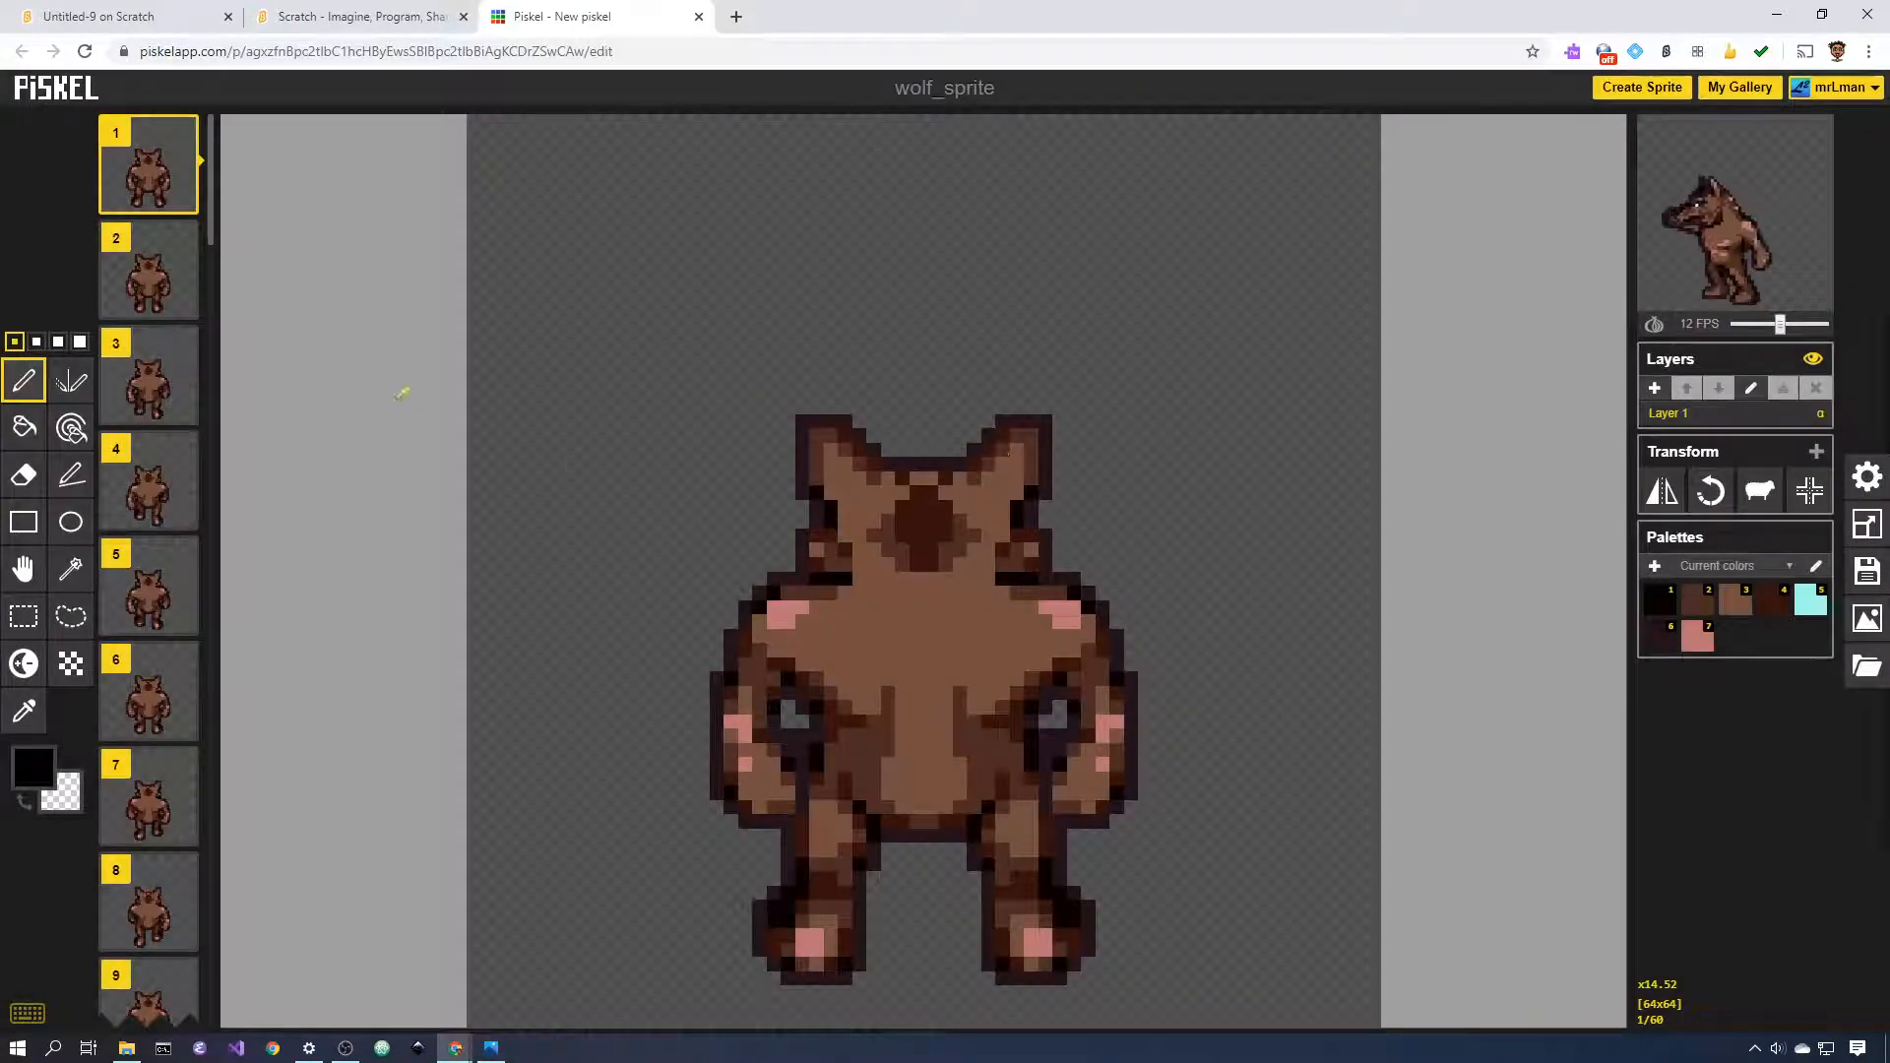
- Lower the preview speed from 12 to 11 FPS and scroll through the 60 frames
scroll("down", 3)
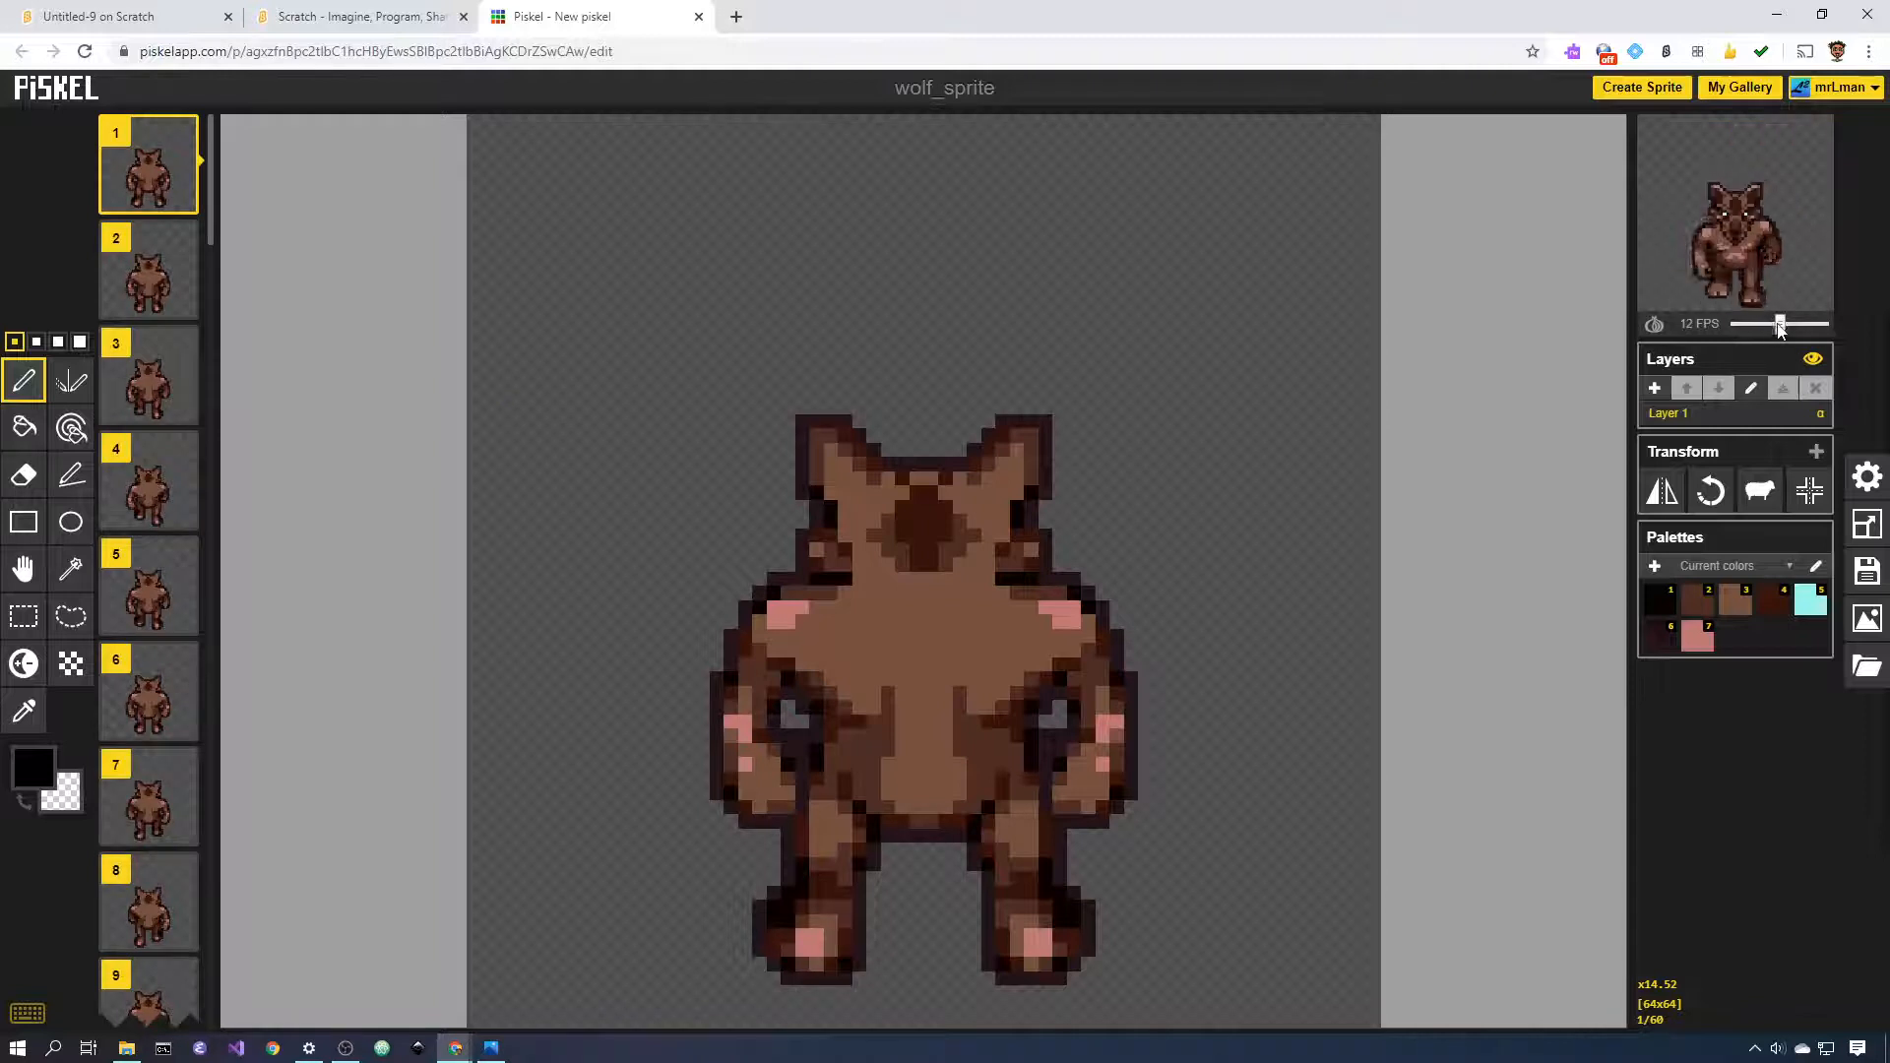
left_click_drag(1780, 323, 1760, 323)
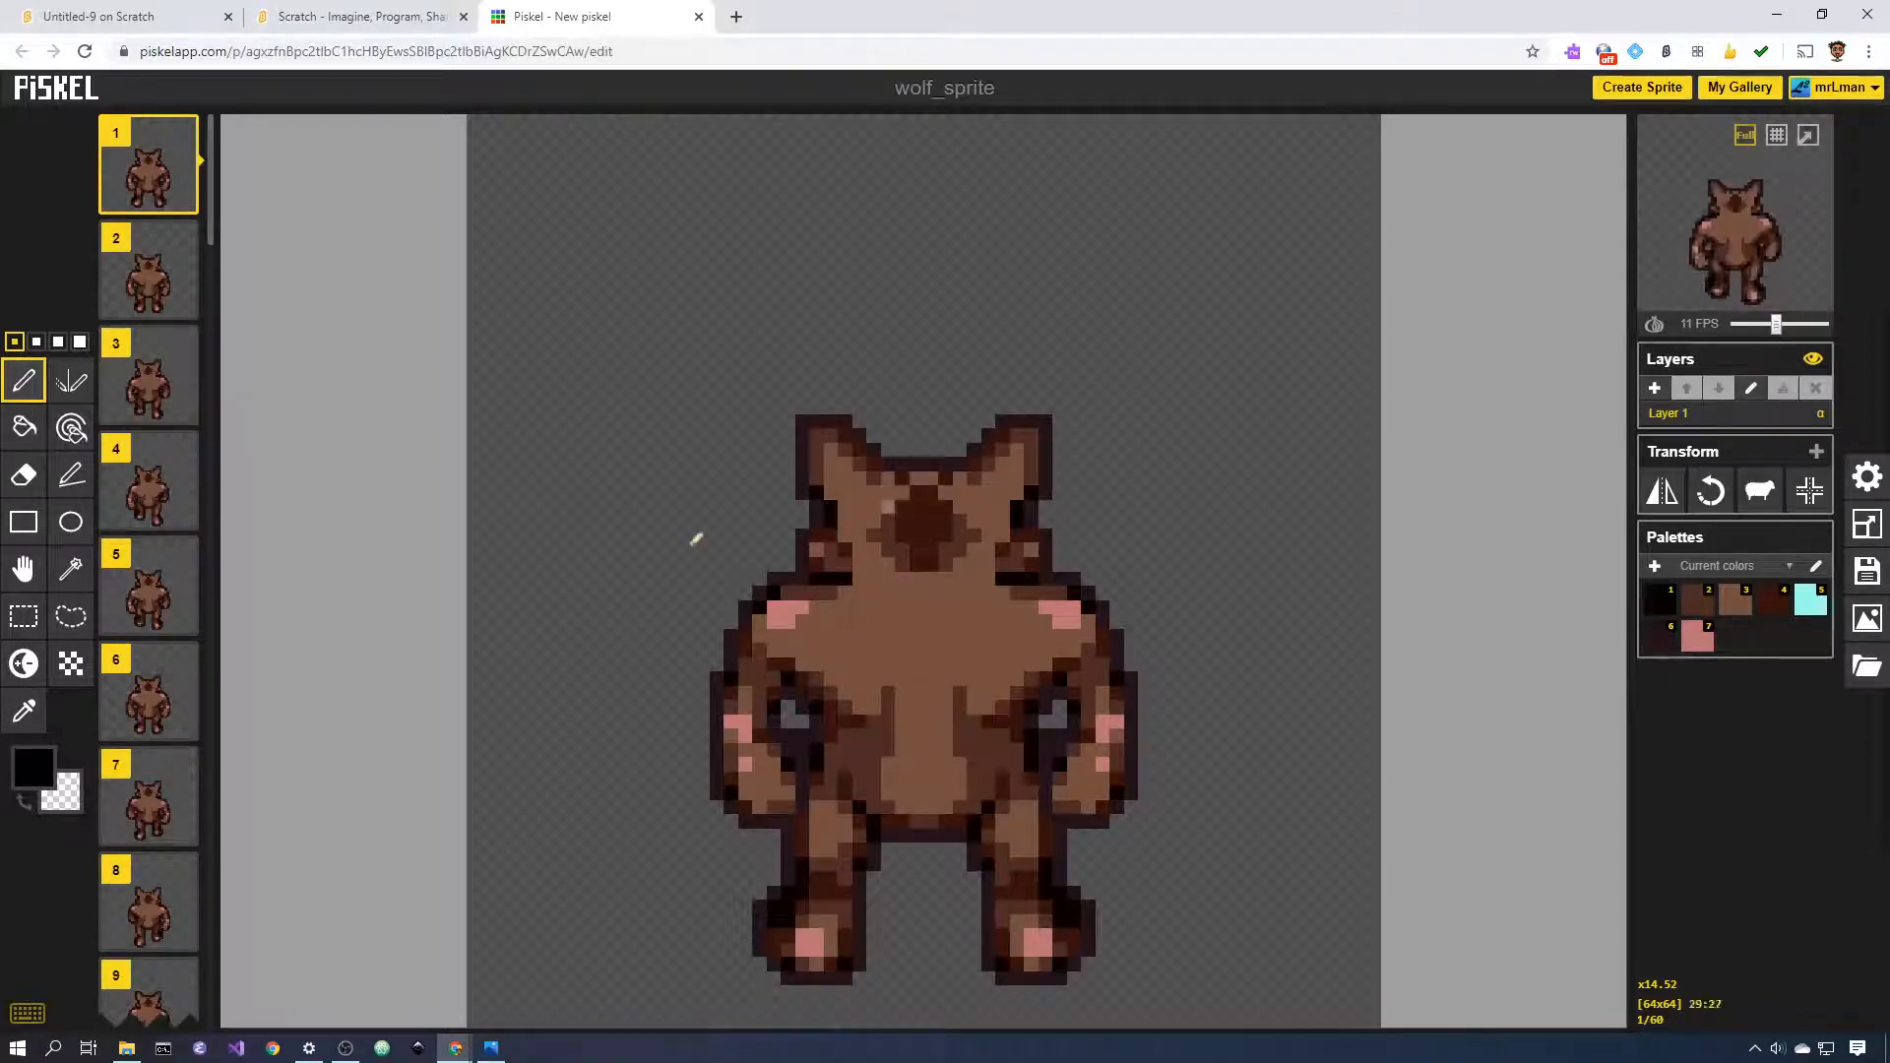
scroll("down", 3)
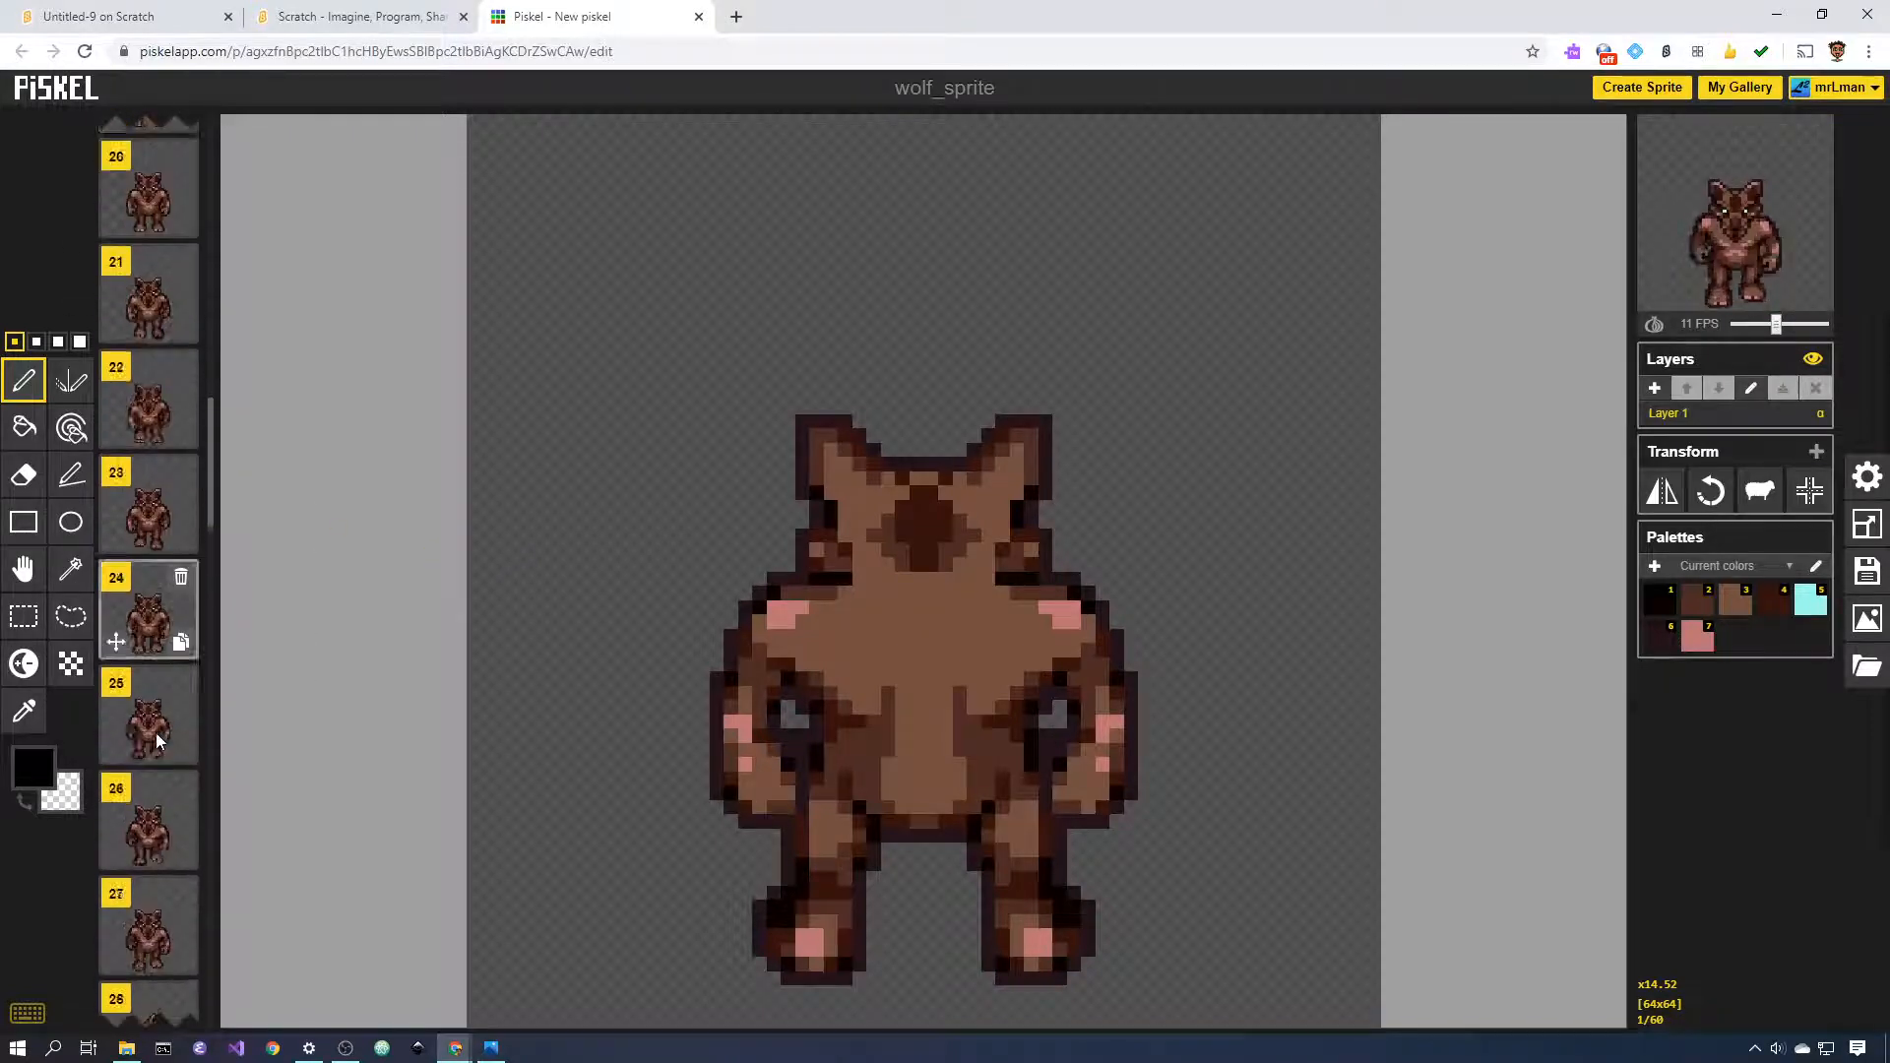
scroll("down", 3)
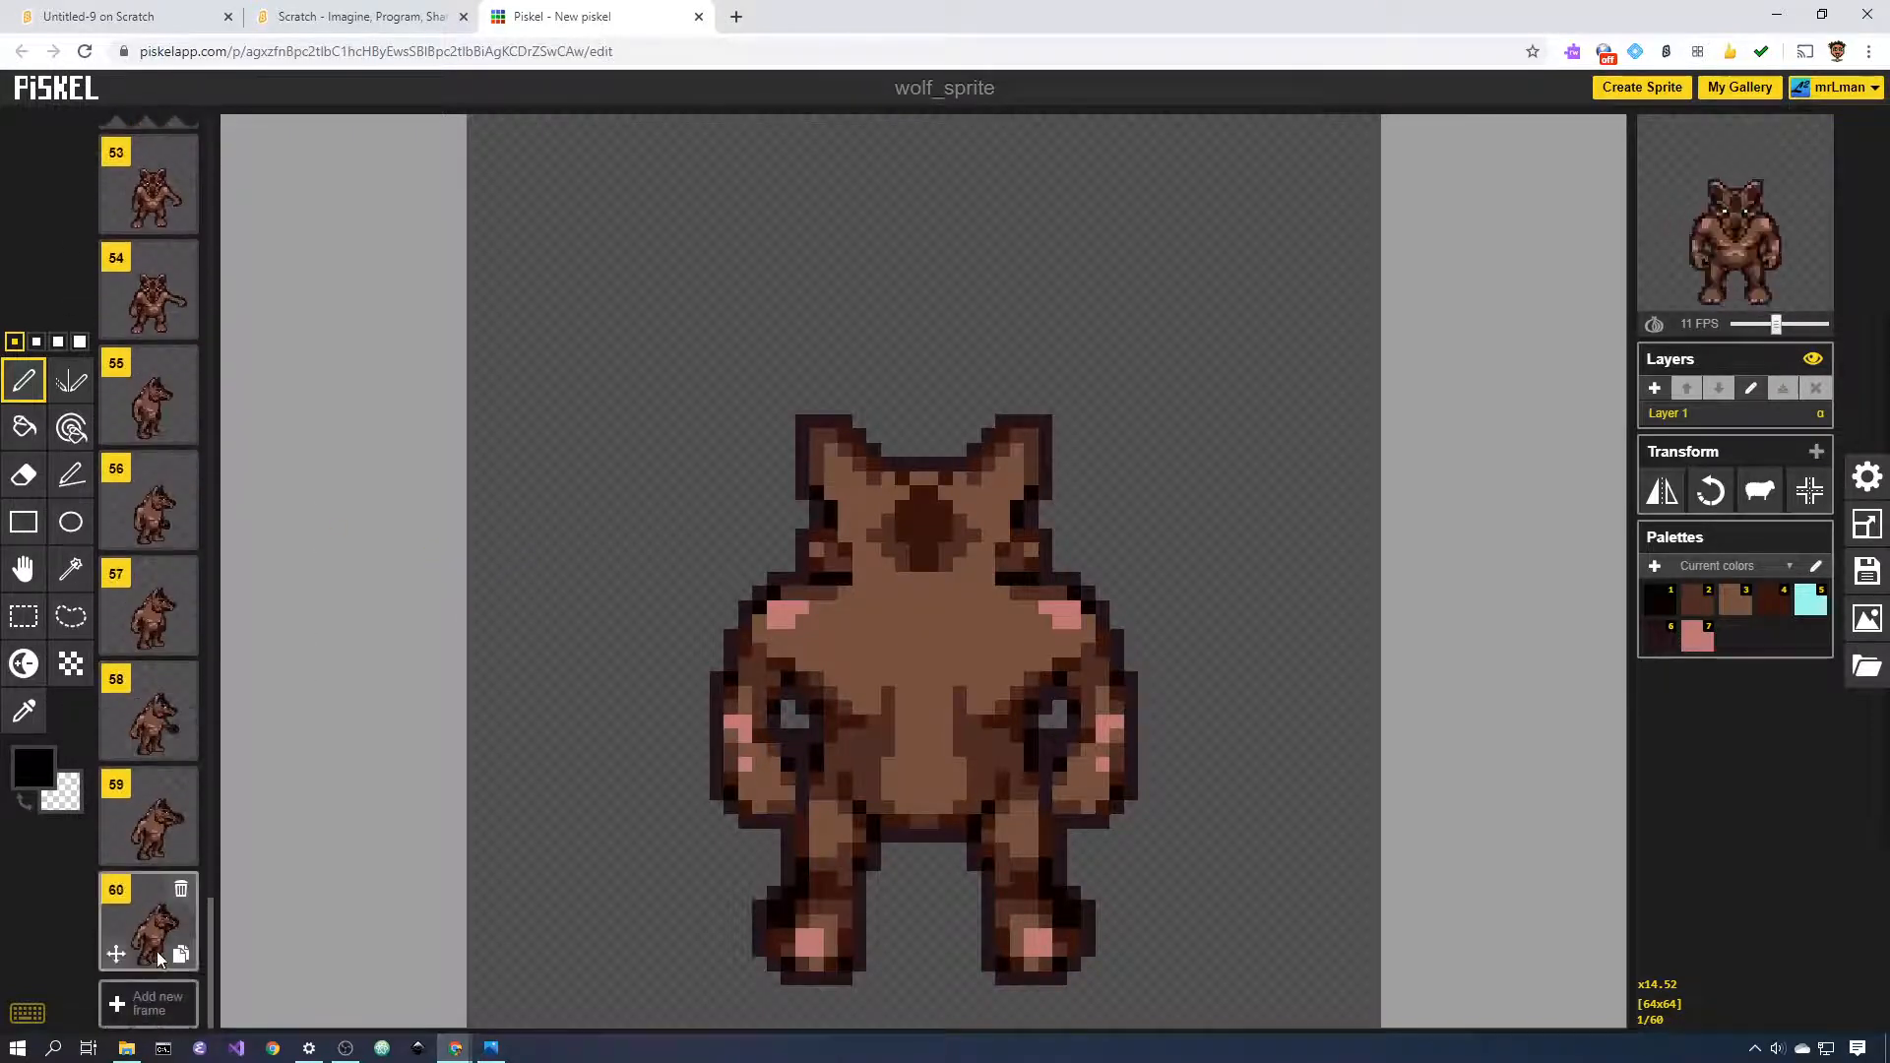
left_click(147, 813)
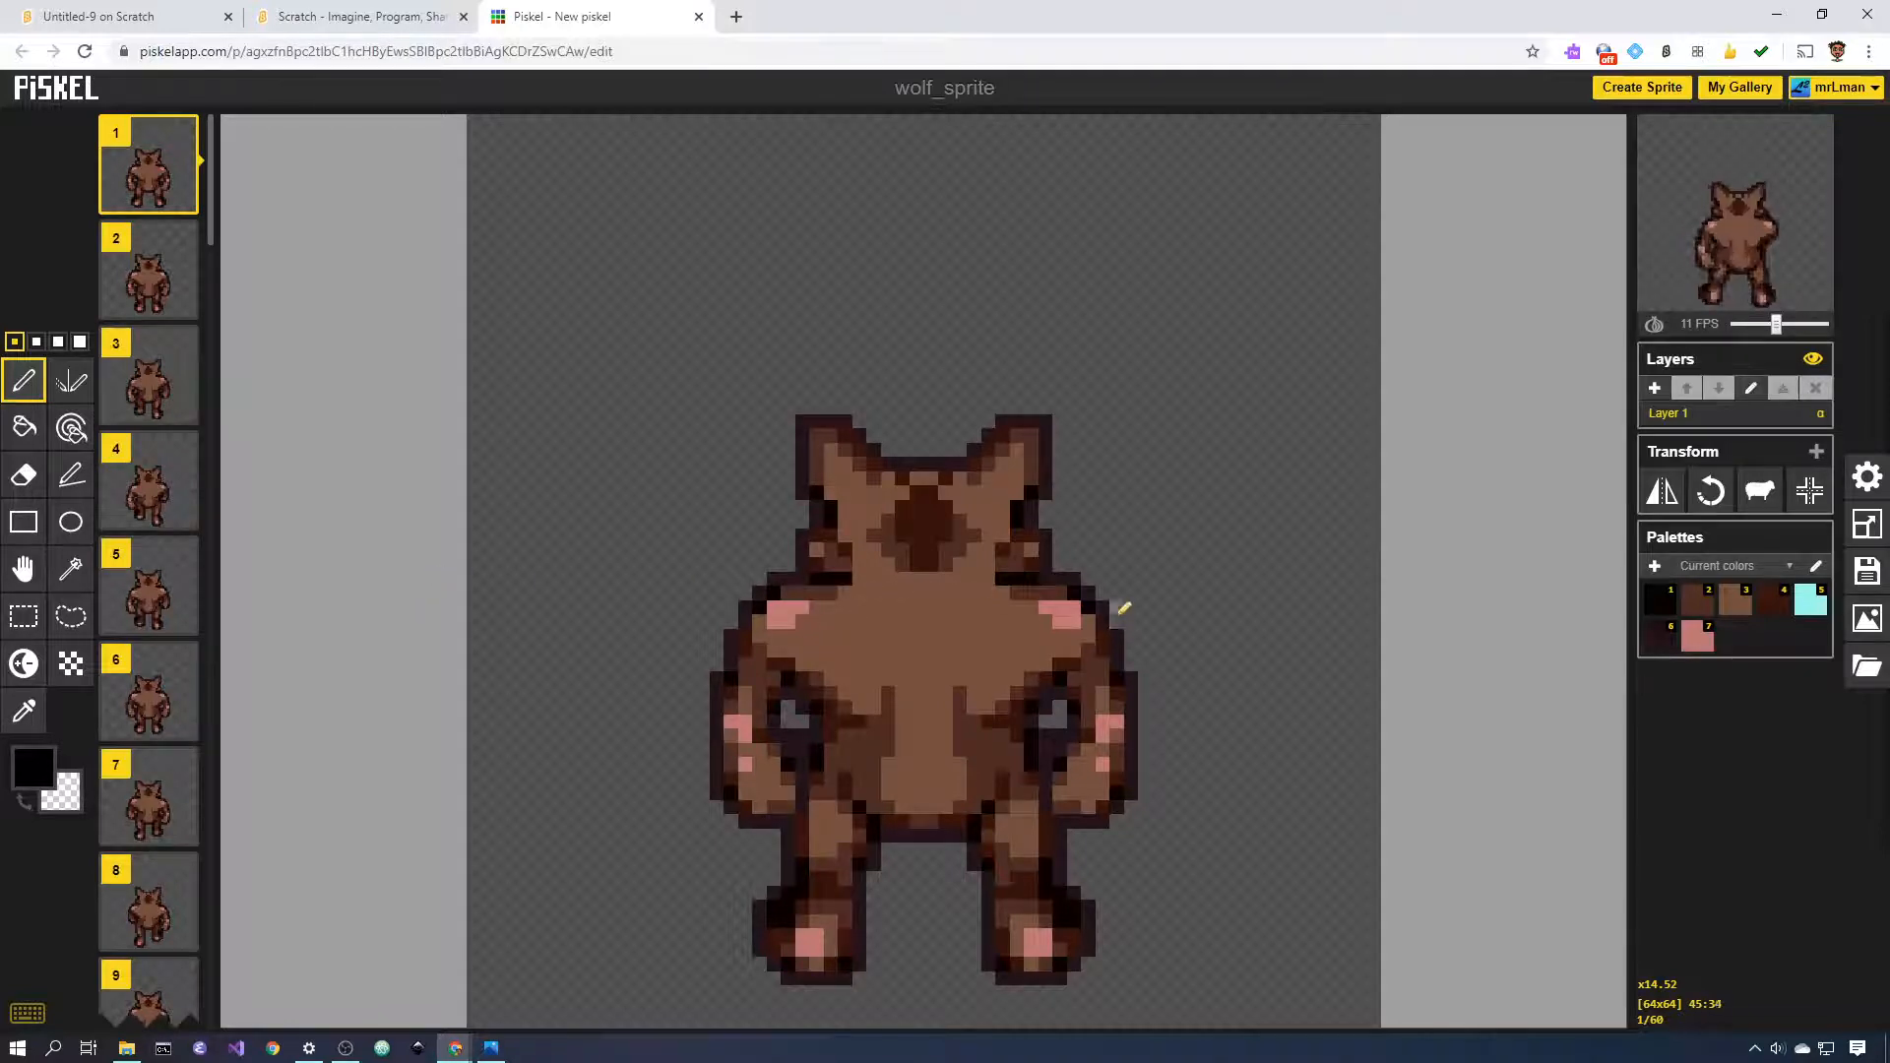
mouse_move(24, 475)
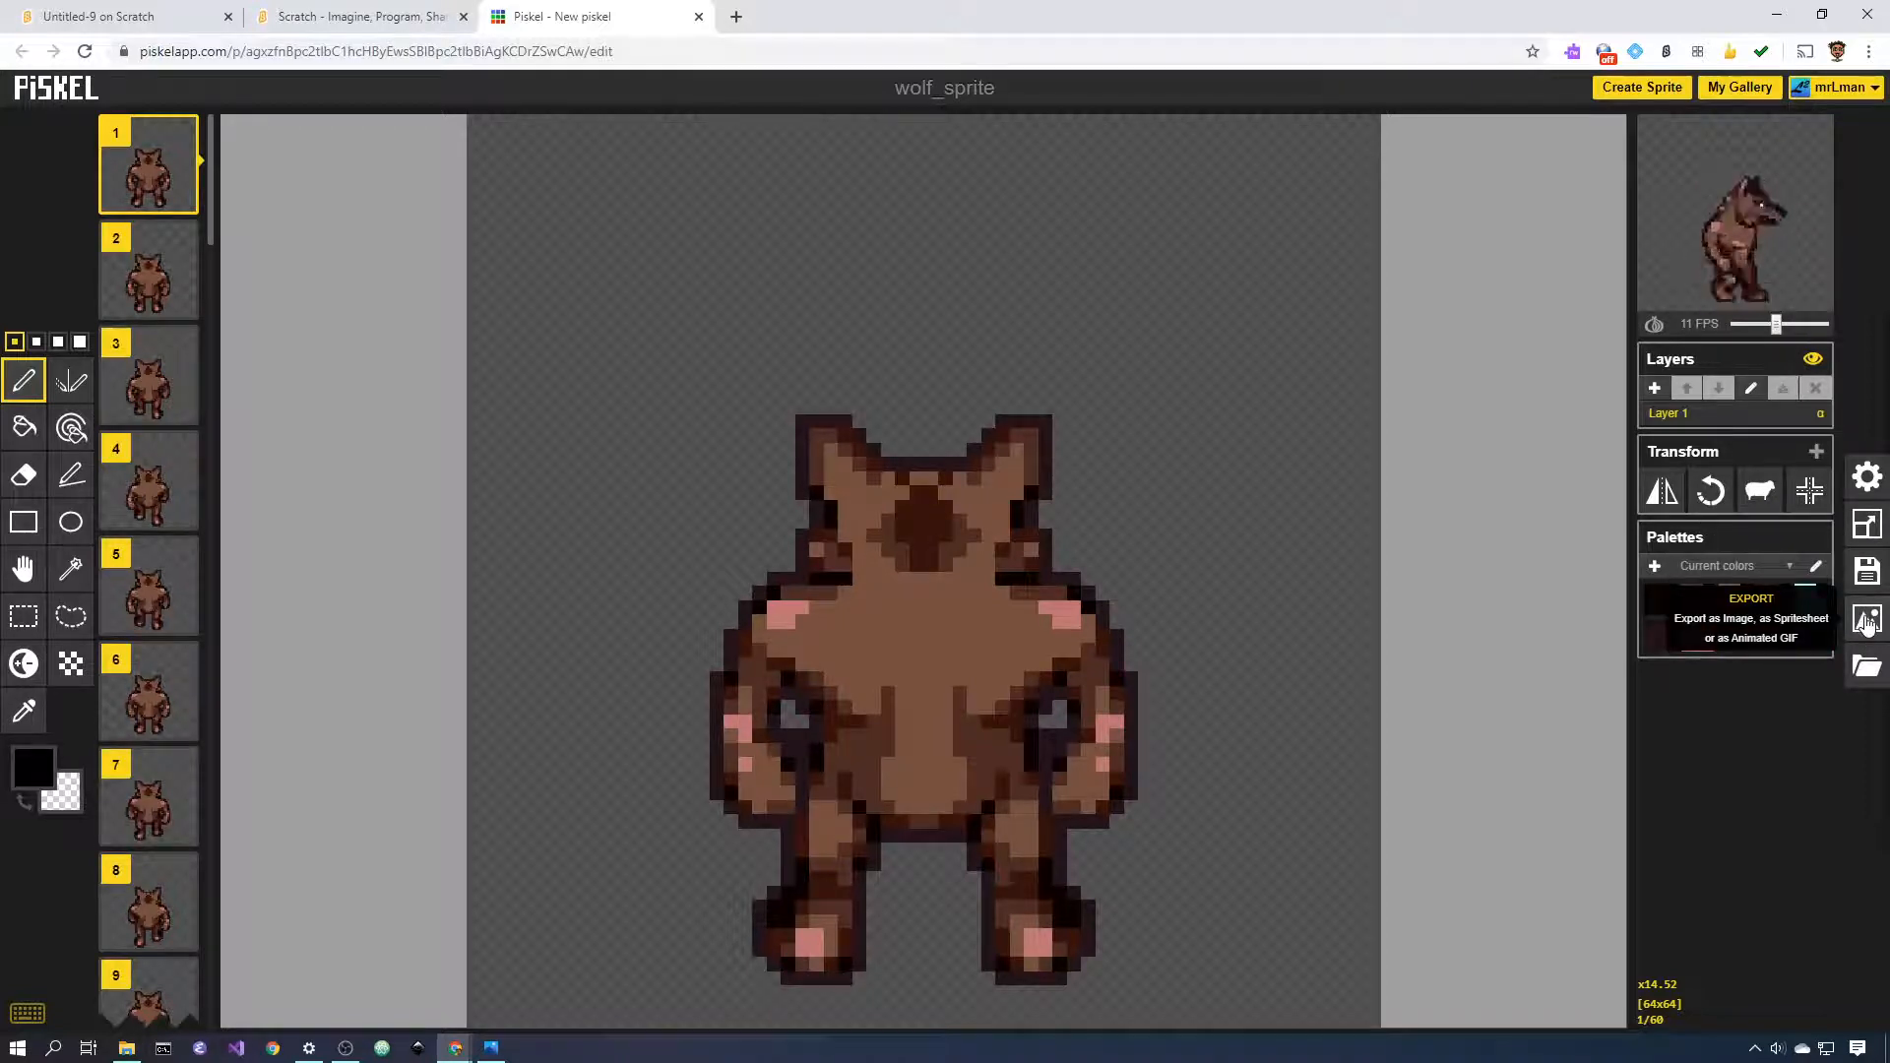
- In the Export panel, adjust the GIF scale around 4.0x for a 256 × 256 output
left_click(1867, 618)
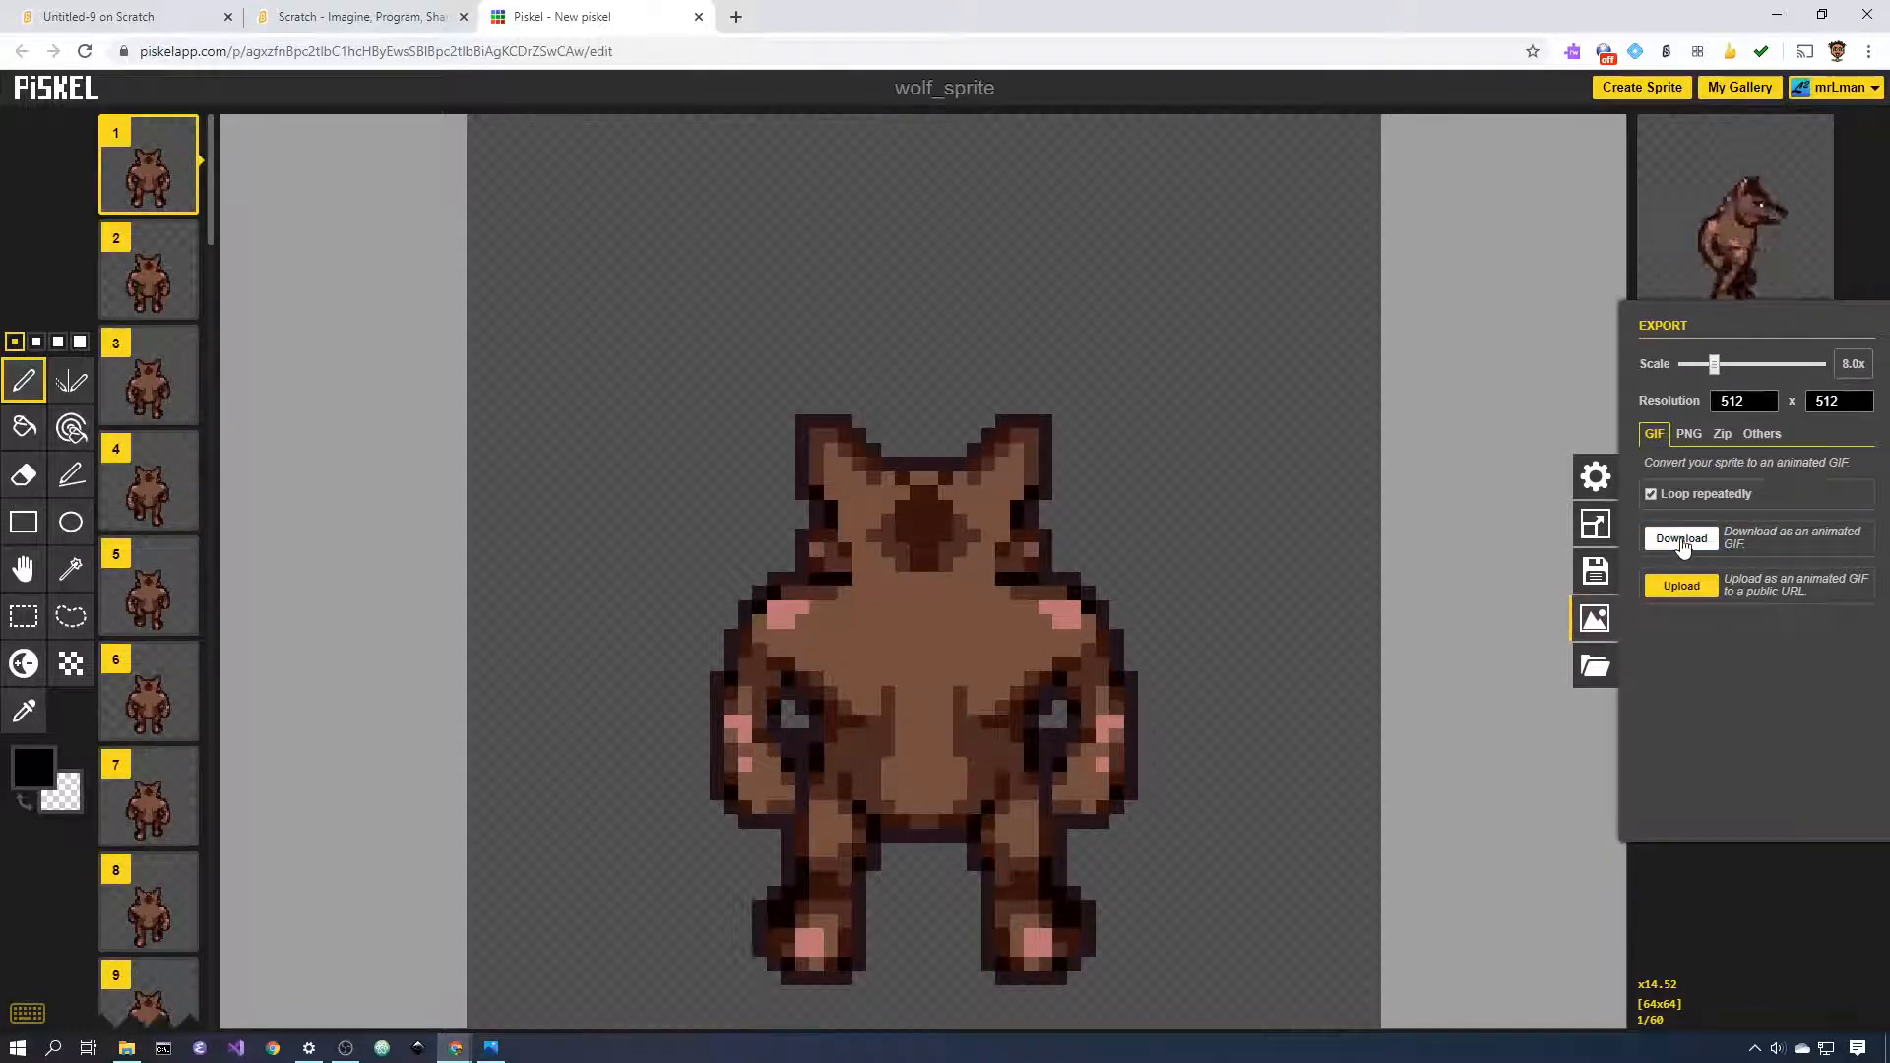
mouse_move(1808, 370)
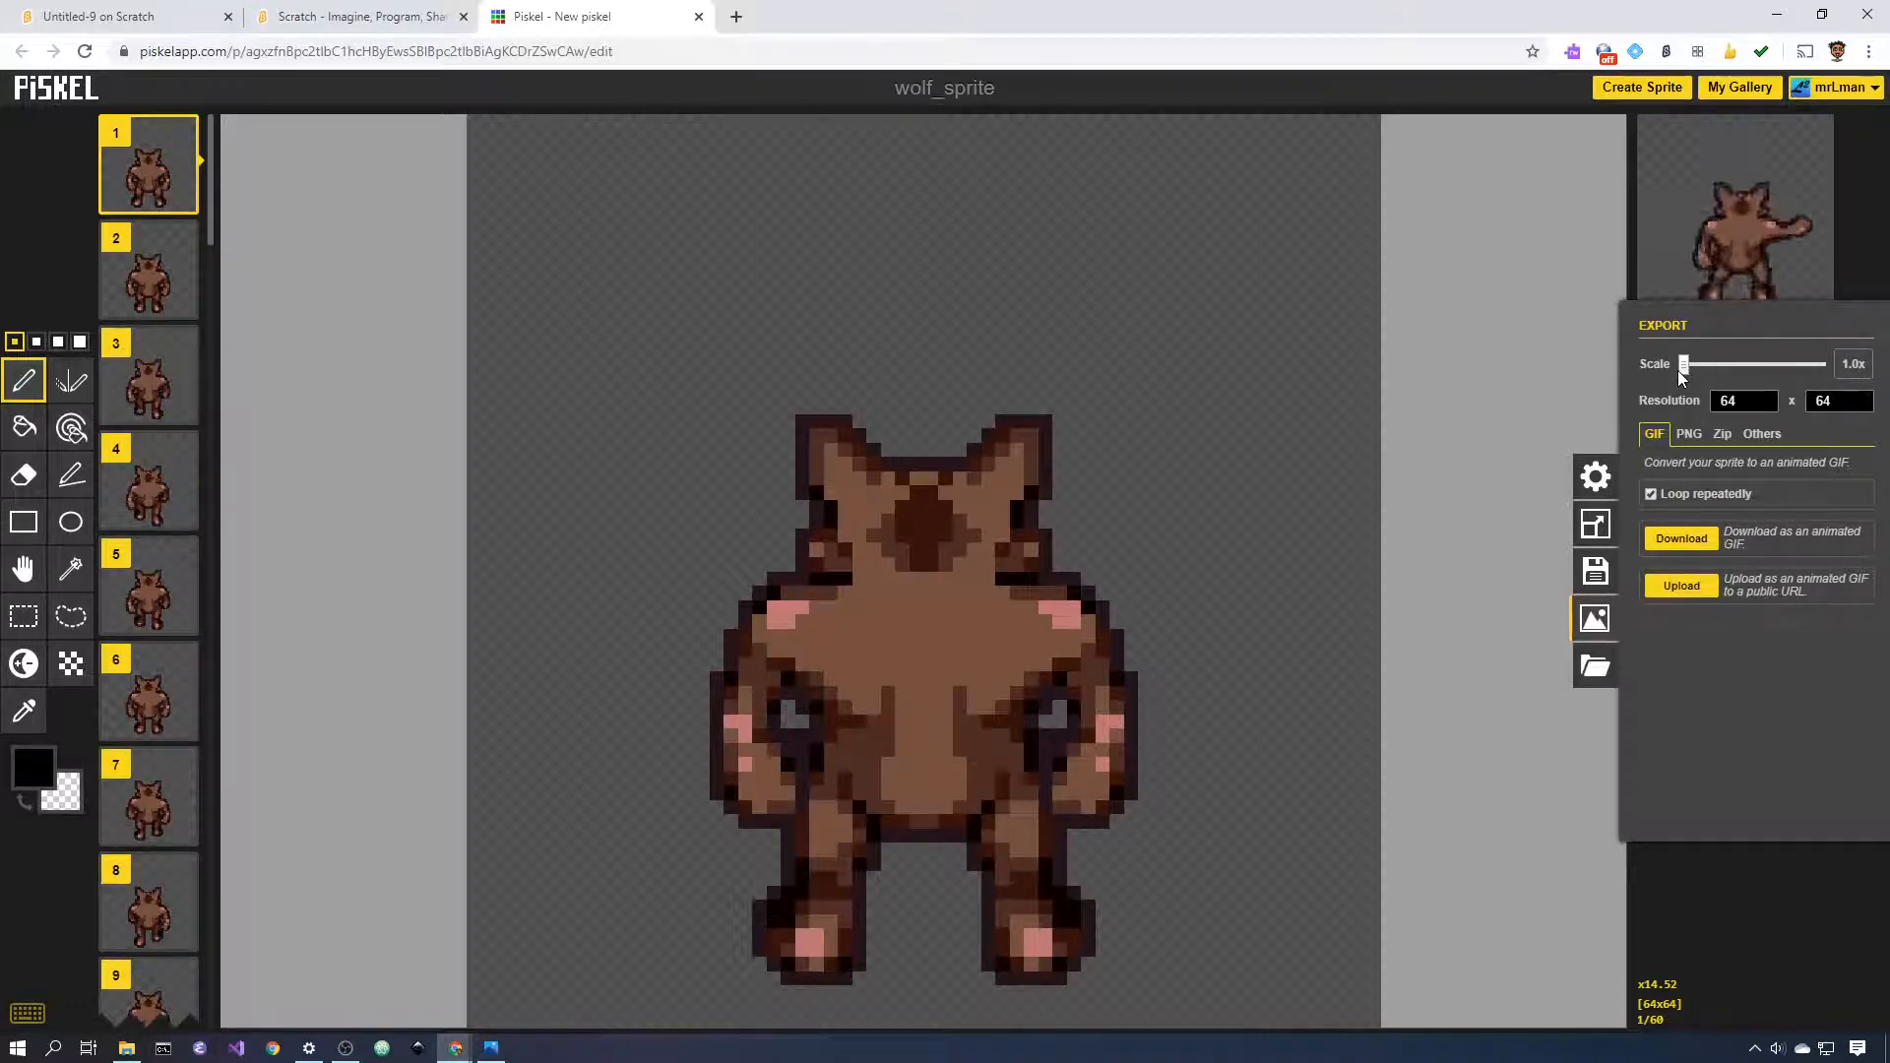
left_click_drag(1683, 365, 1697, 364)
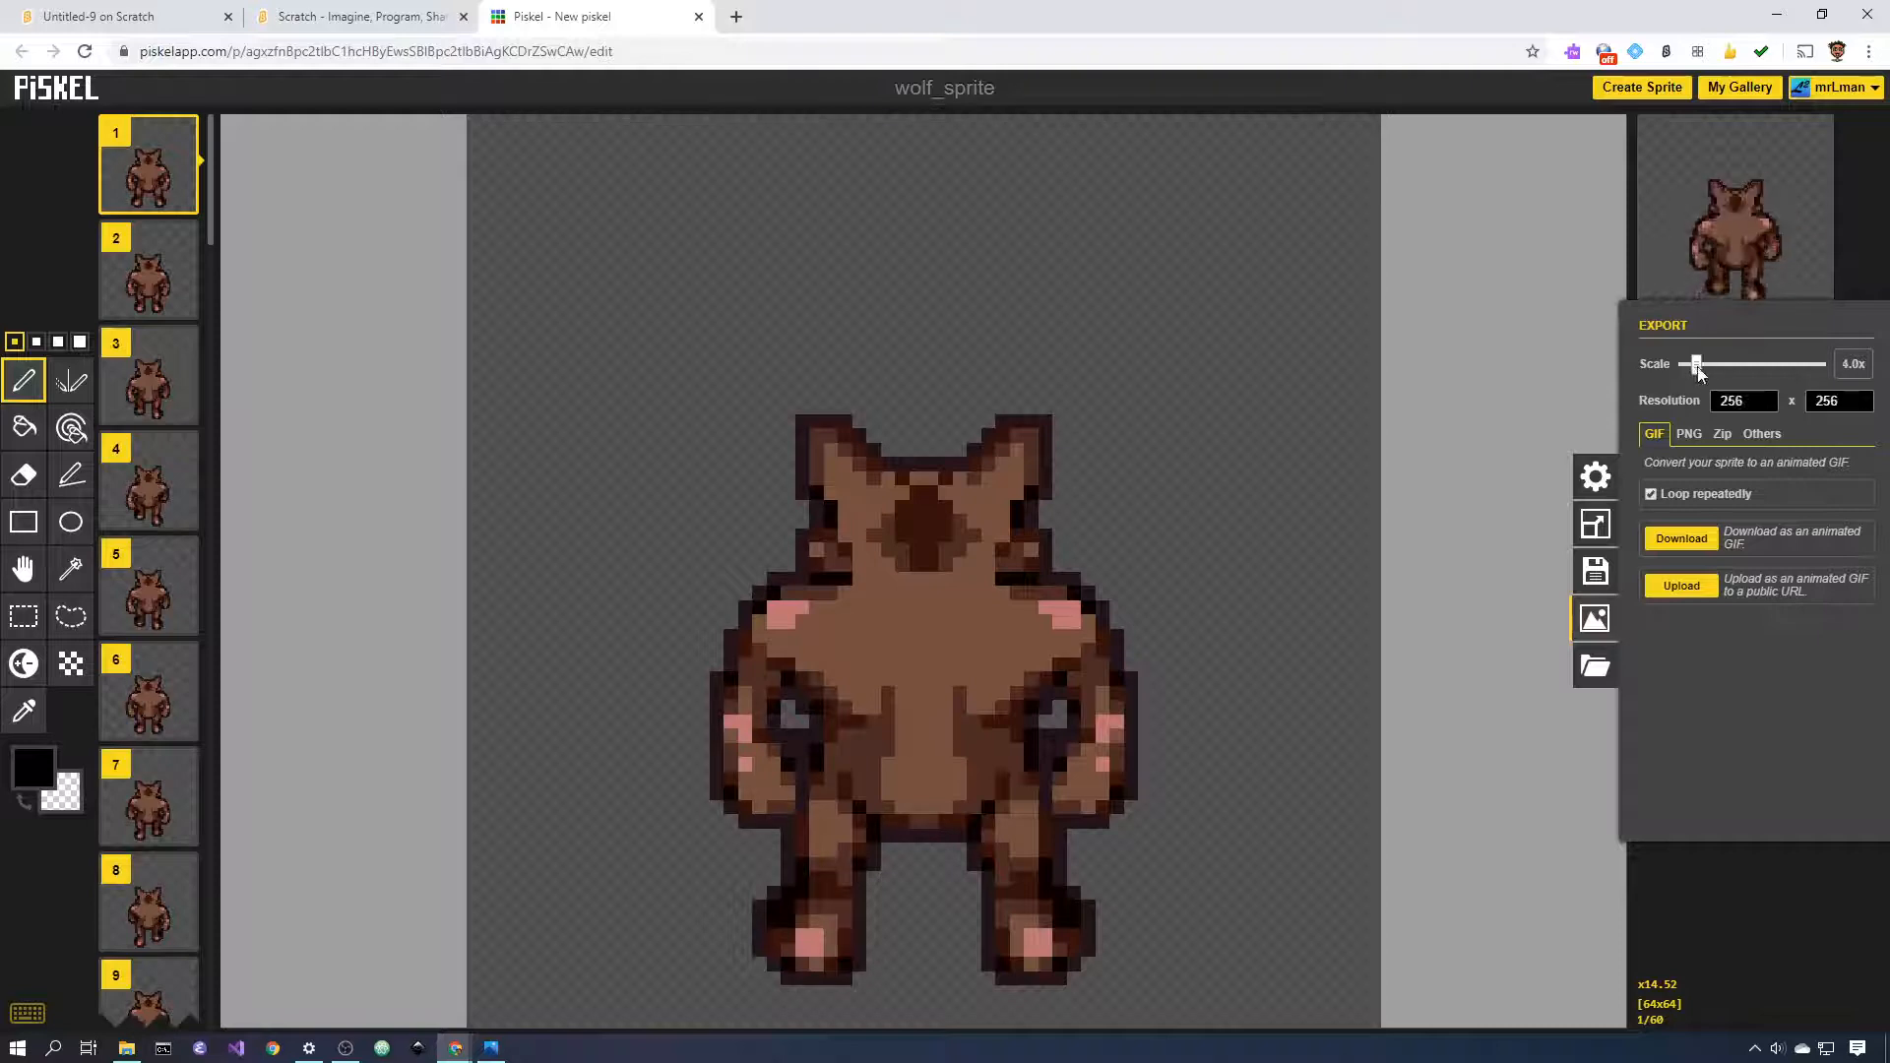
left_click_drag(1695, 364, 1710, 364)
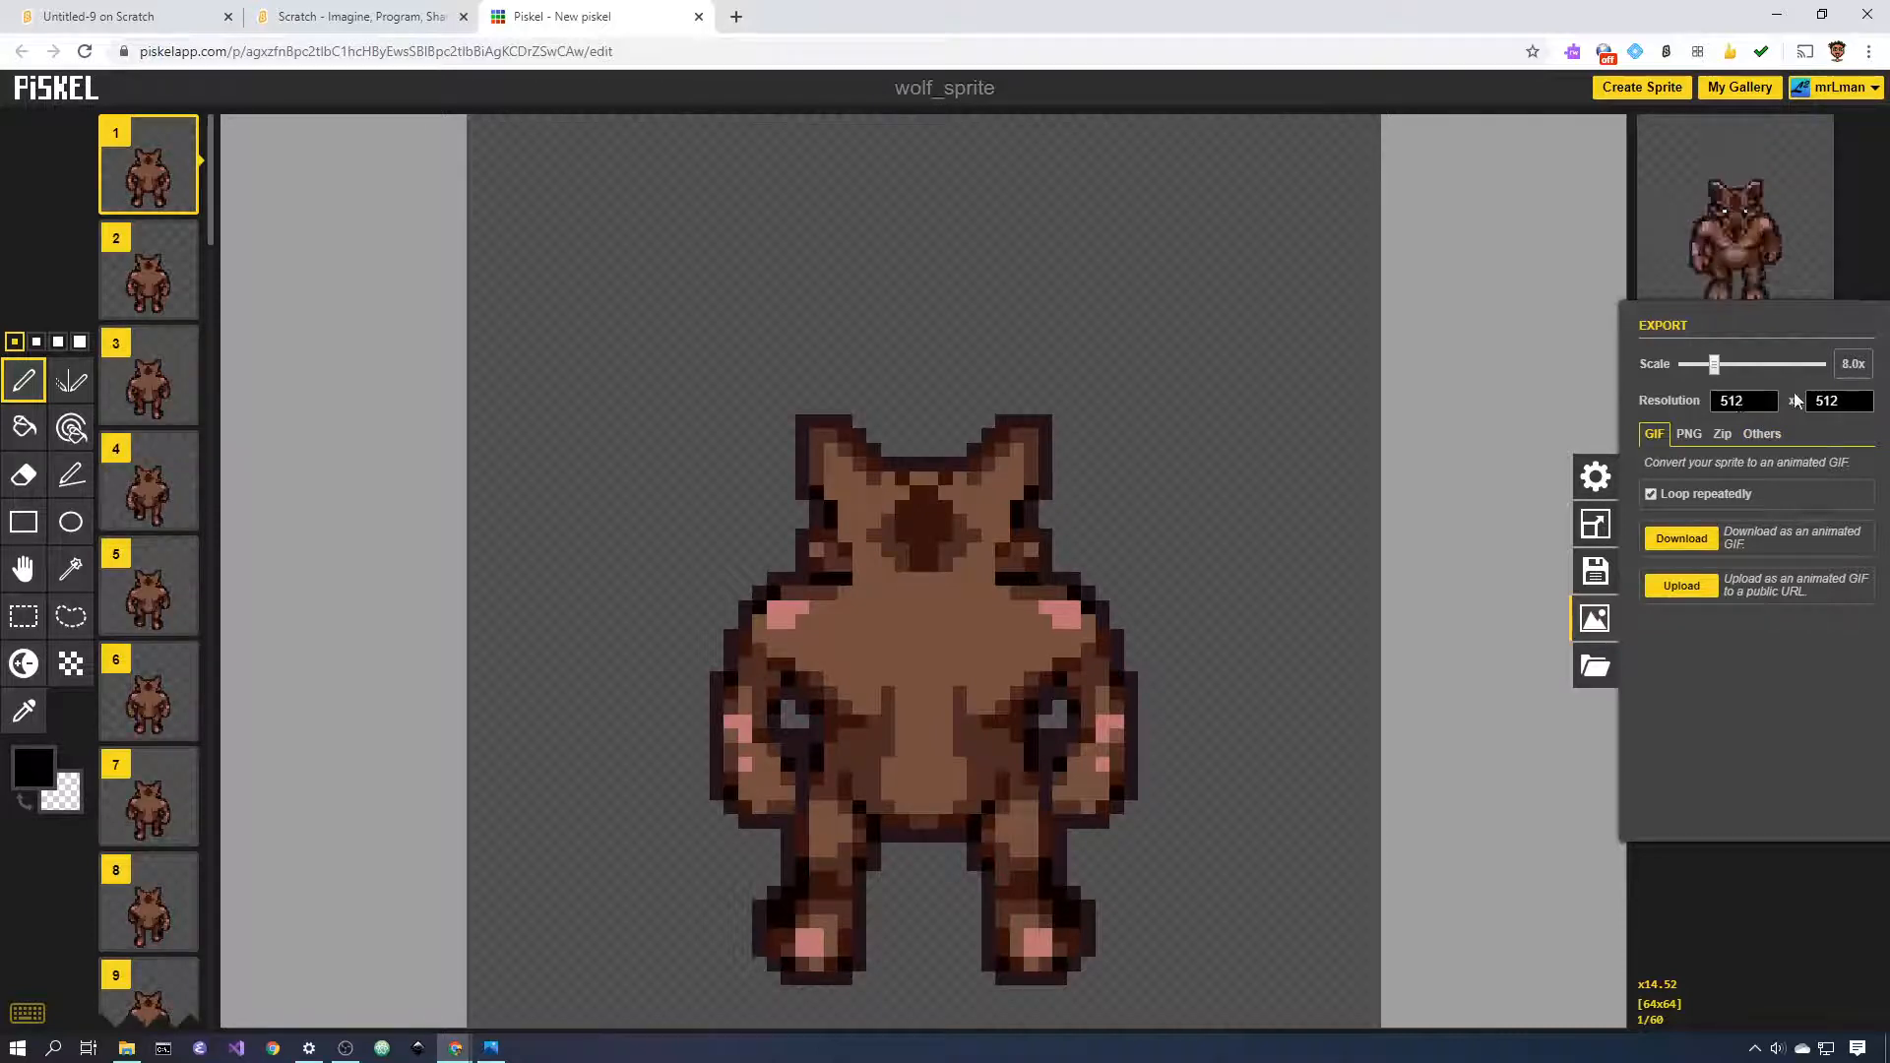
left_click_drag(1715, 364, 1695, 364)
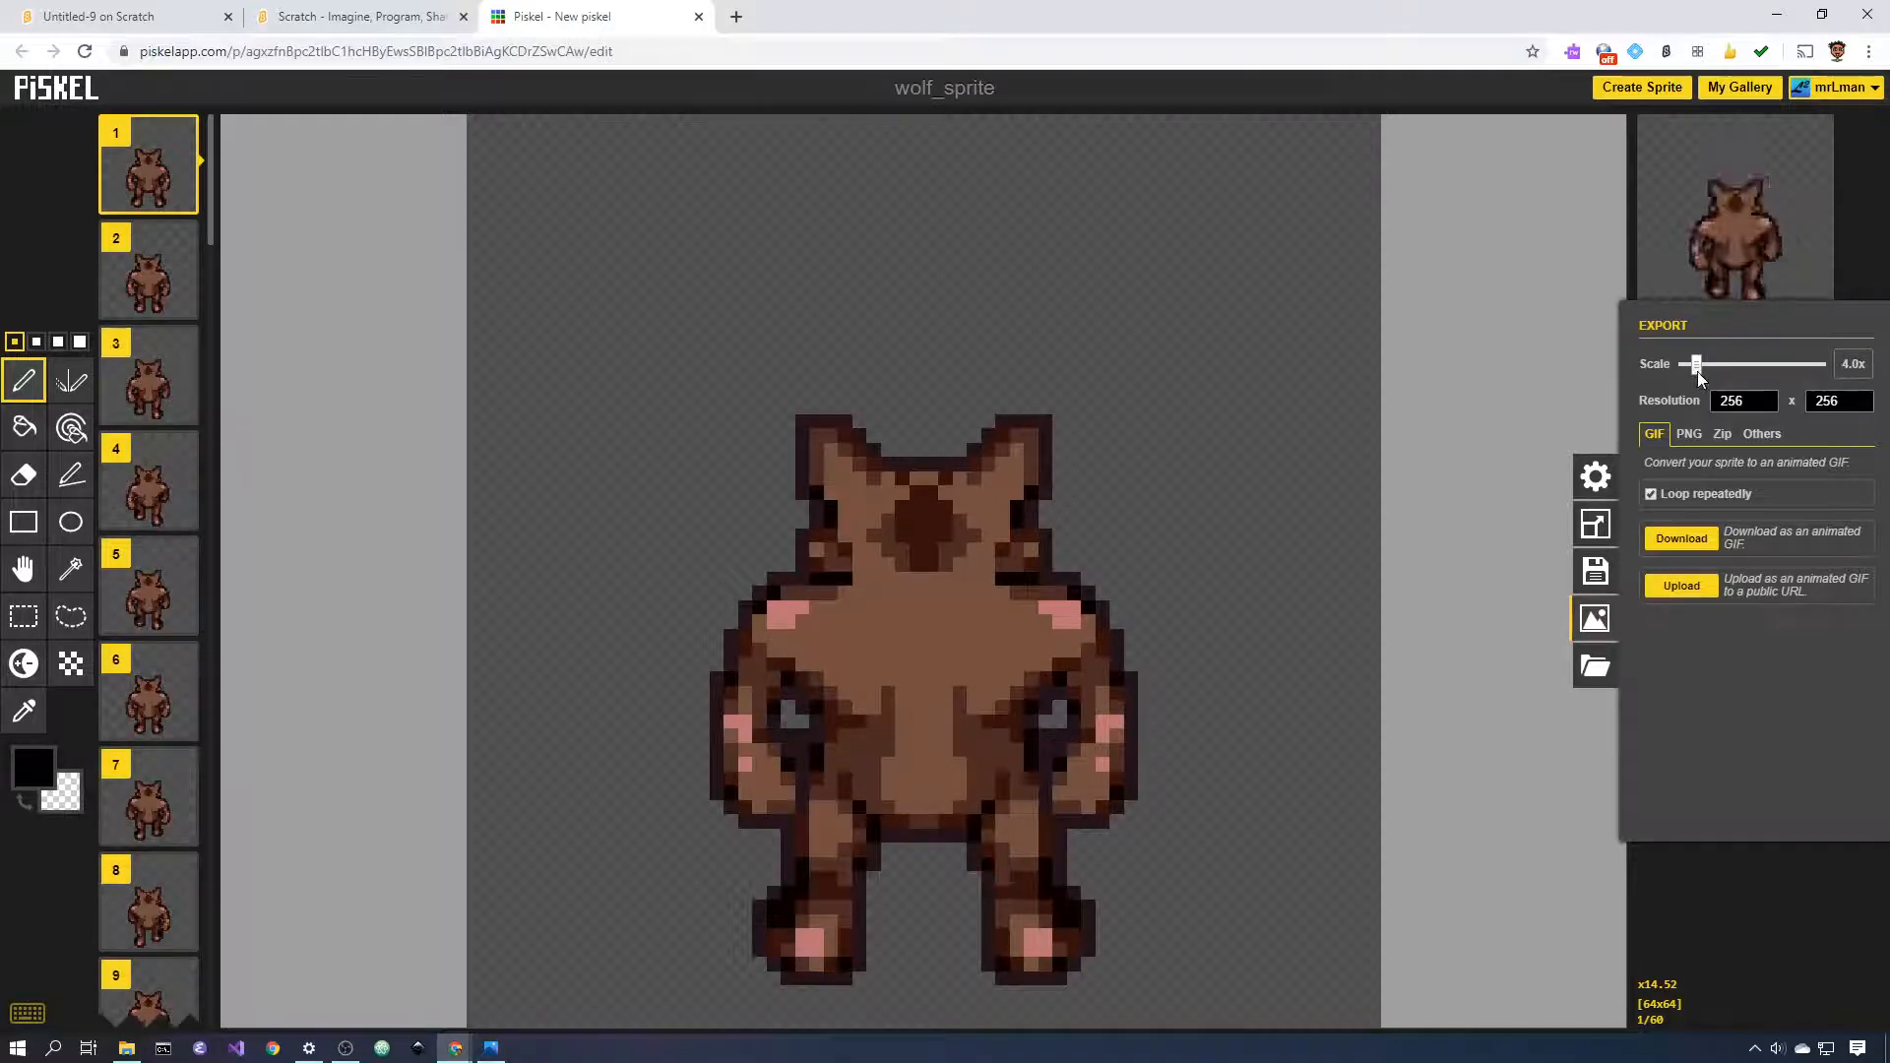
left_click_drag(1696, 365, 1705, 365)
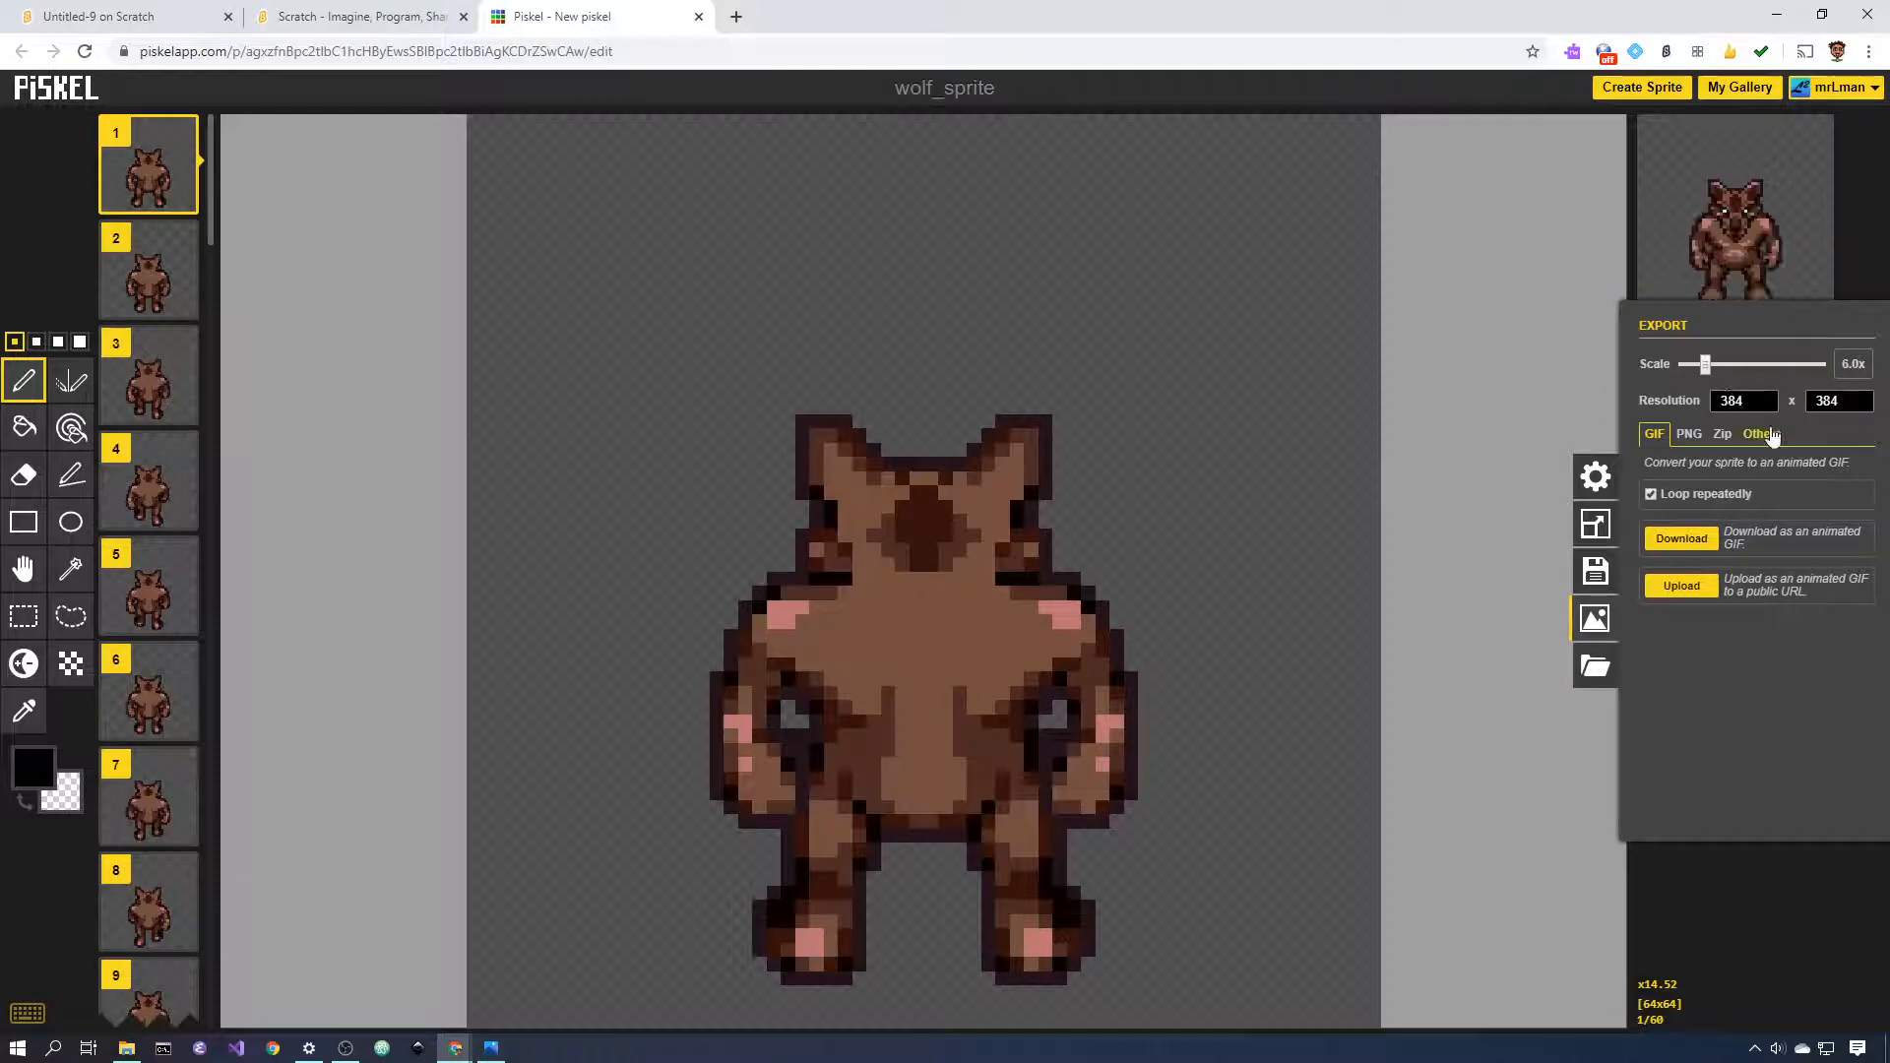
mouse_move(1703, 364)
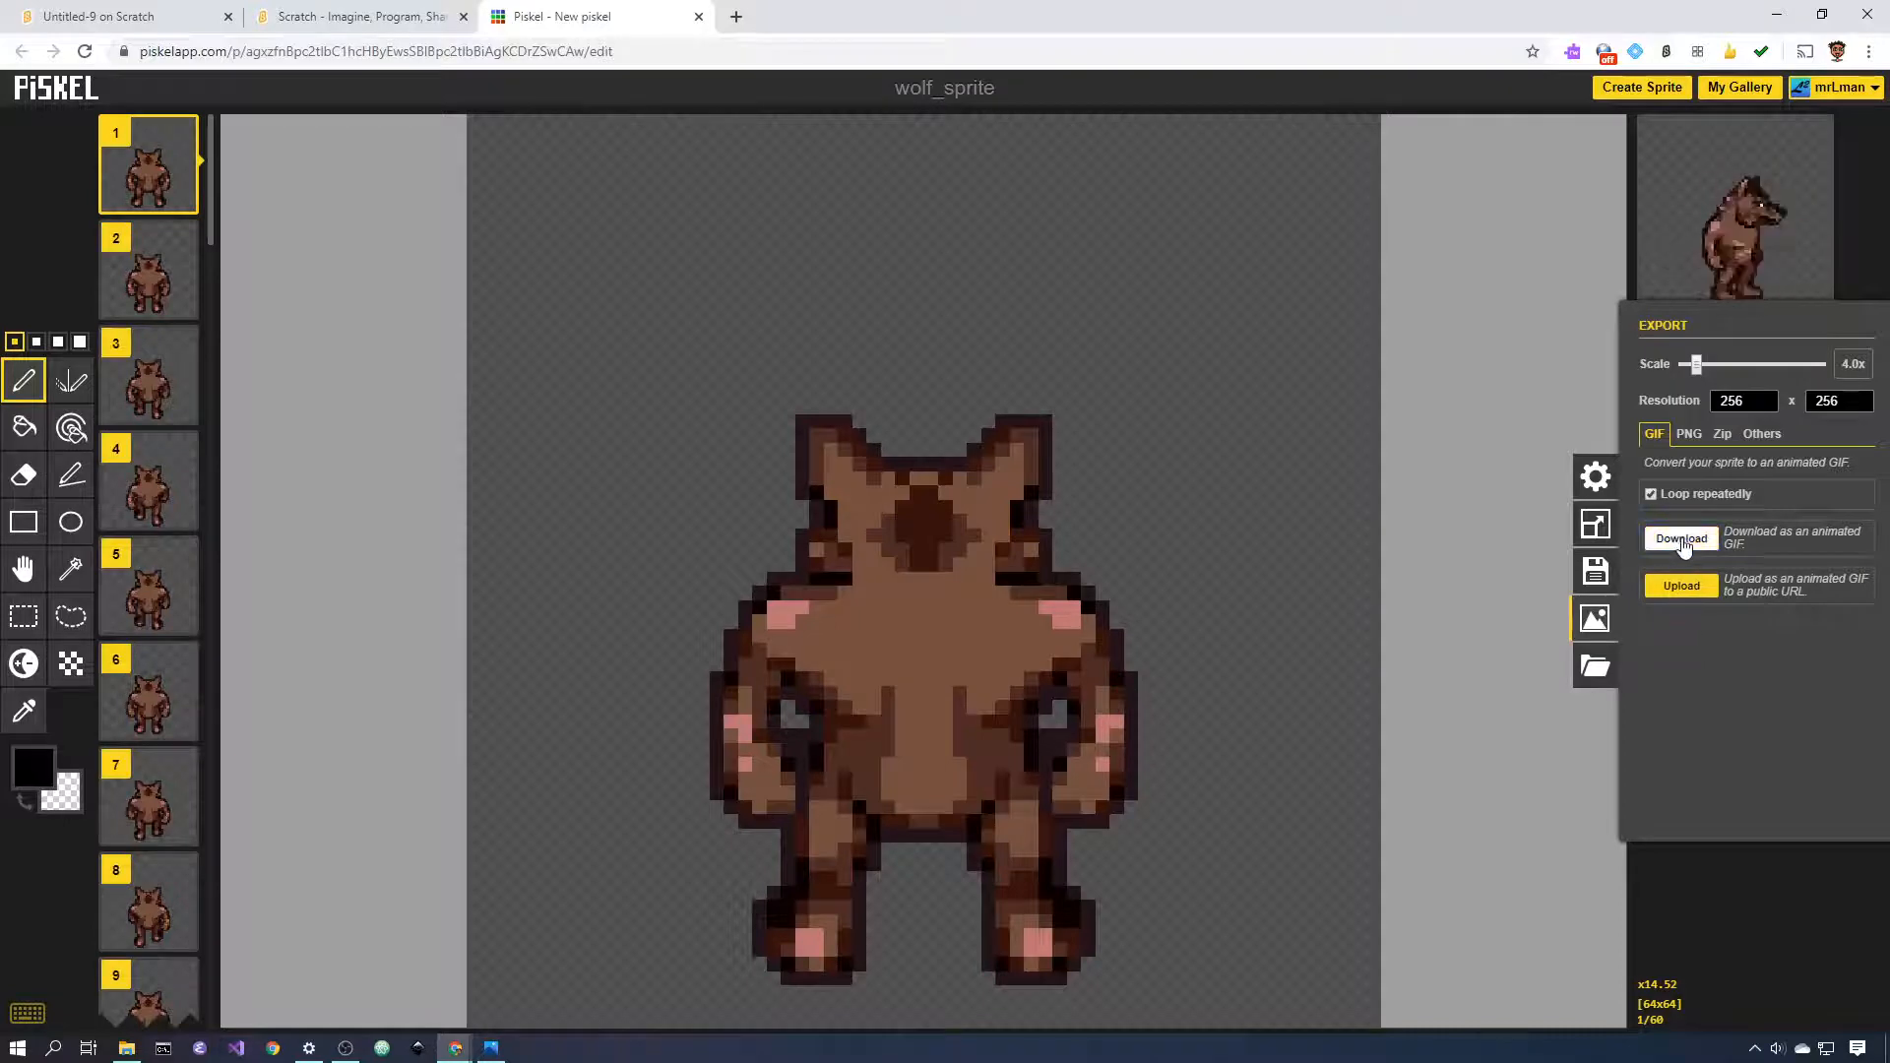
- Download the looping animation as wolf_sprite.gif and switch to the Scratch project
left_click(1680, 538)
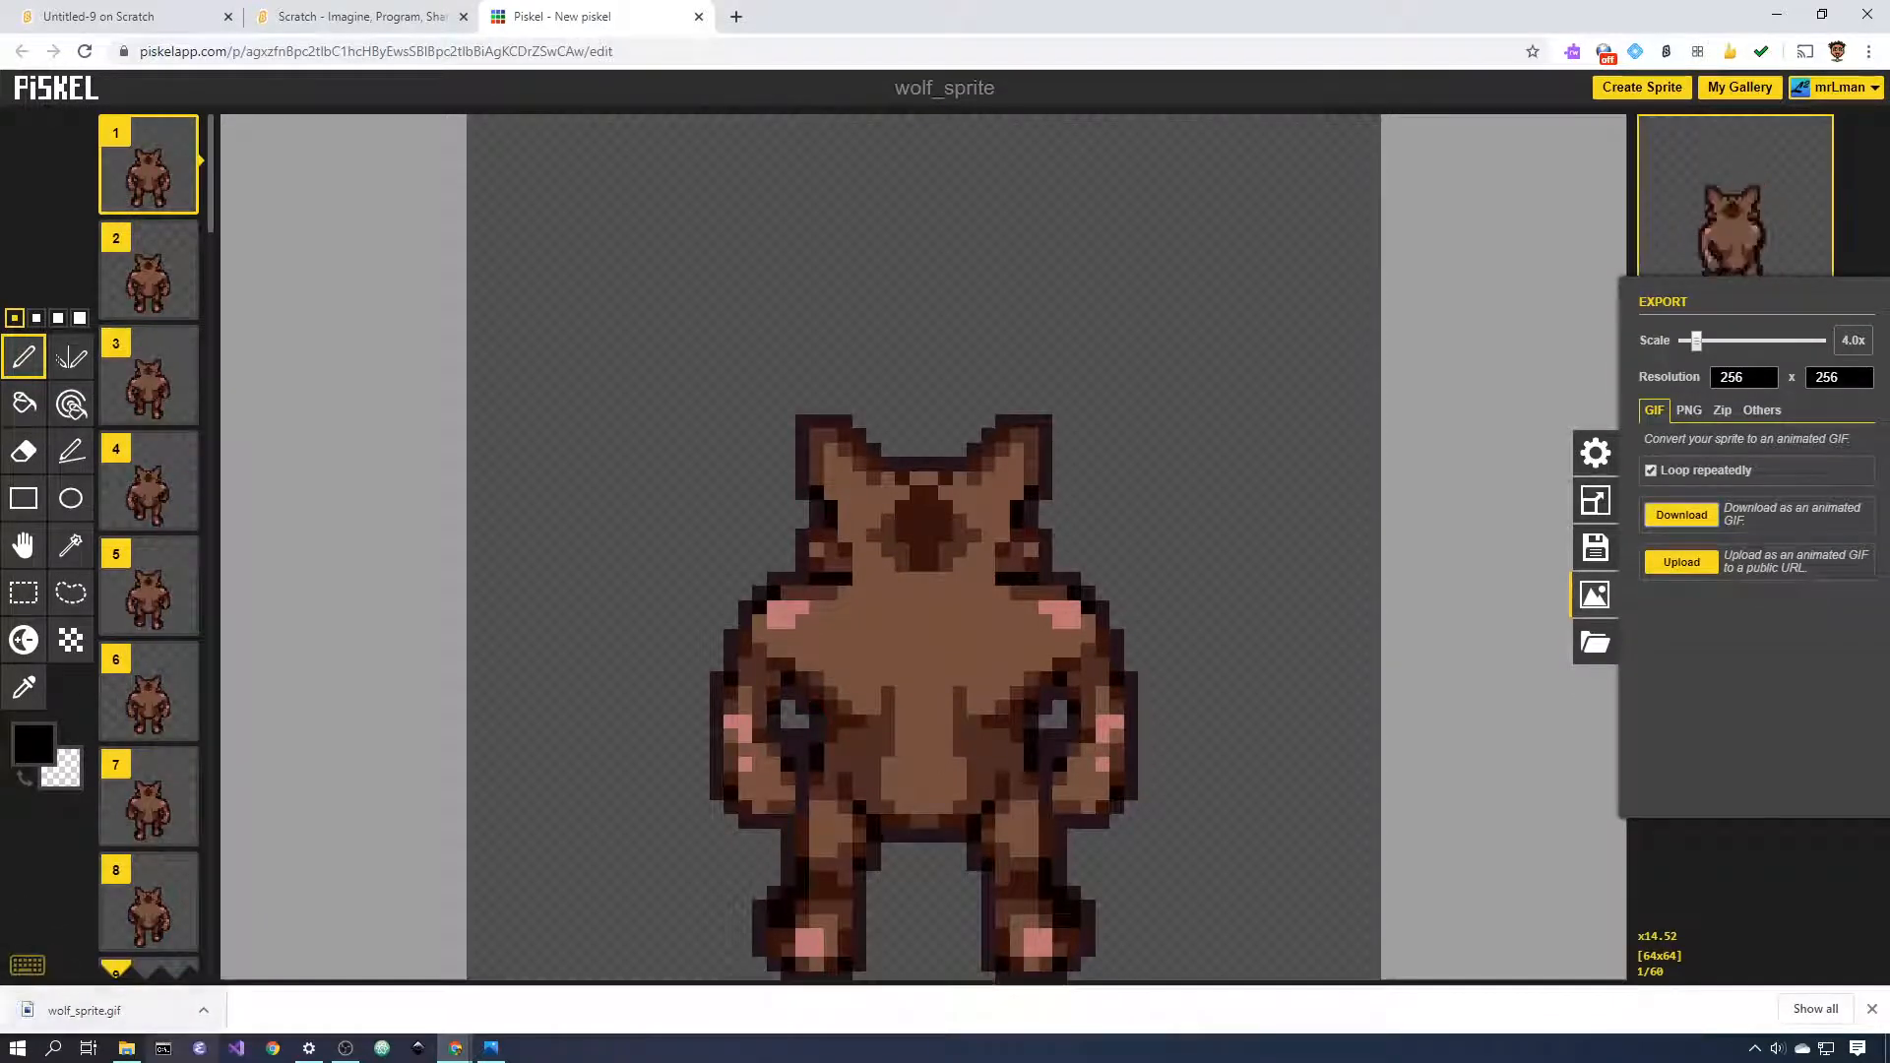
left_click(356, 16)
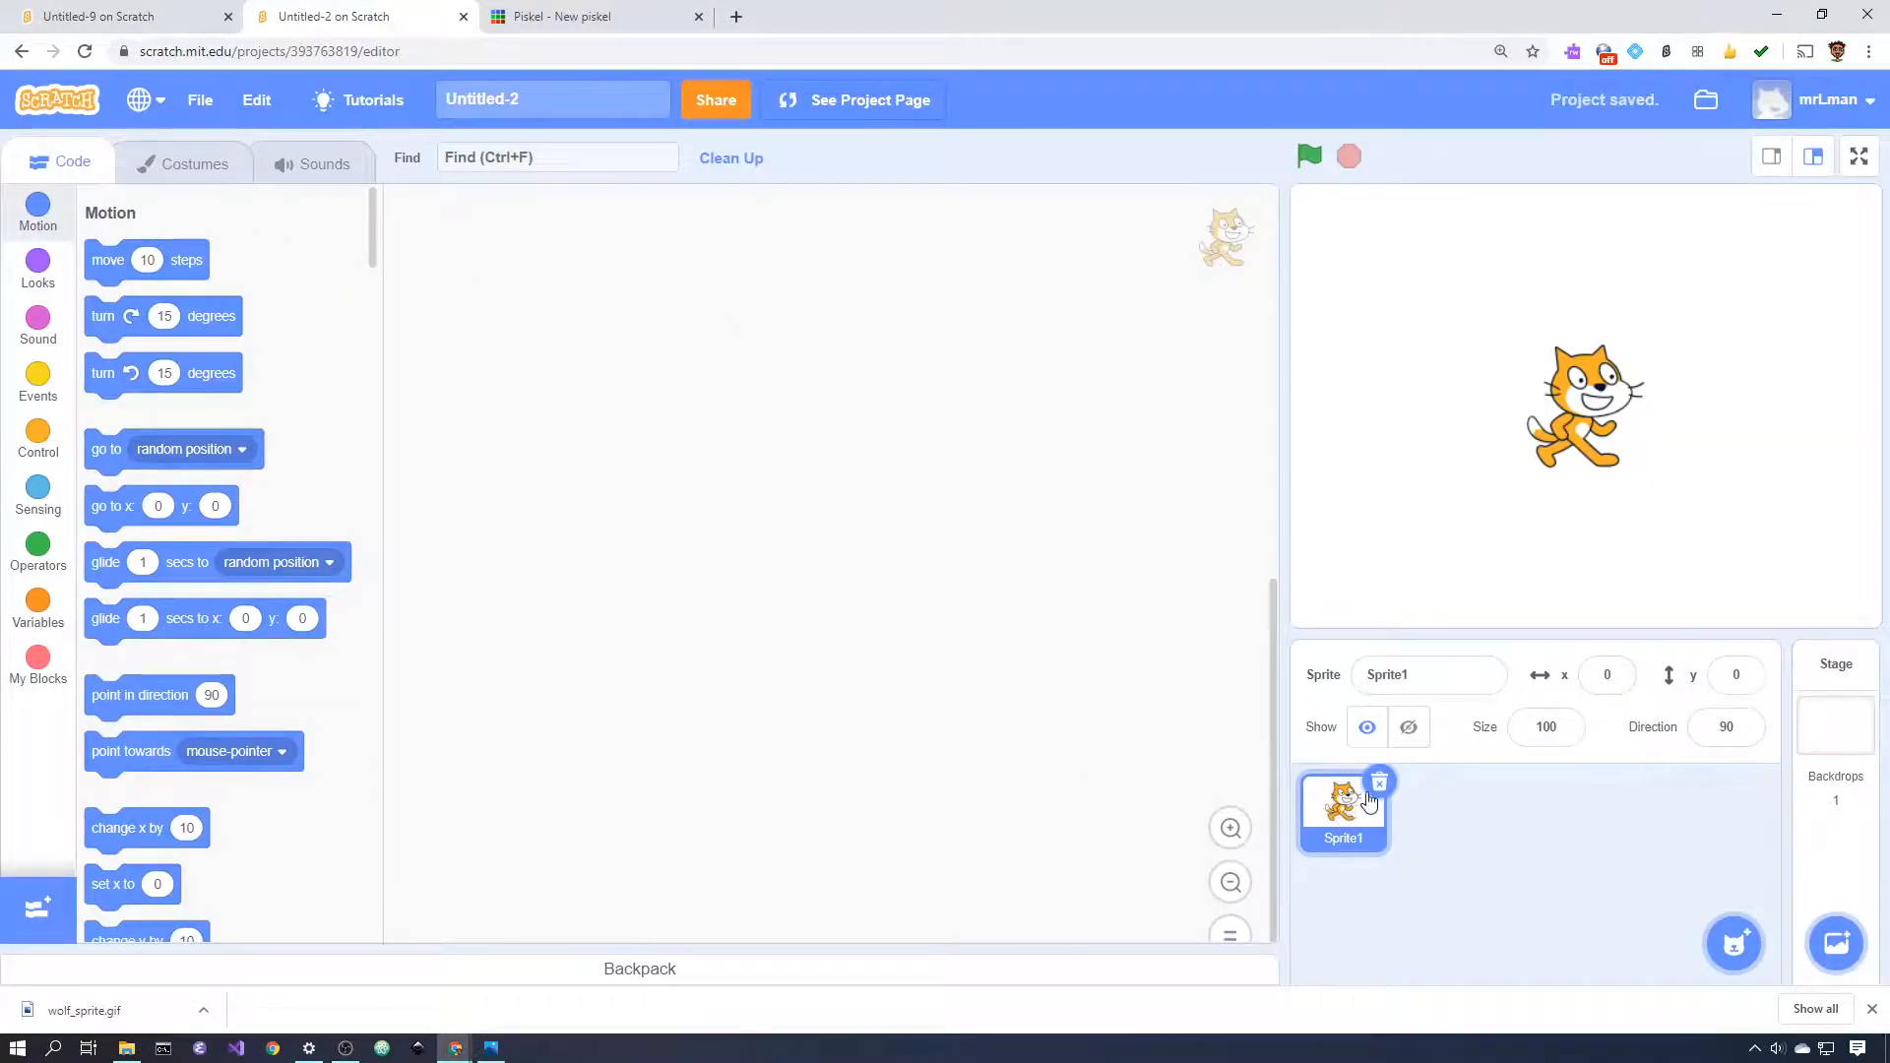
- Delete Sprite1, upload wolf_sprite.gif from Downloads and move the wolf left of stage centre
left_click(1835, 709)
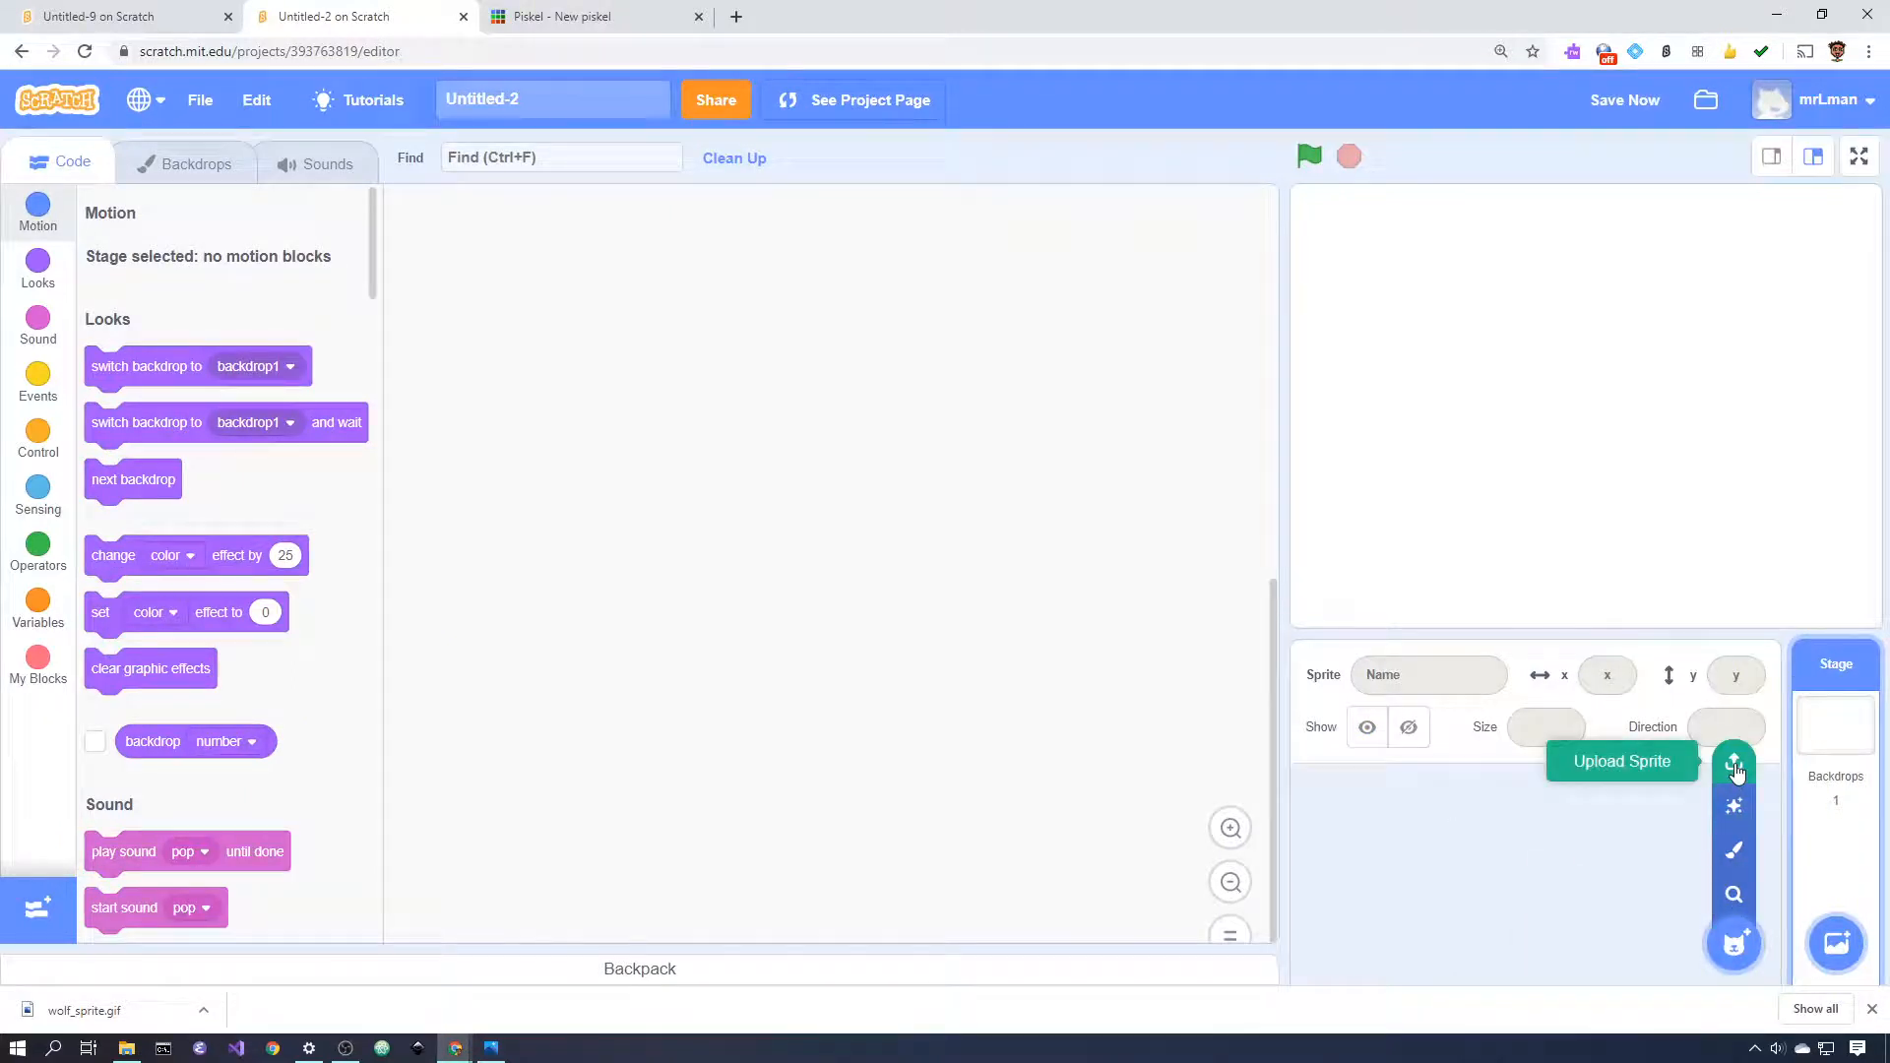
left_click(1733, 760)
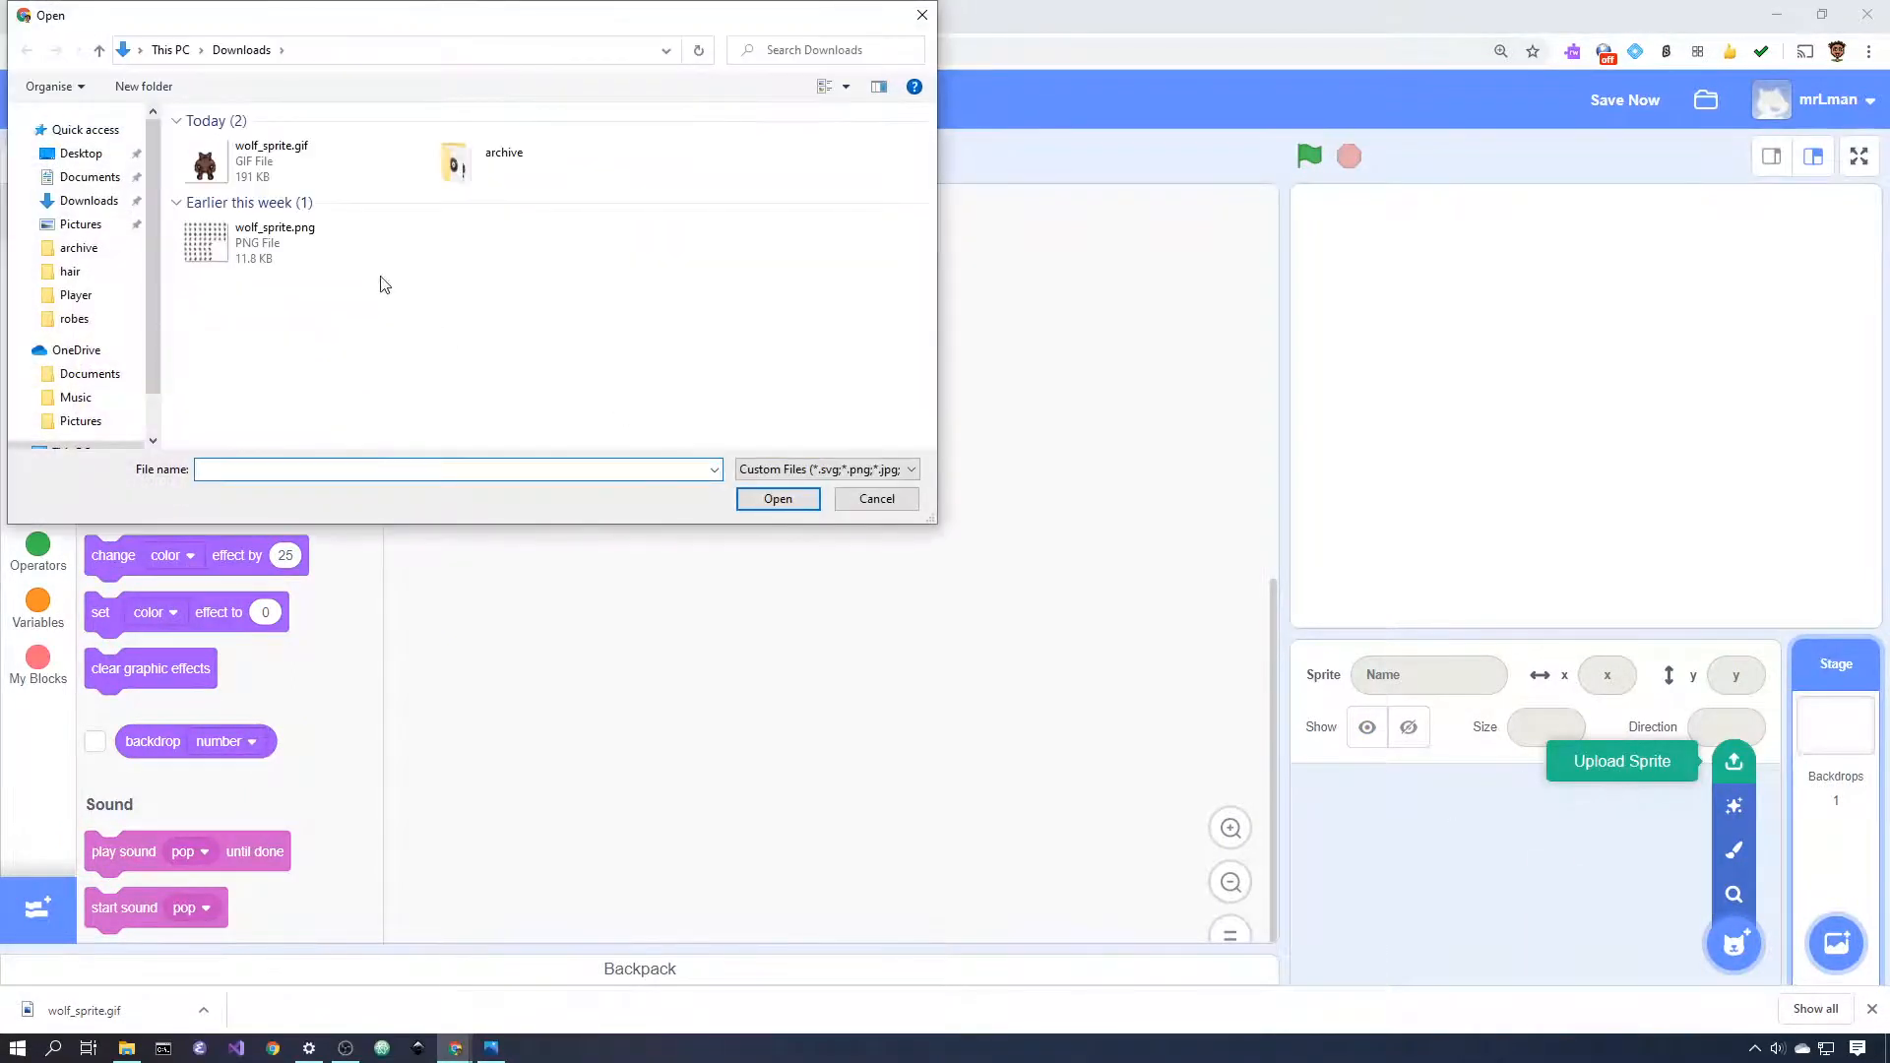
mouse_move(272, 160)
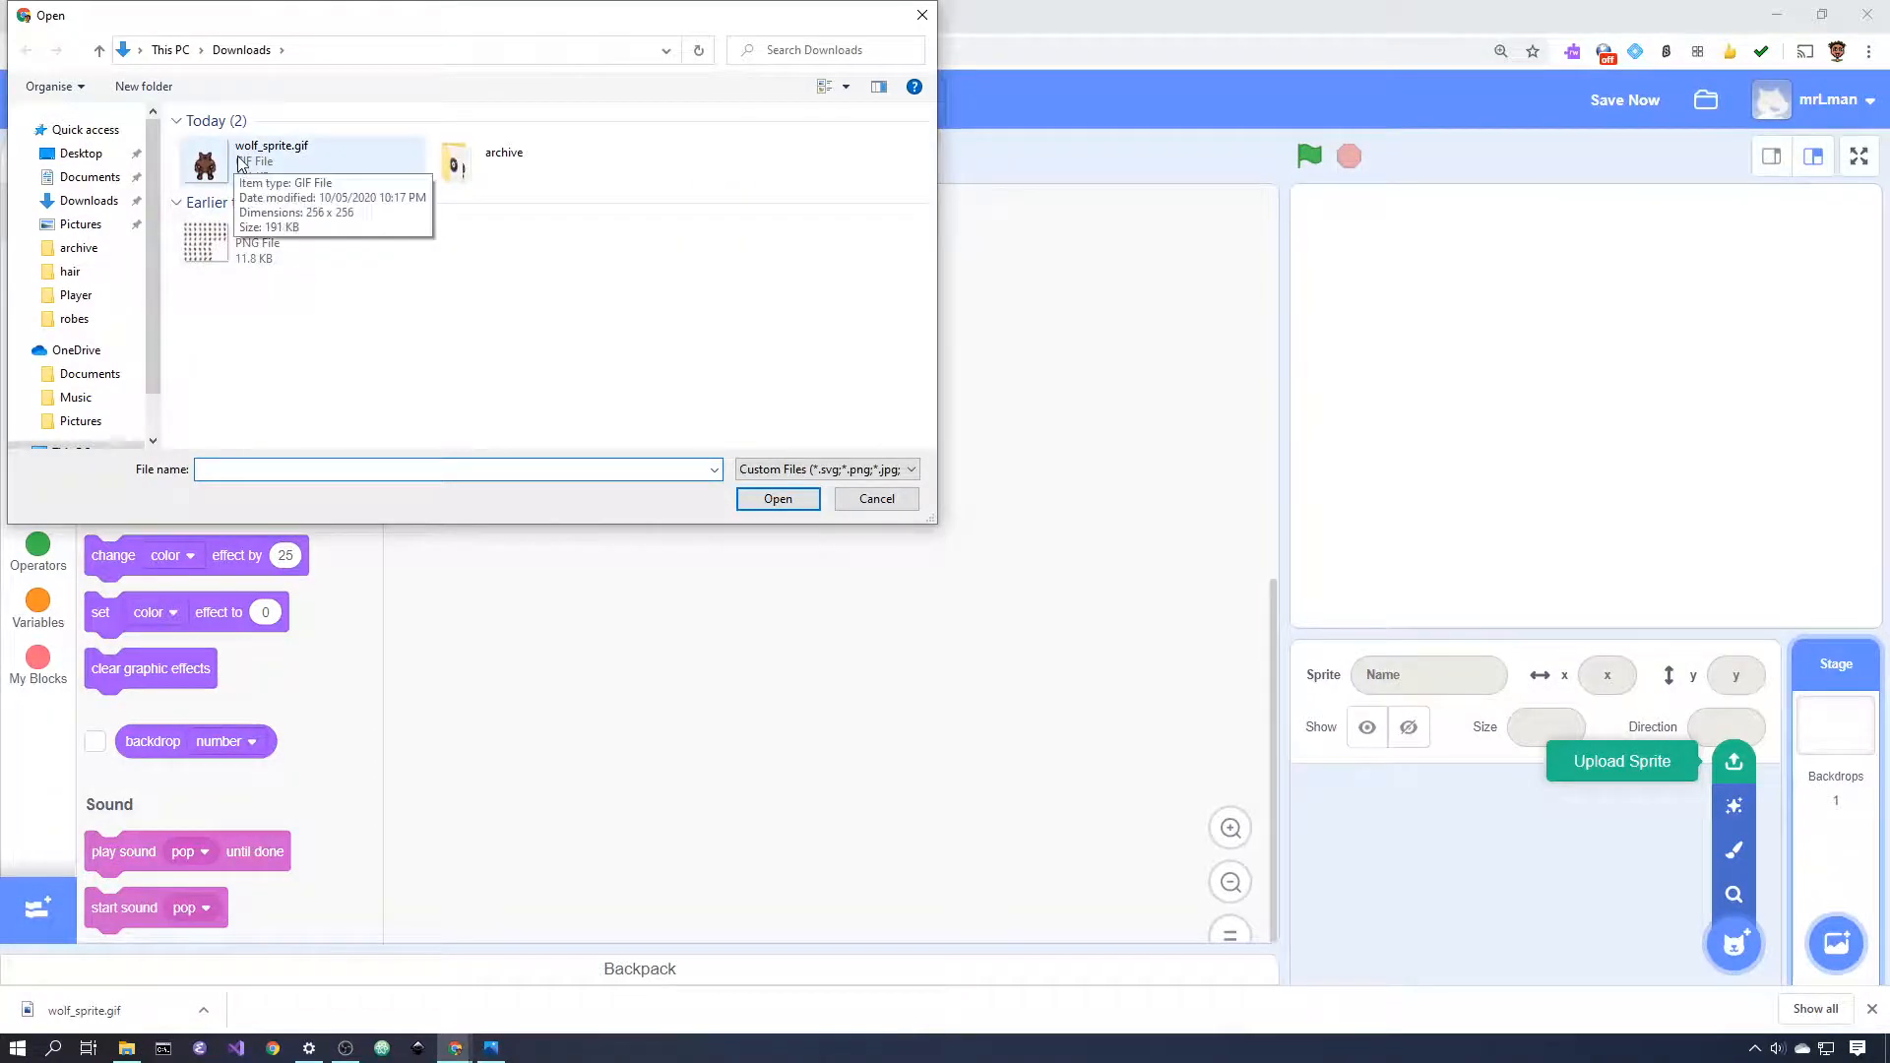
left_click(777, 498)
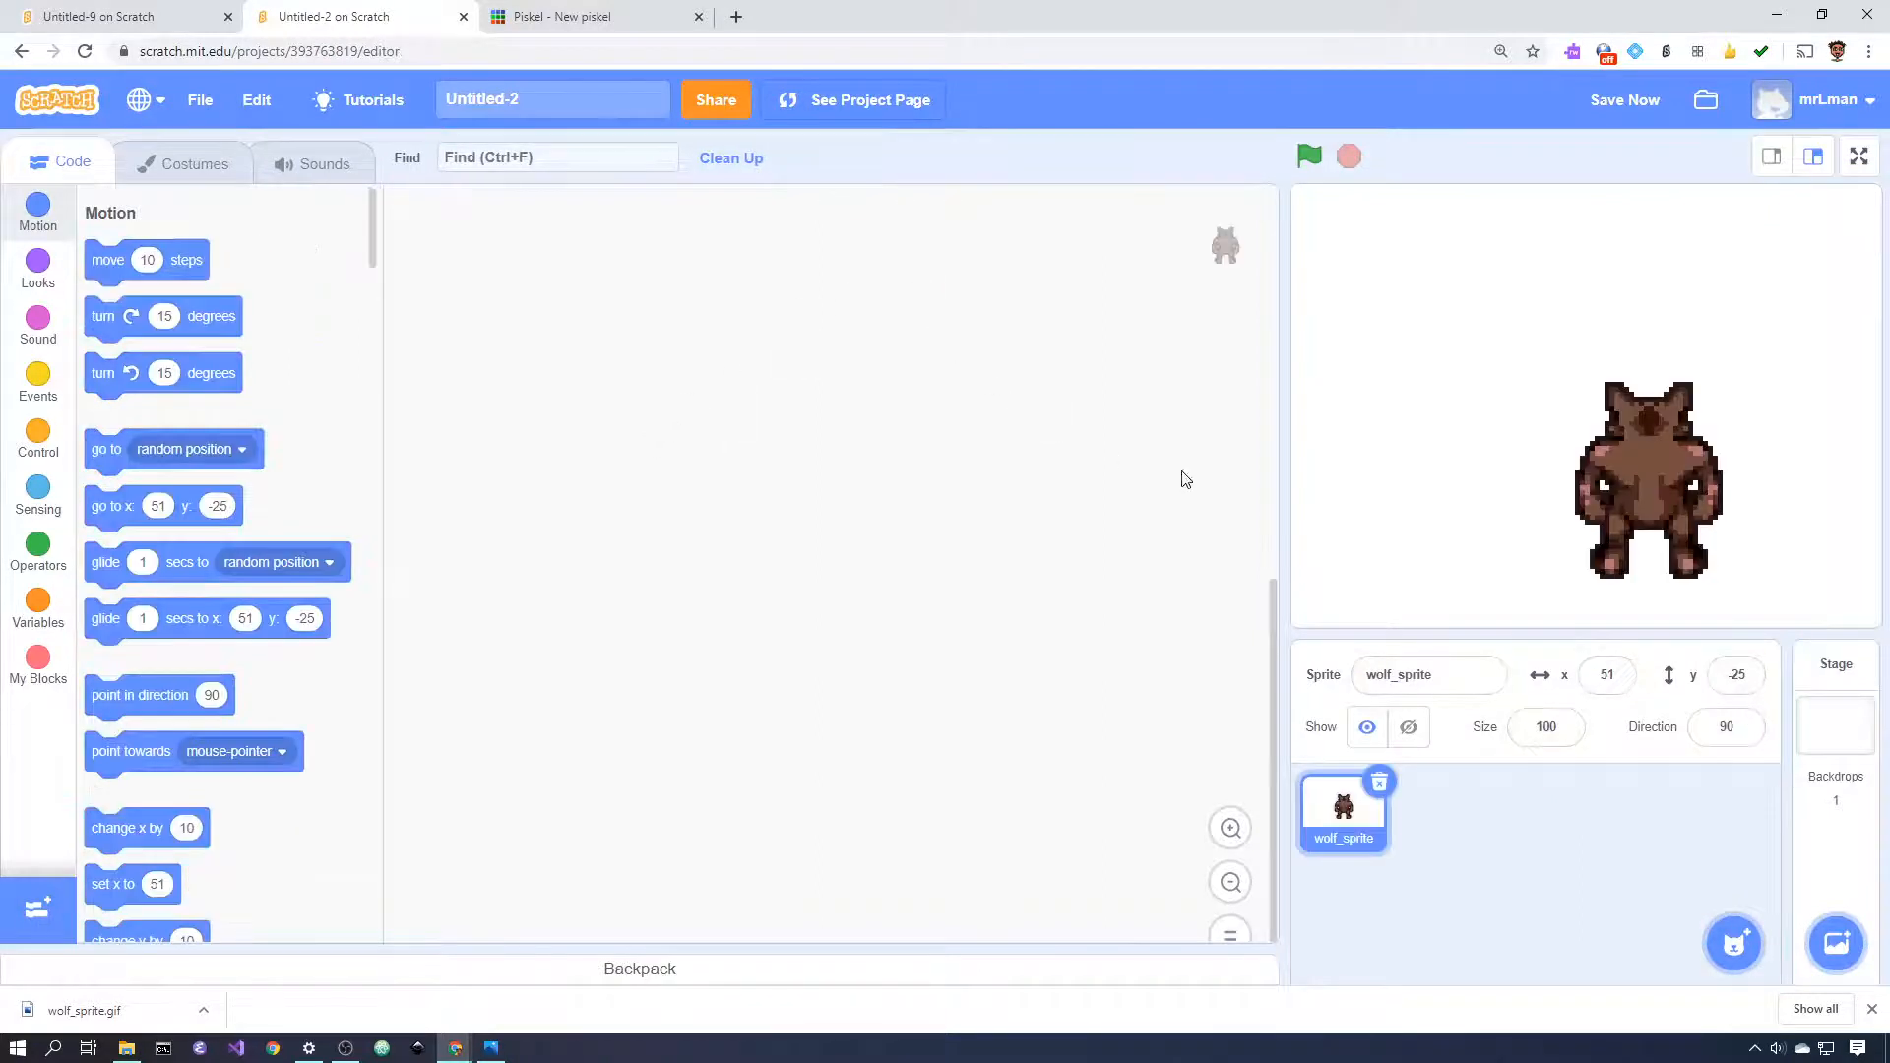
left_click_drag(1646, 481, 1416, 468)
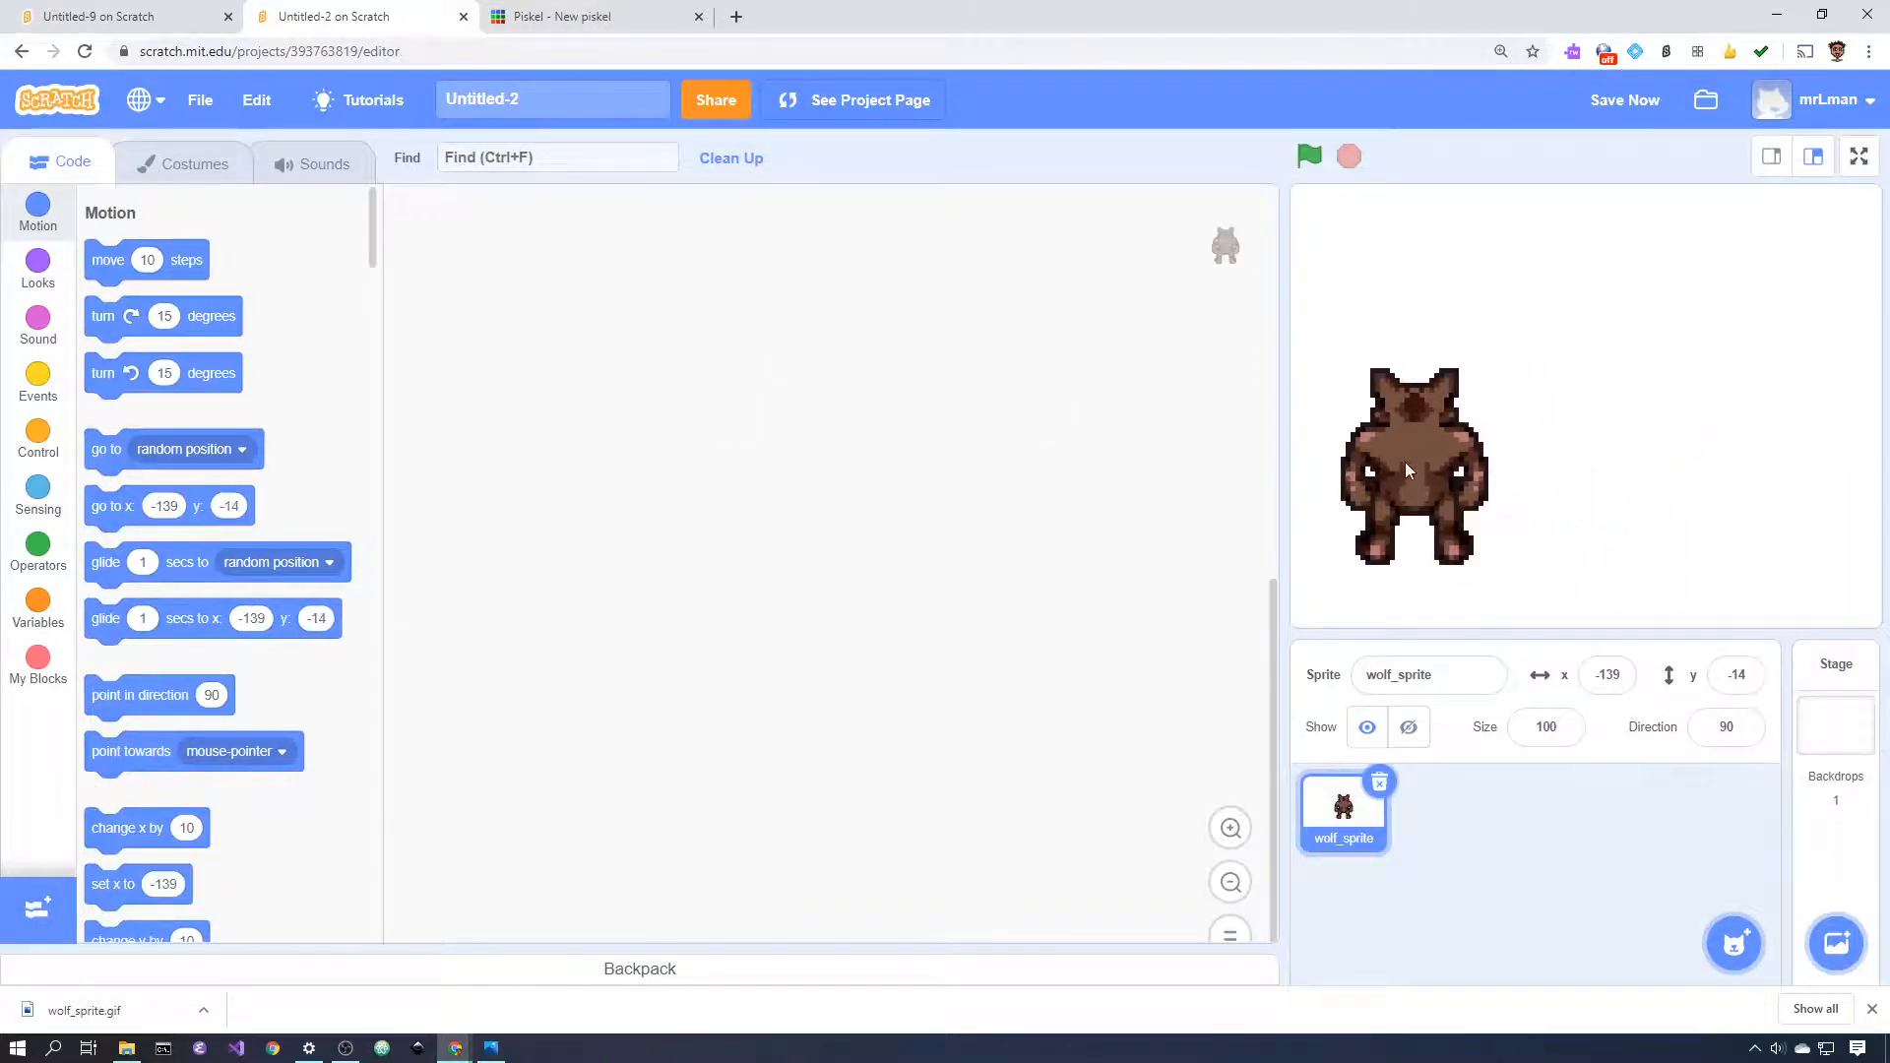
- Inspect the wolf's costumes 3 and 4 made from GIF frames, then return to costume 1
left_click(195, 160)
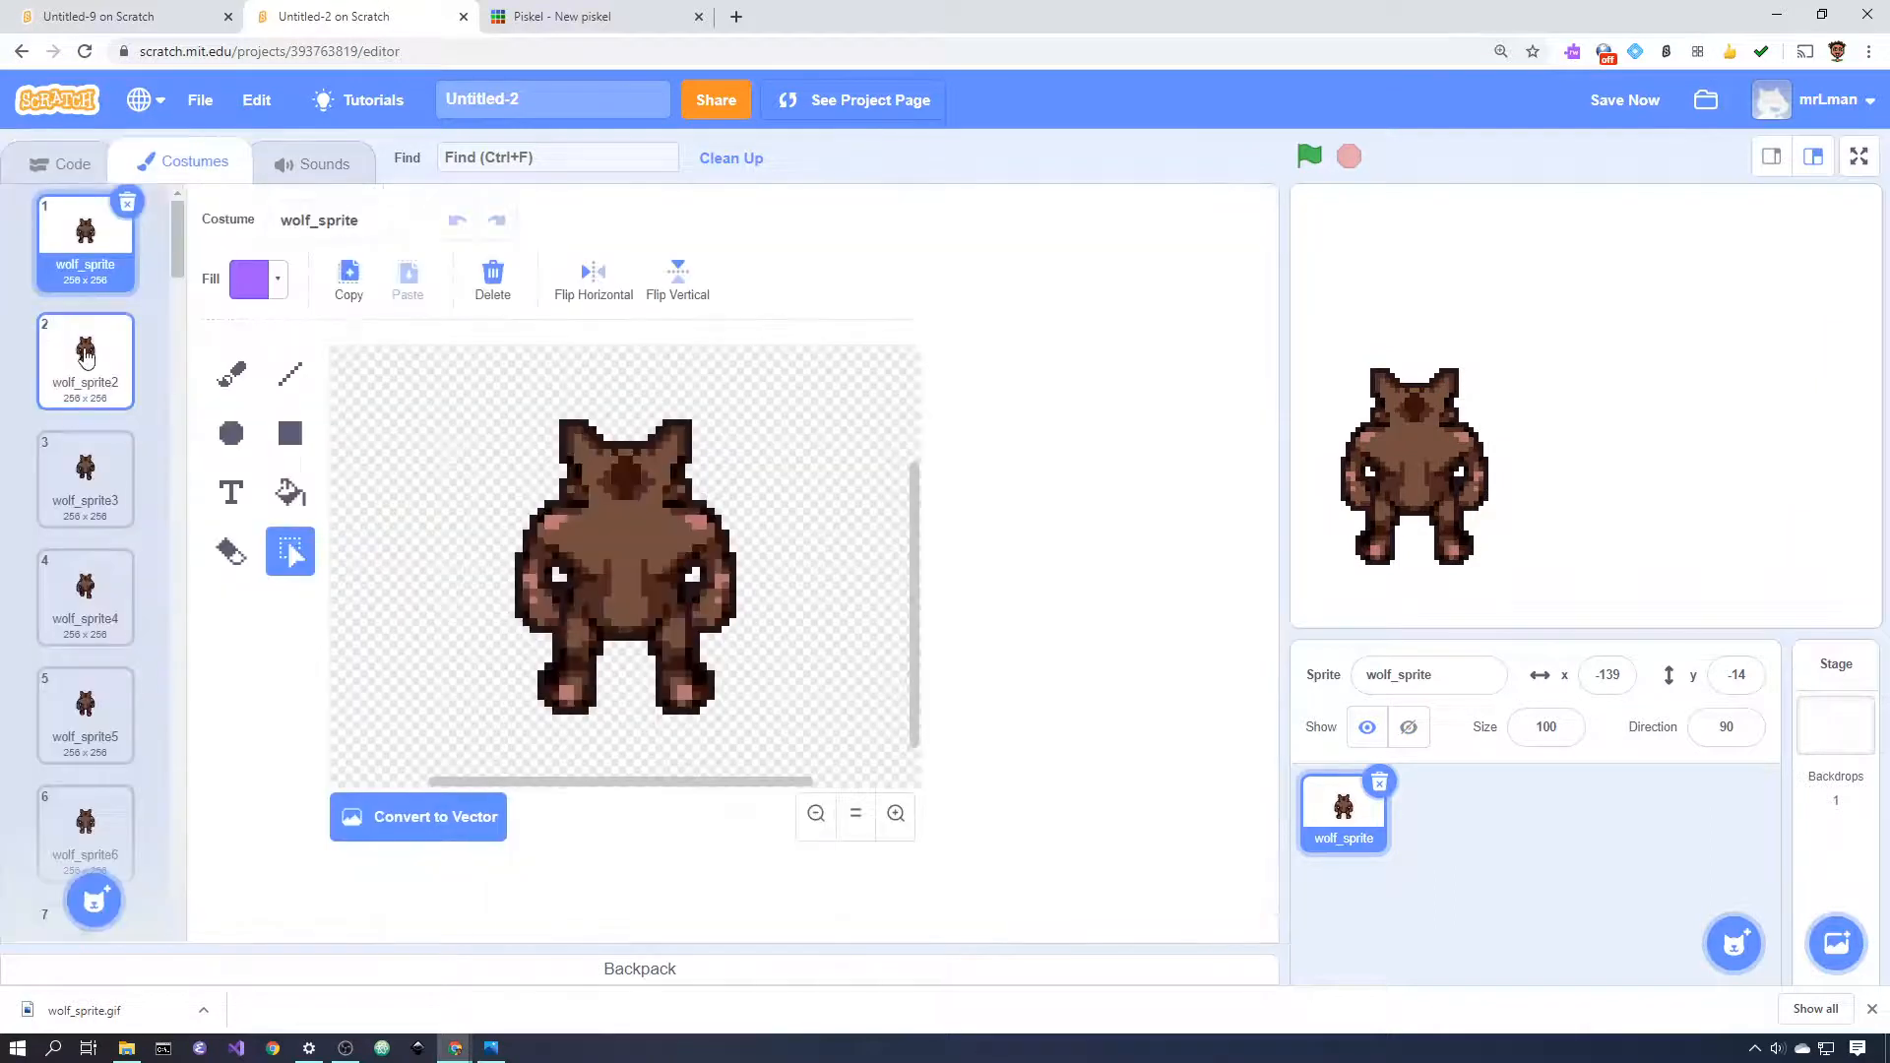
scroll("down", 3)
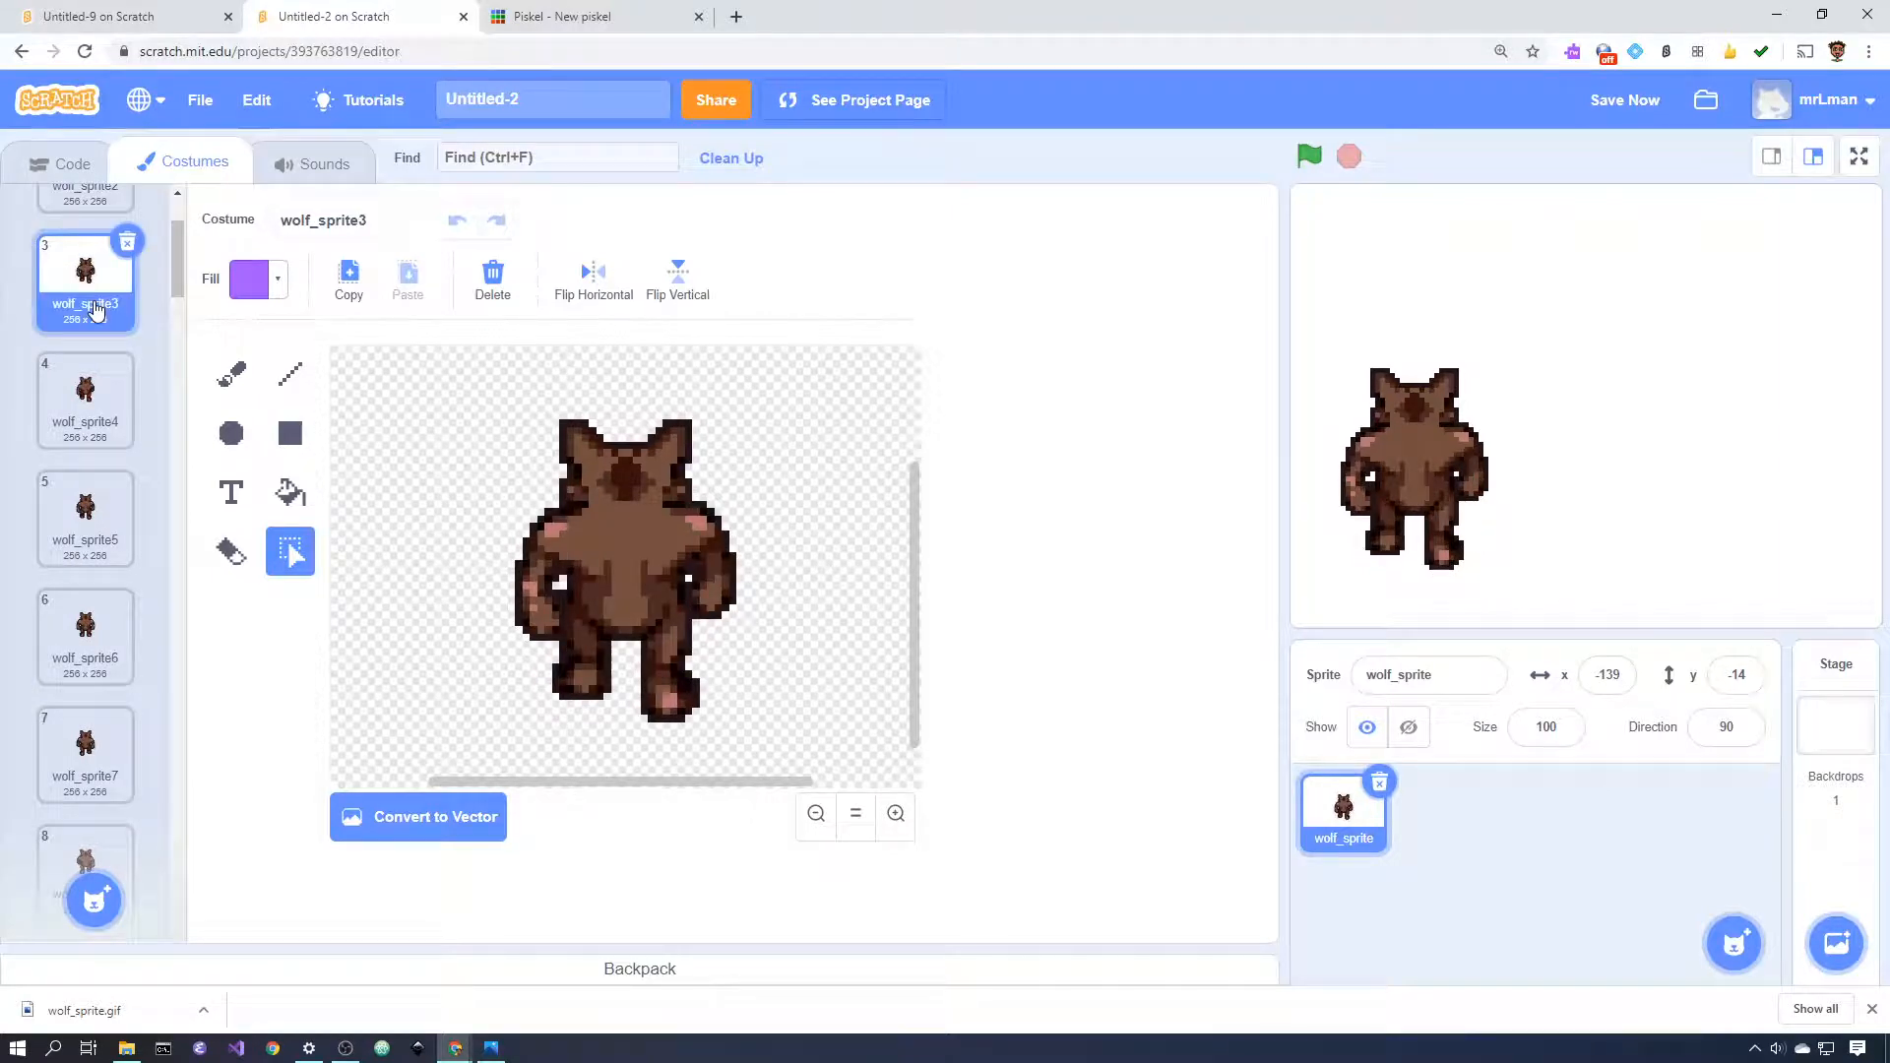
mouse_move(94, 374)
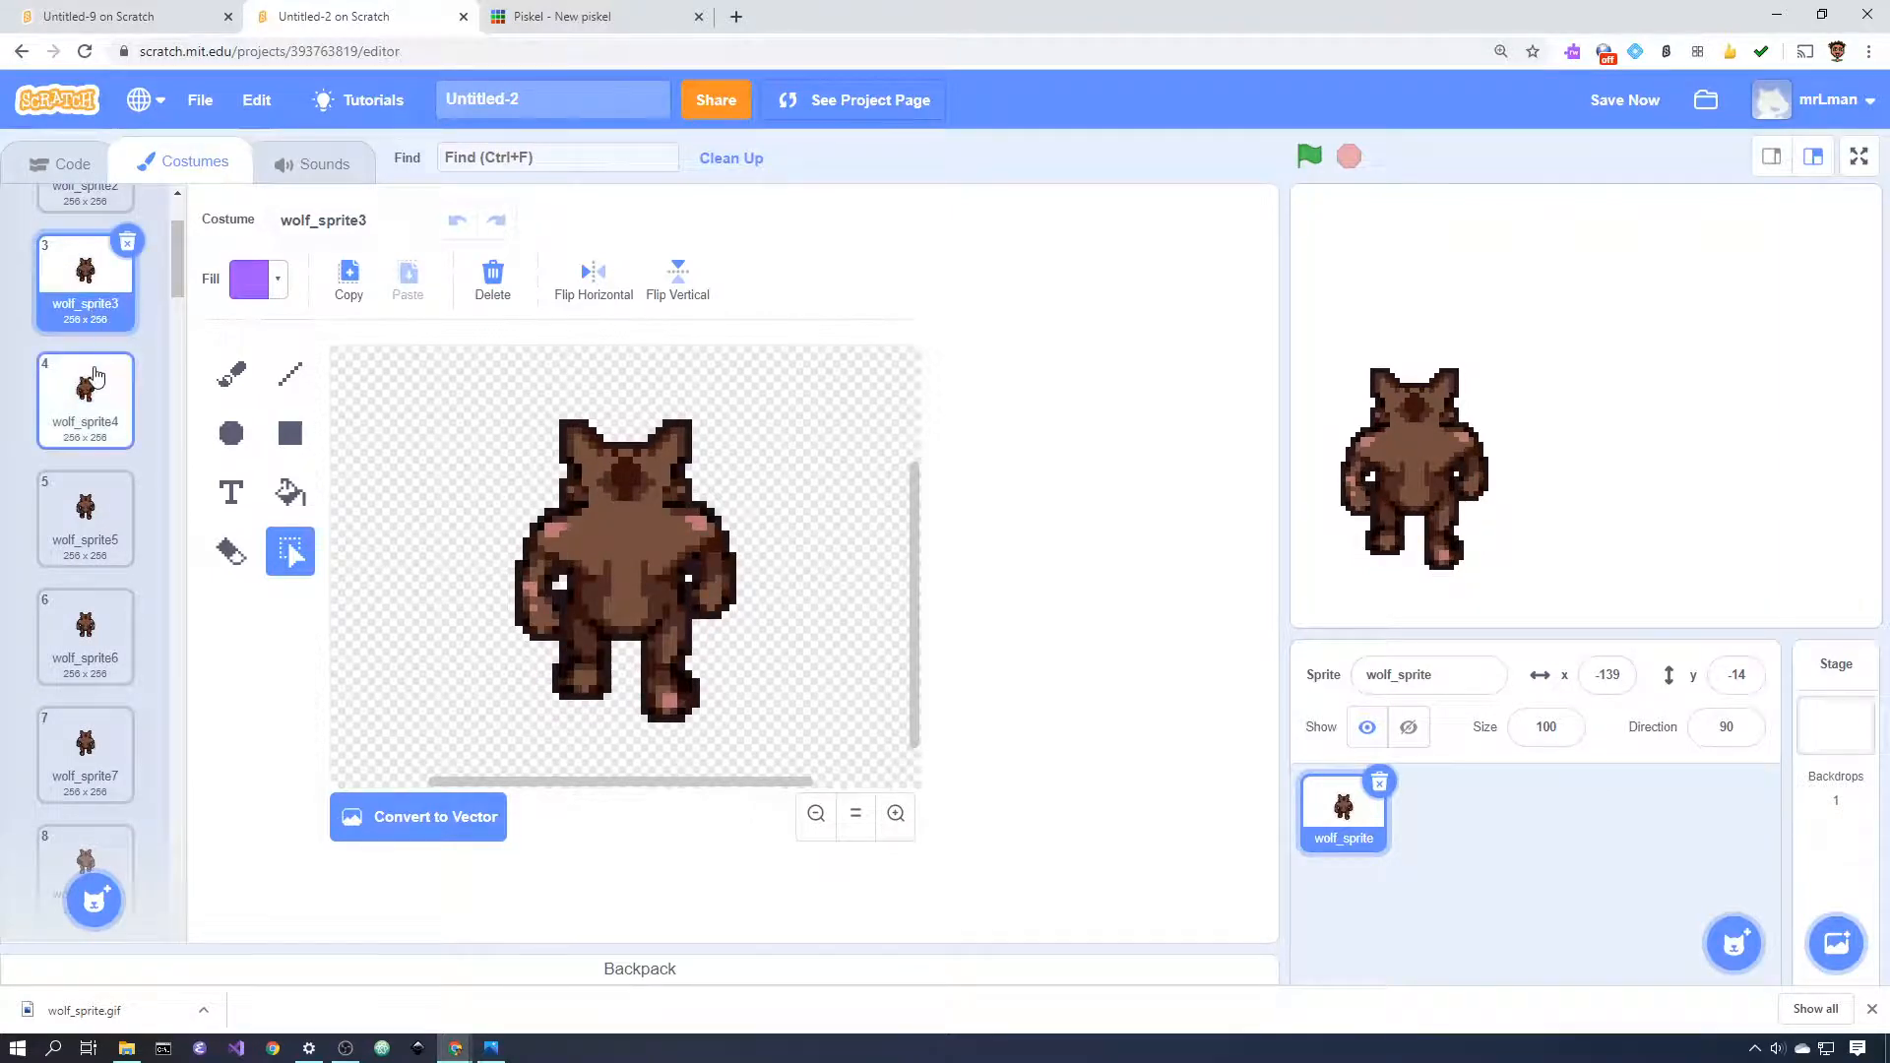
left_click(85, 400)
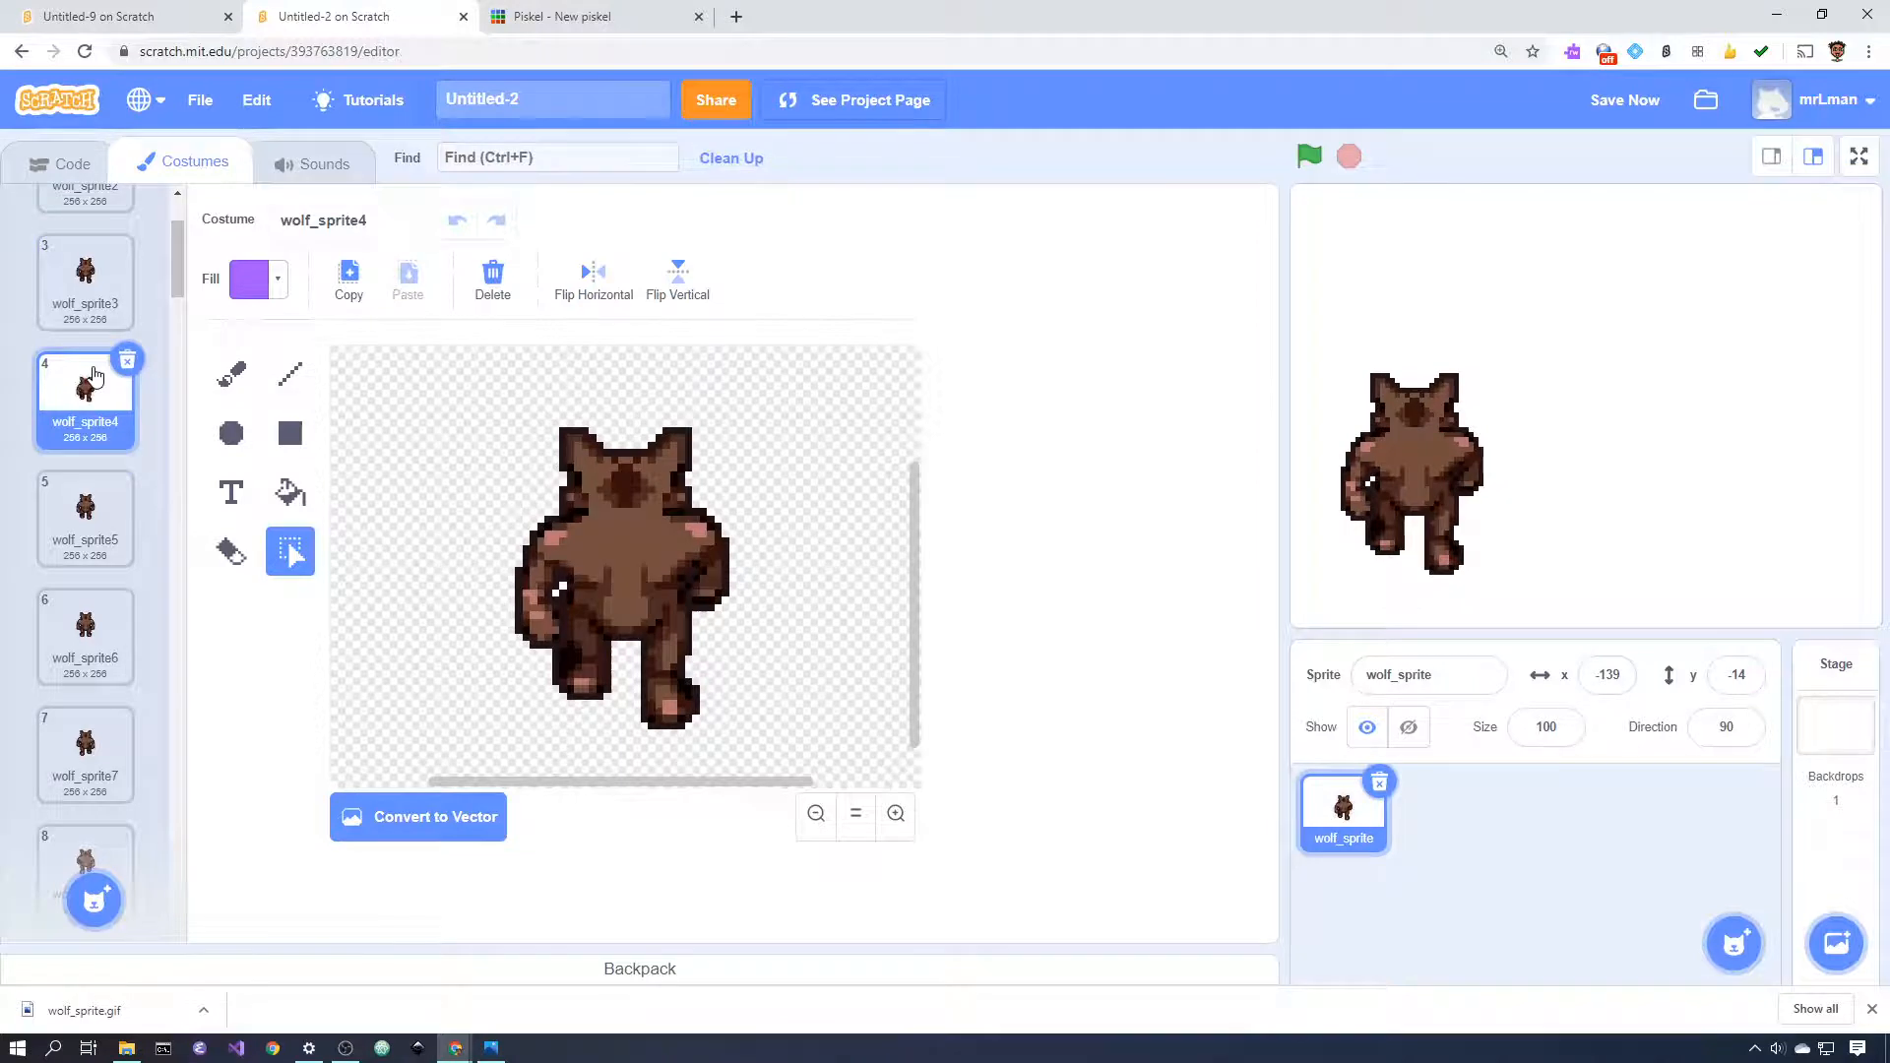
left_click(84, 749)
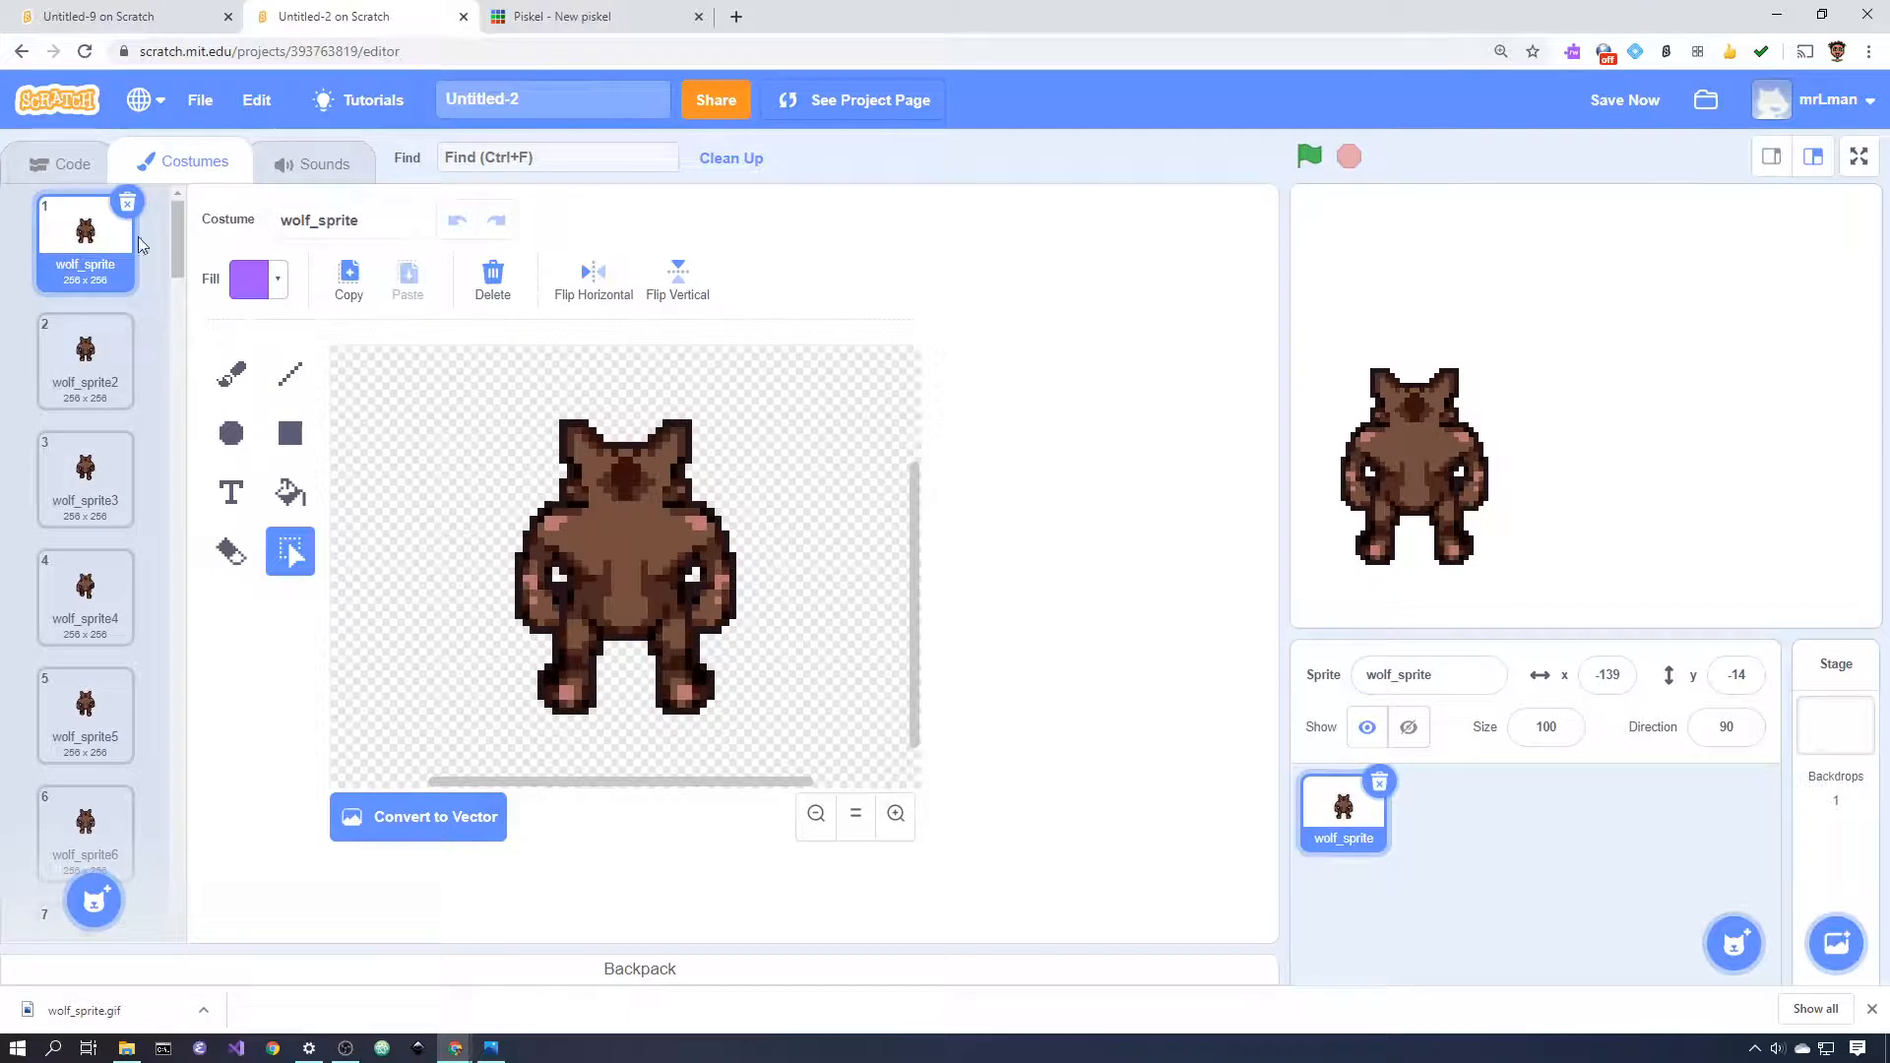
left_click(72, 162)
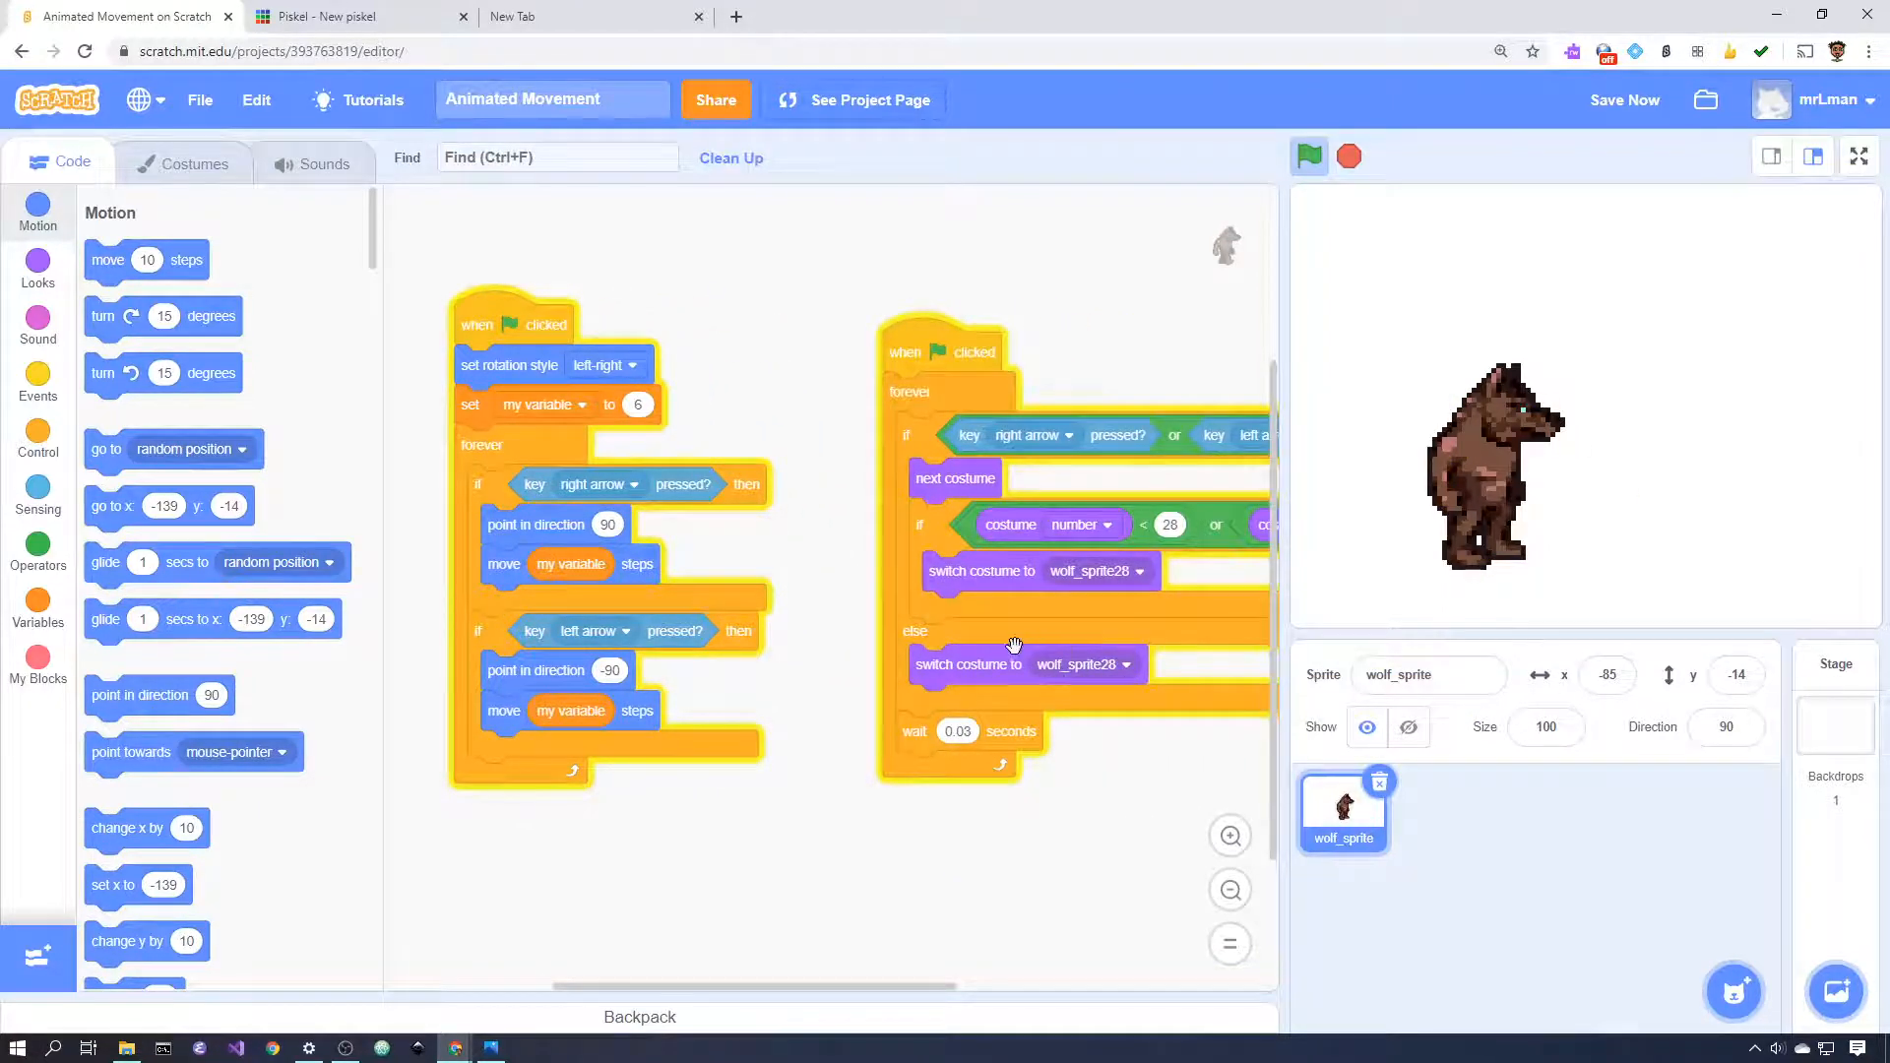
mouse_move(1268, 248)
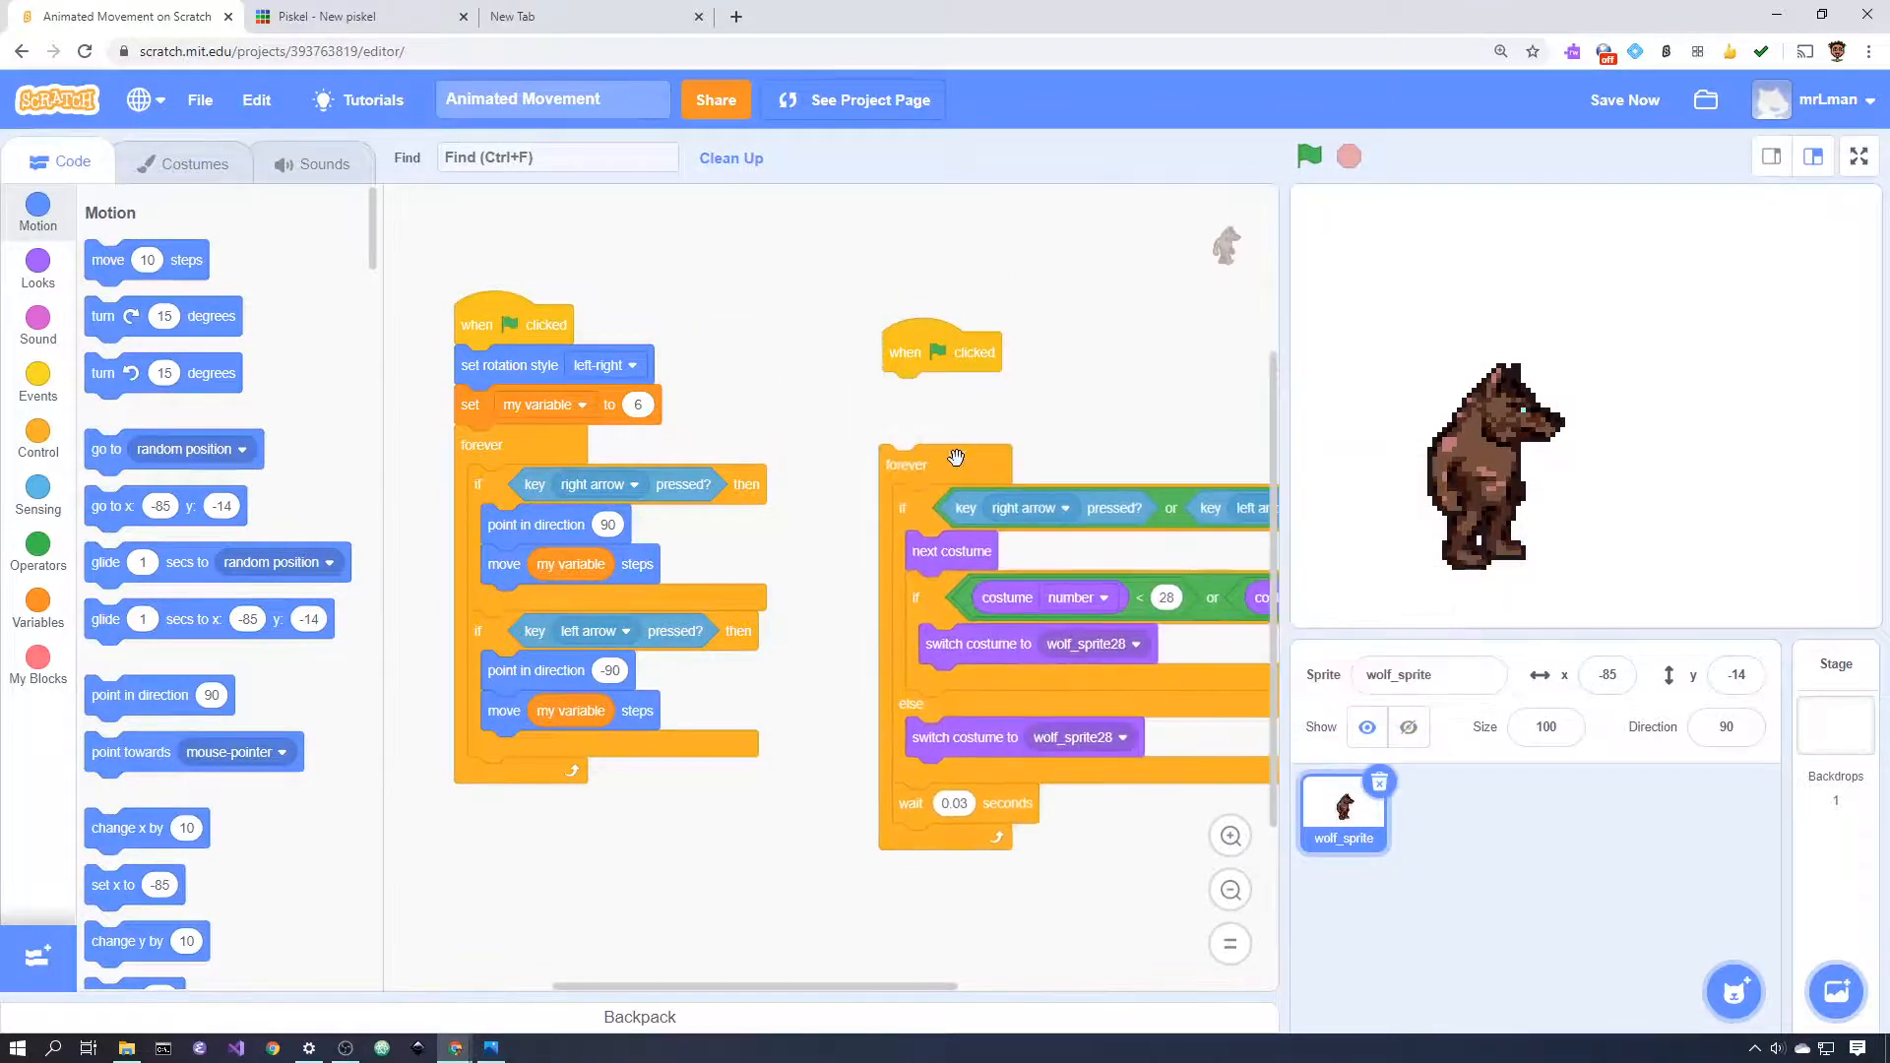
- Run the project with the green flag to test the wolf's sideways movement
left_click(1309, 158)
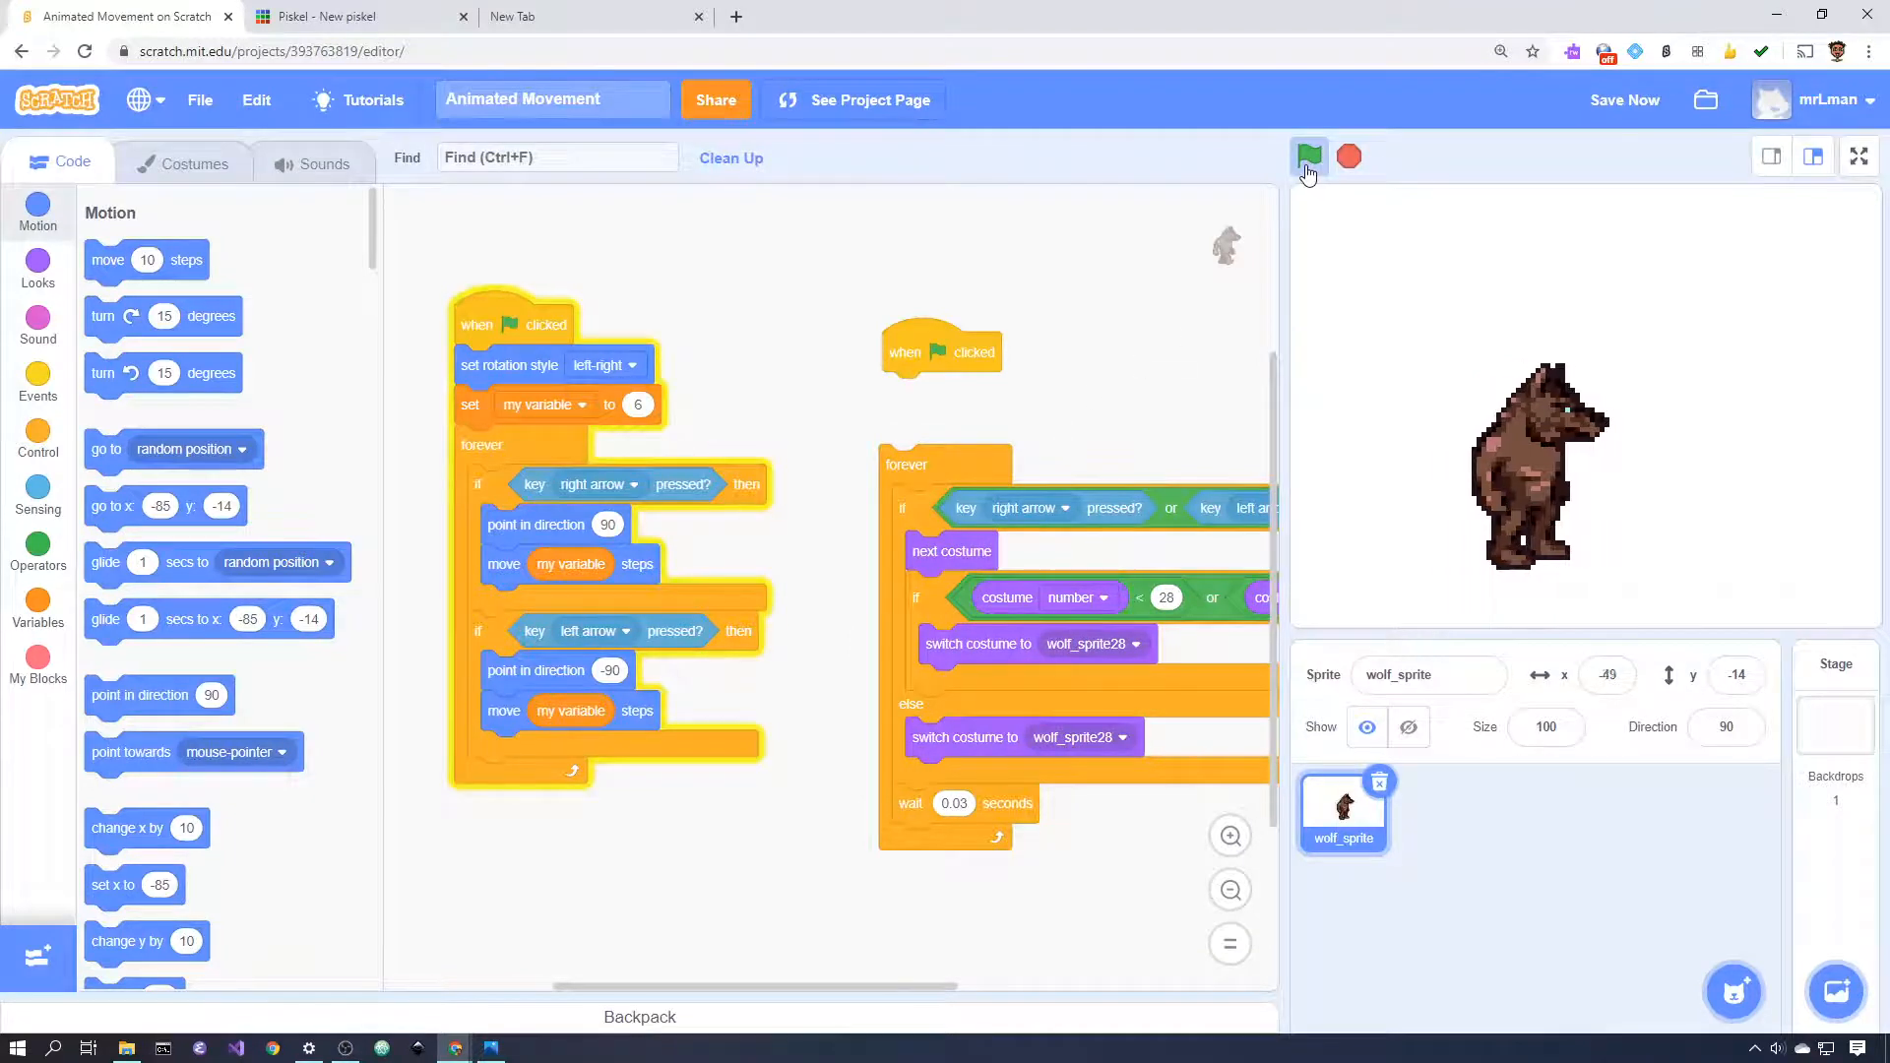
left_click(1310, 158)
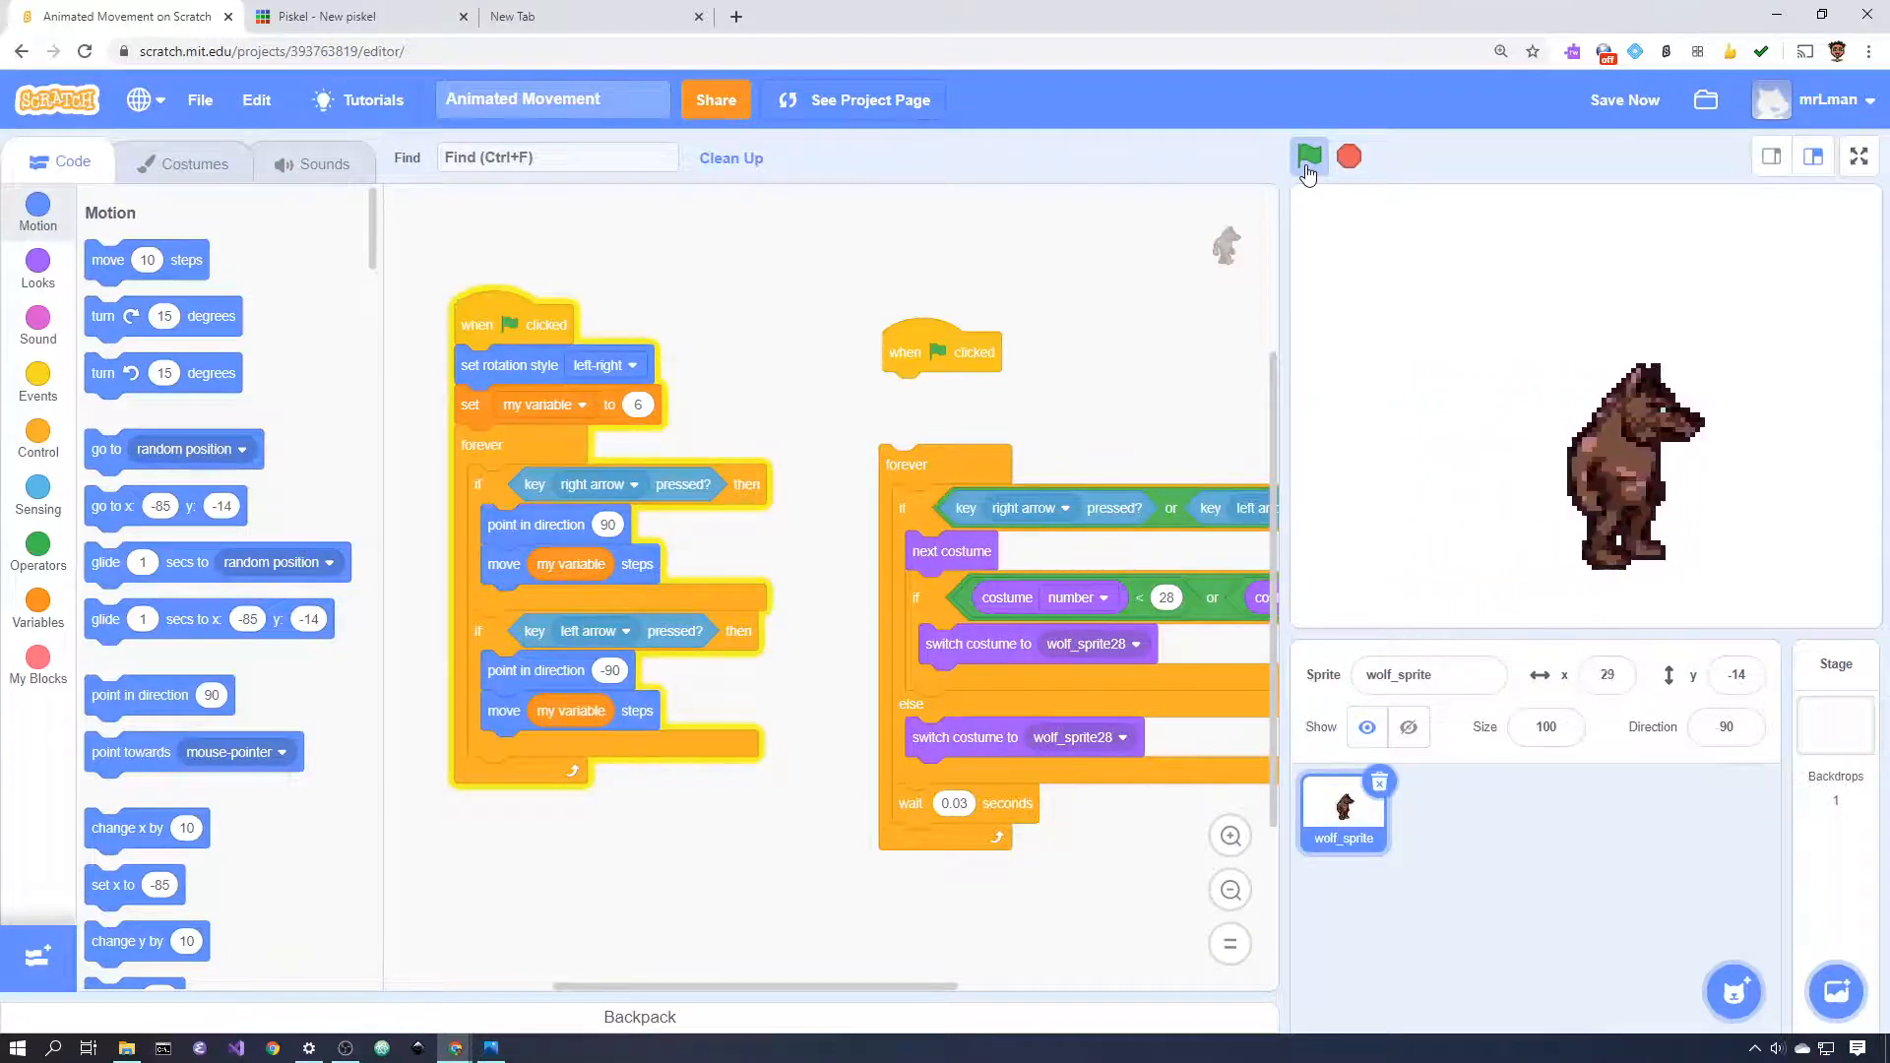
left_click(1309, 158)
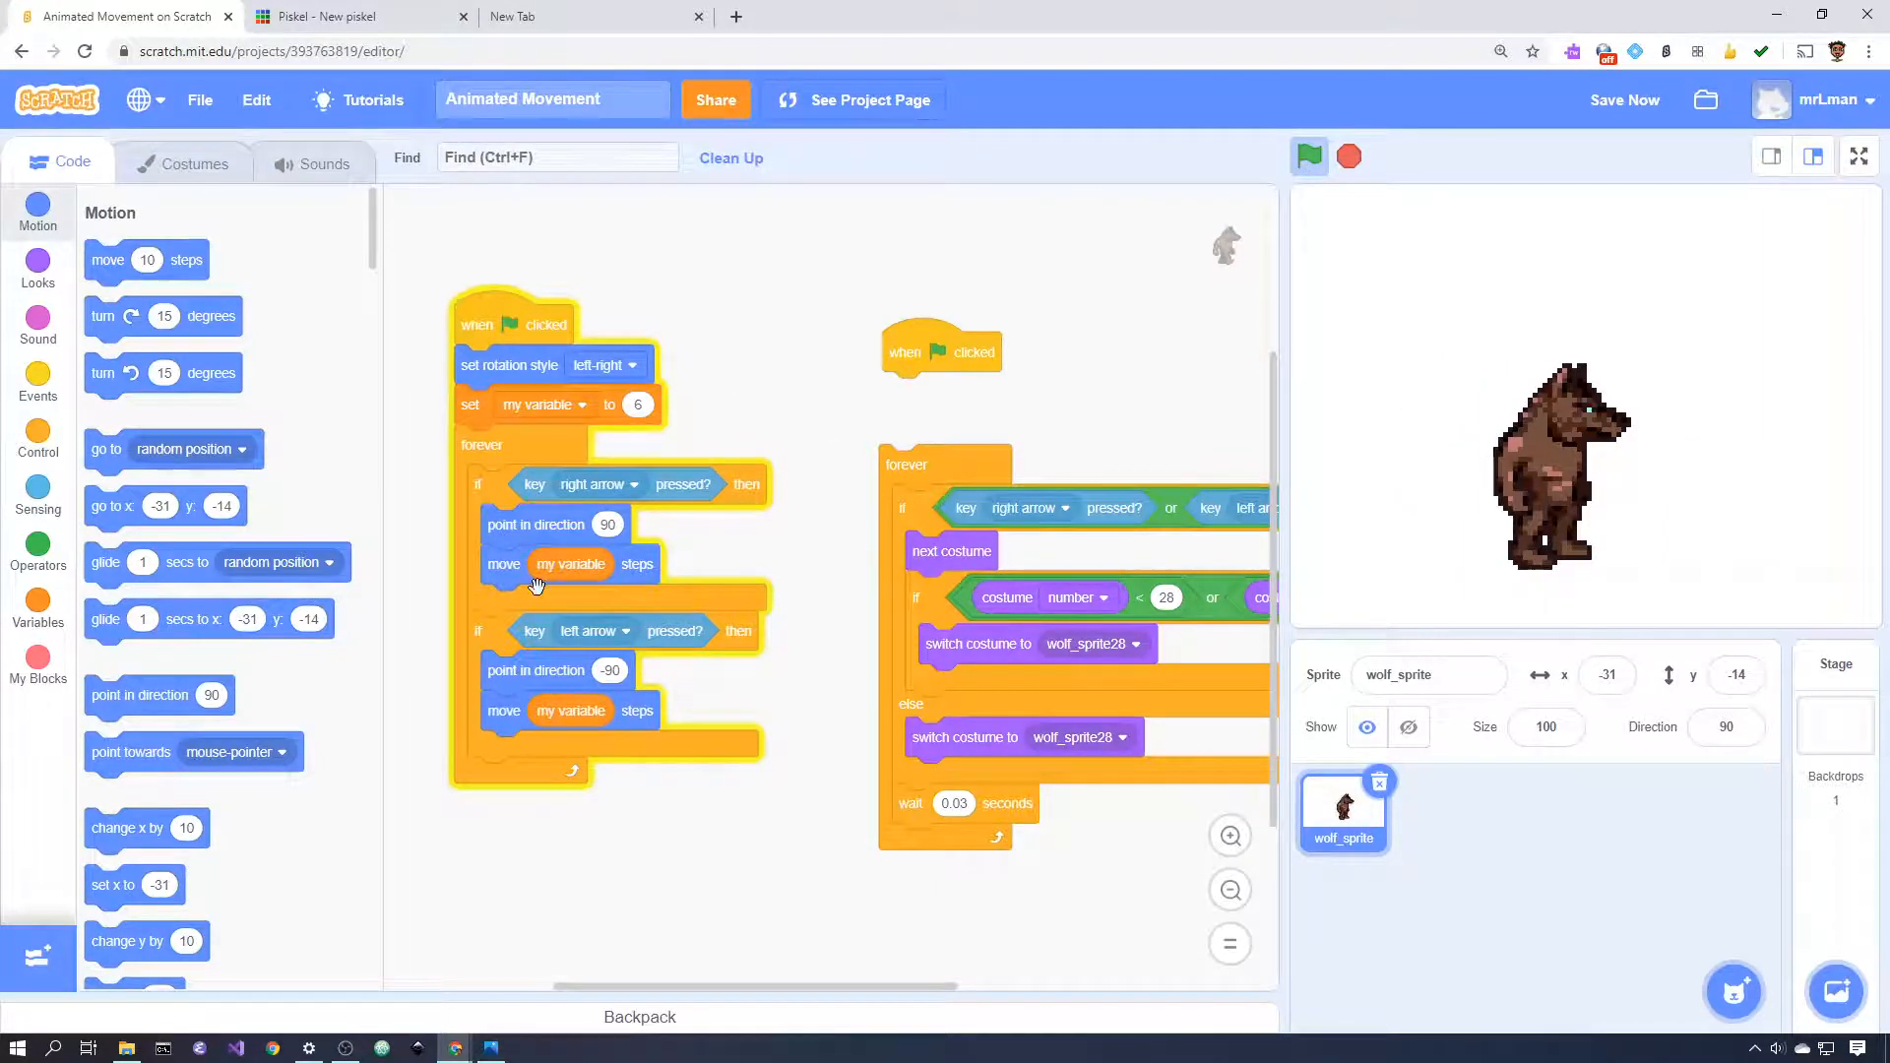
mouse_move(636, 449)
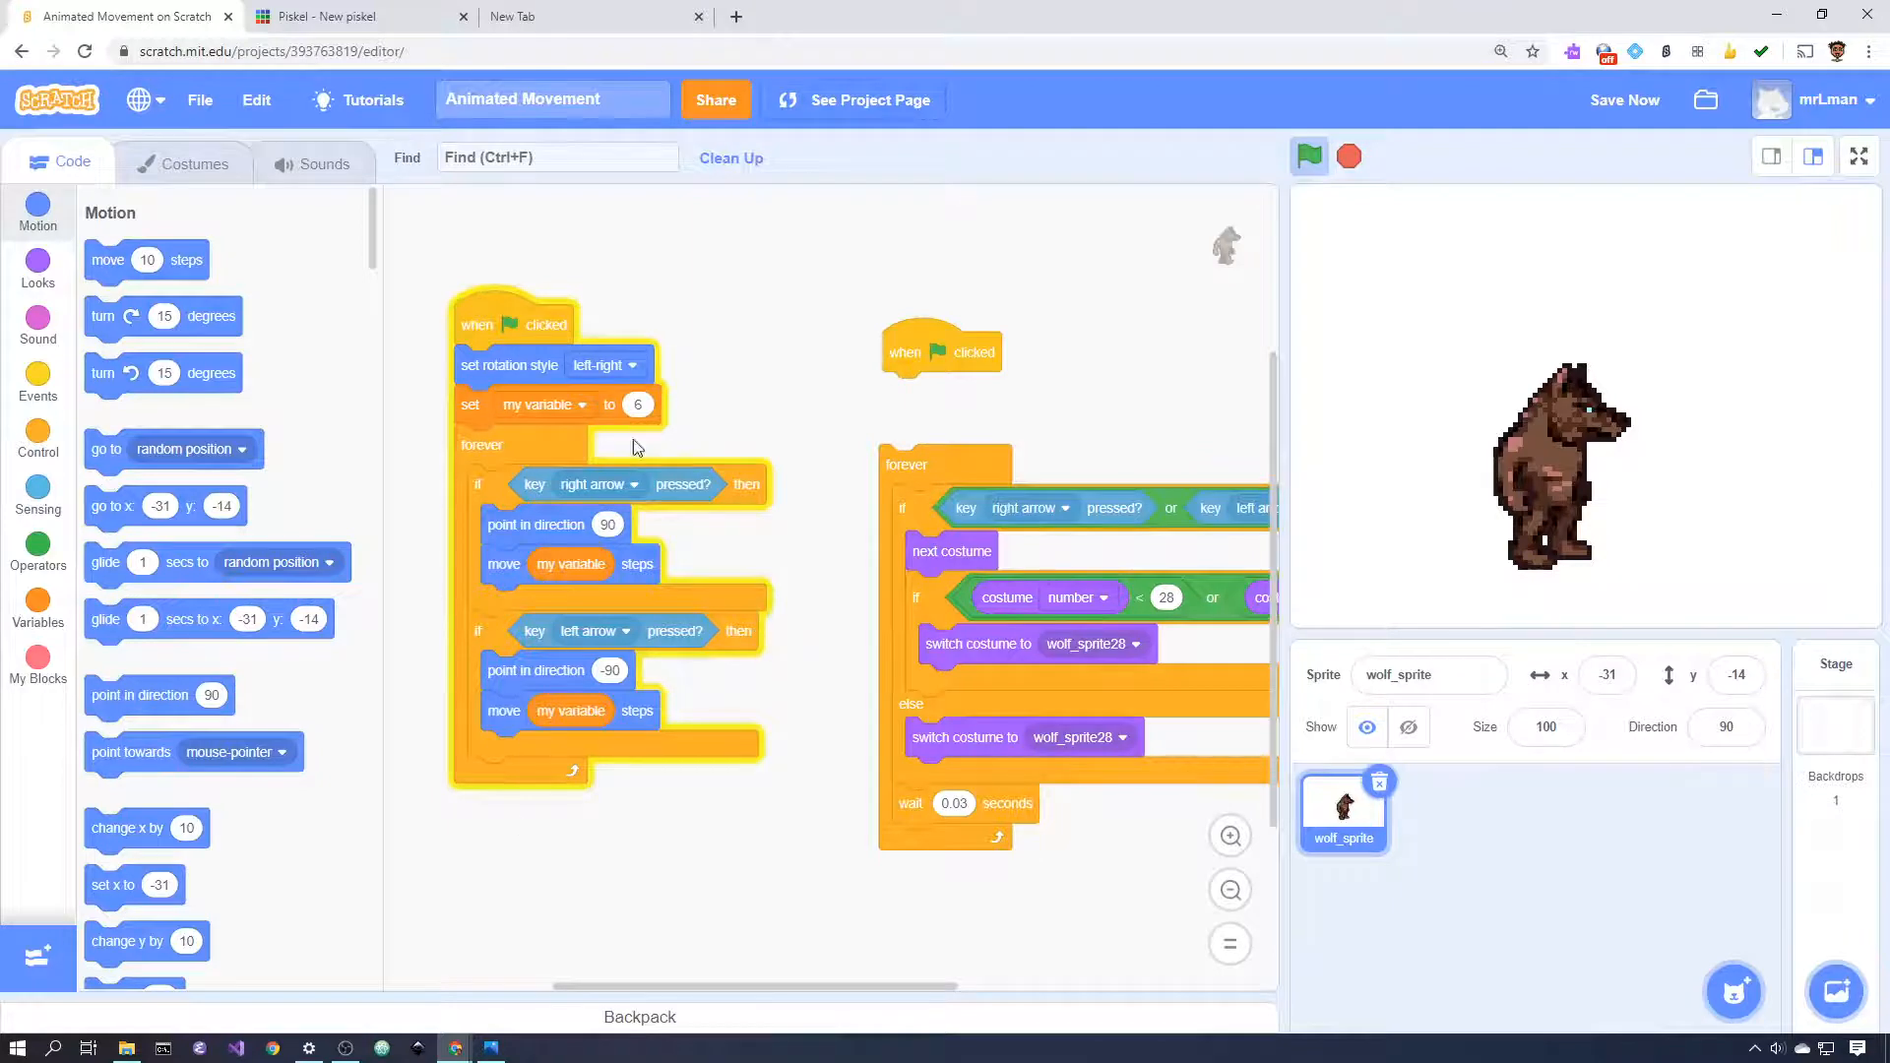
mouse_move(859, 548)
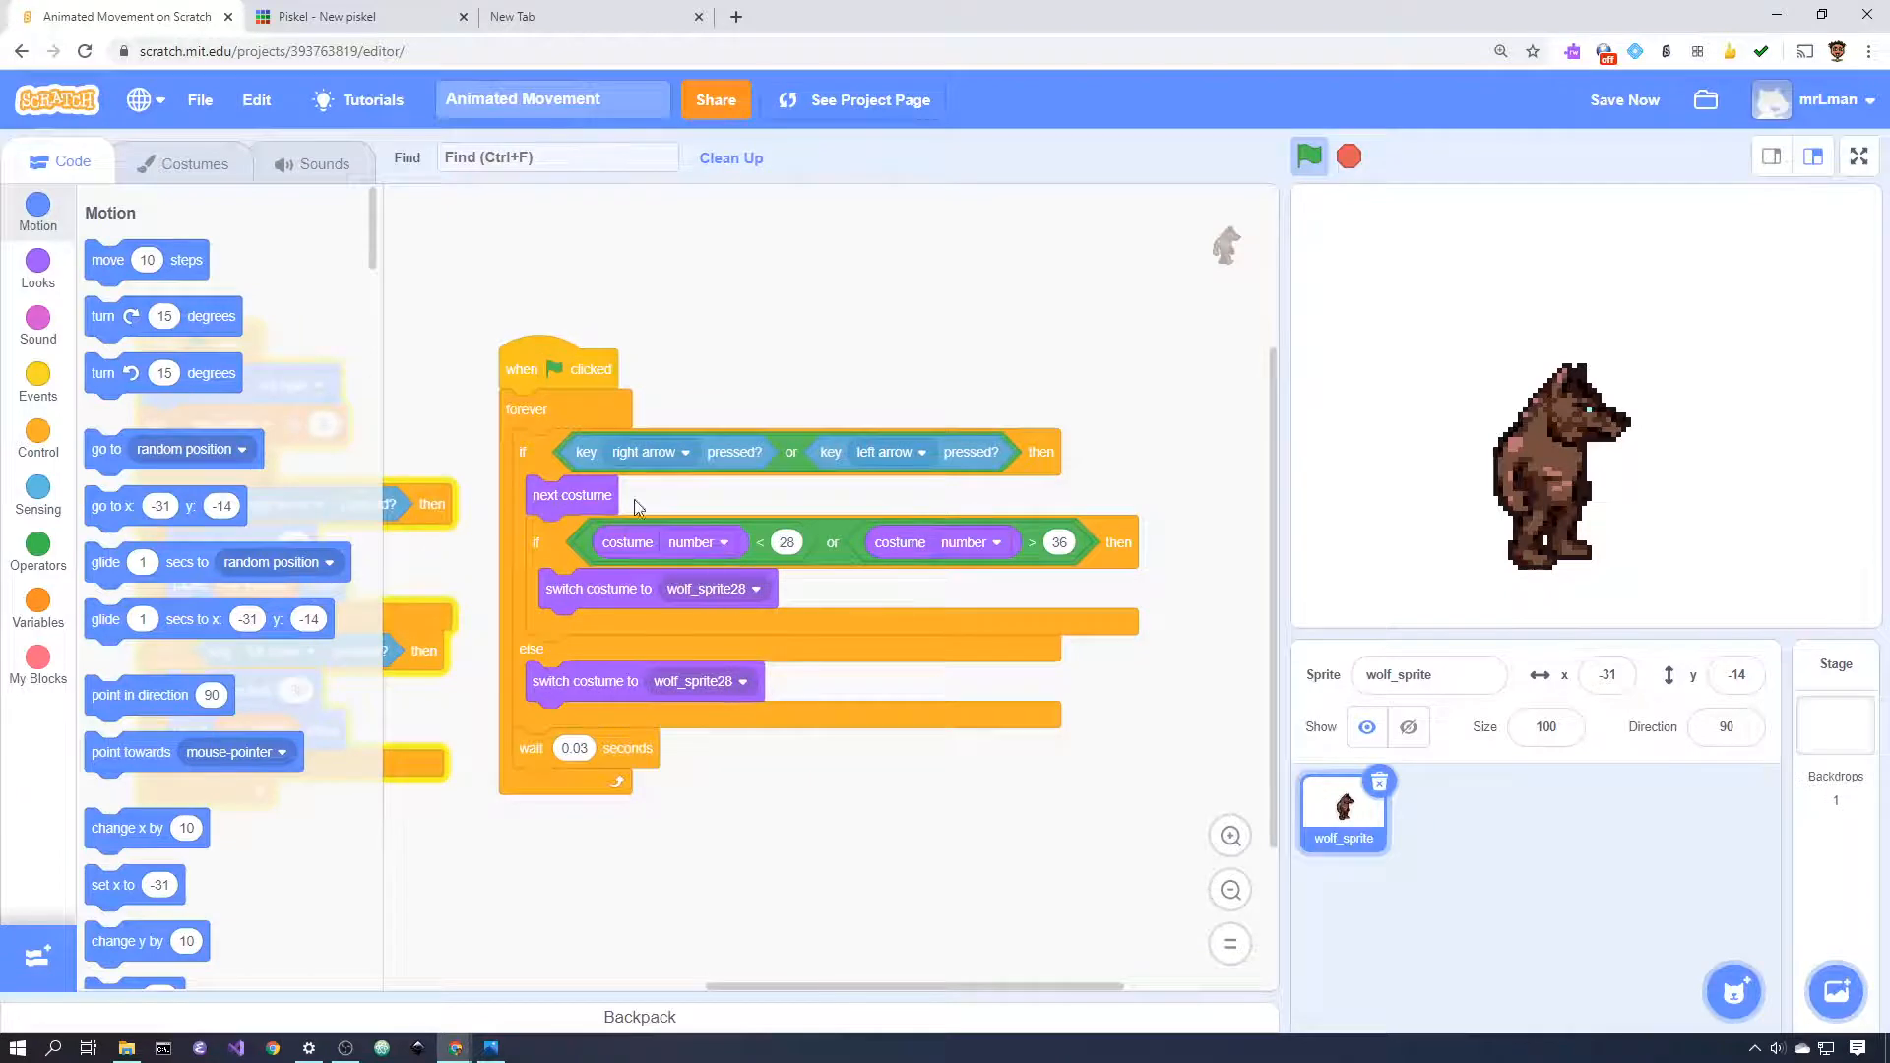
mouse_move(617, 426)
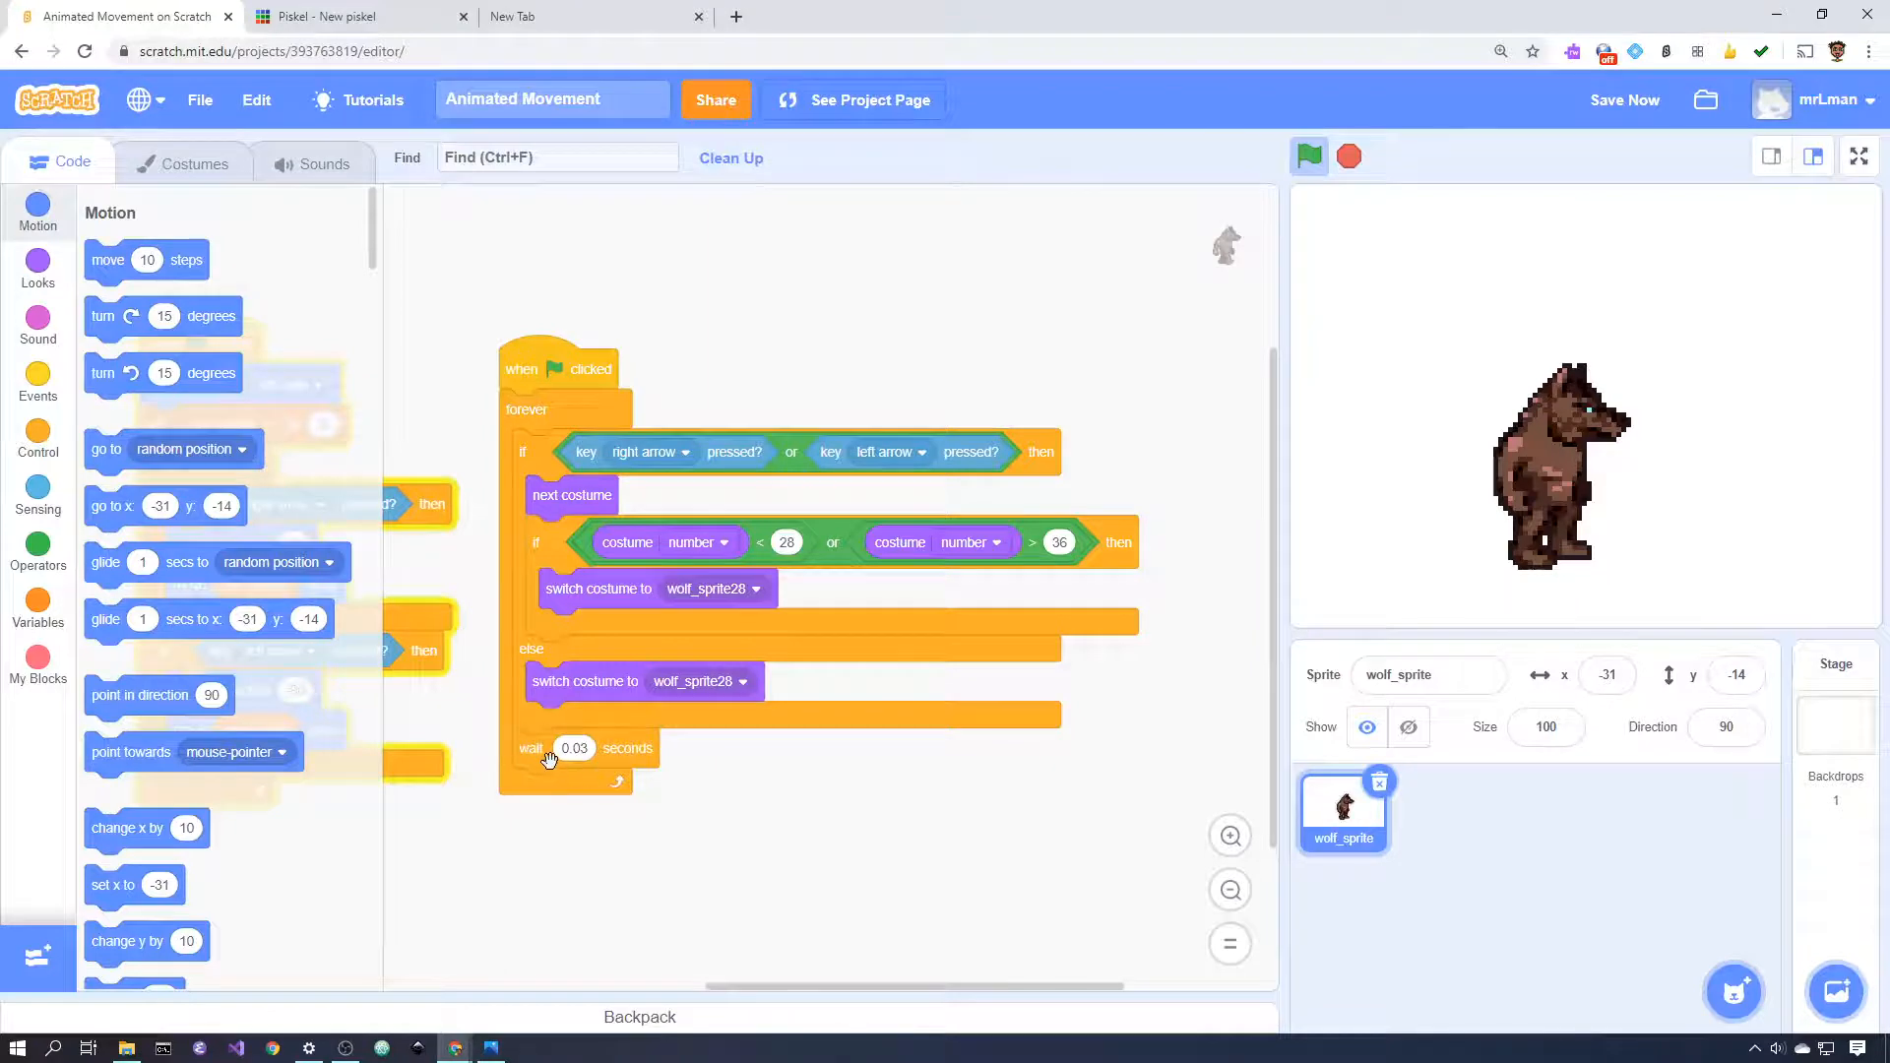
mouse_move(677, 781)
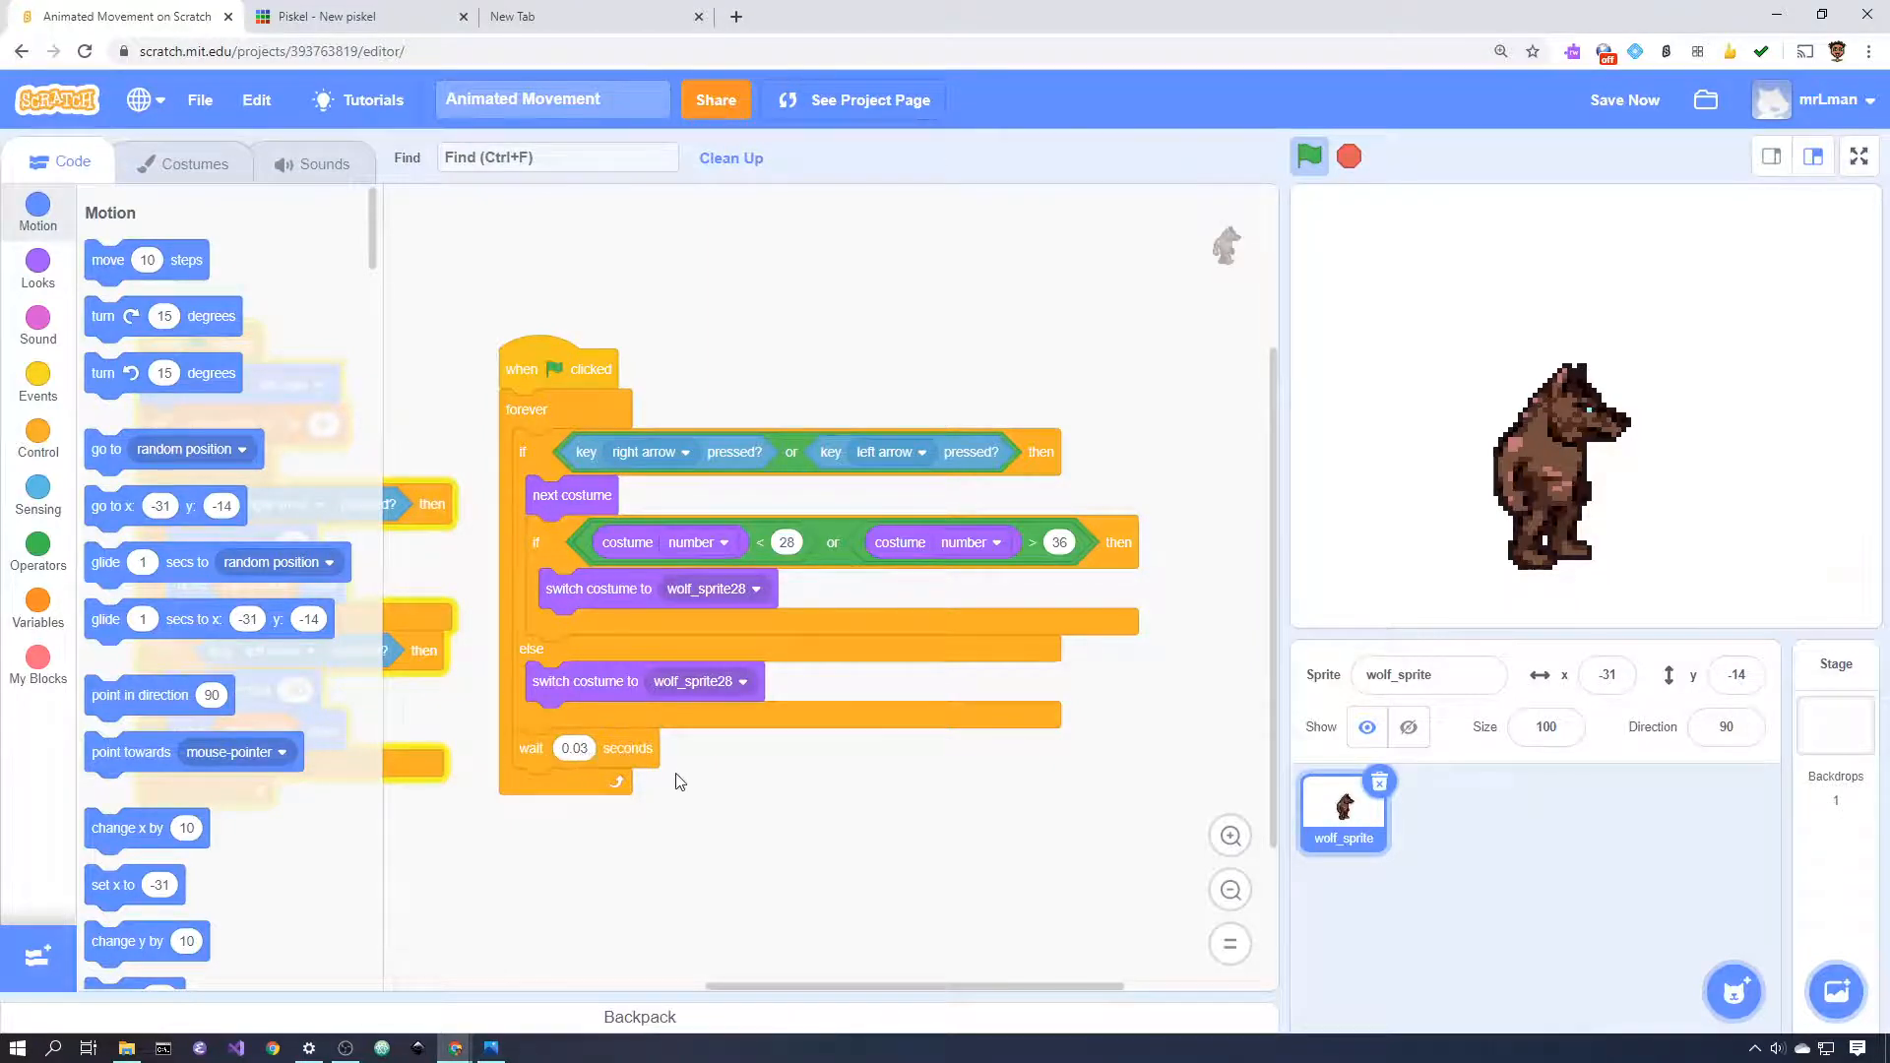
mouse_move(693, 776)
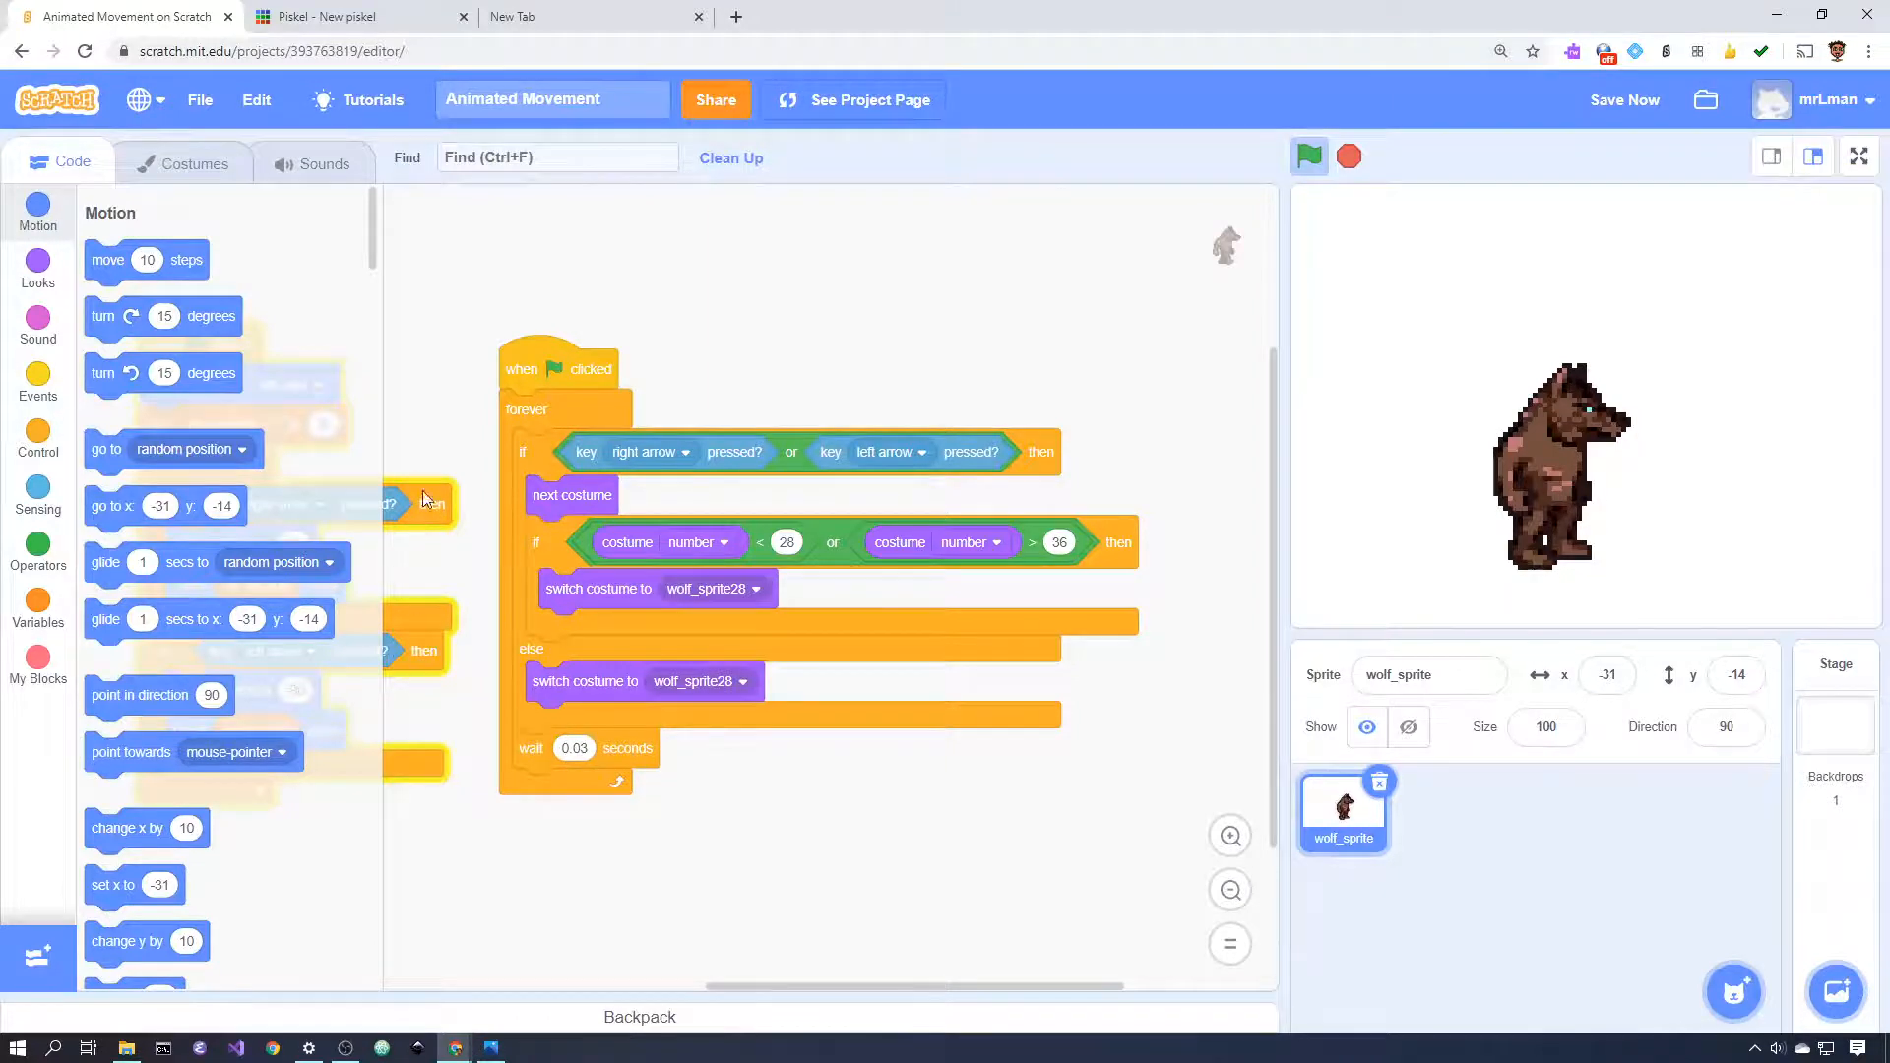
mouse_move(544, 711)
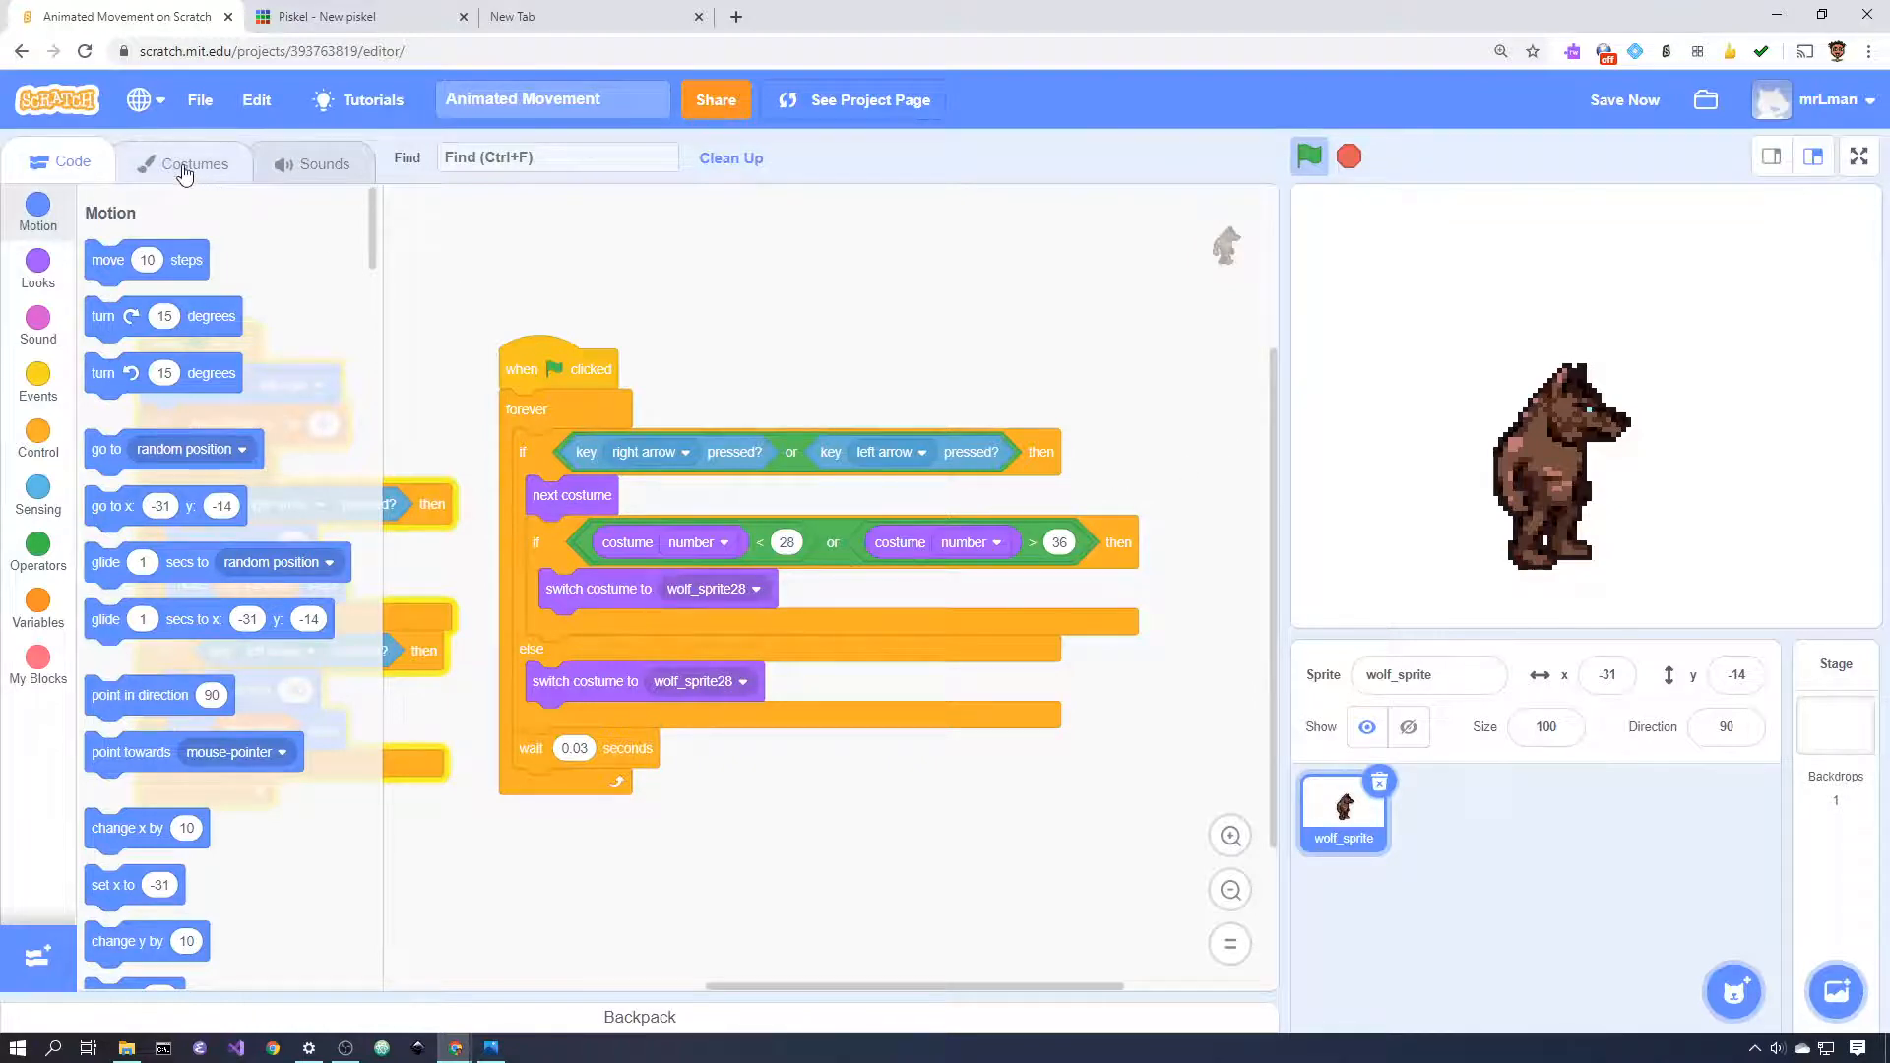
- Glance at the wolf's costumes, then run the project to test walking leftward
left_click(195, 160)
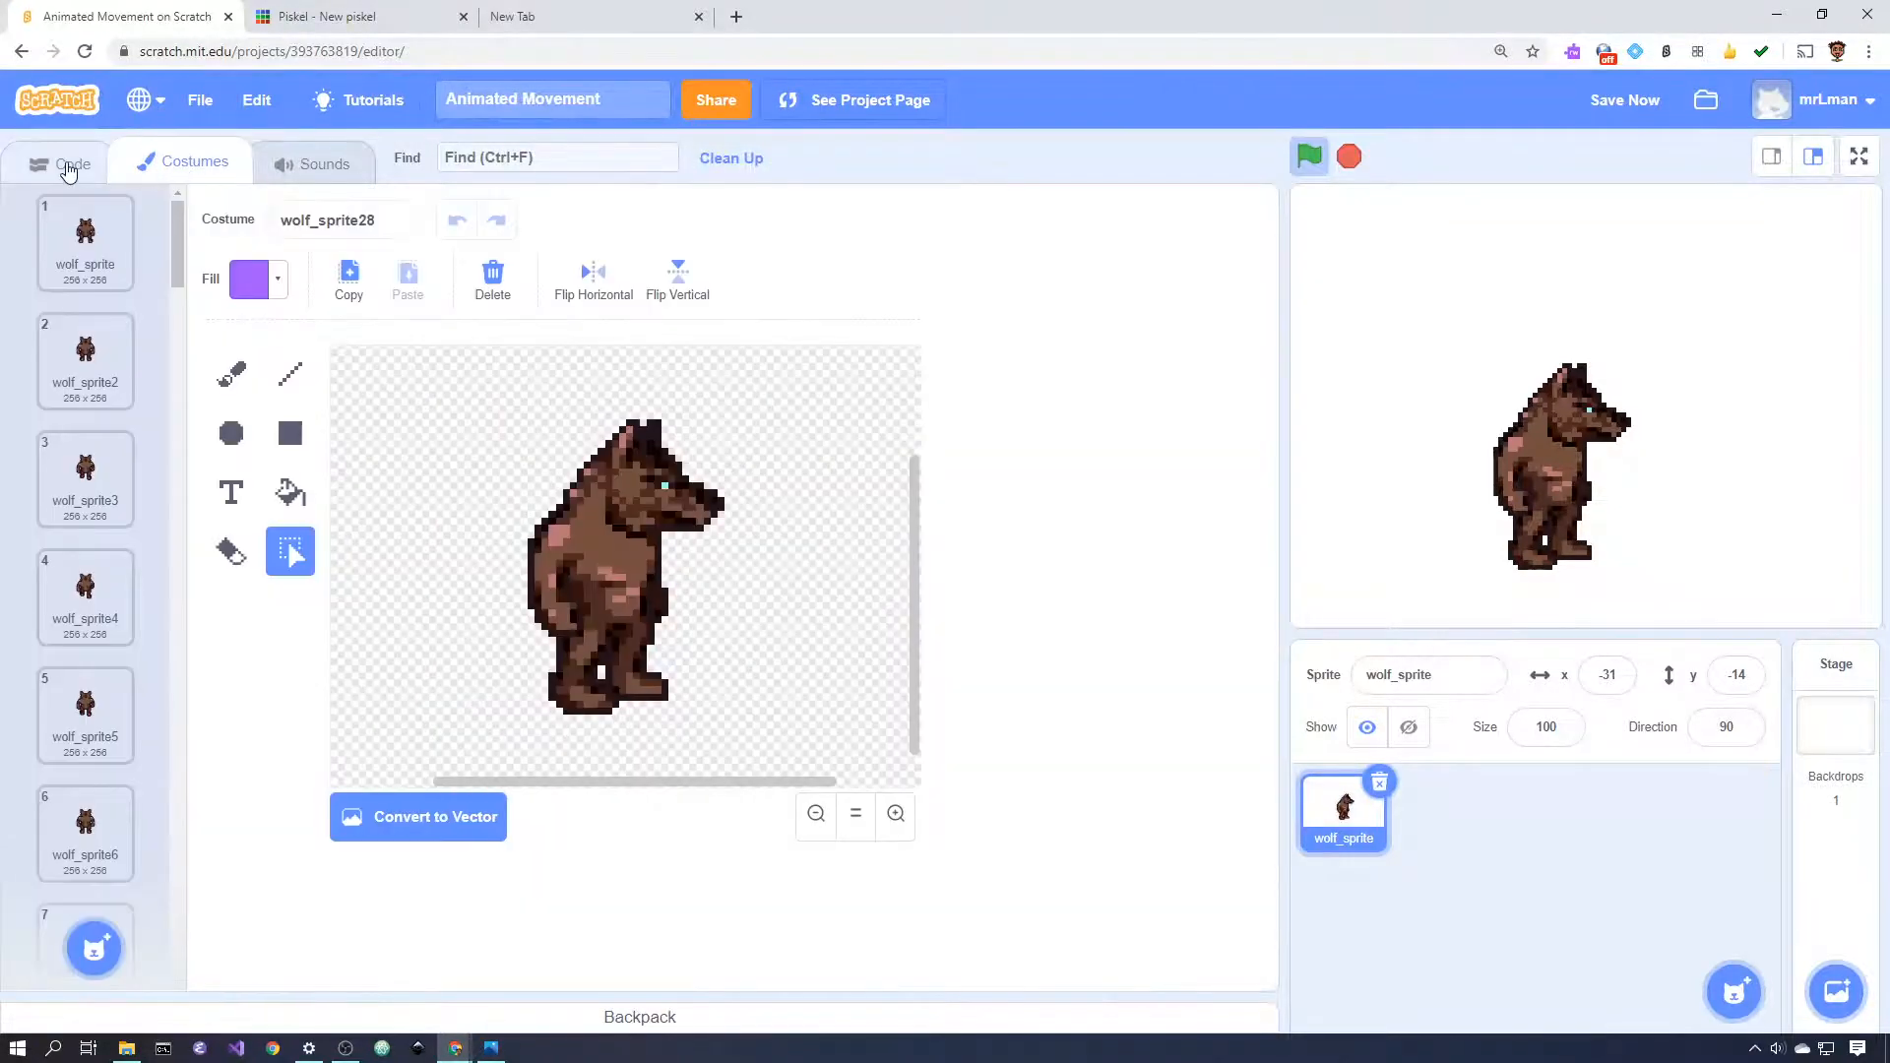
left_click(73, 160)
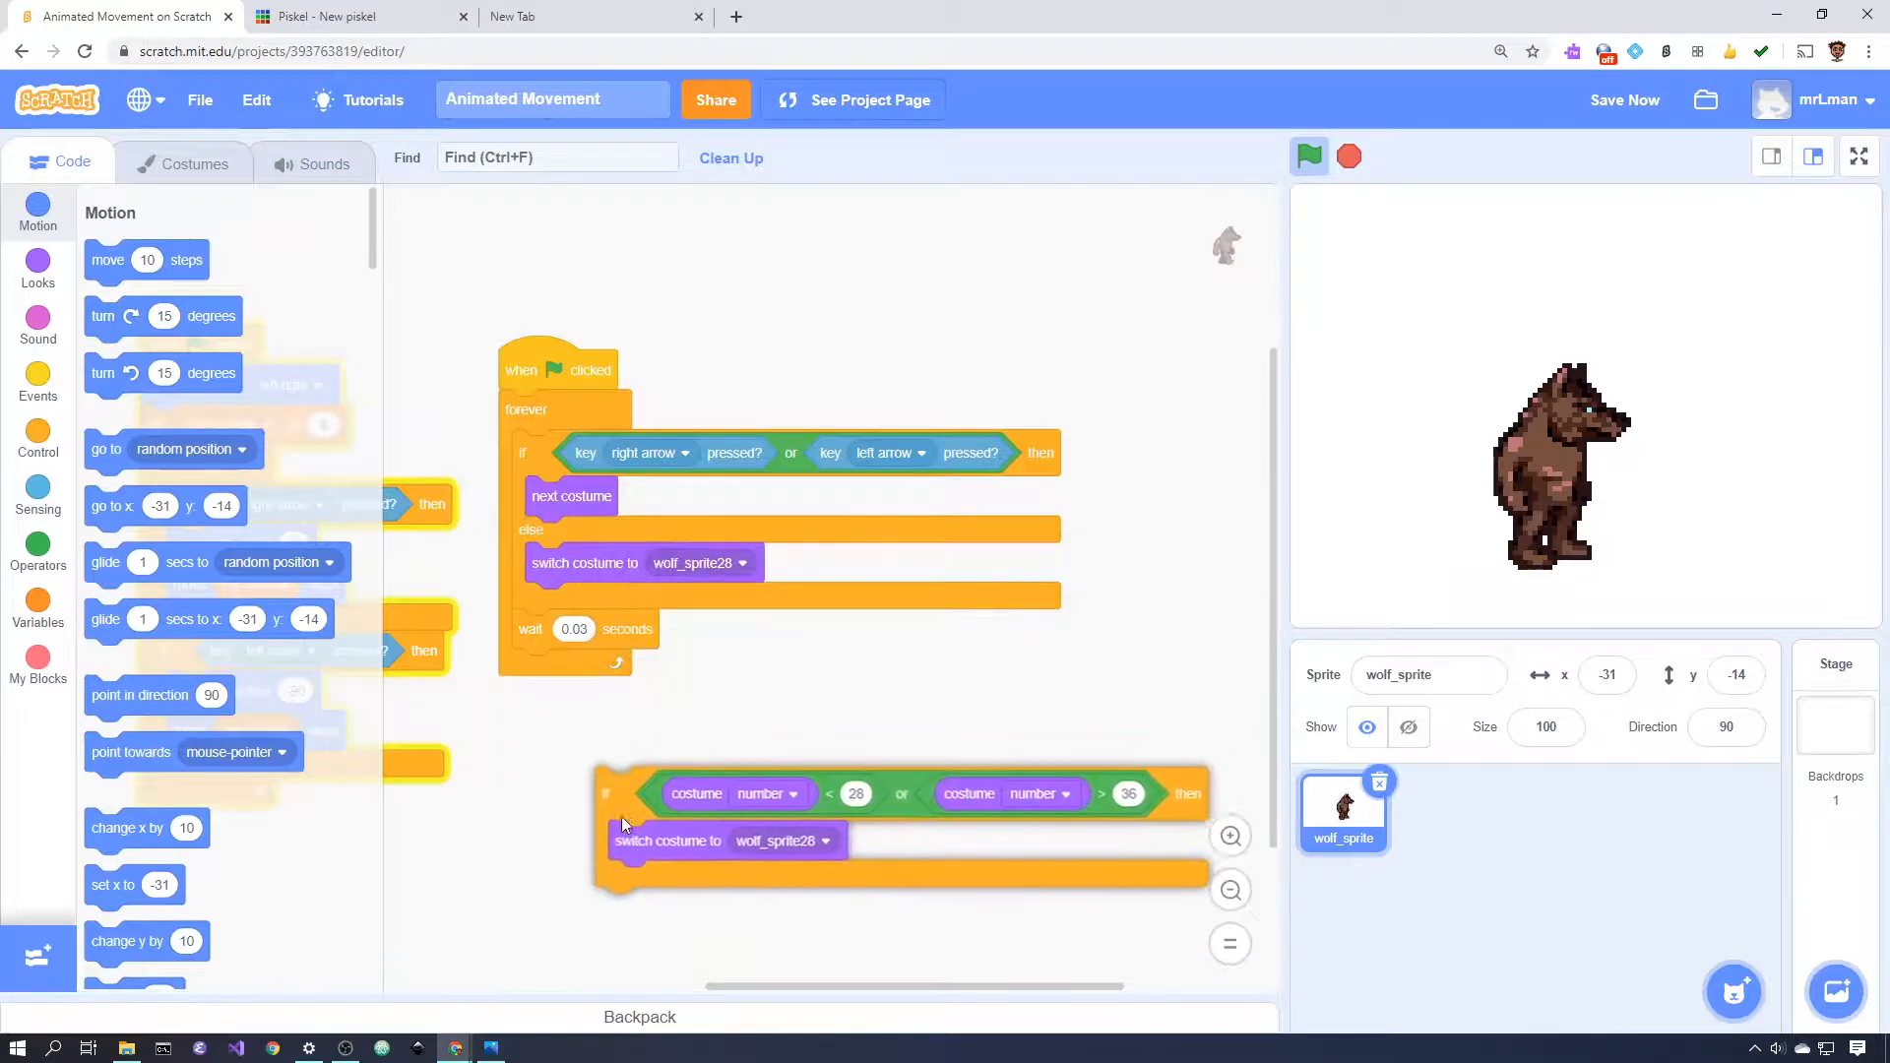
left_click(1310, 157)
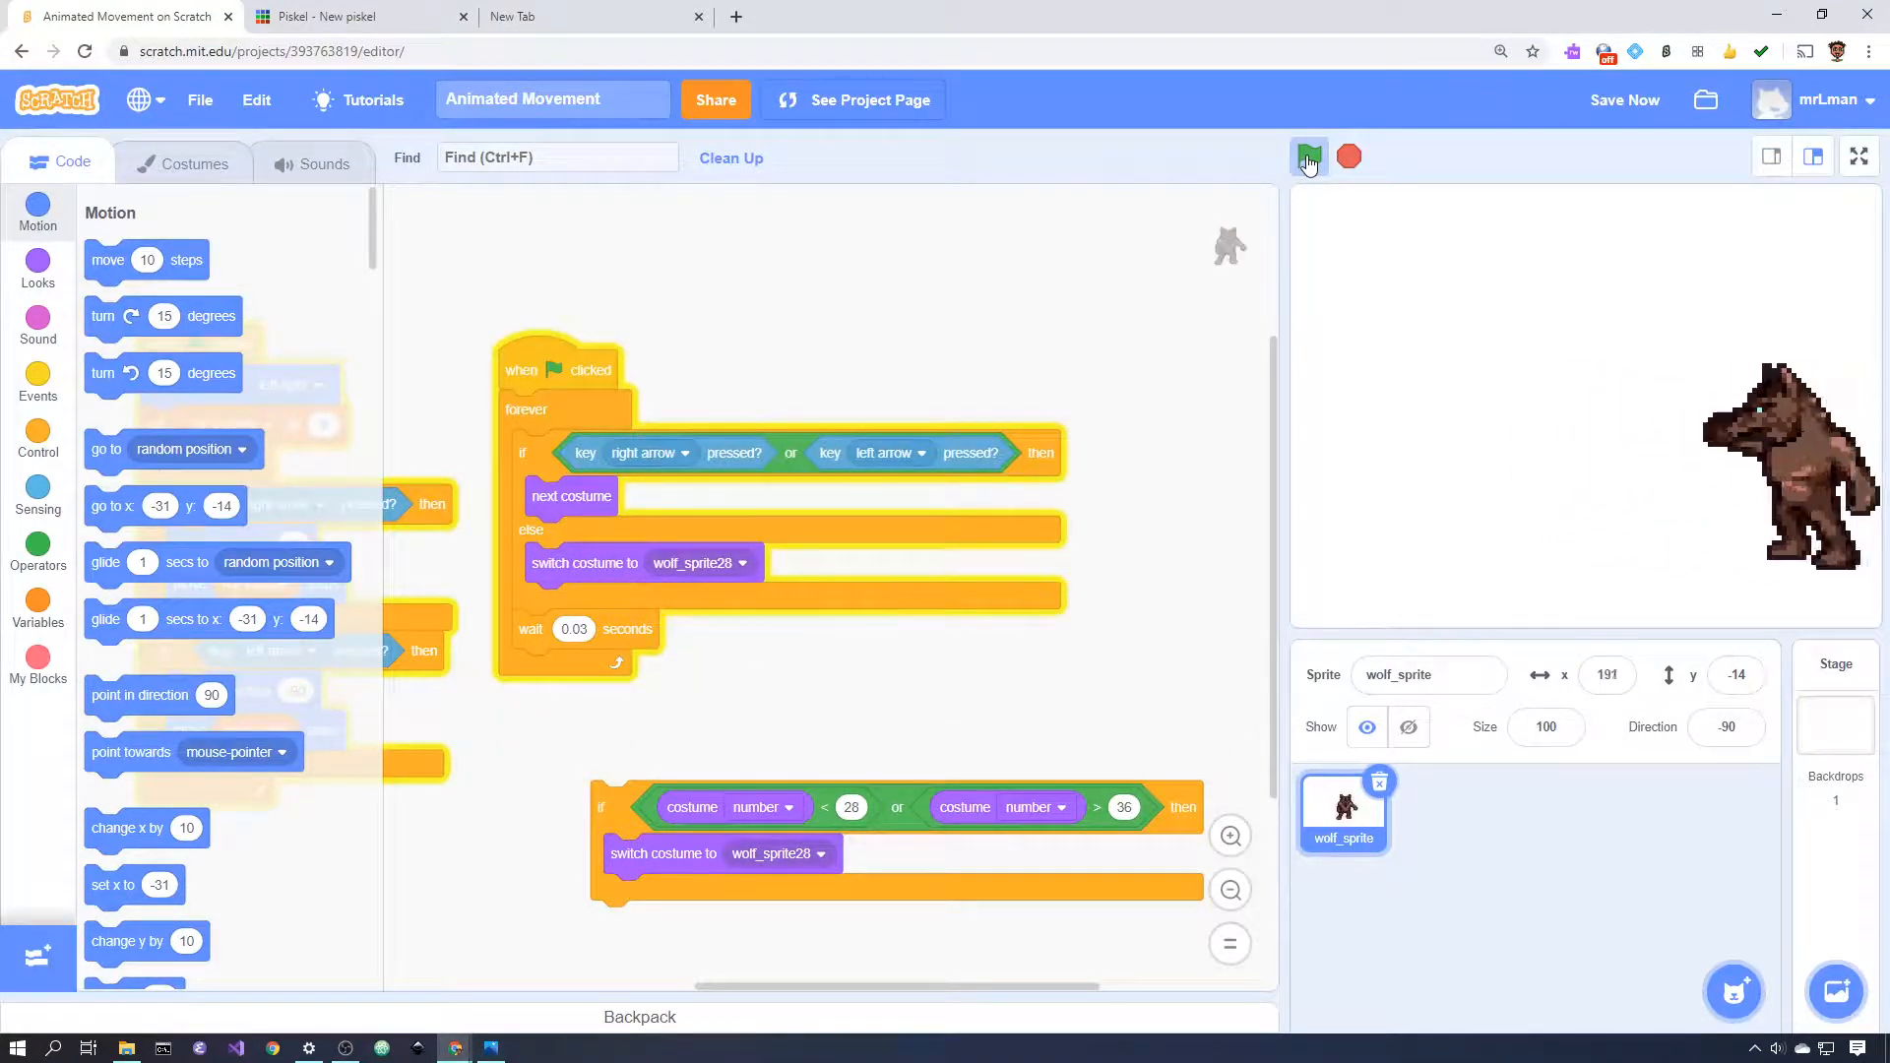
left_click(1307, 158)
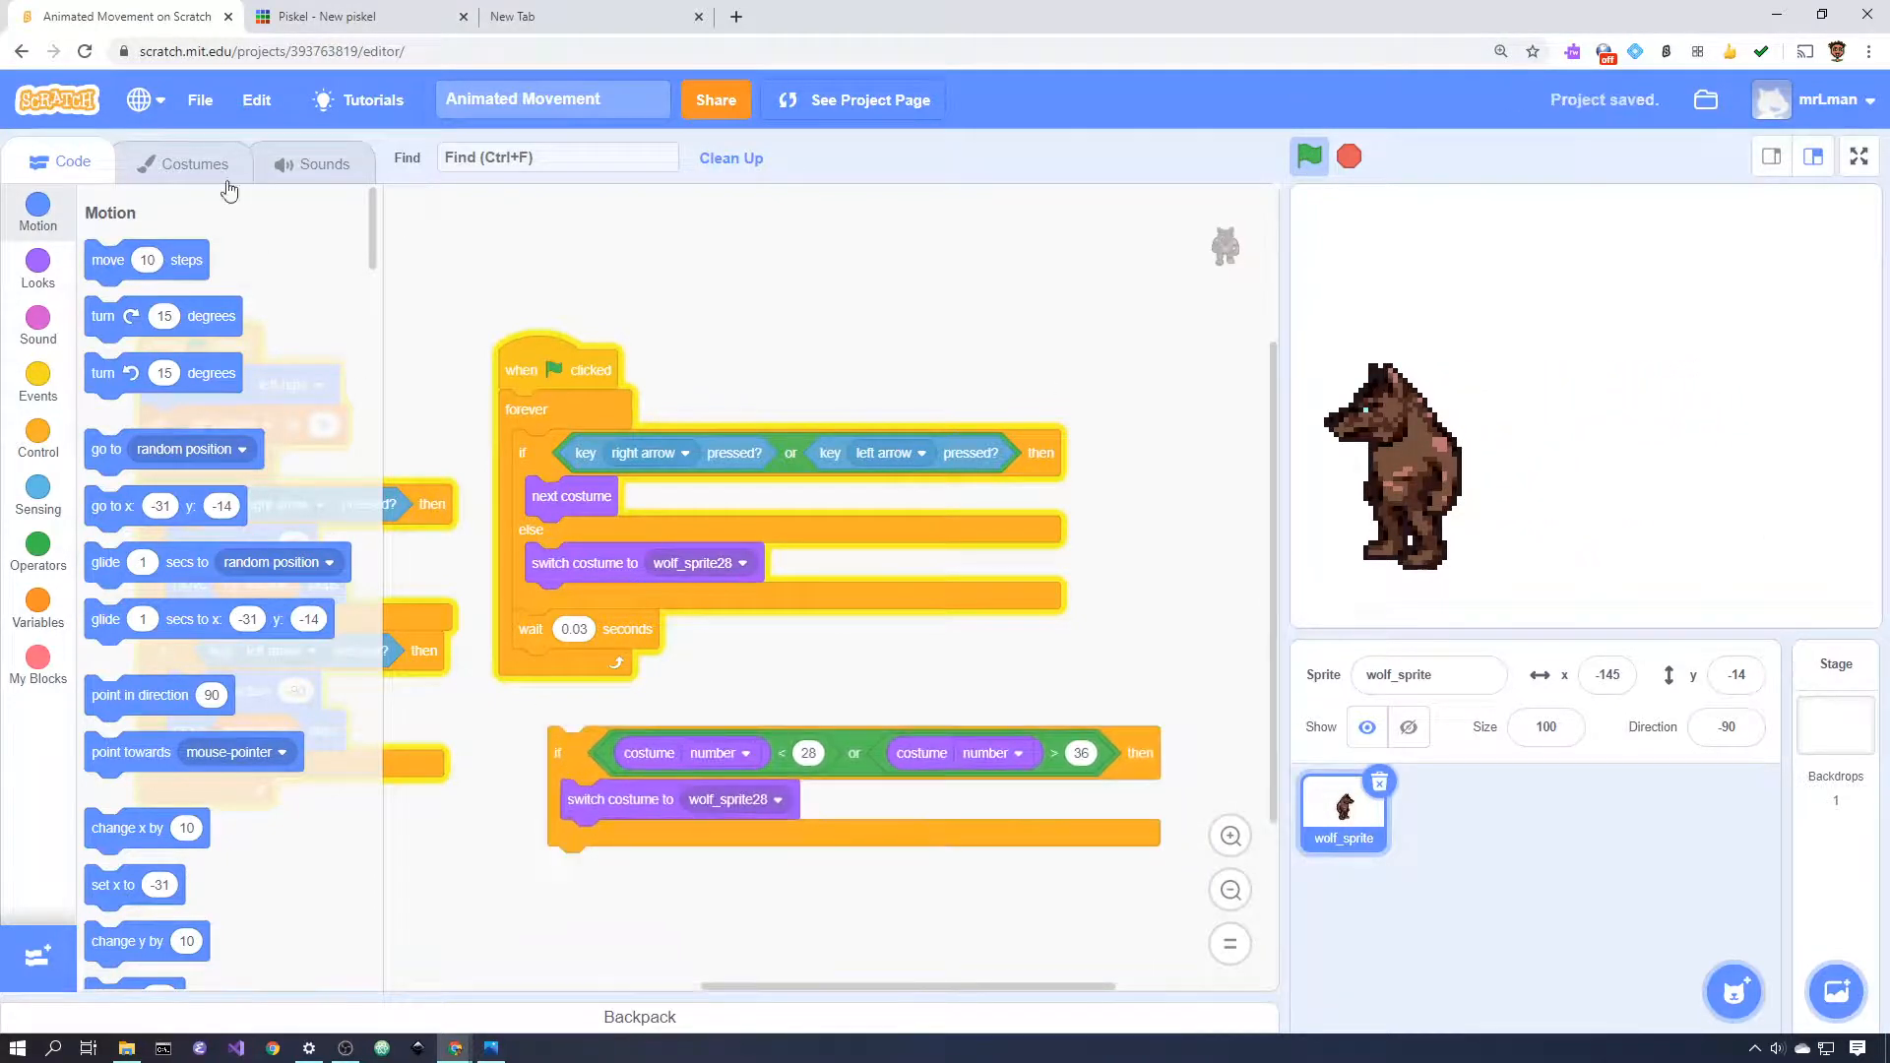
- Scroll the wolf's costume list down to wolf_sprite28 through wolf_sprite36
left_click(195, 161)
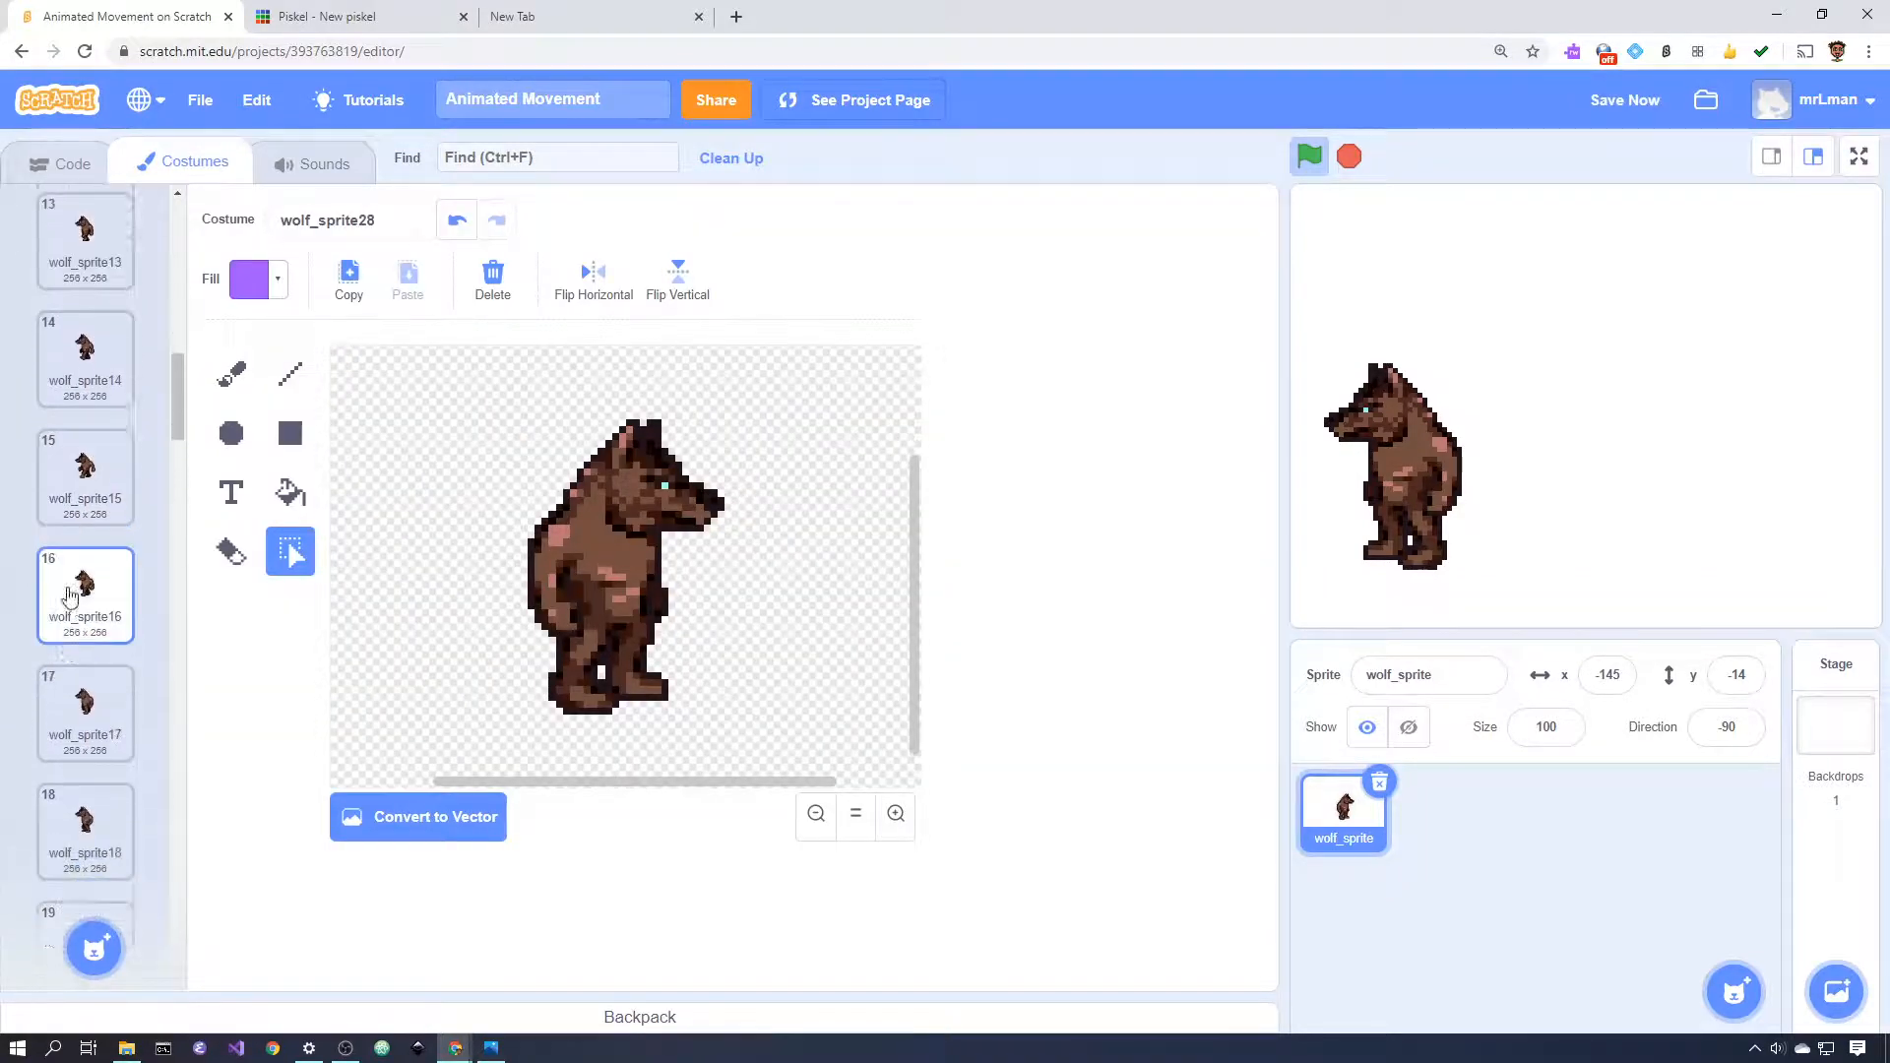
scroll("down", 3)
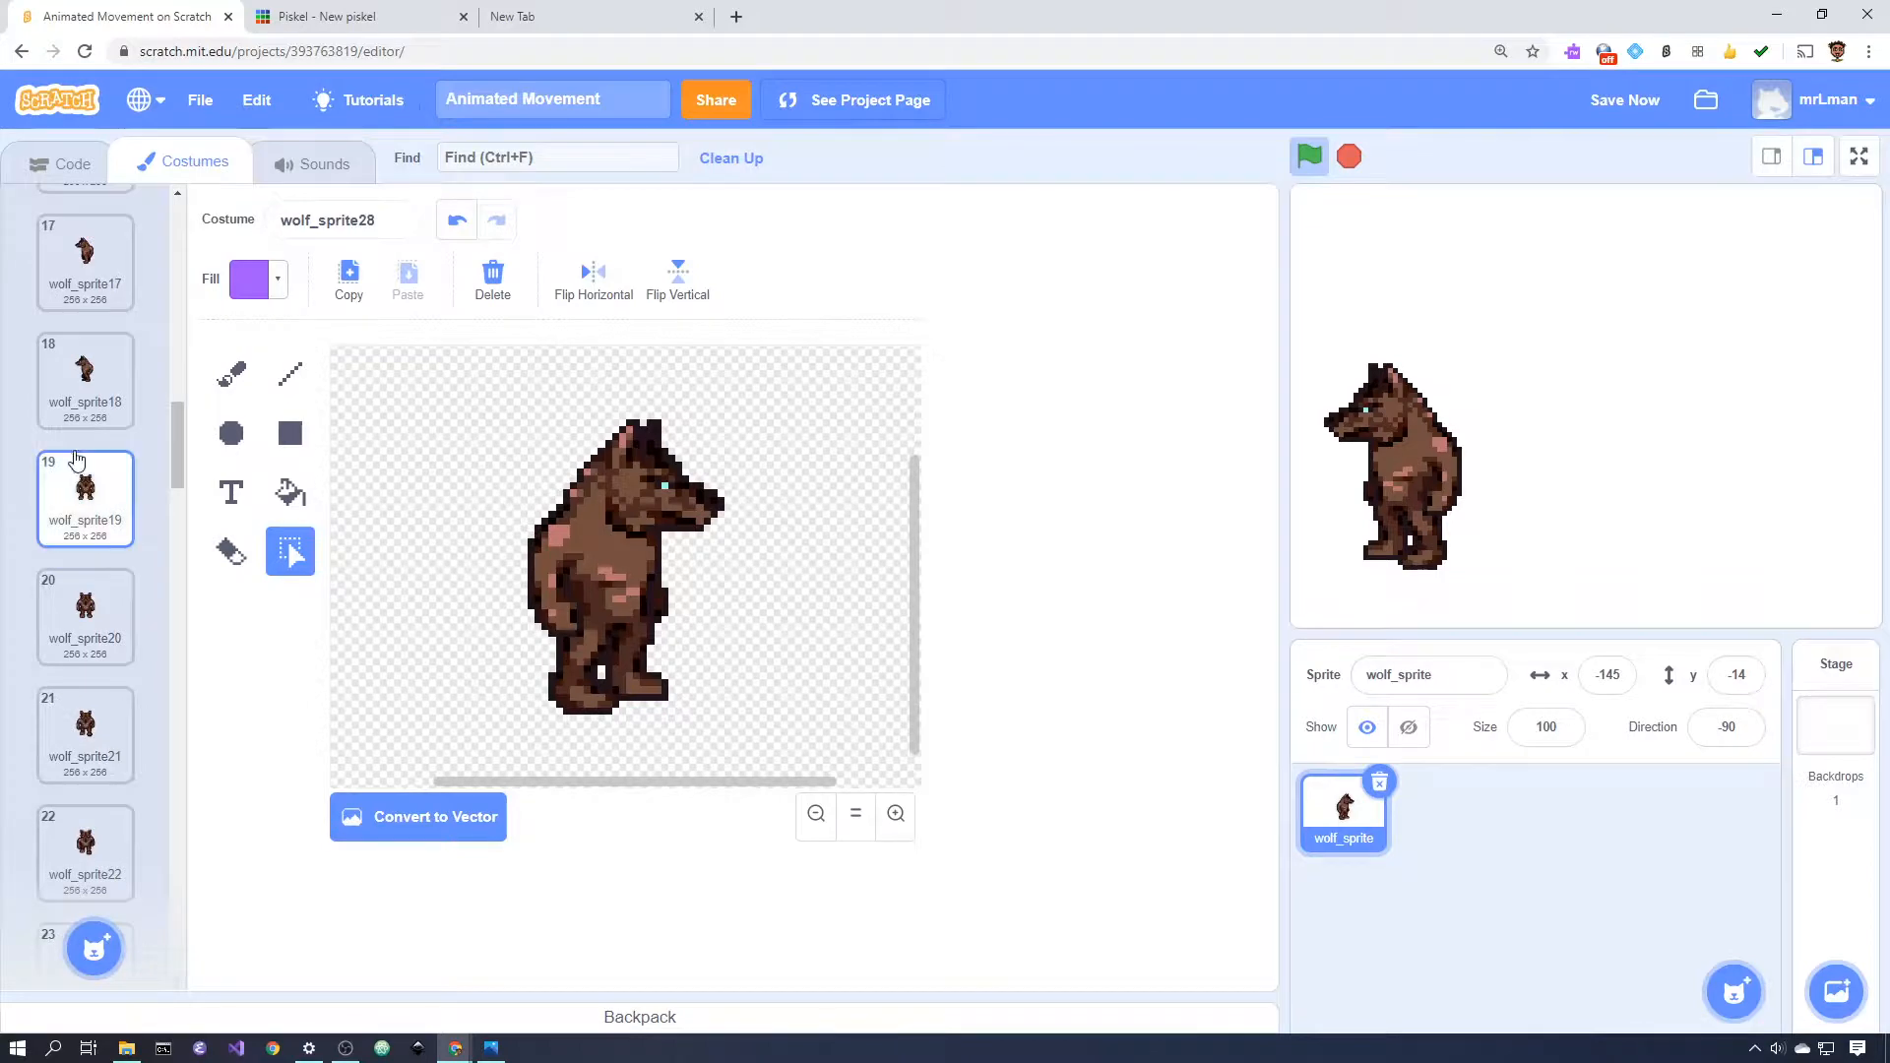
scroll("down", 3)
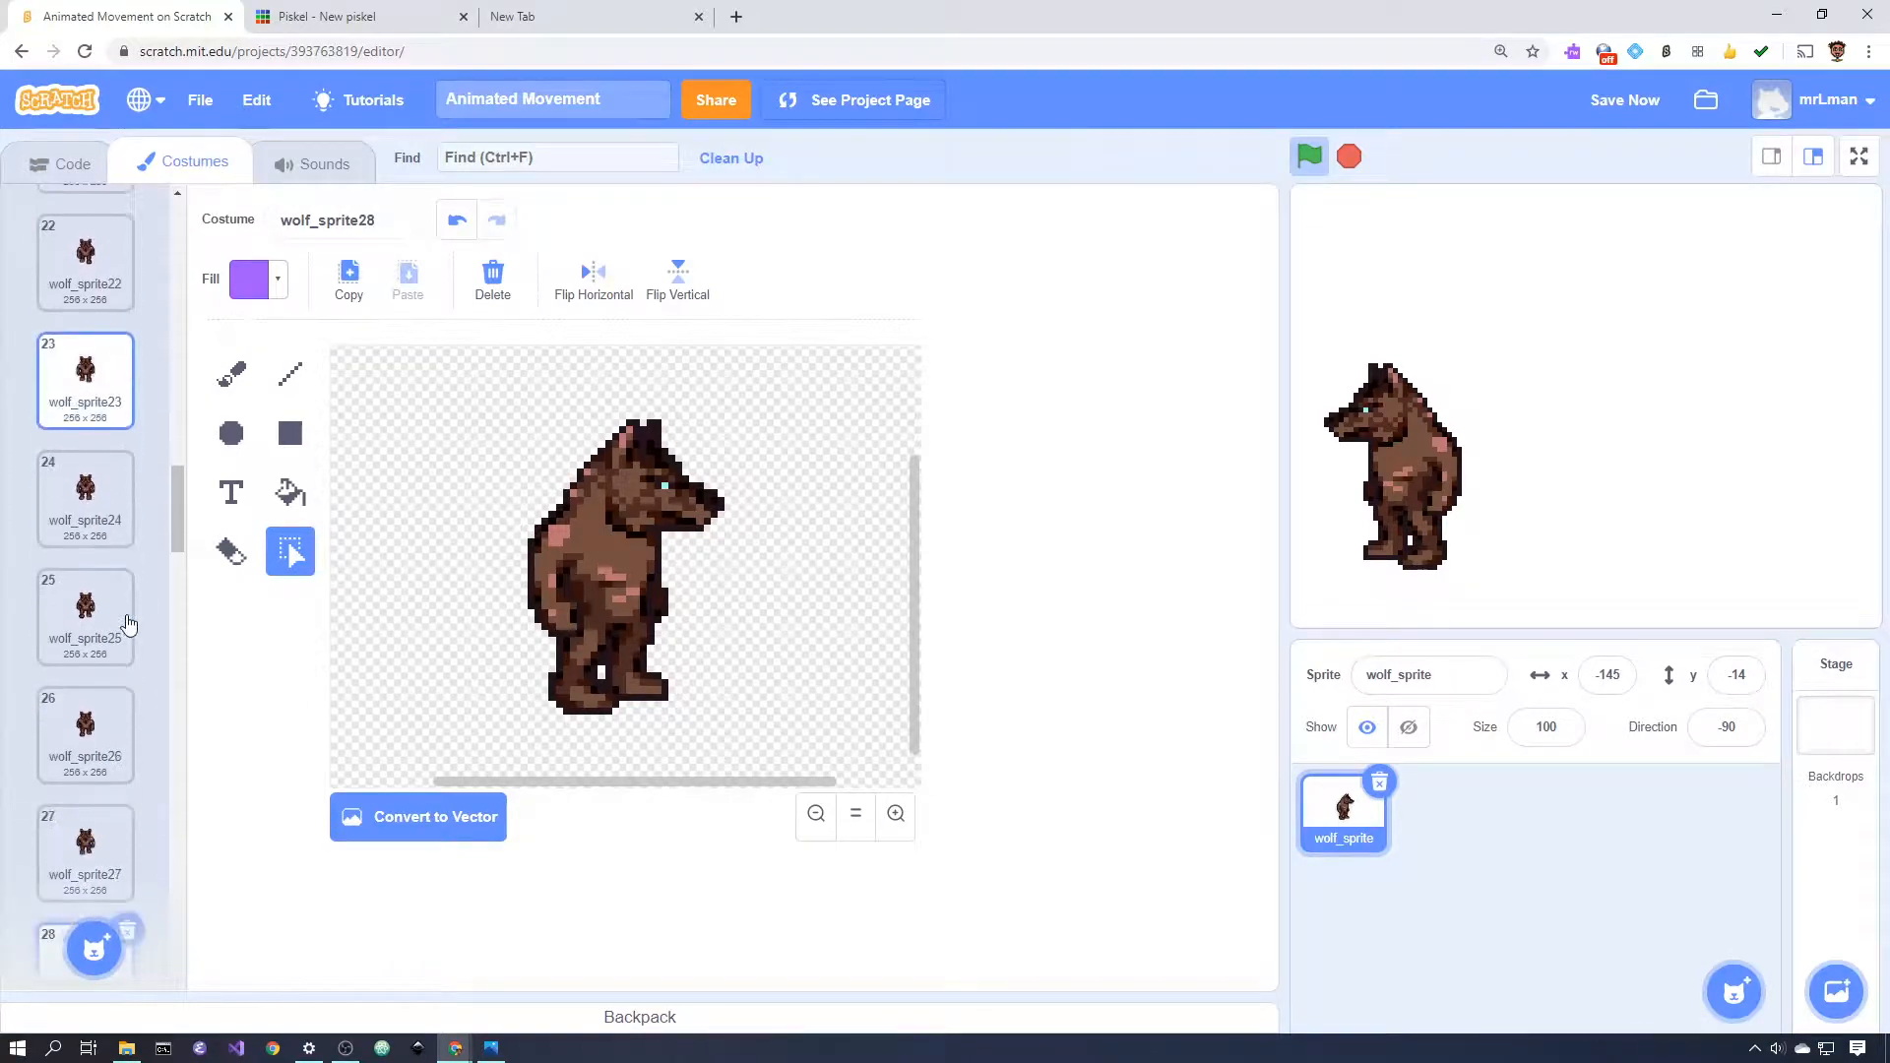
scroll("down", 3)
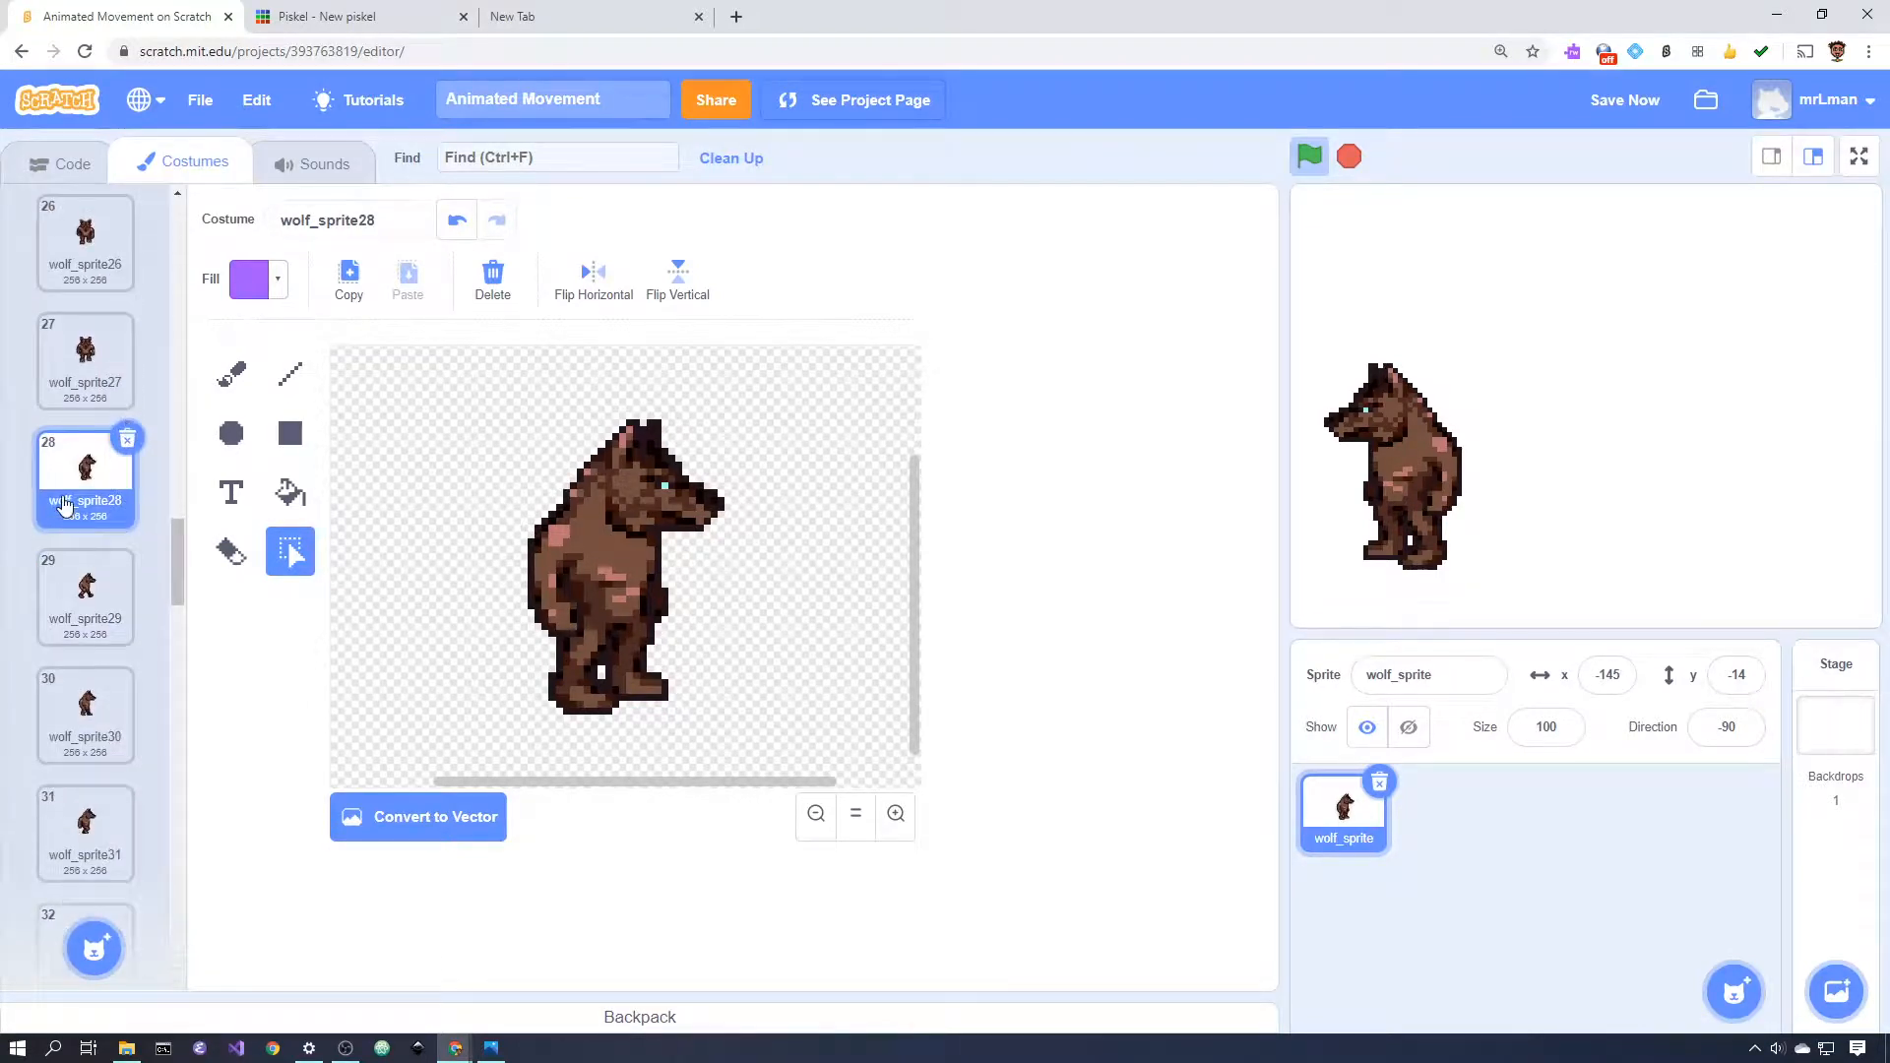
scroll("down", 3)
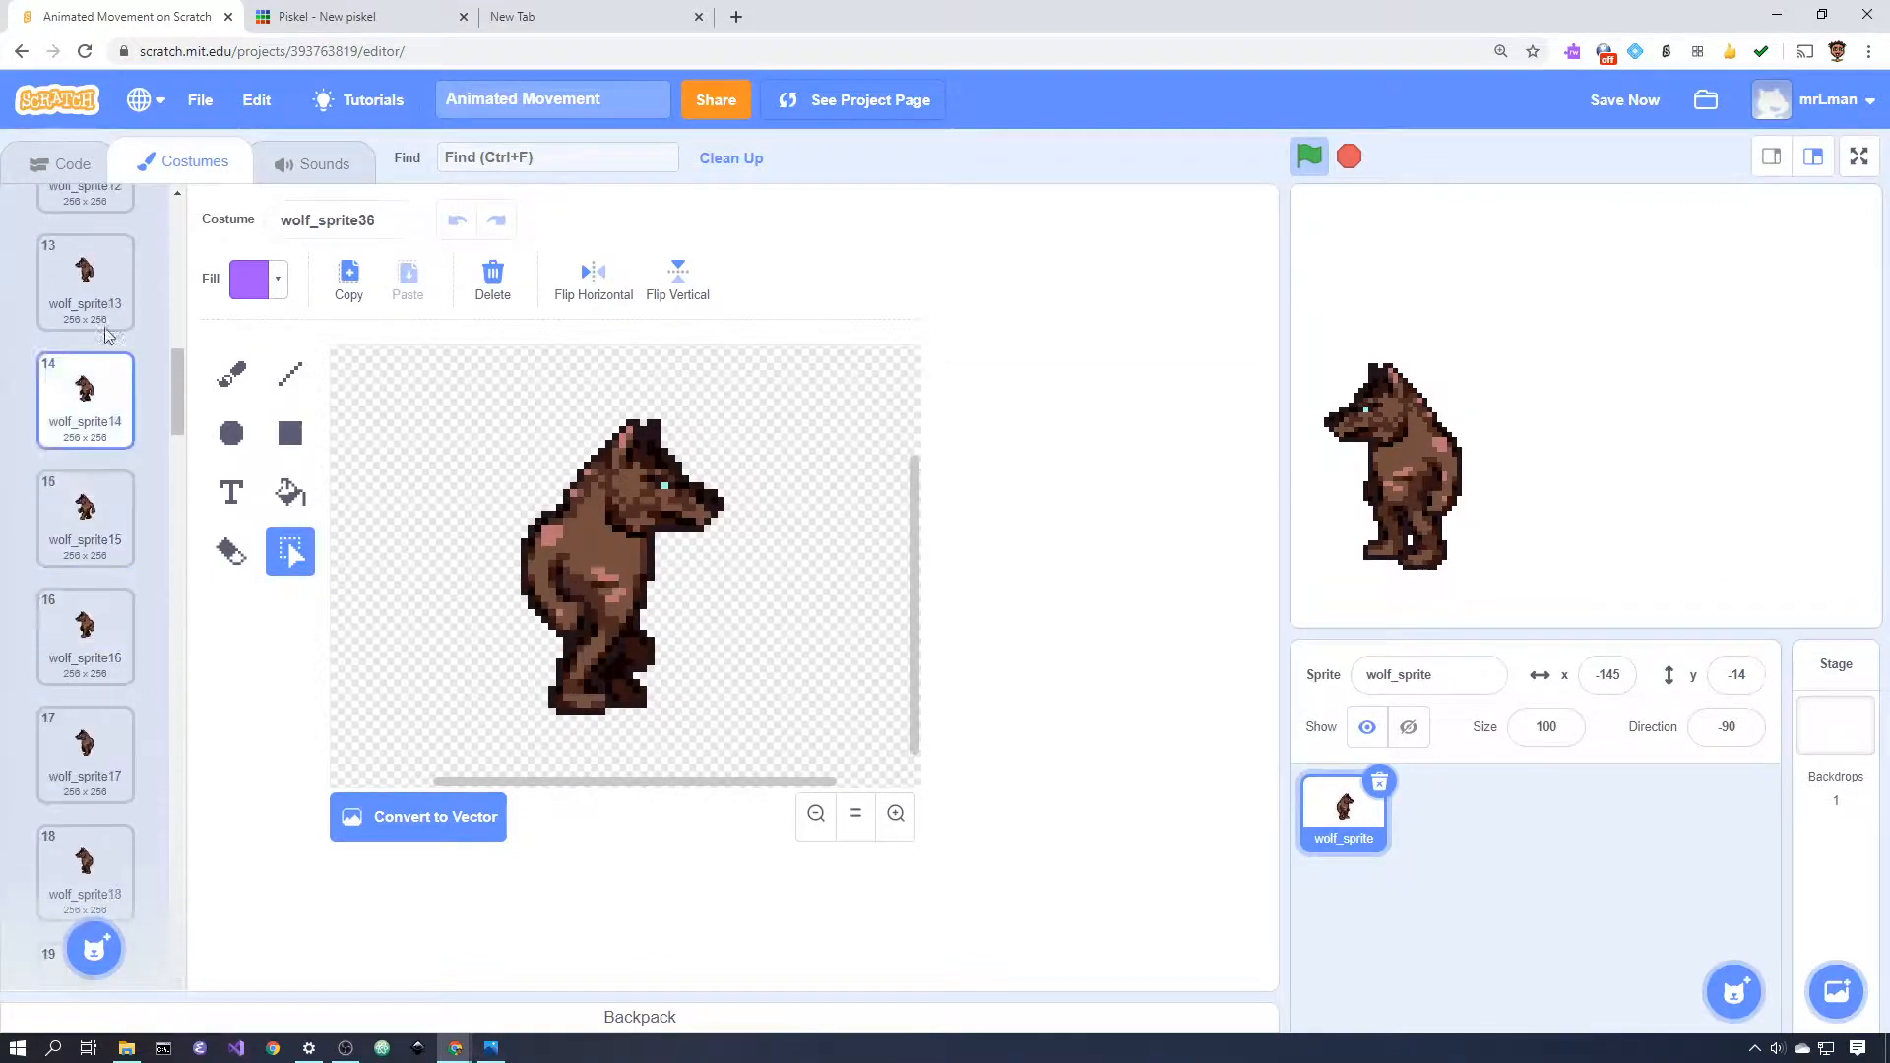
- Return to the wolf's Code tab where the costume-range check sits beside the walk loop
left_click(73, 162)
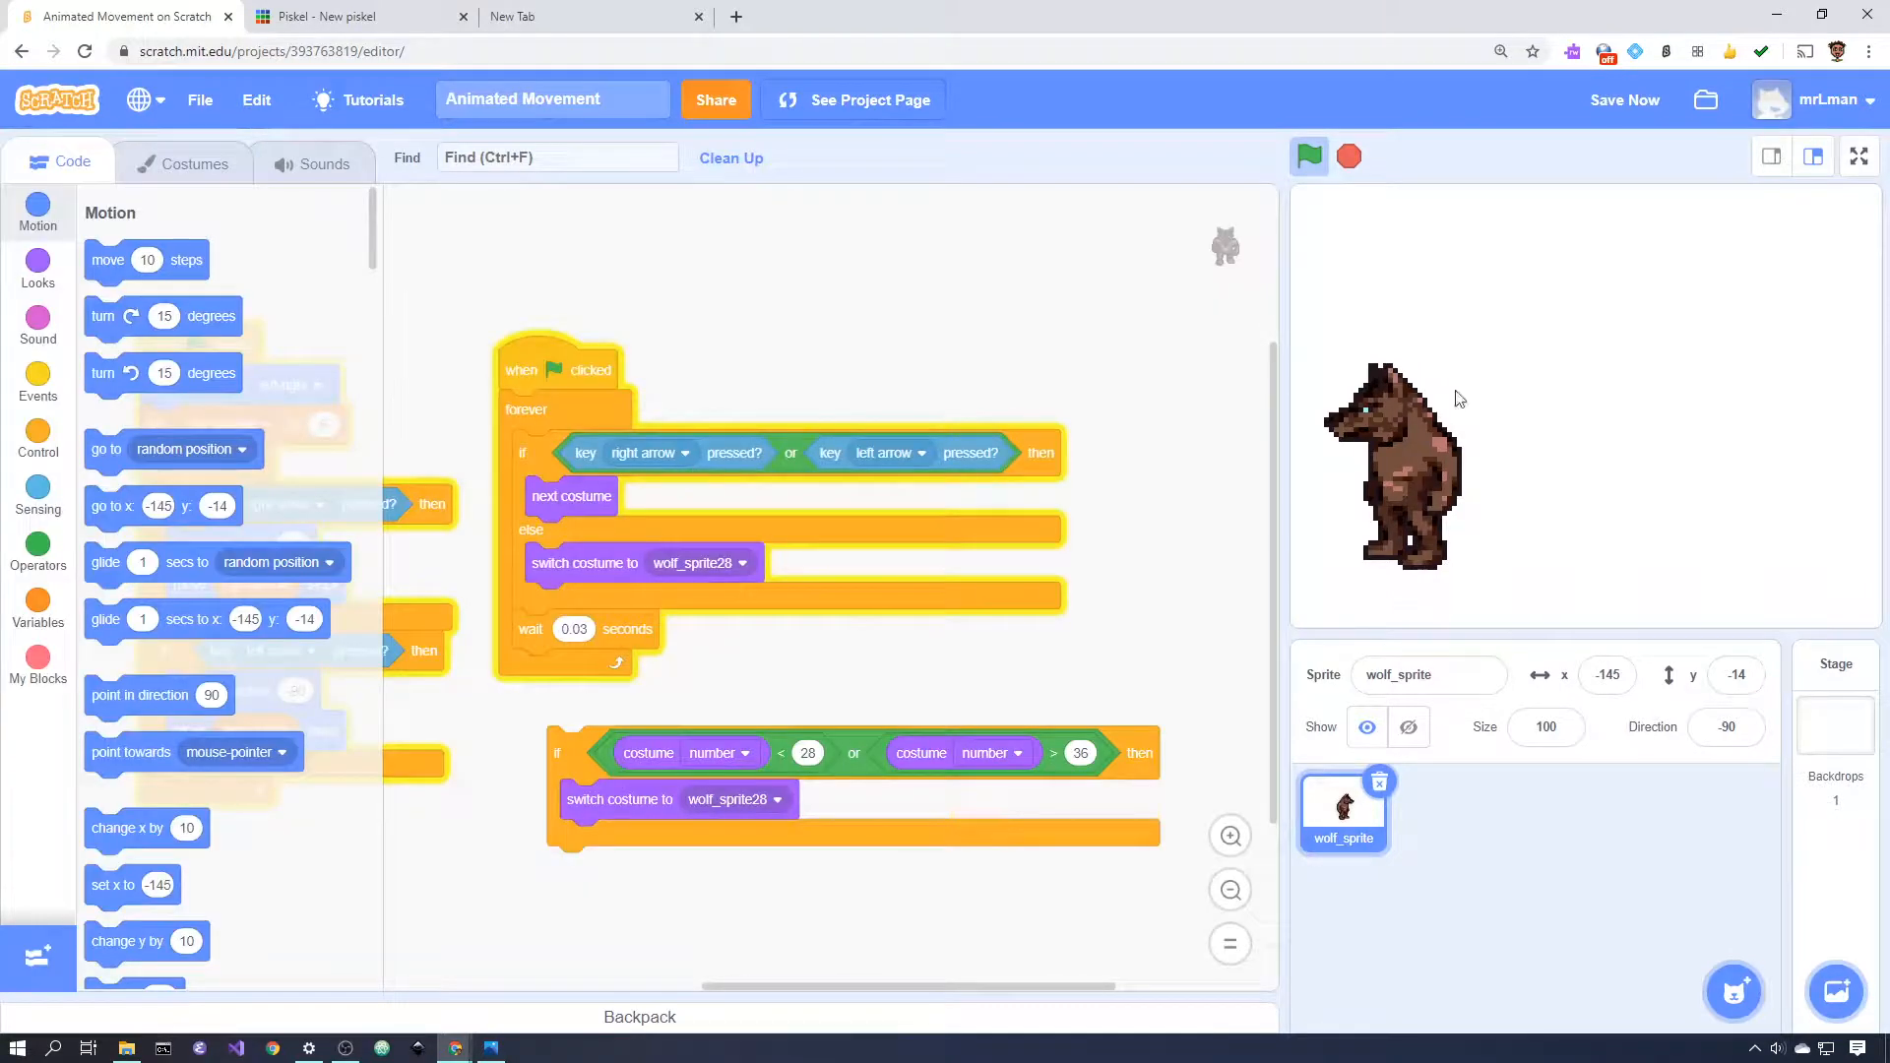
mouse_move(1483, 486)
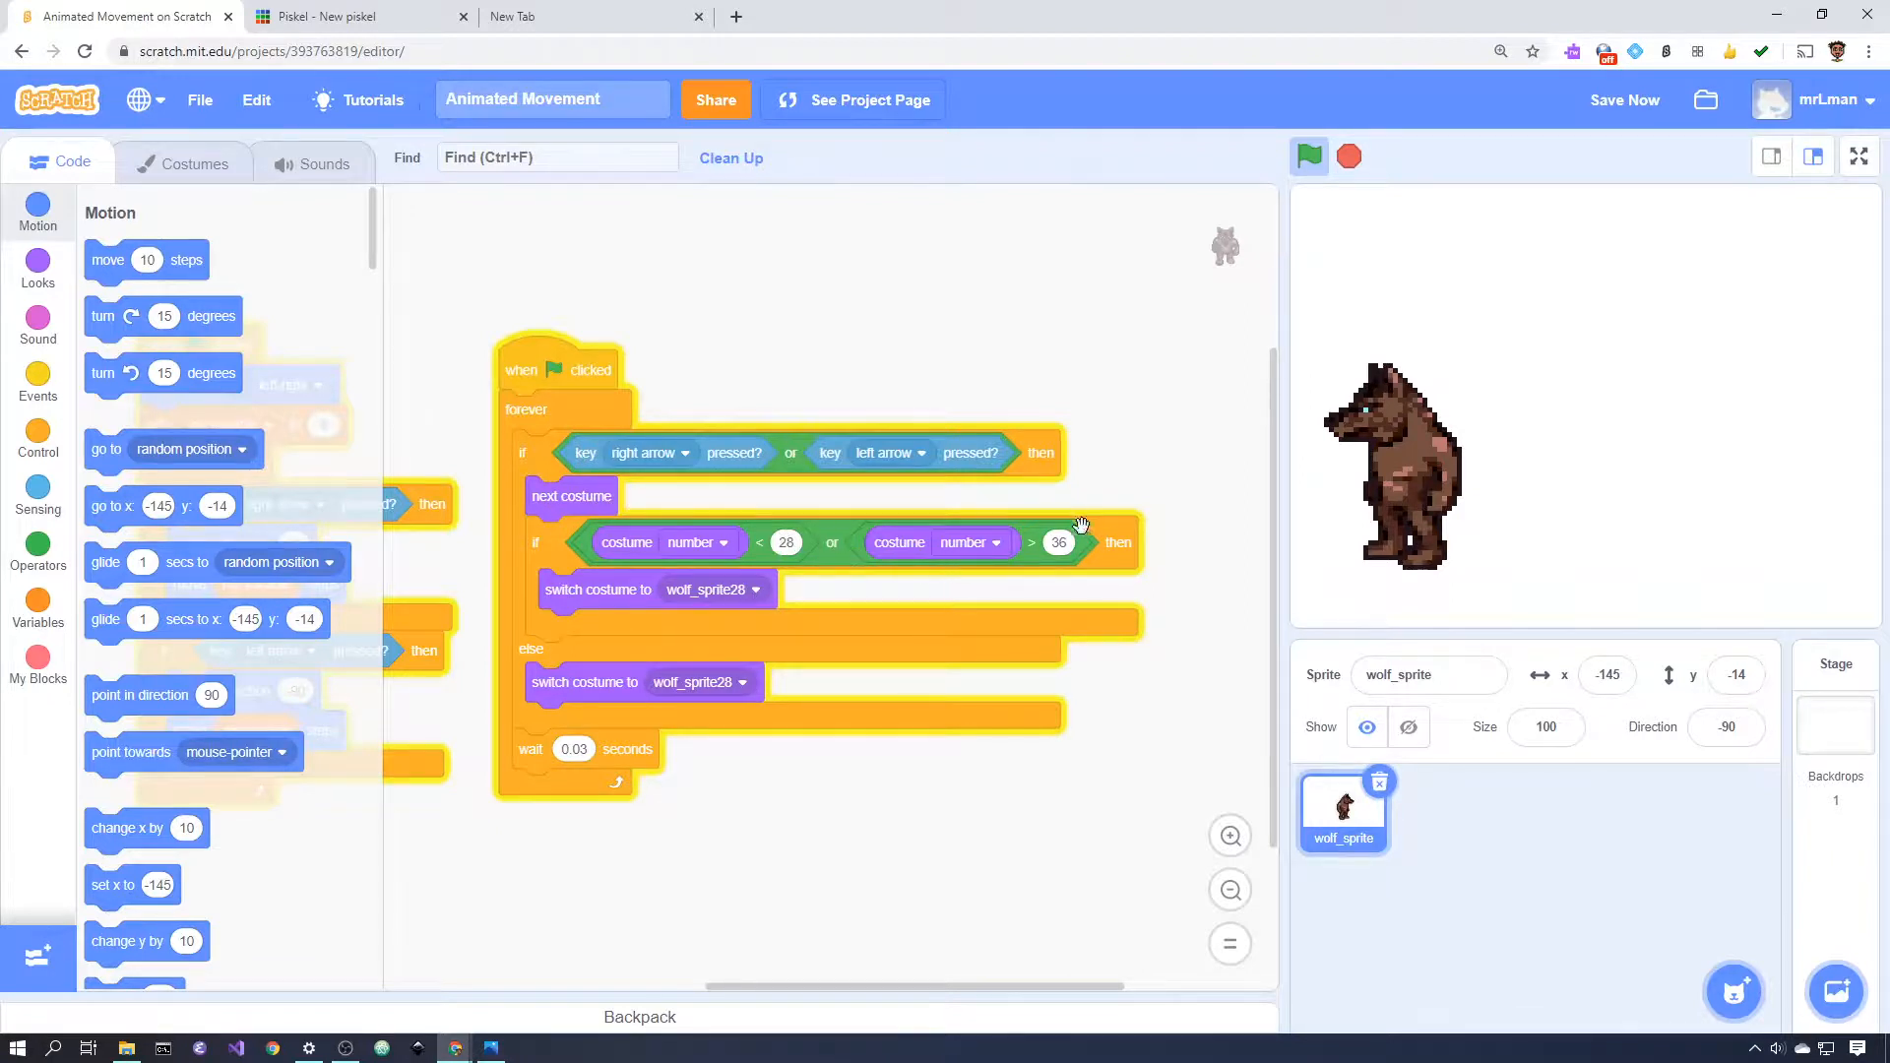
mouse_move(586, 638)
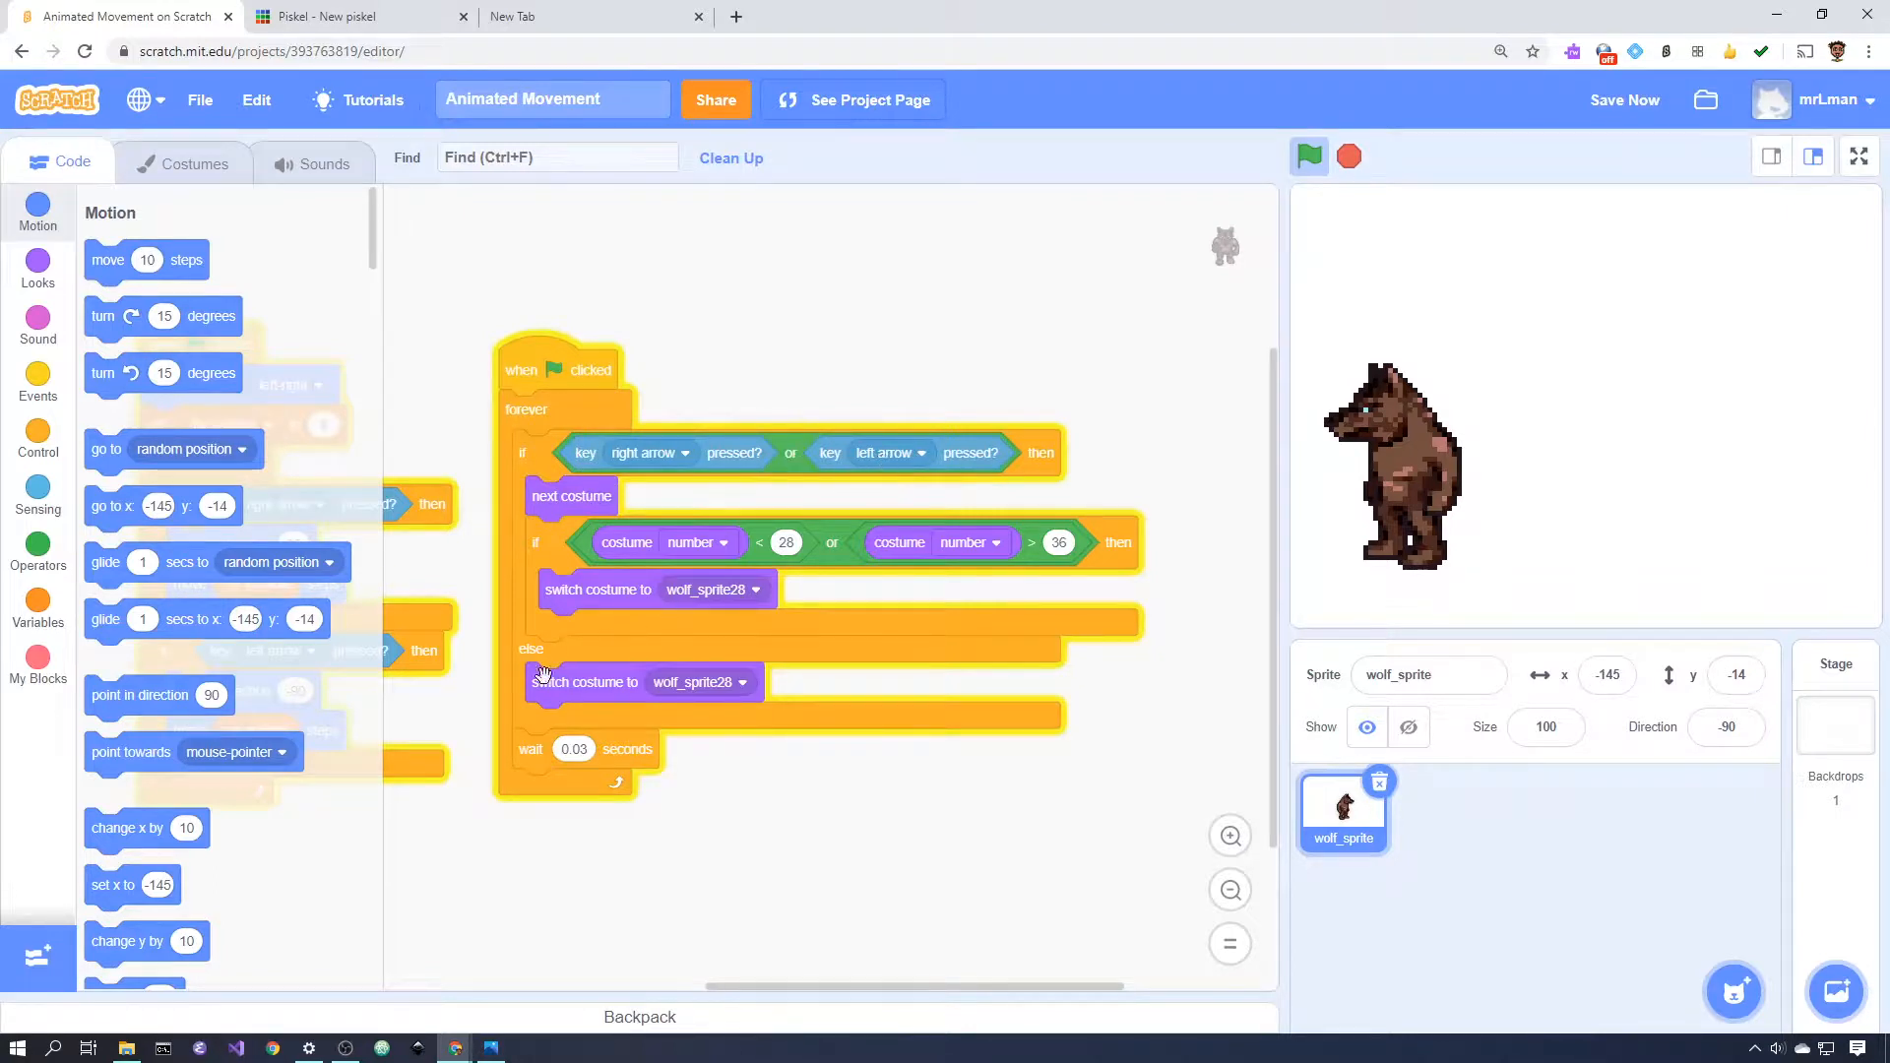
- Pull the else branch's 'switch costume to wolf_sprite28' out and test-run the walk with the green flag
left_click_drag(584, 681, 765, 848)
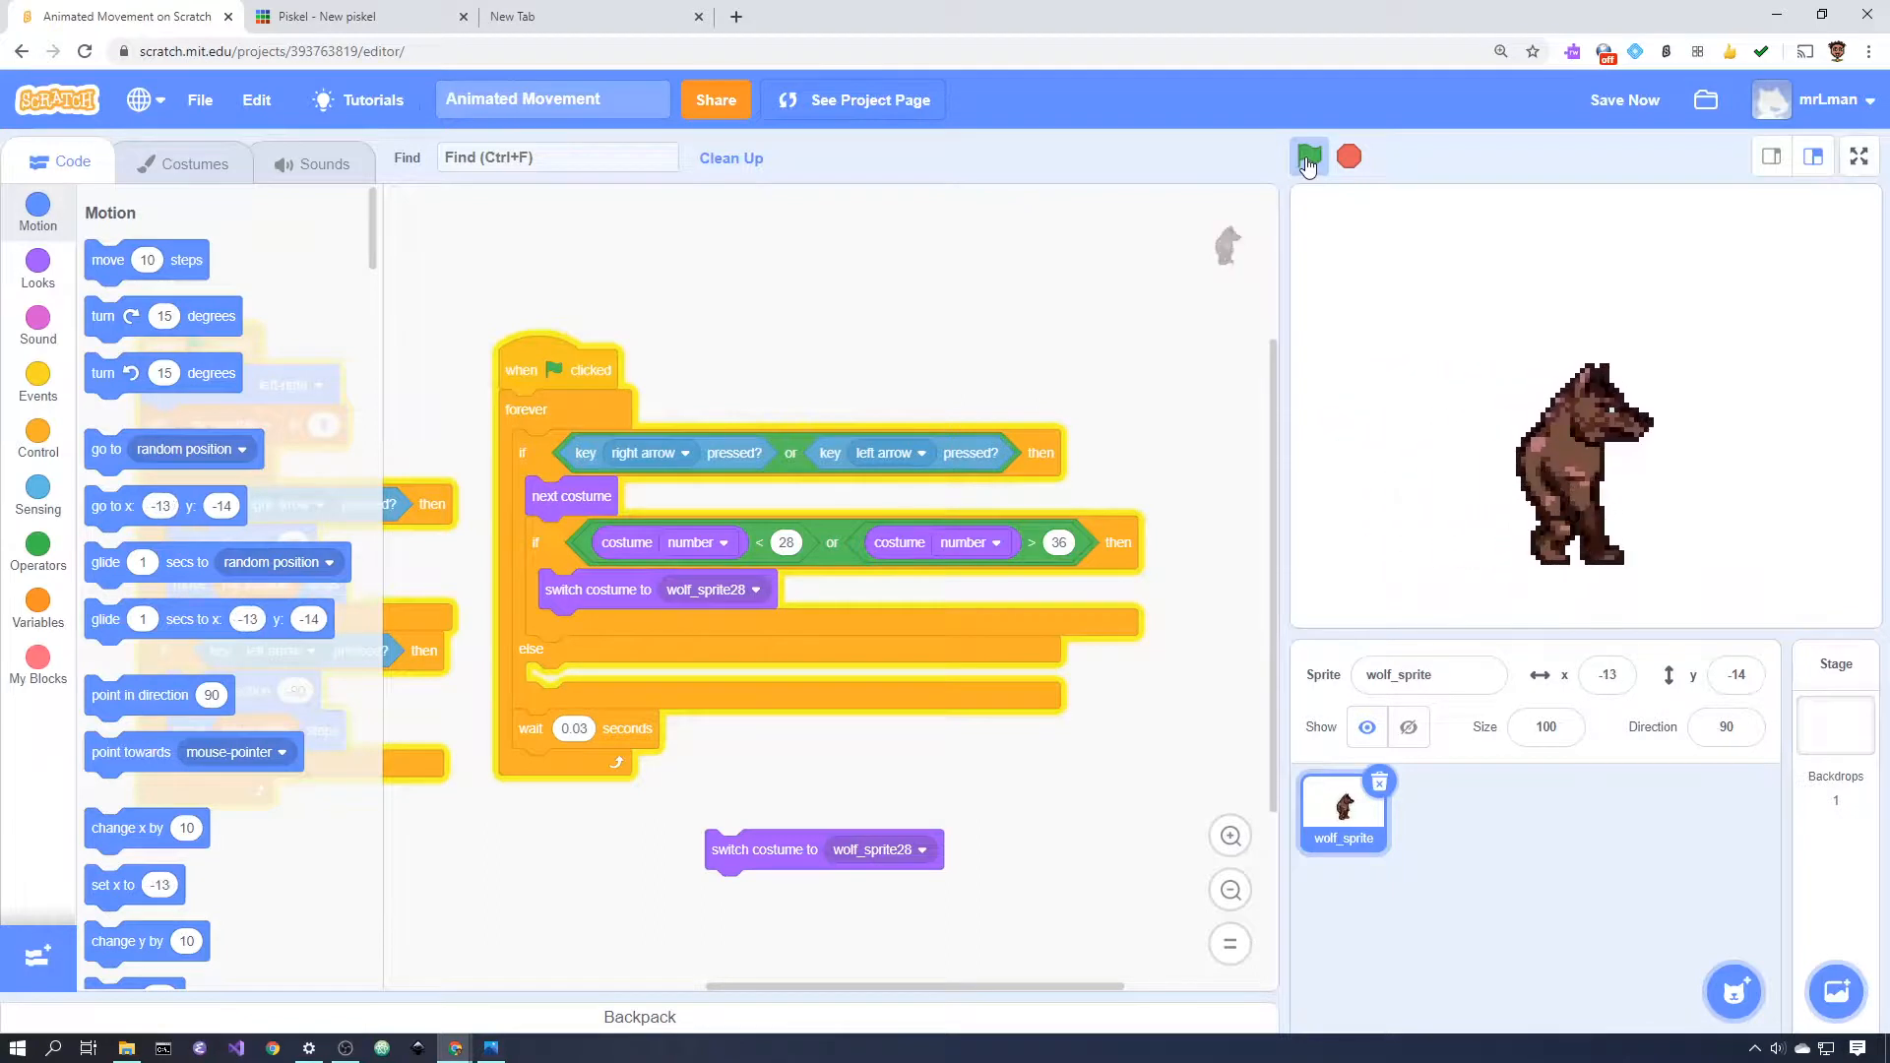
left_click(1309, 158)
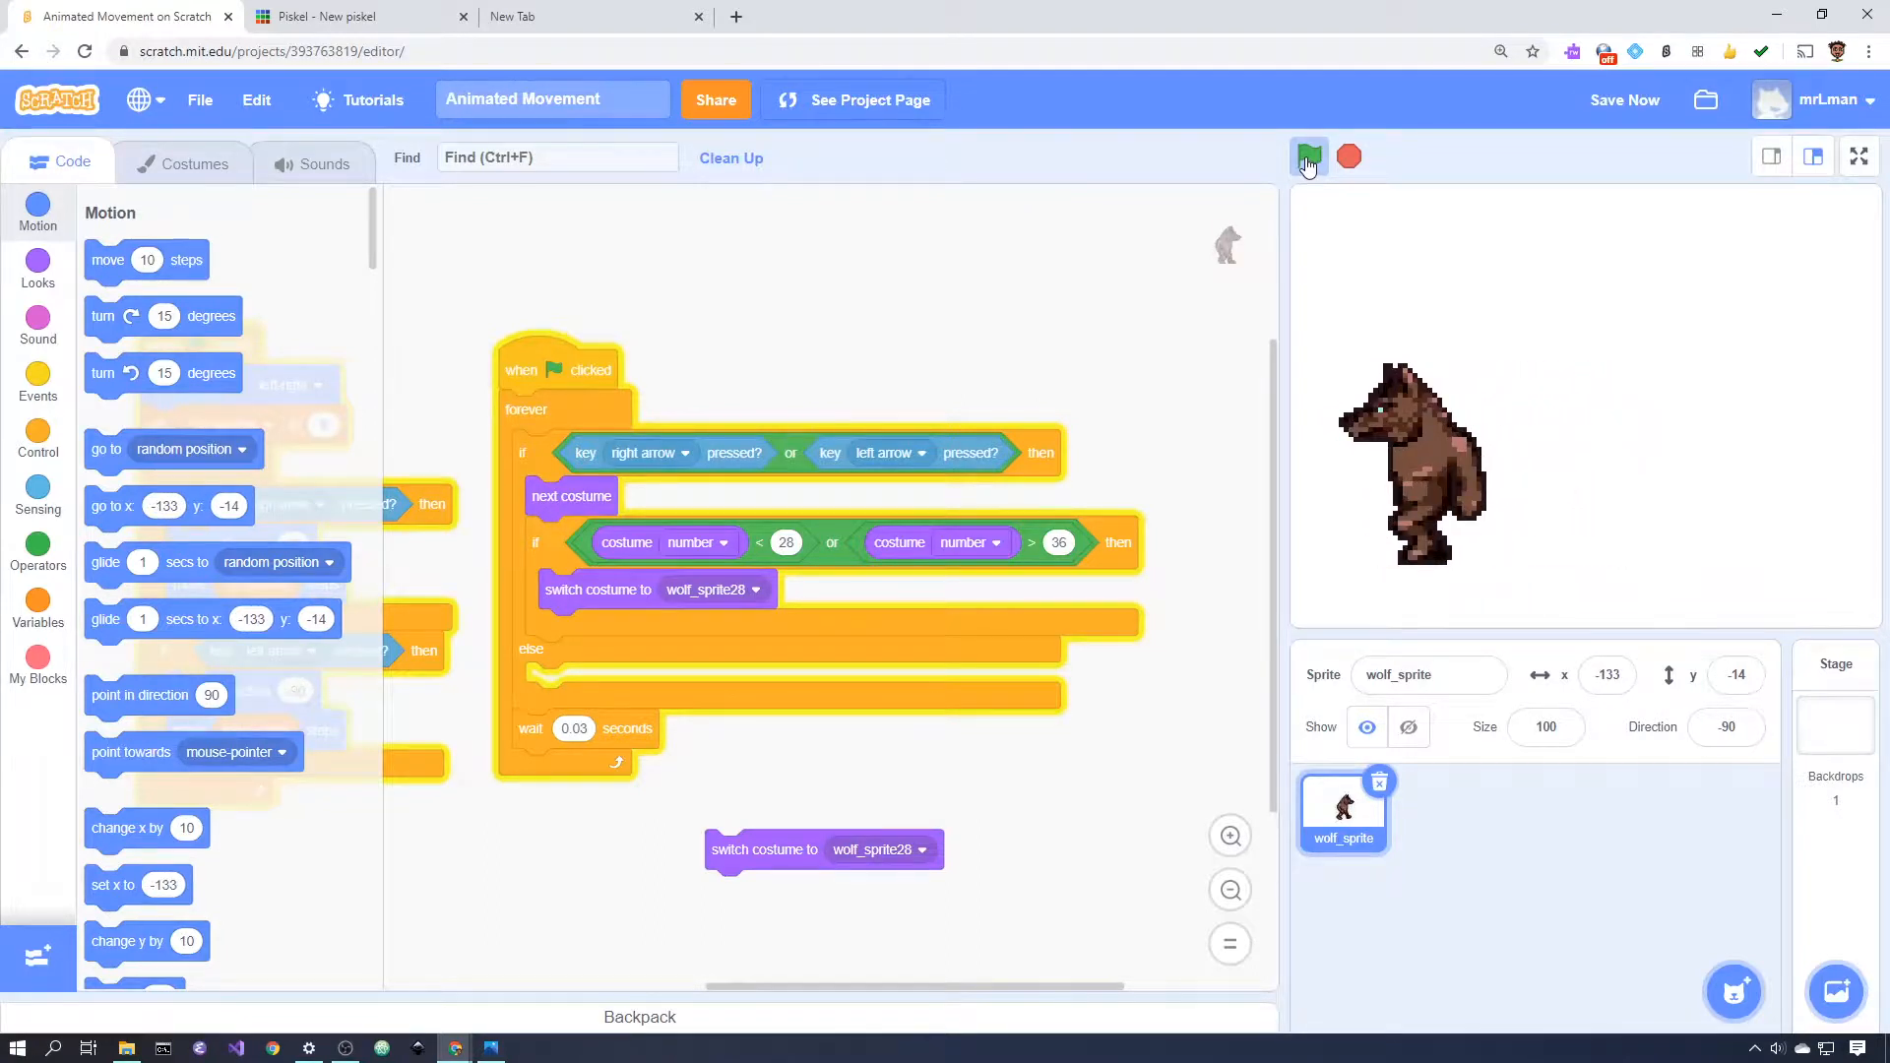
left_click(1308, 158)
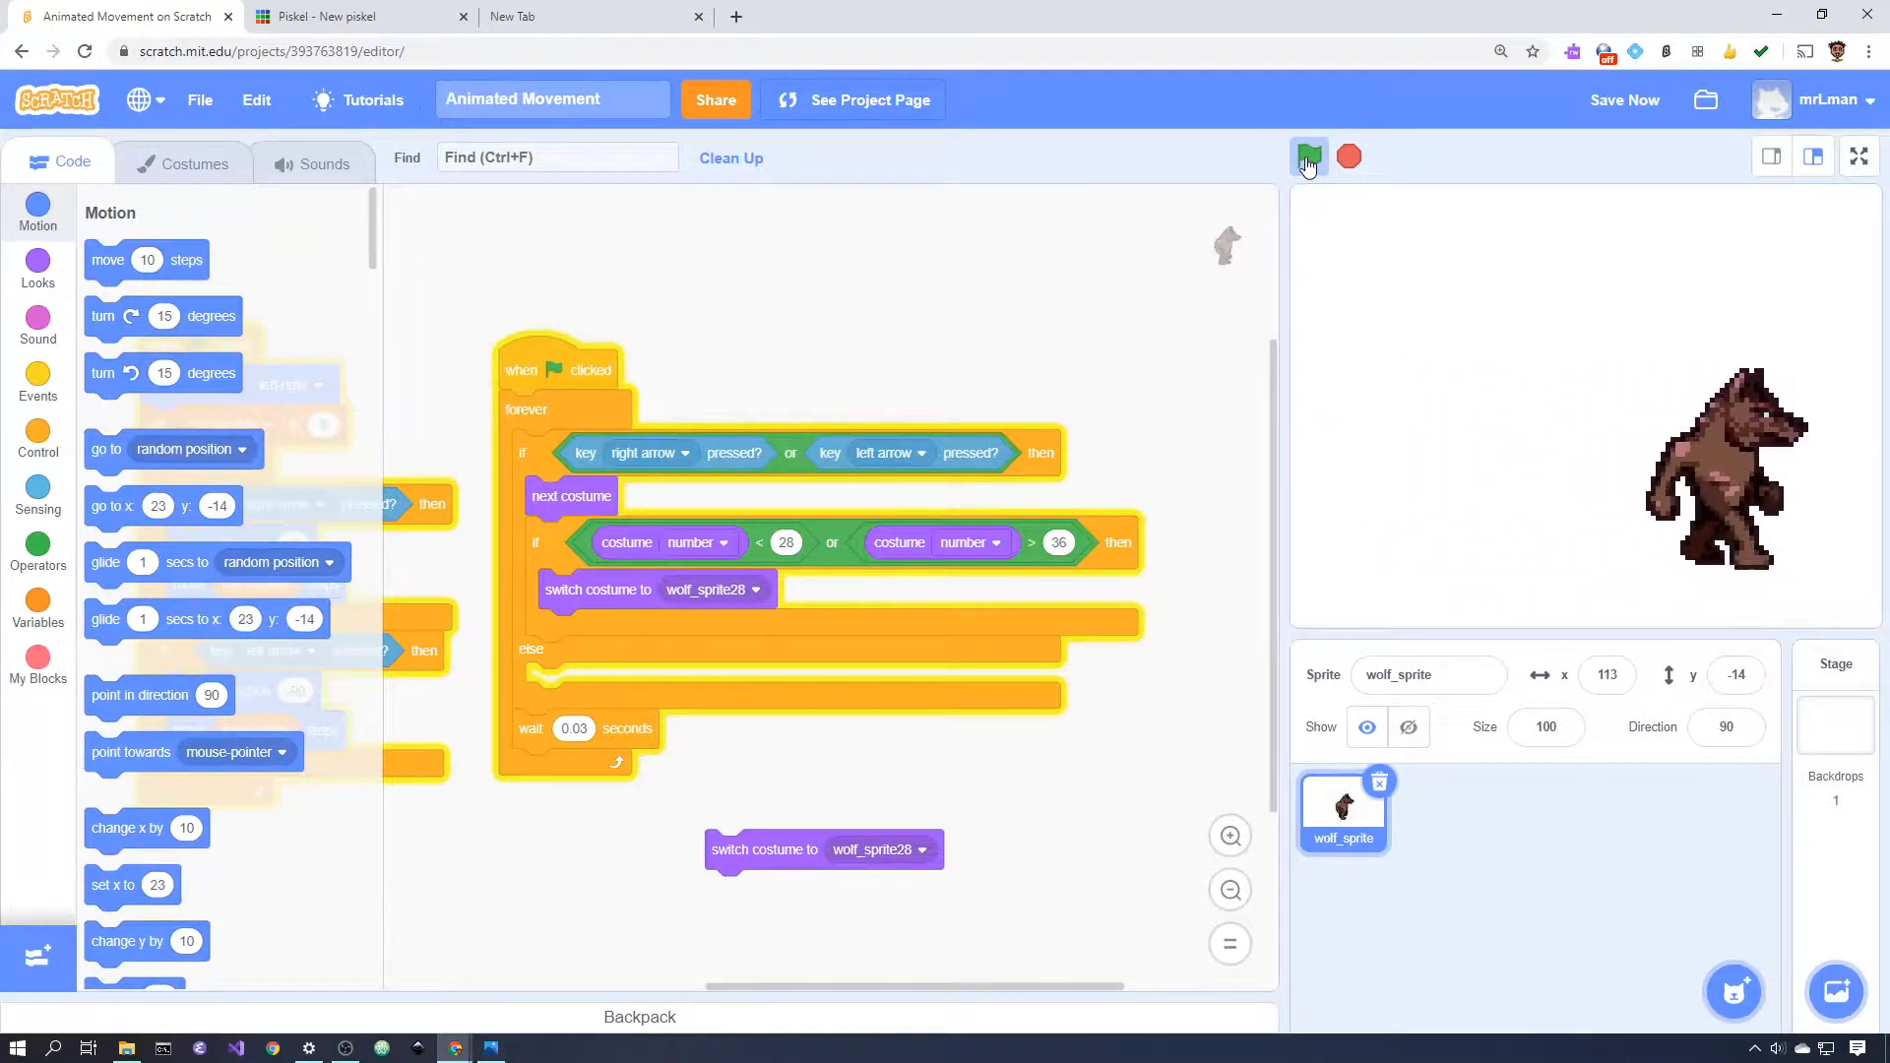
left_click(1309, 157)
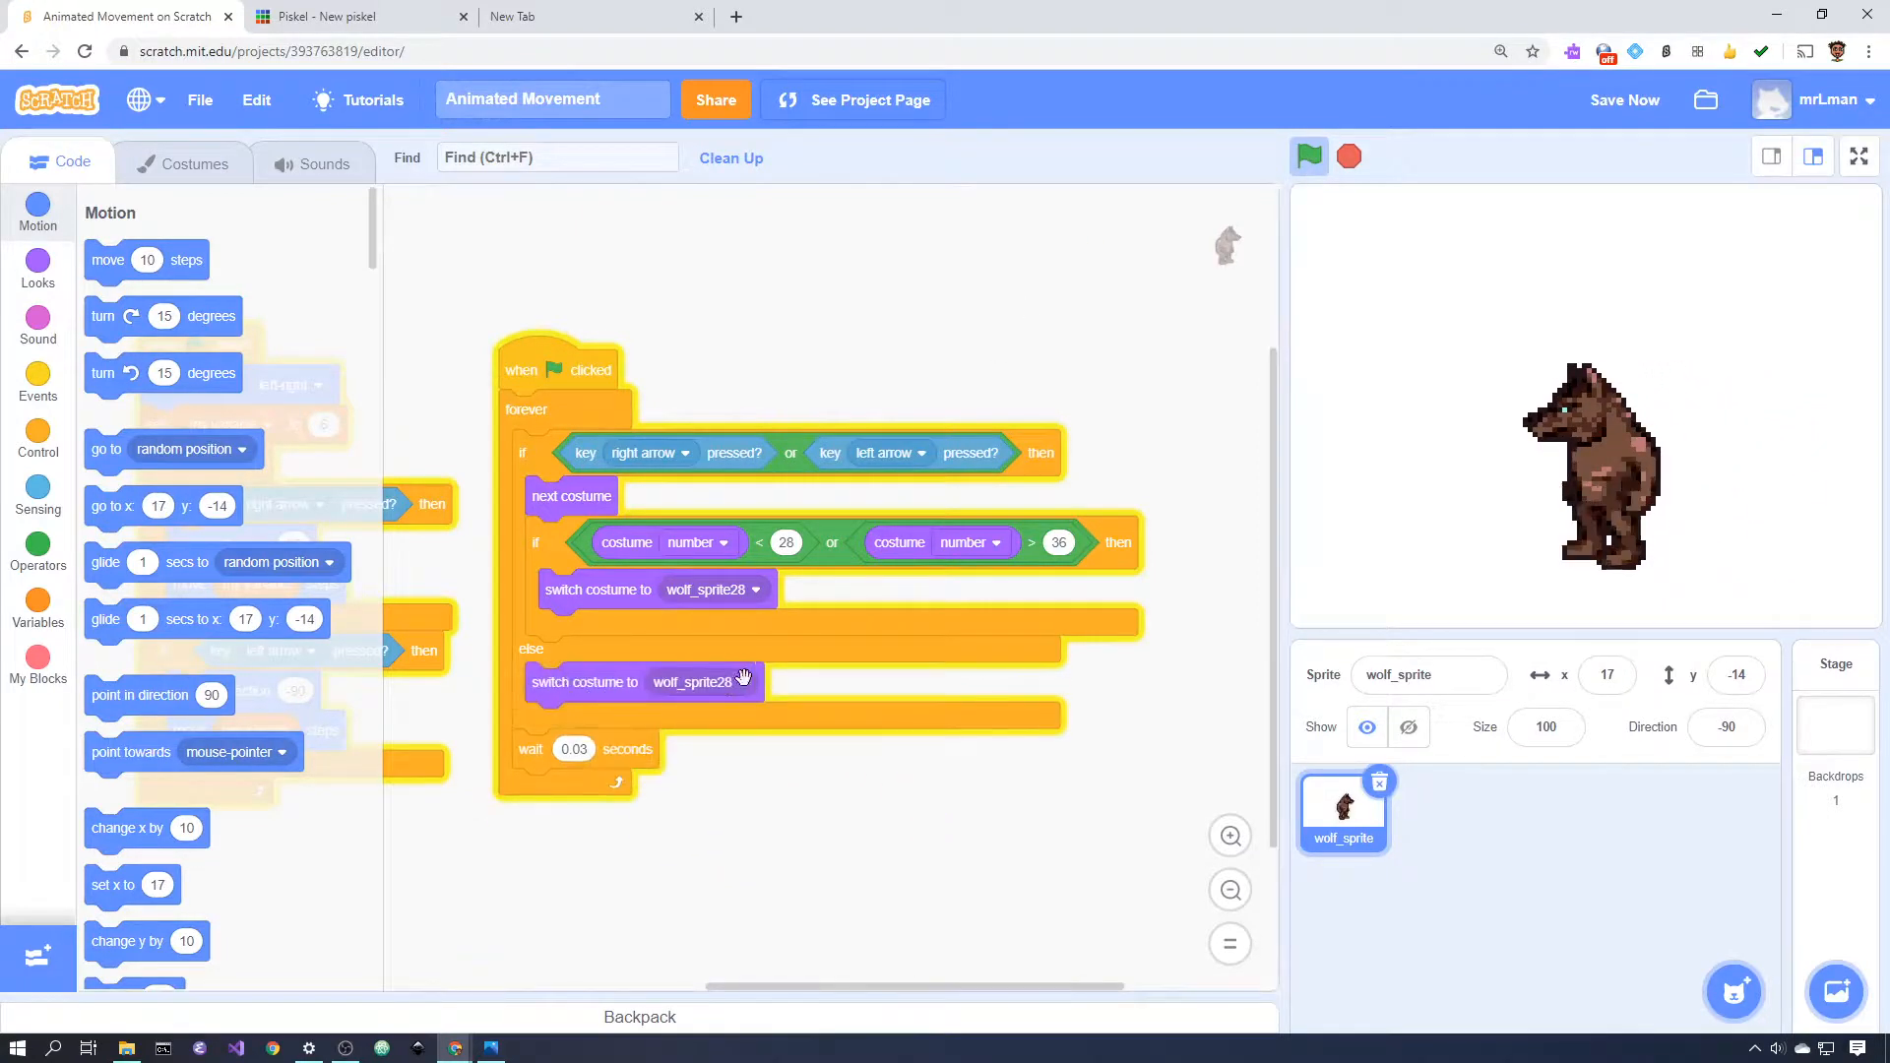
mouse_move(717, 867)
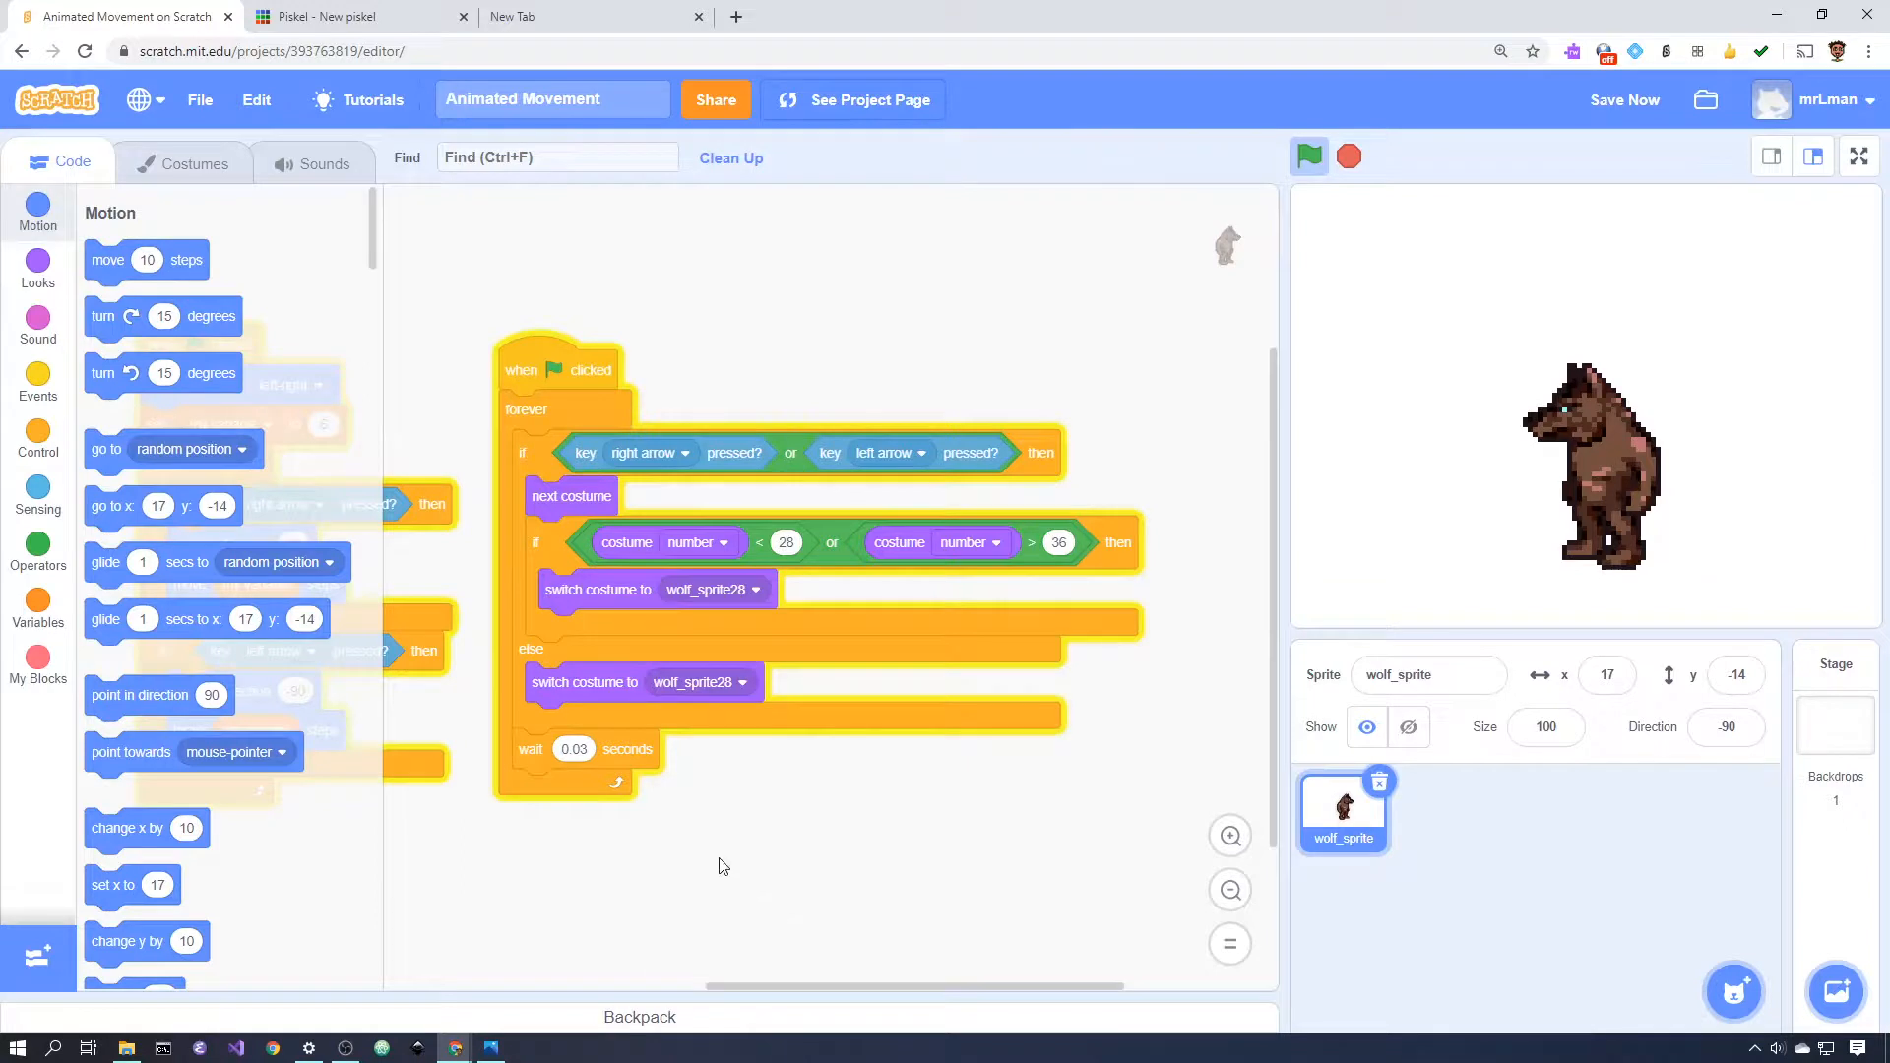
mouse_move(534, 754)
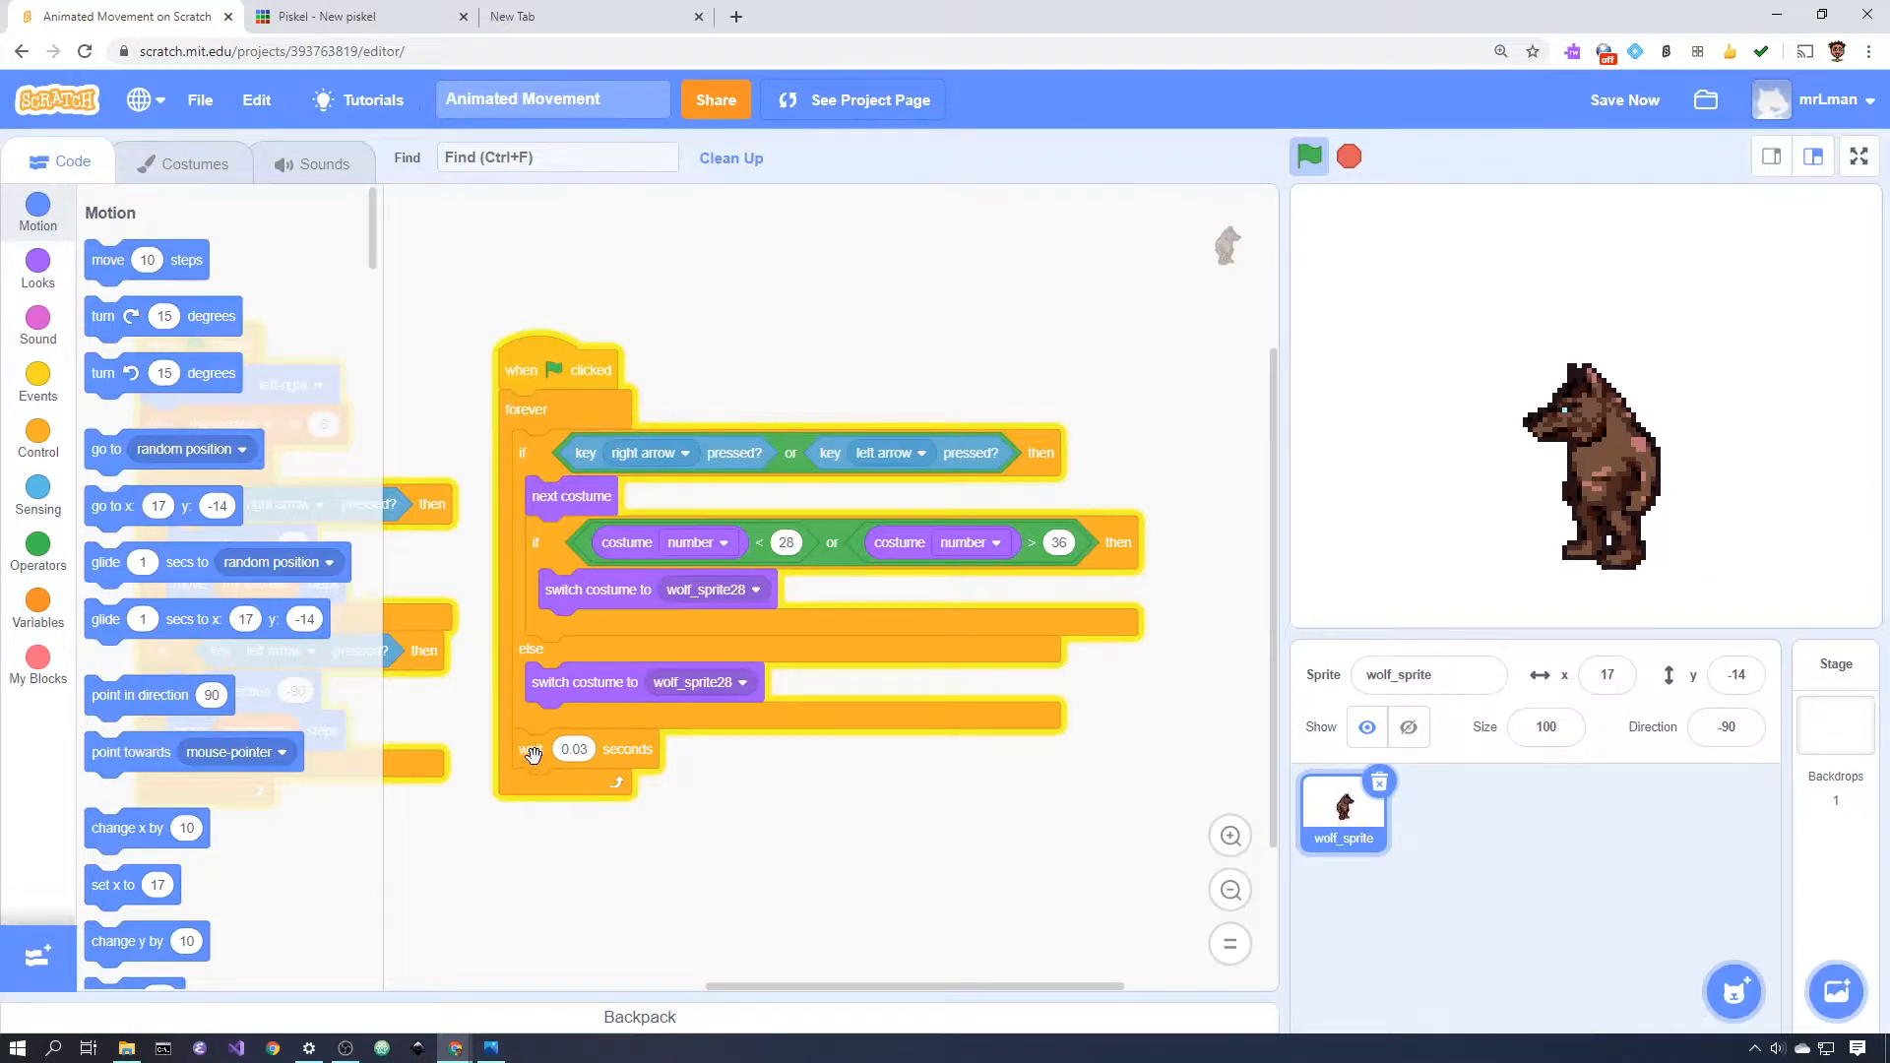
- Remove the 'wait 0.03 seconds' block, test-run the walk, then restore it at the forever loop's end
left_click_drag(573, 749, 662, 849)
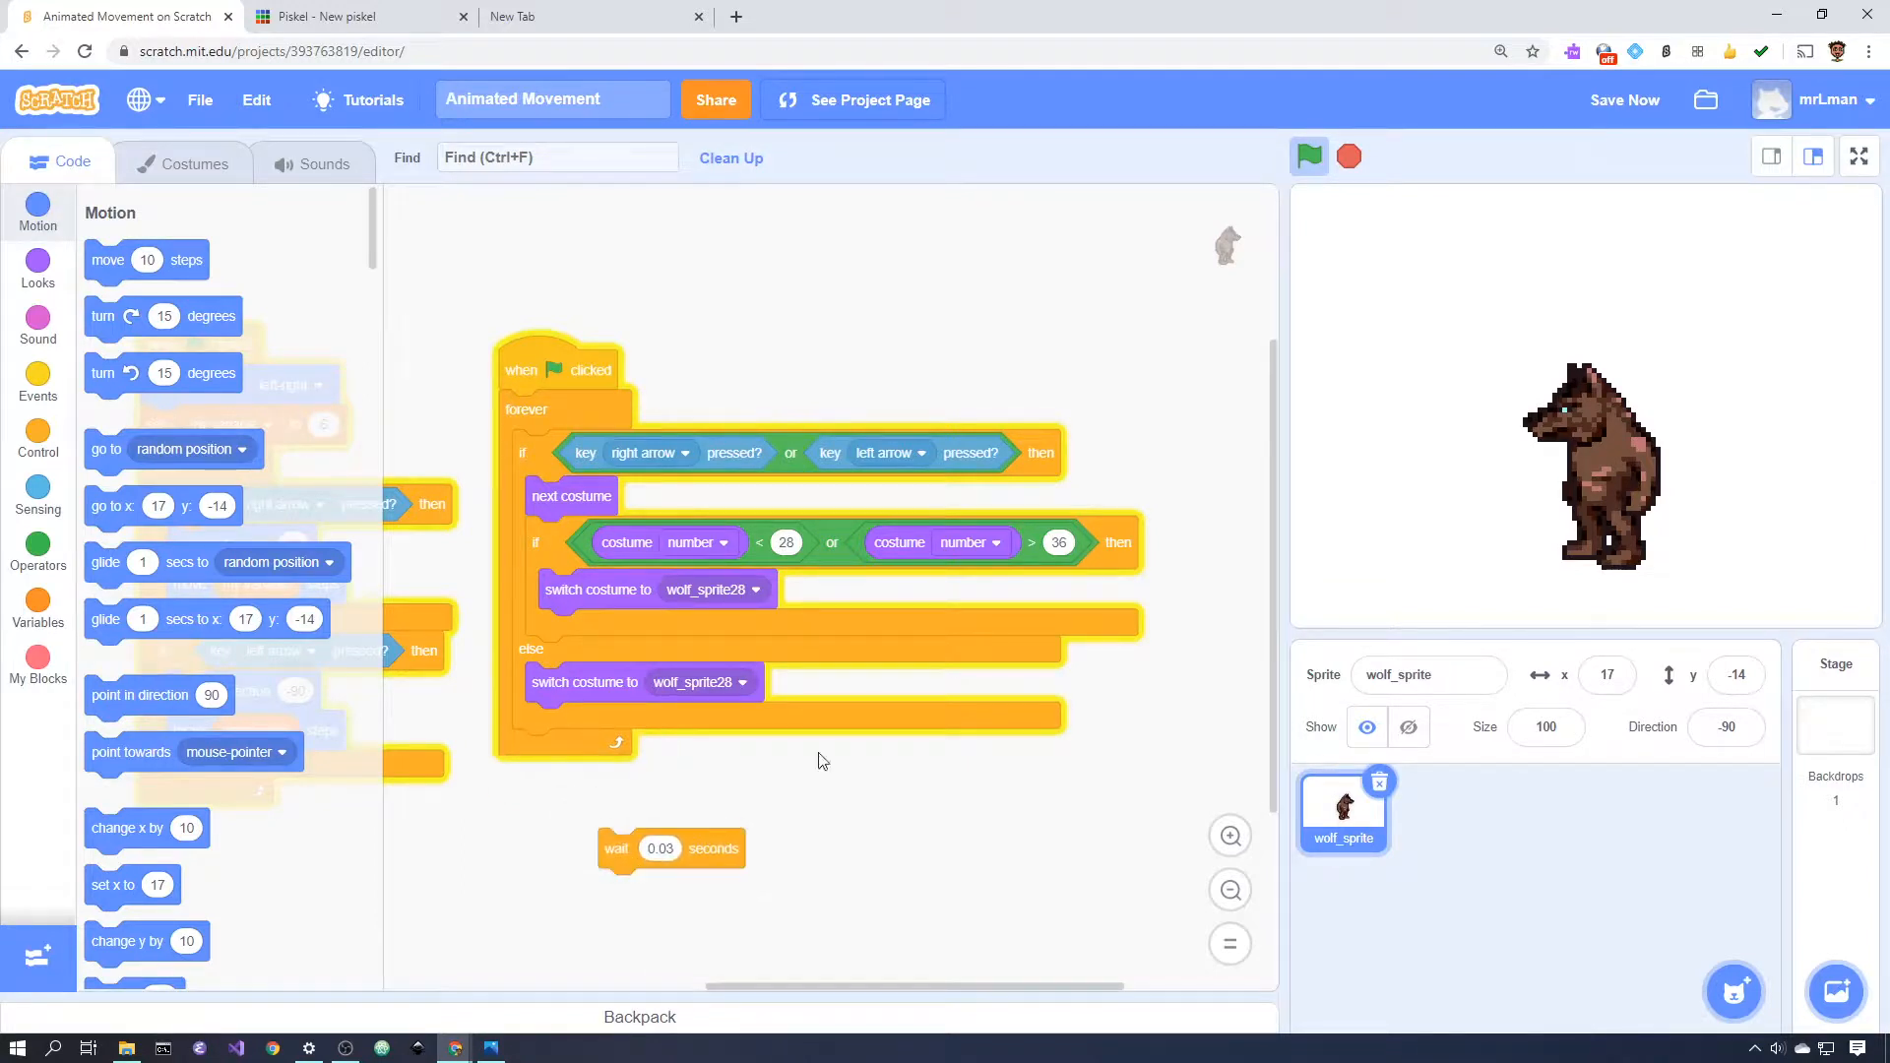
left_click(1309, 158)
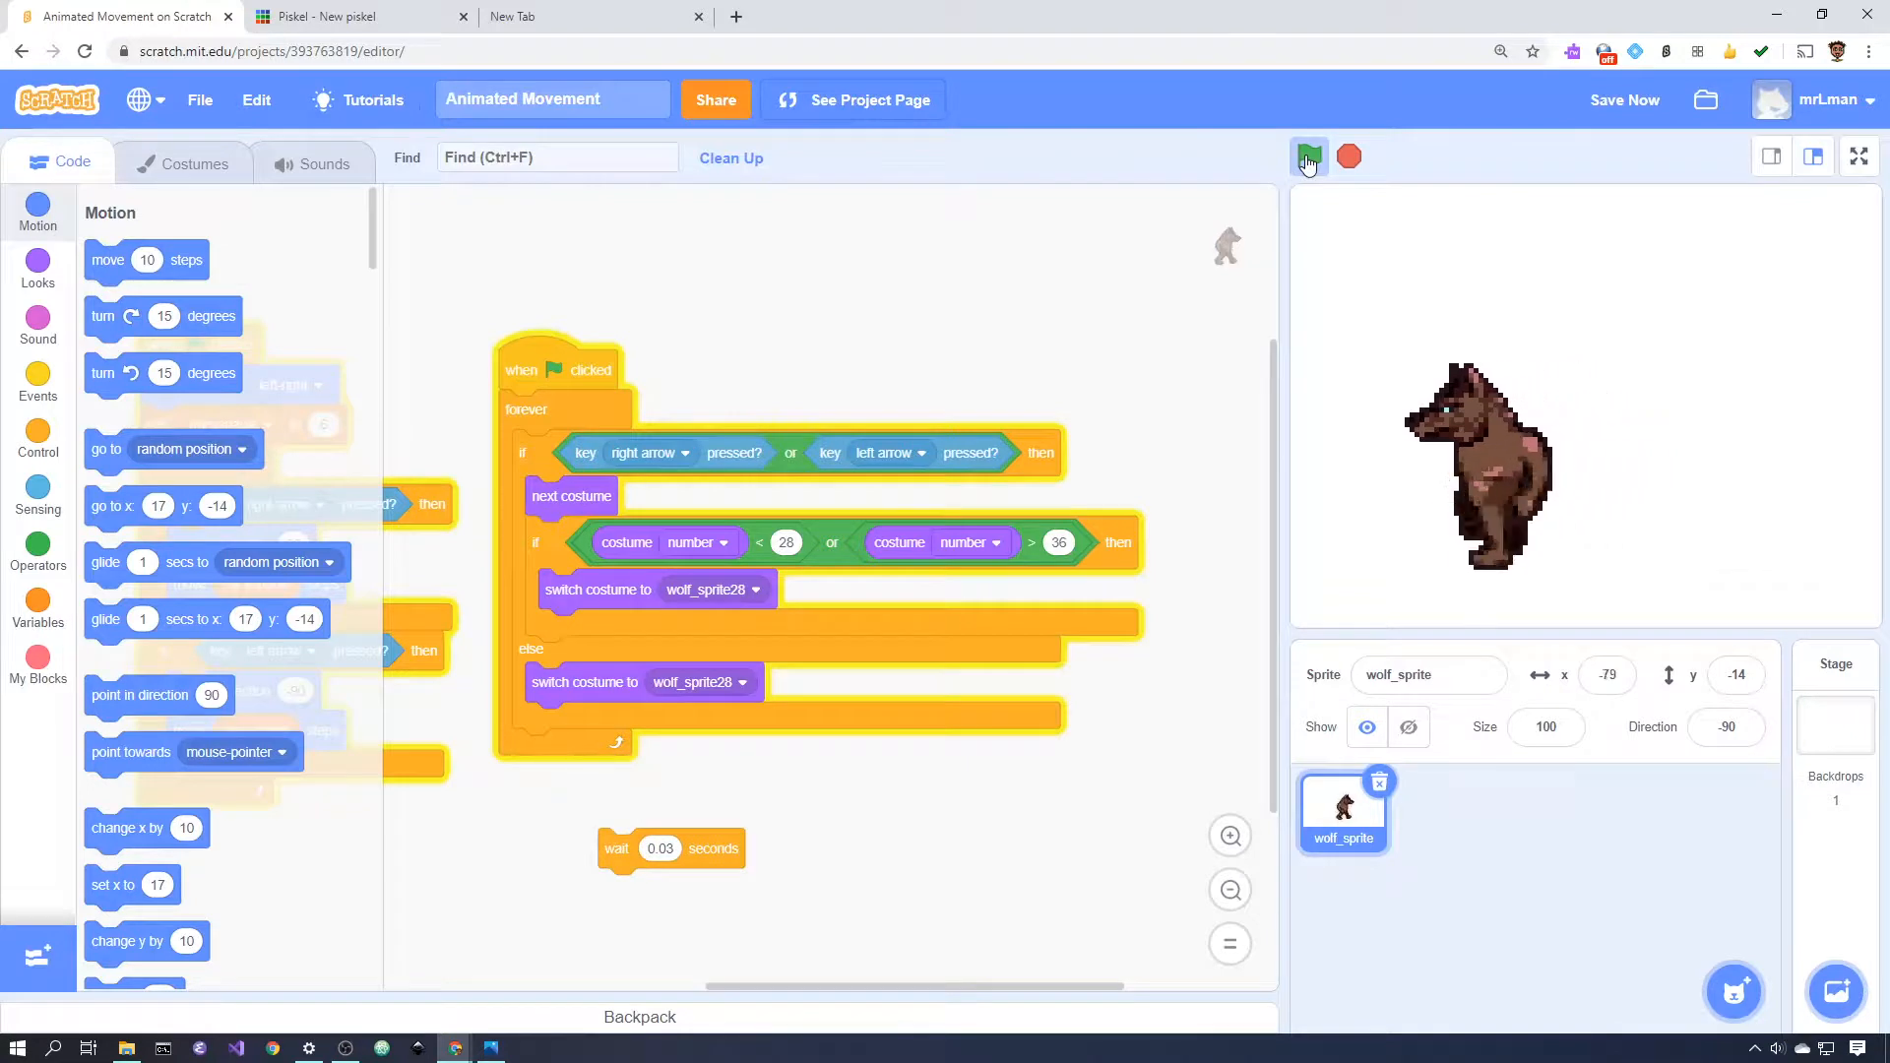
left_click(1308, 158)
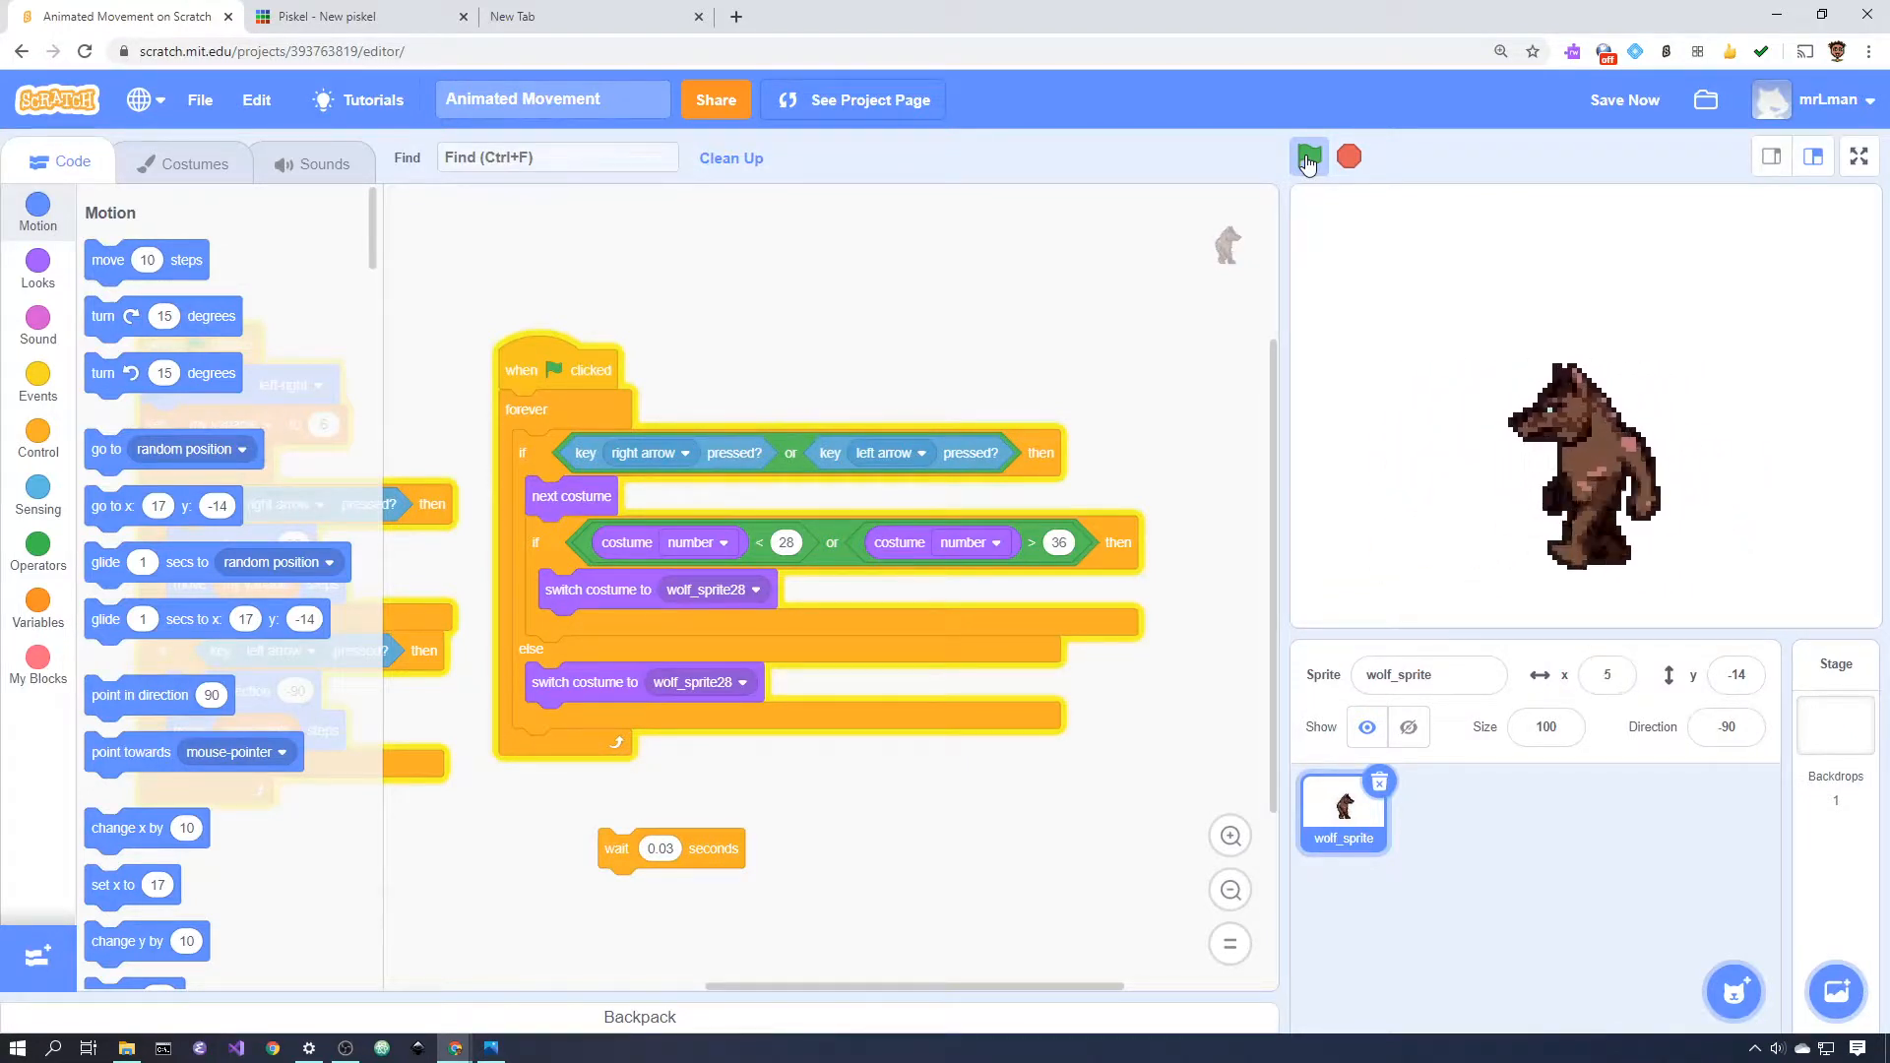
left_click(1310, 158)
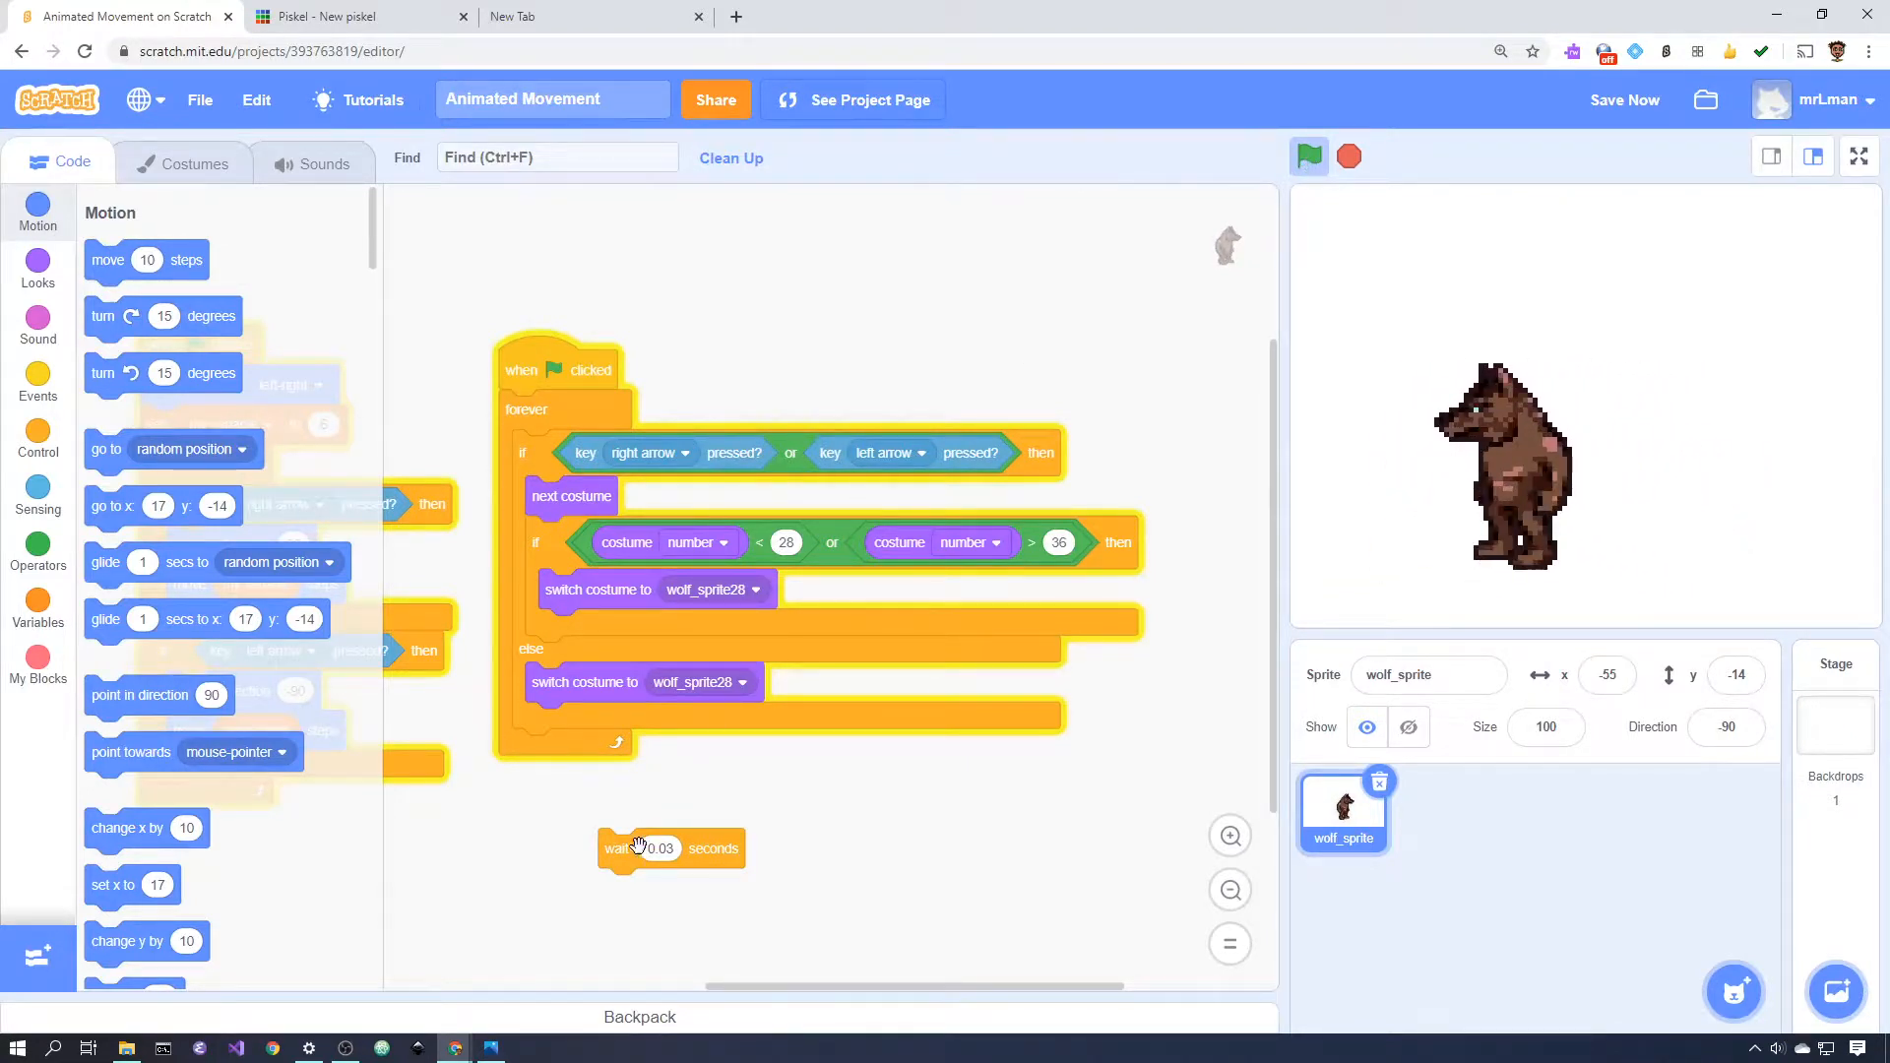
left_click_drag(652, 847, 573, 748)
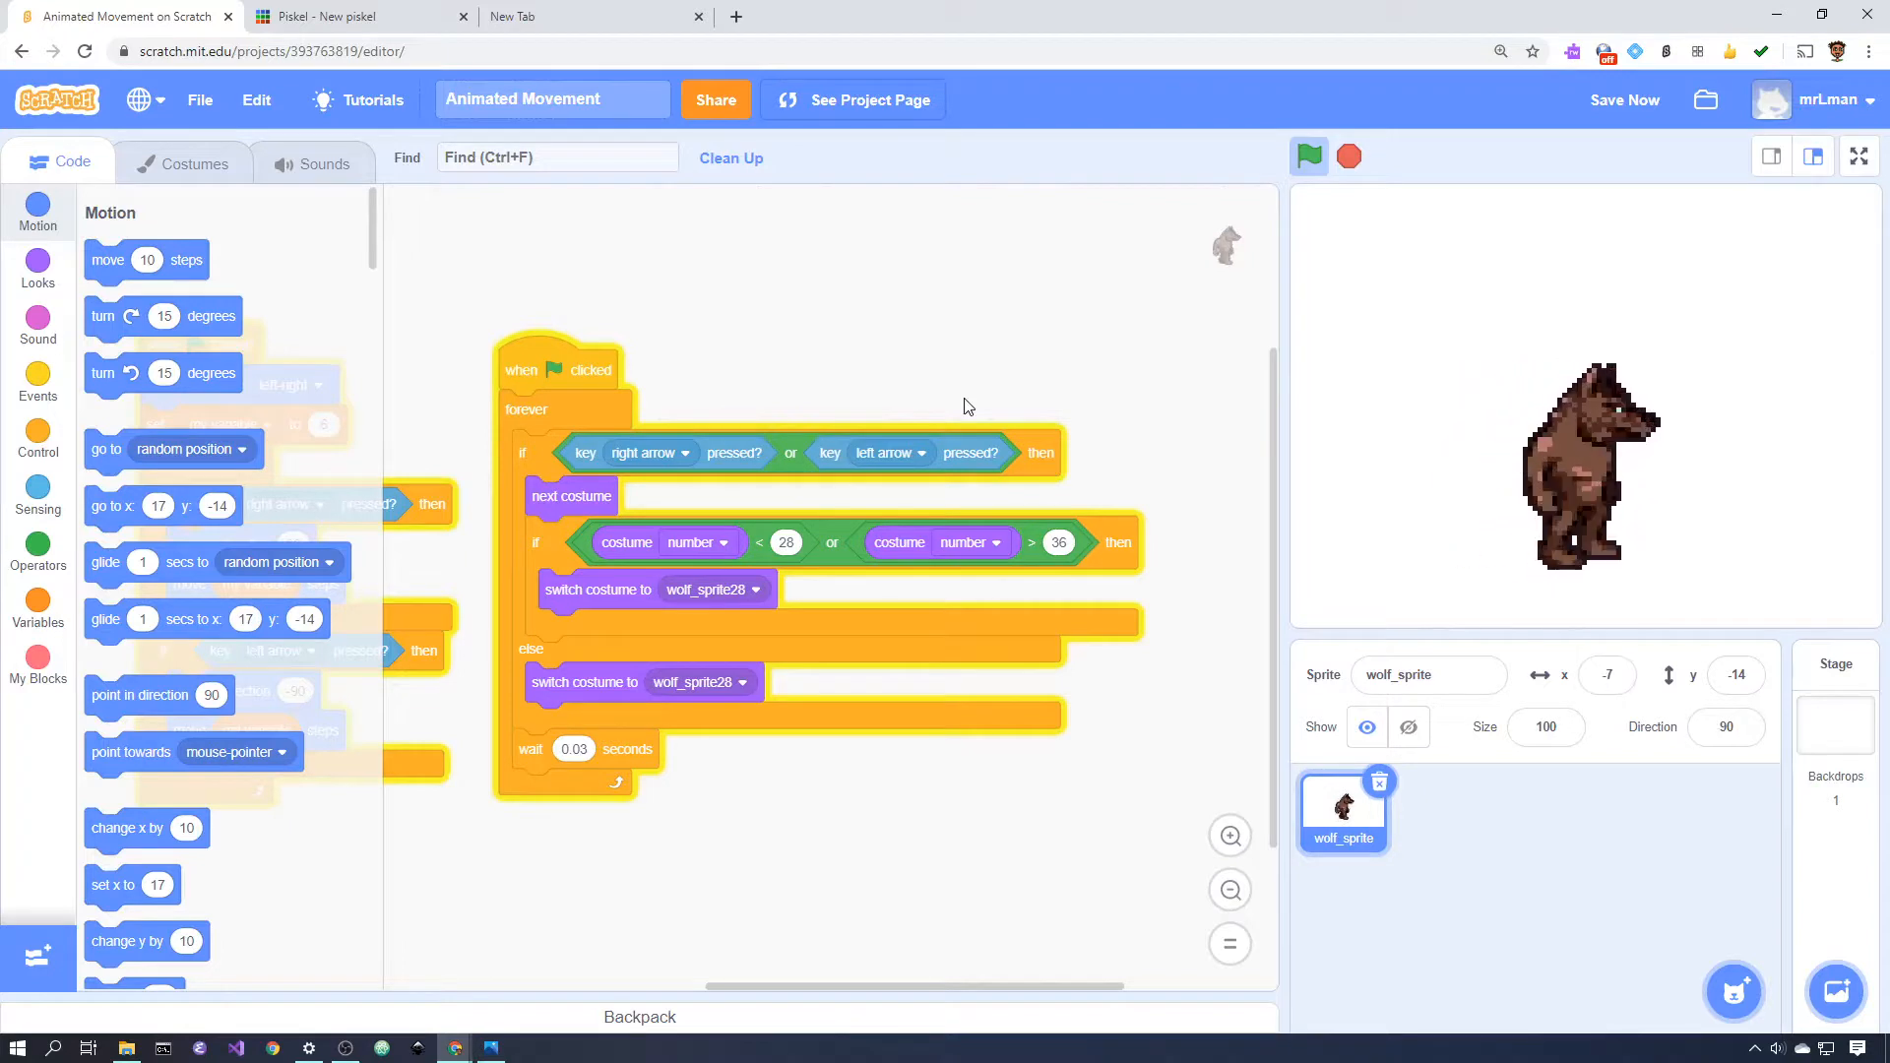
mouse_move(564, 764)
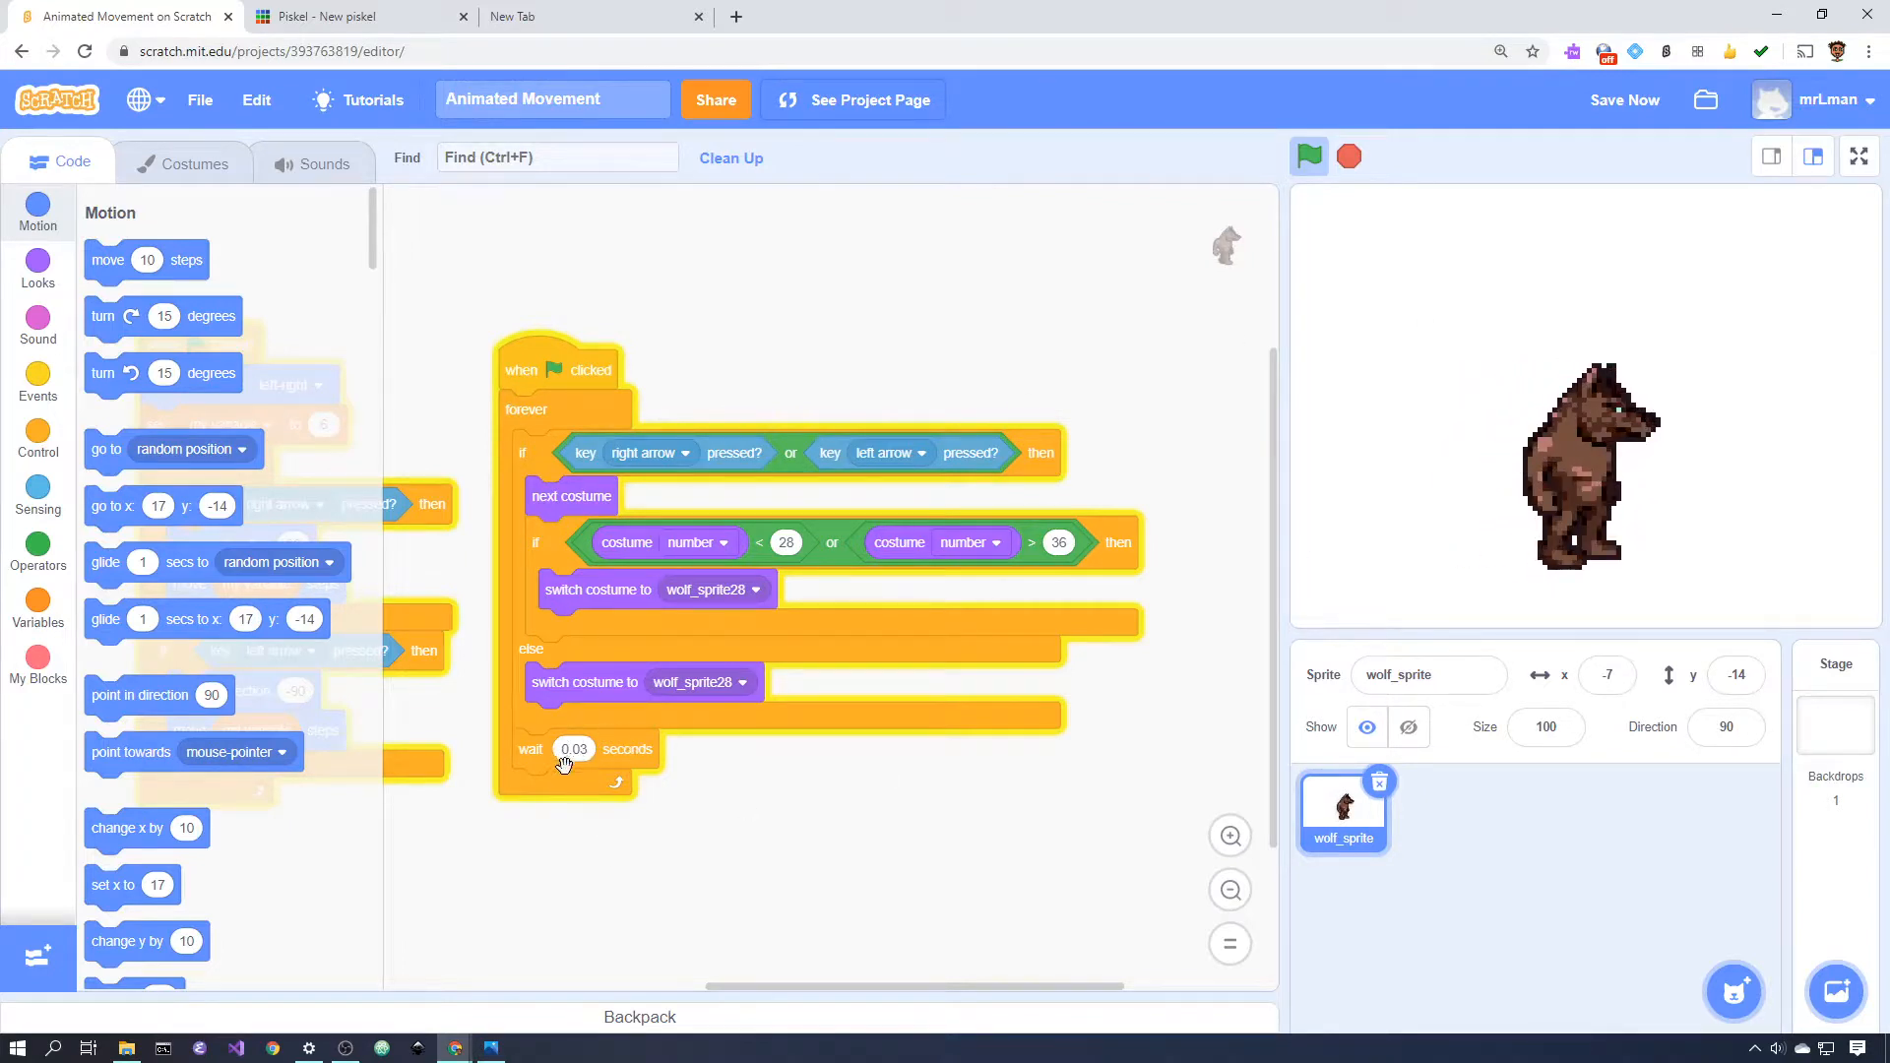
mouse_move(591, 770)
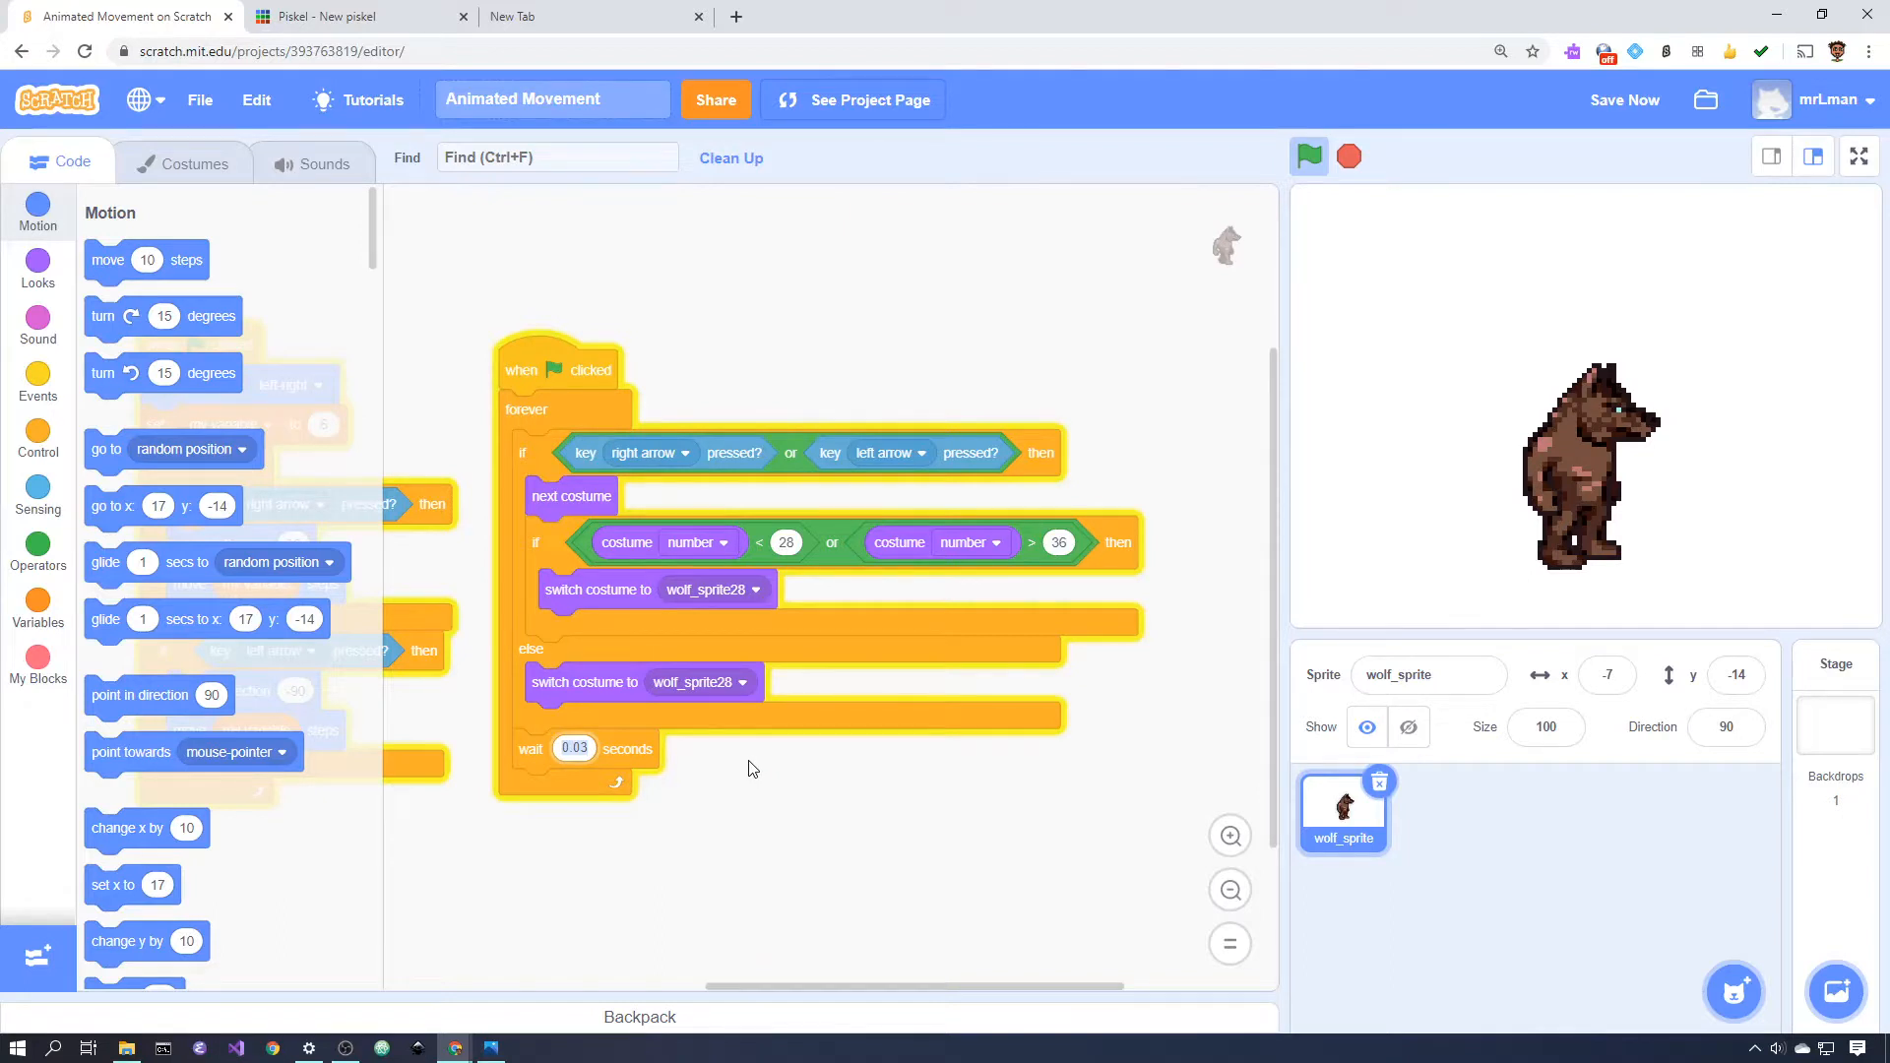
mouse_move(723, 743)
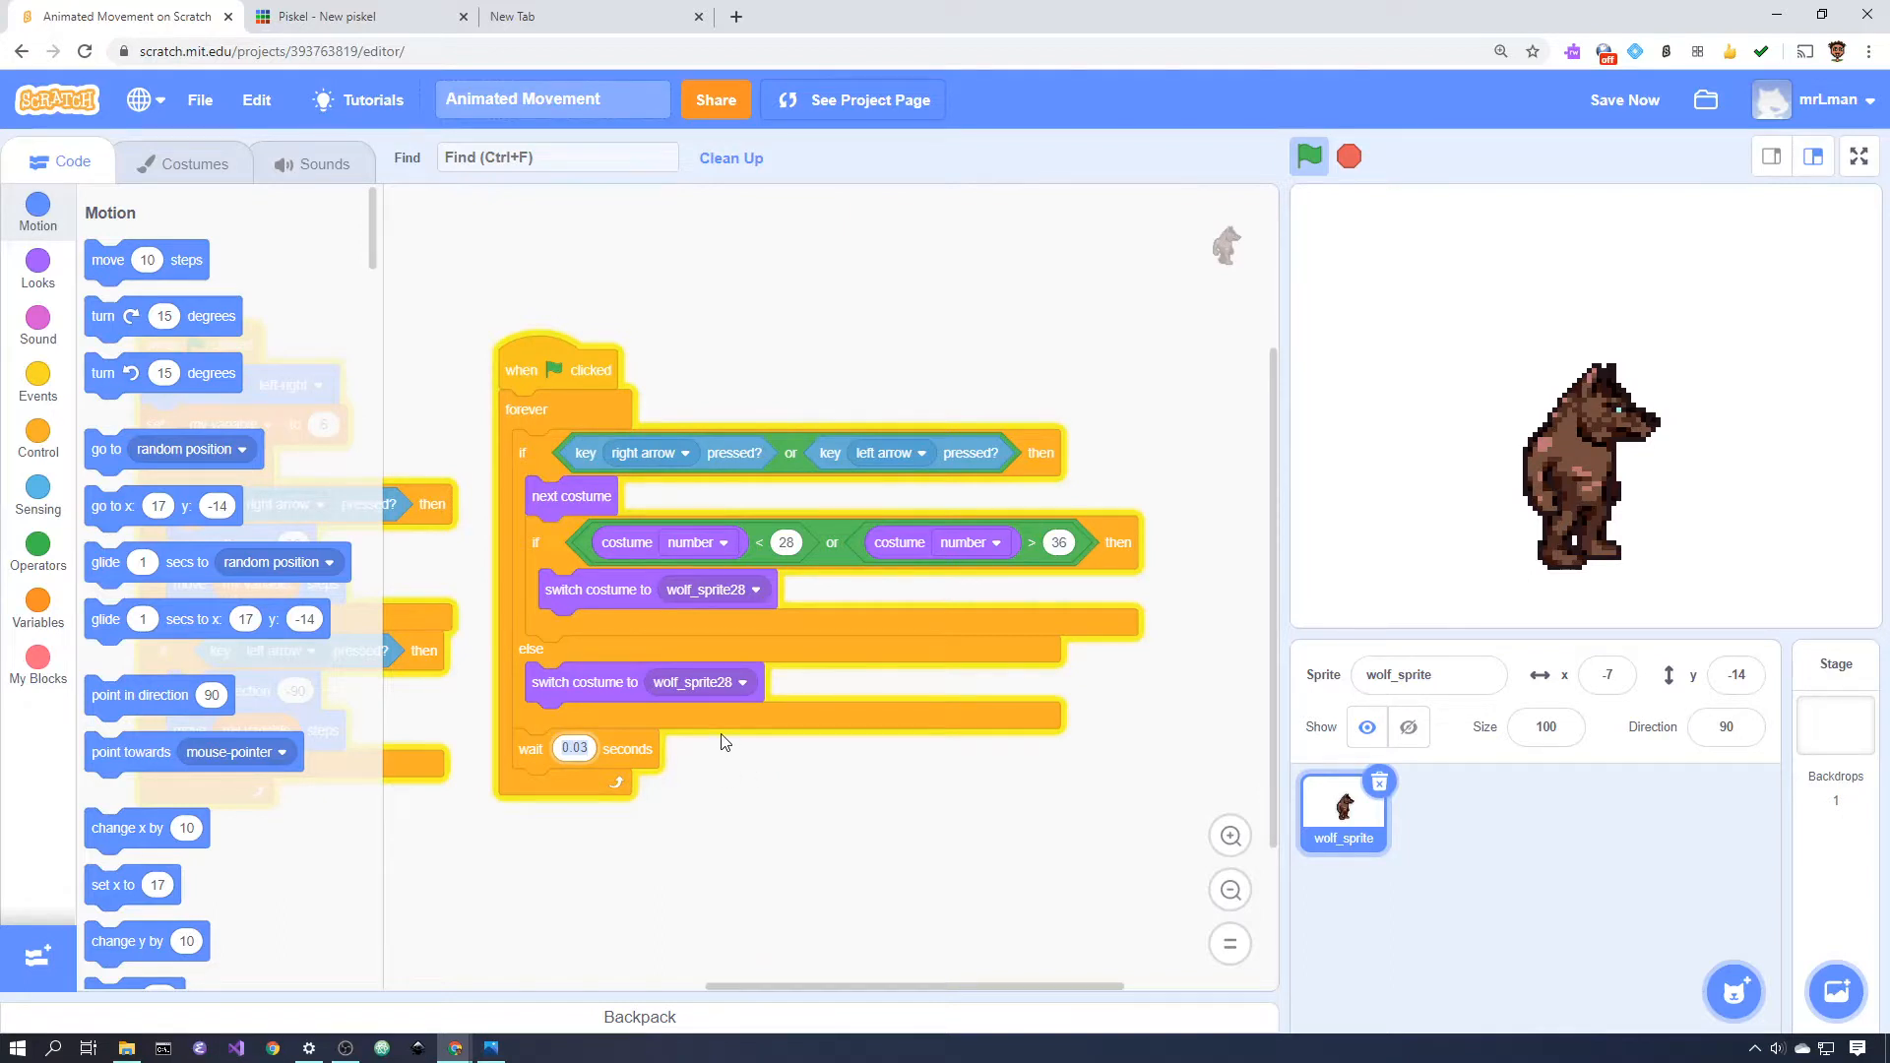
mouse_move(823, 986)
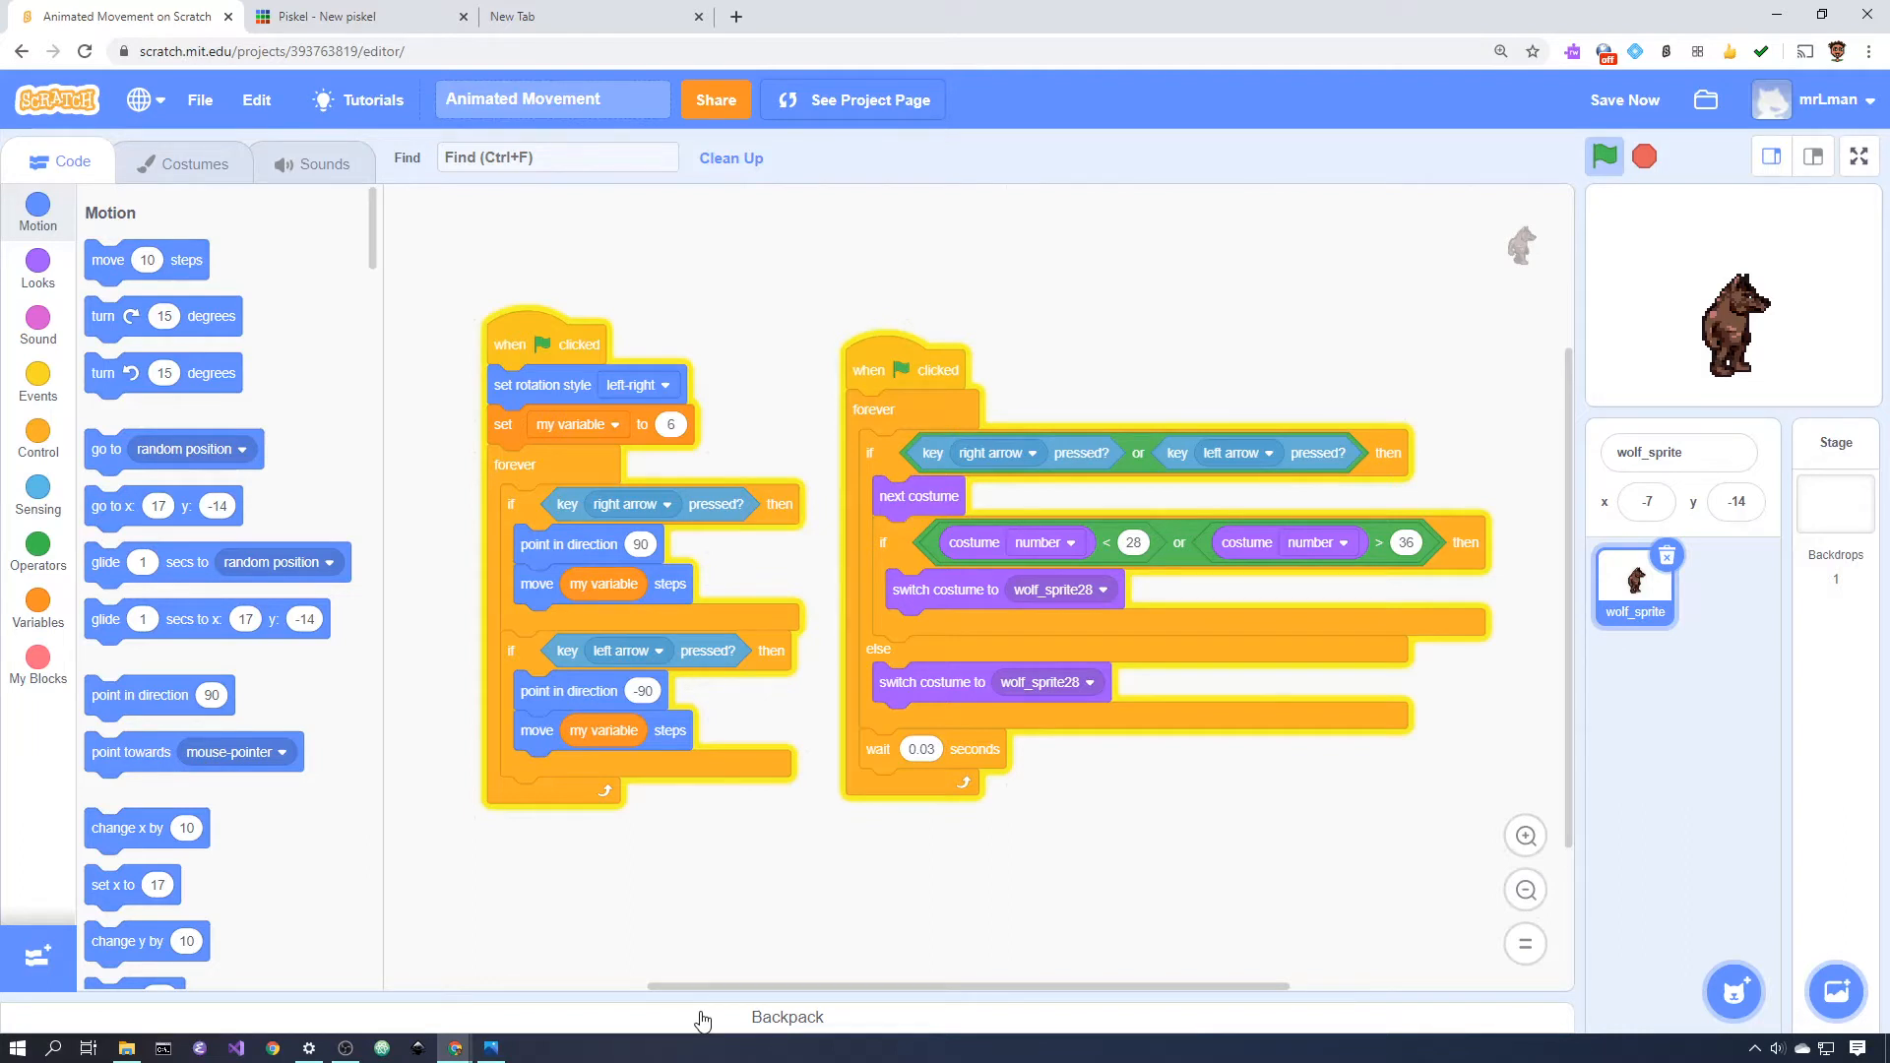
mouse_move(828, 744)
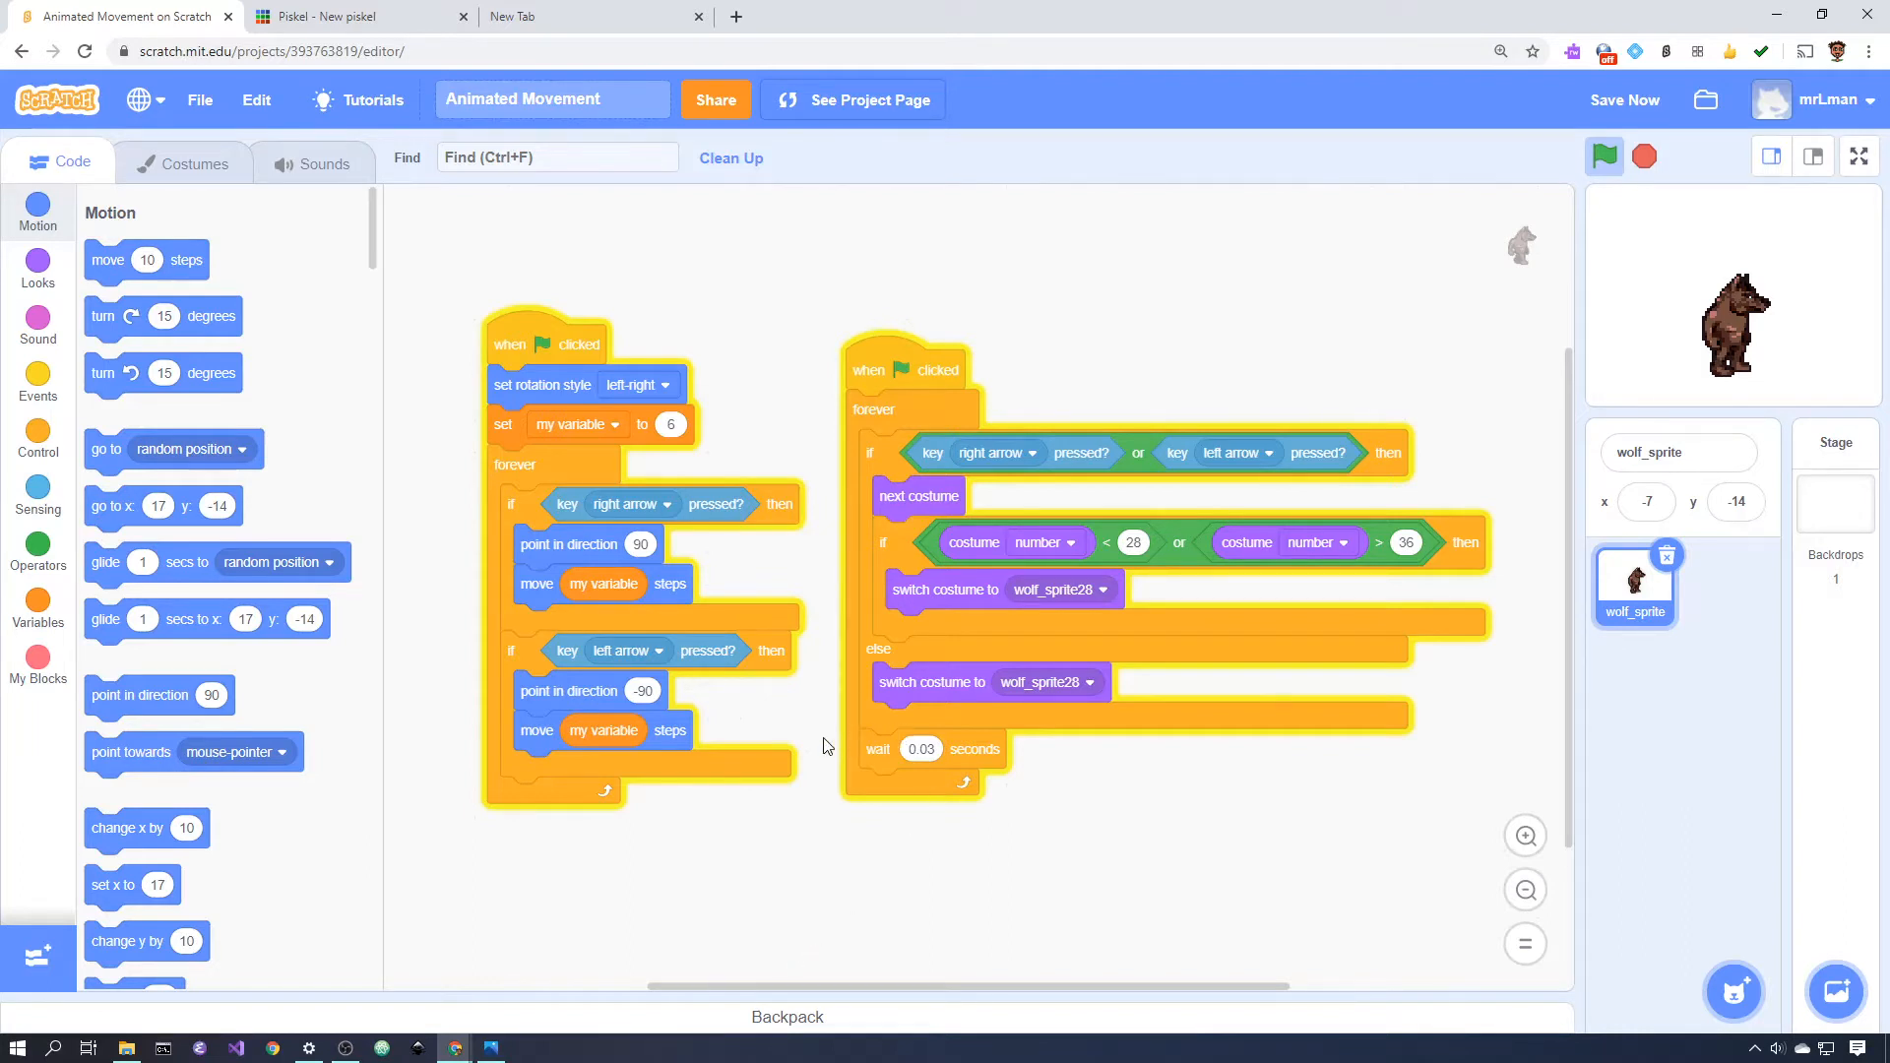
mouse_move(809, 754)
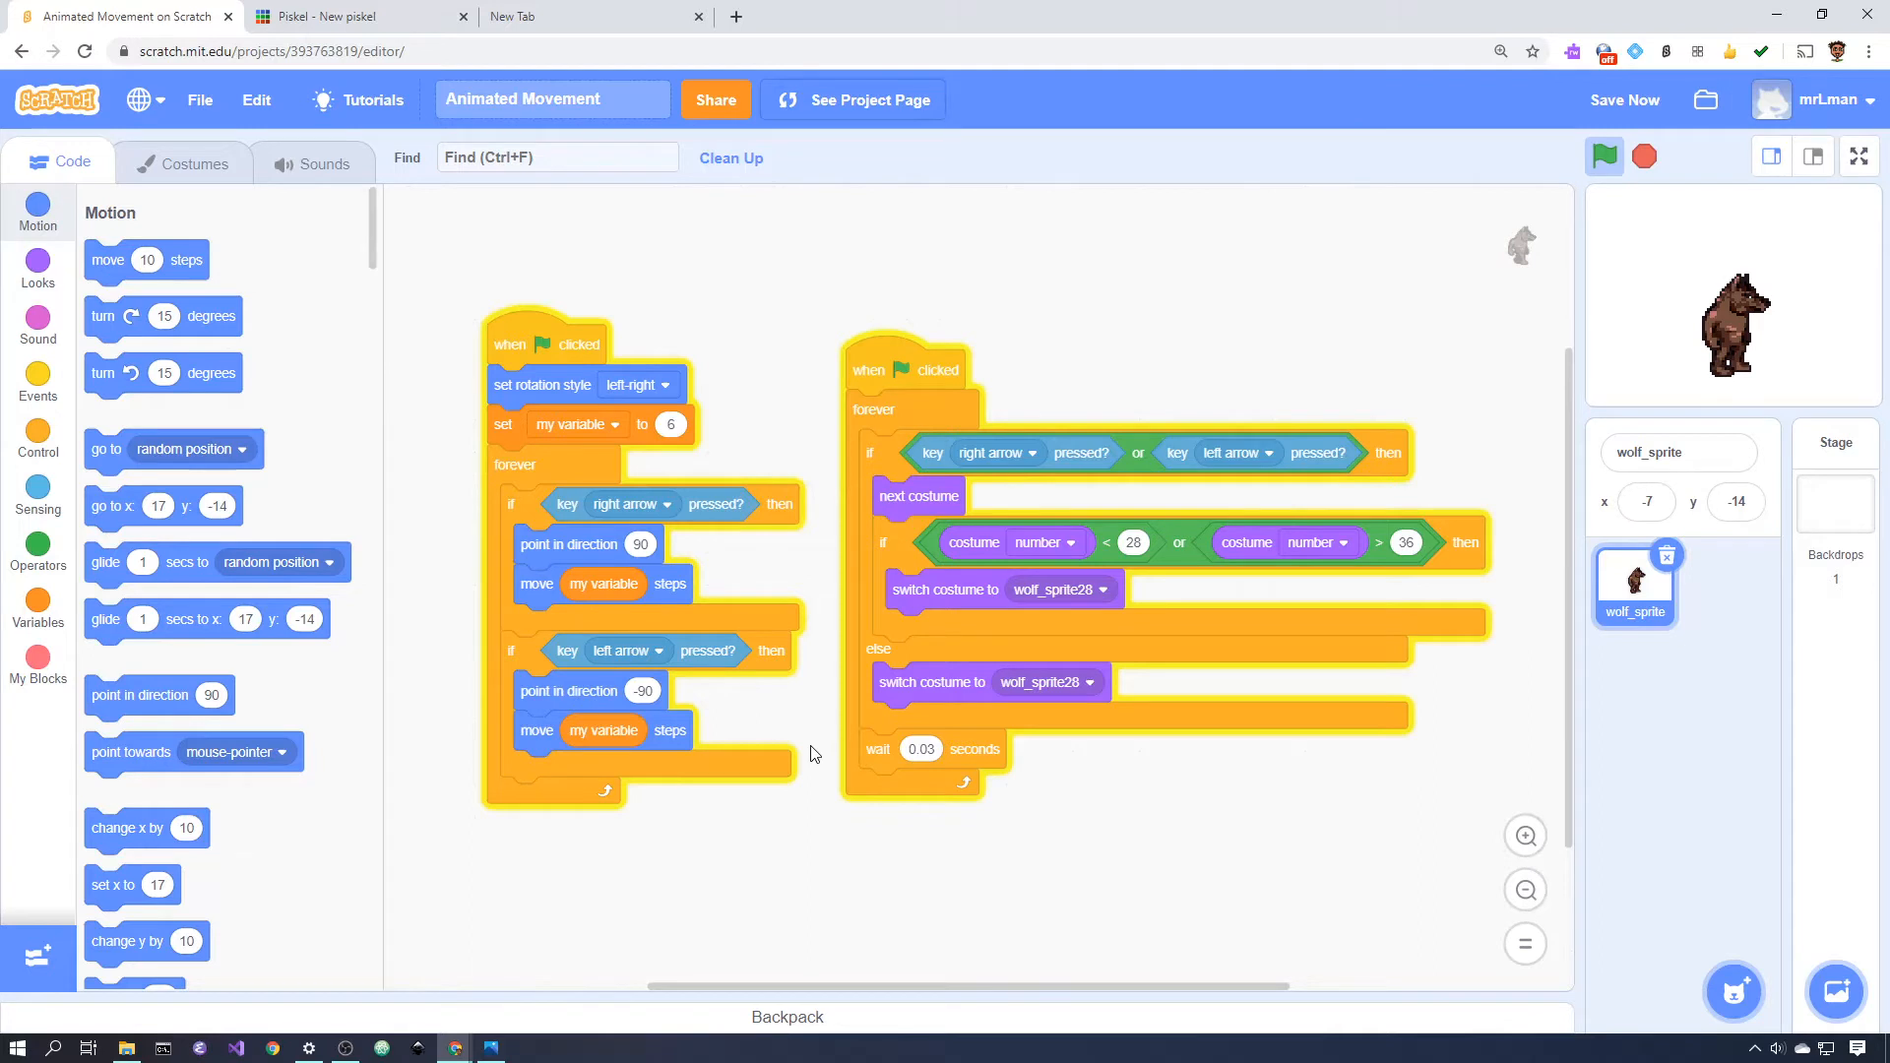
mouse_move(197, 173)
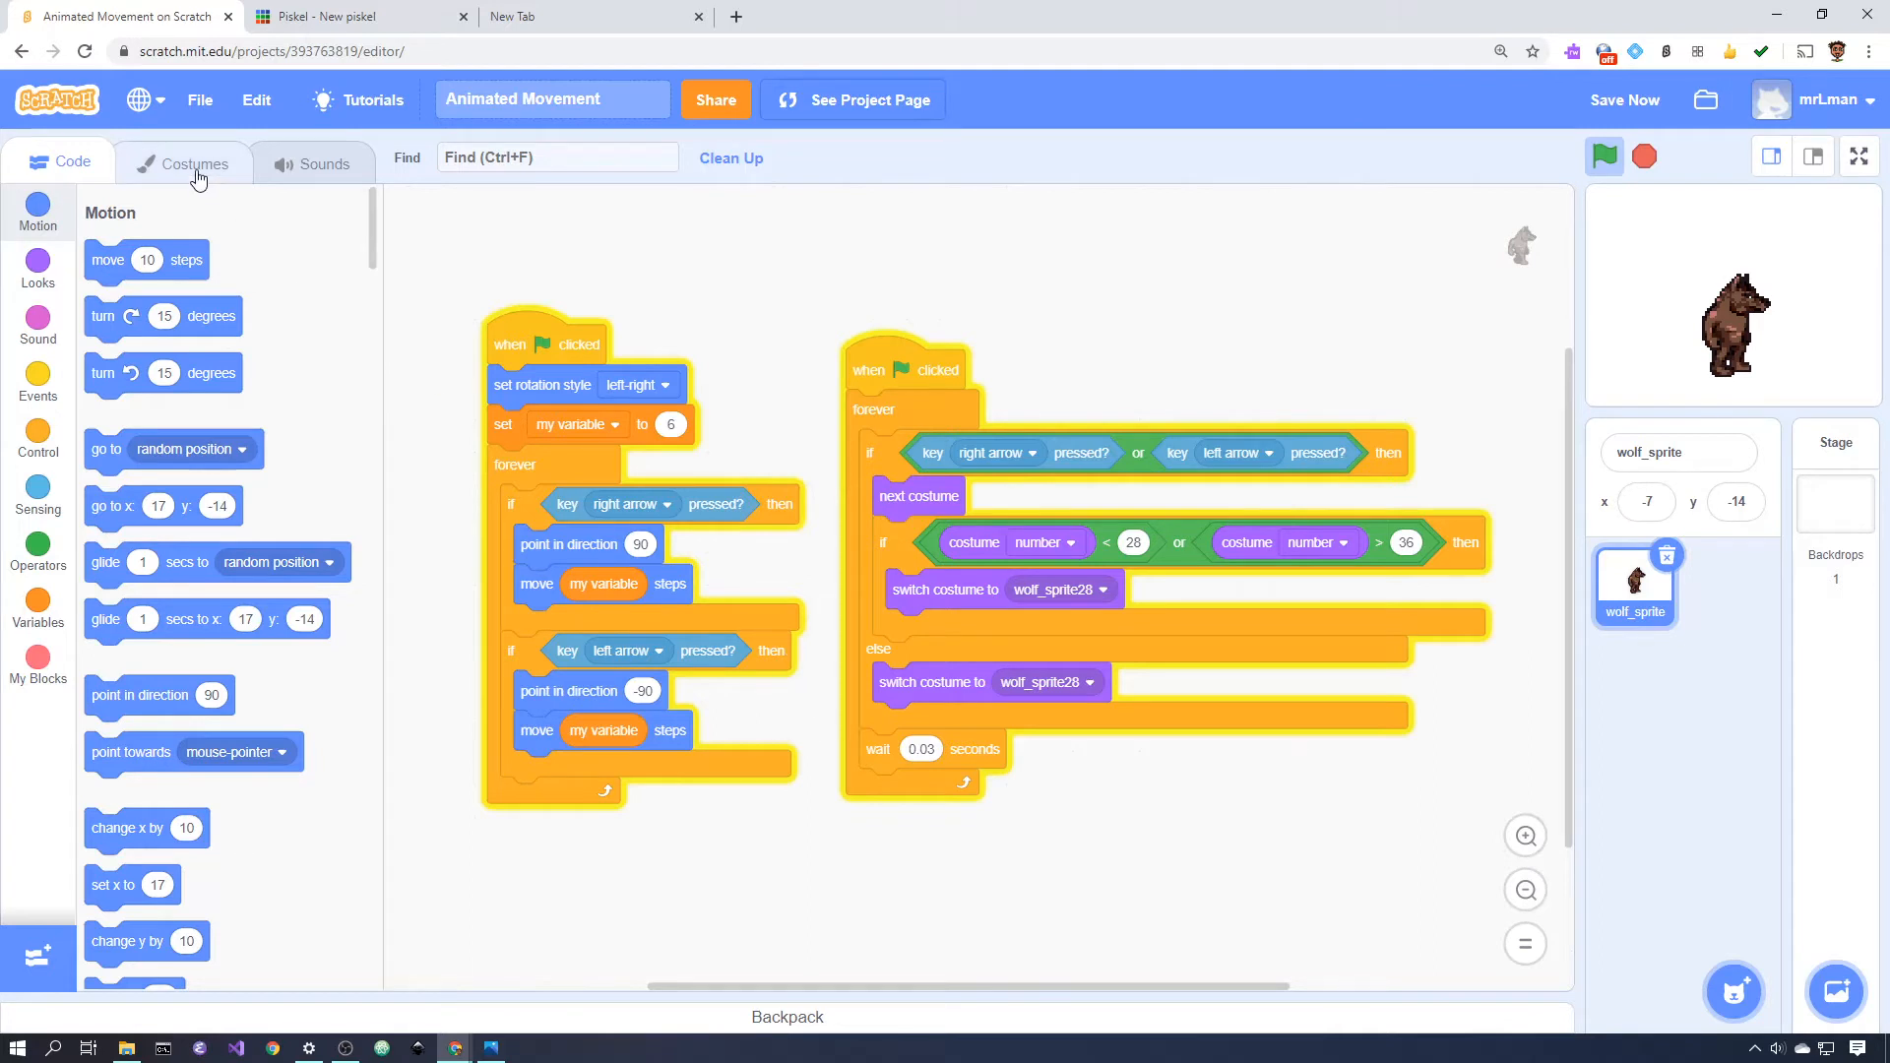